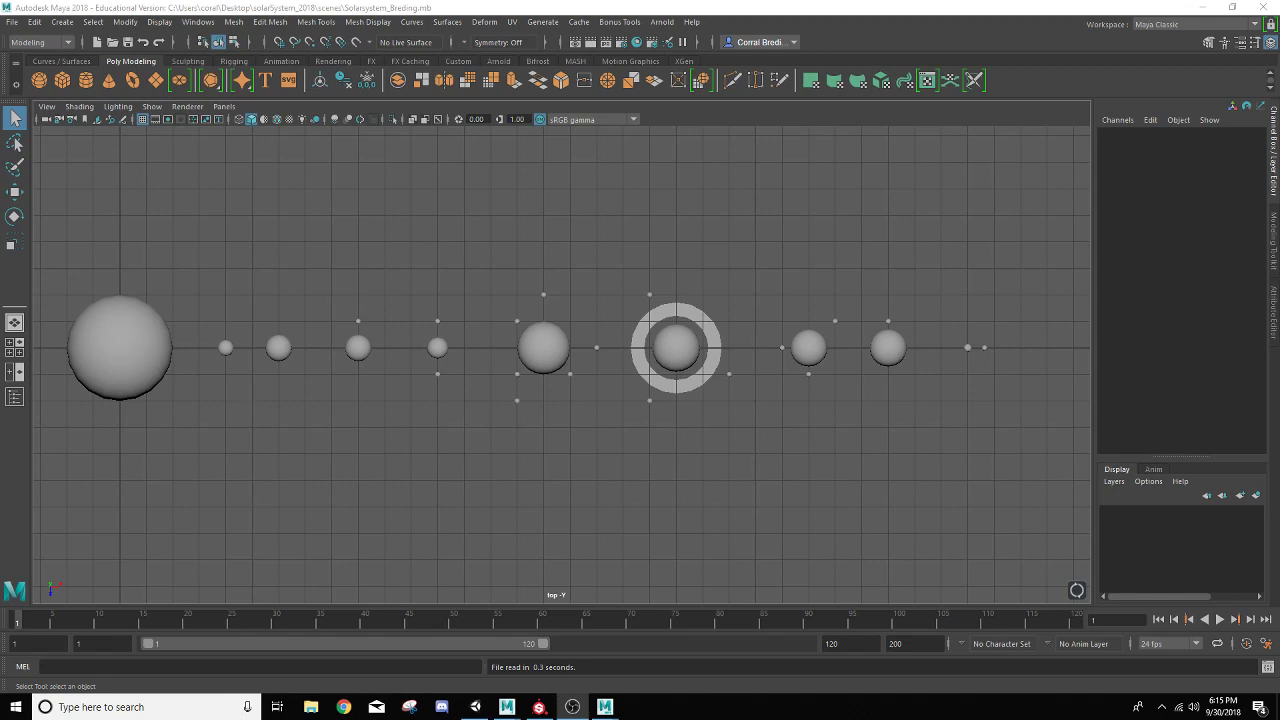
mouse_move(648, 487)
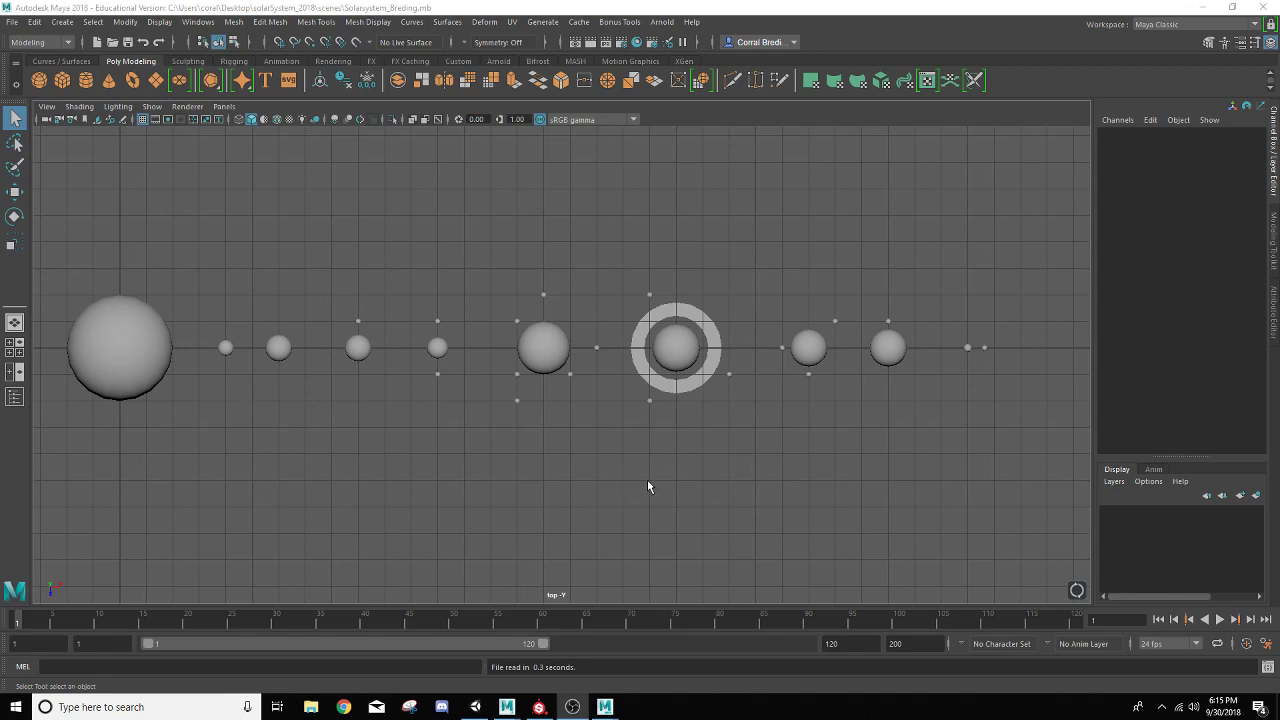
mouse_move(460, 340)
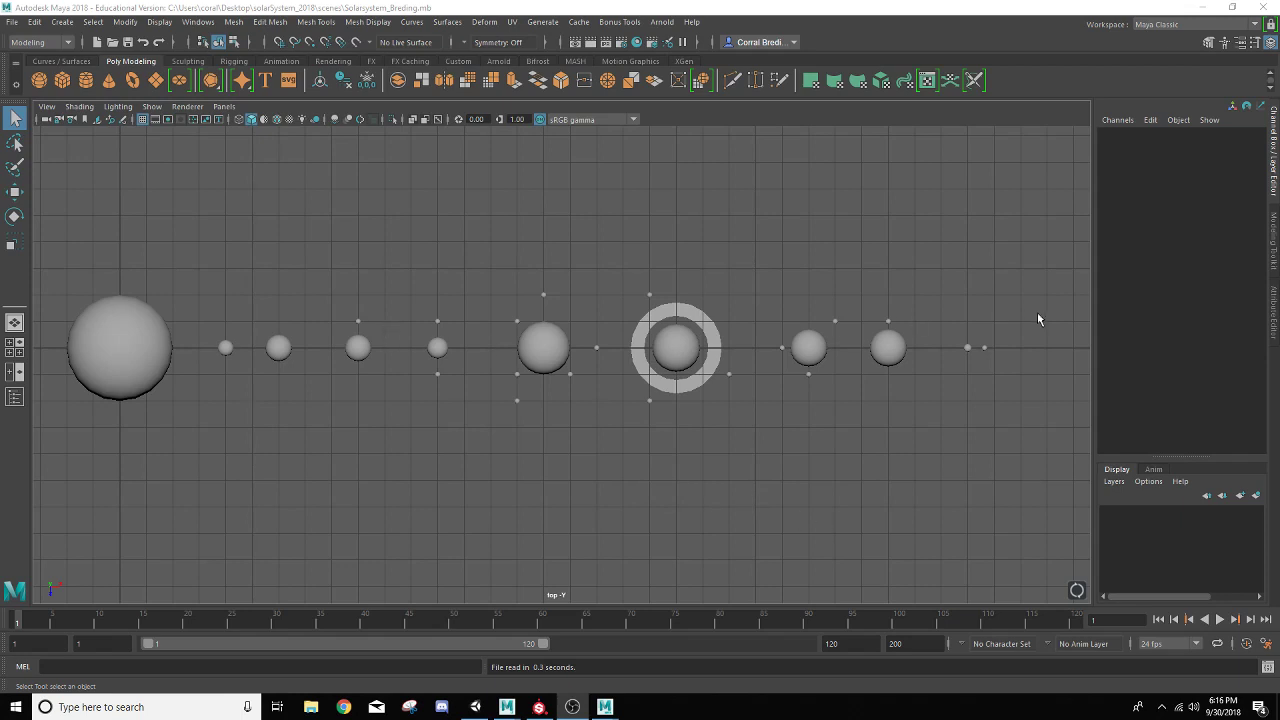
mouse_move(355, 249)
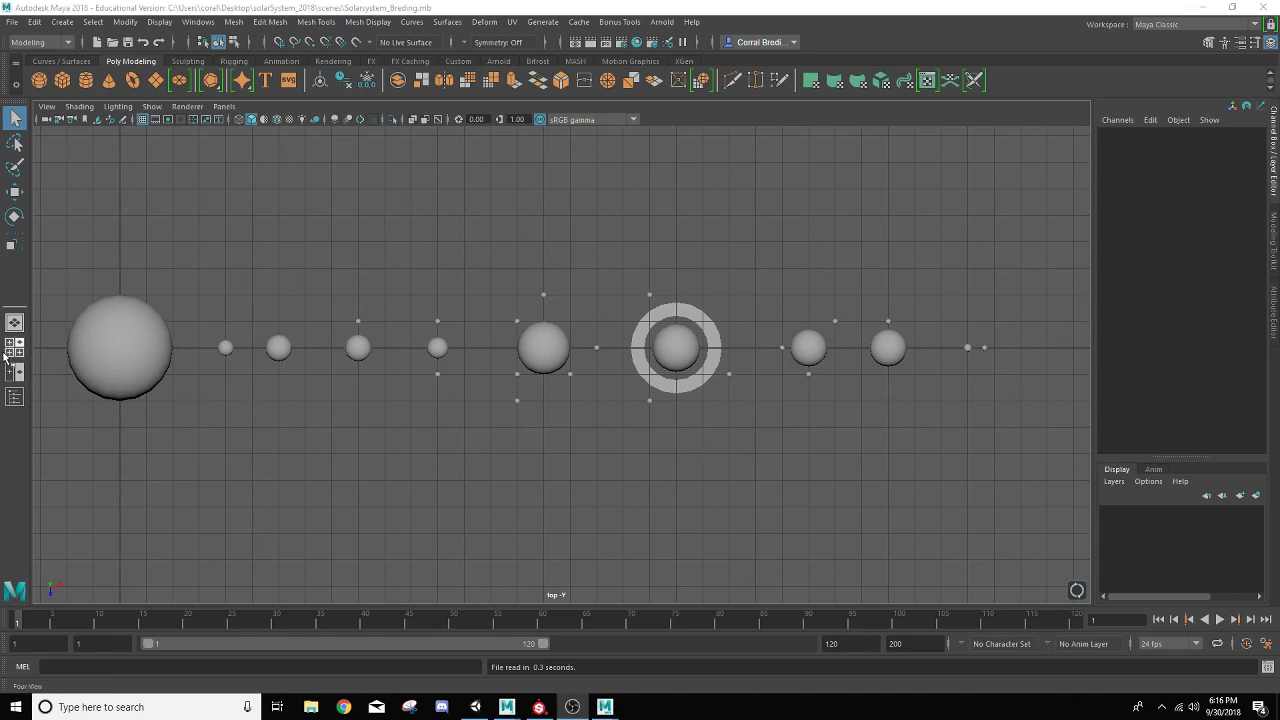
mouse_move(15, 397)
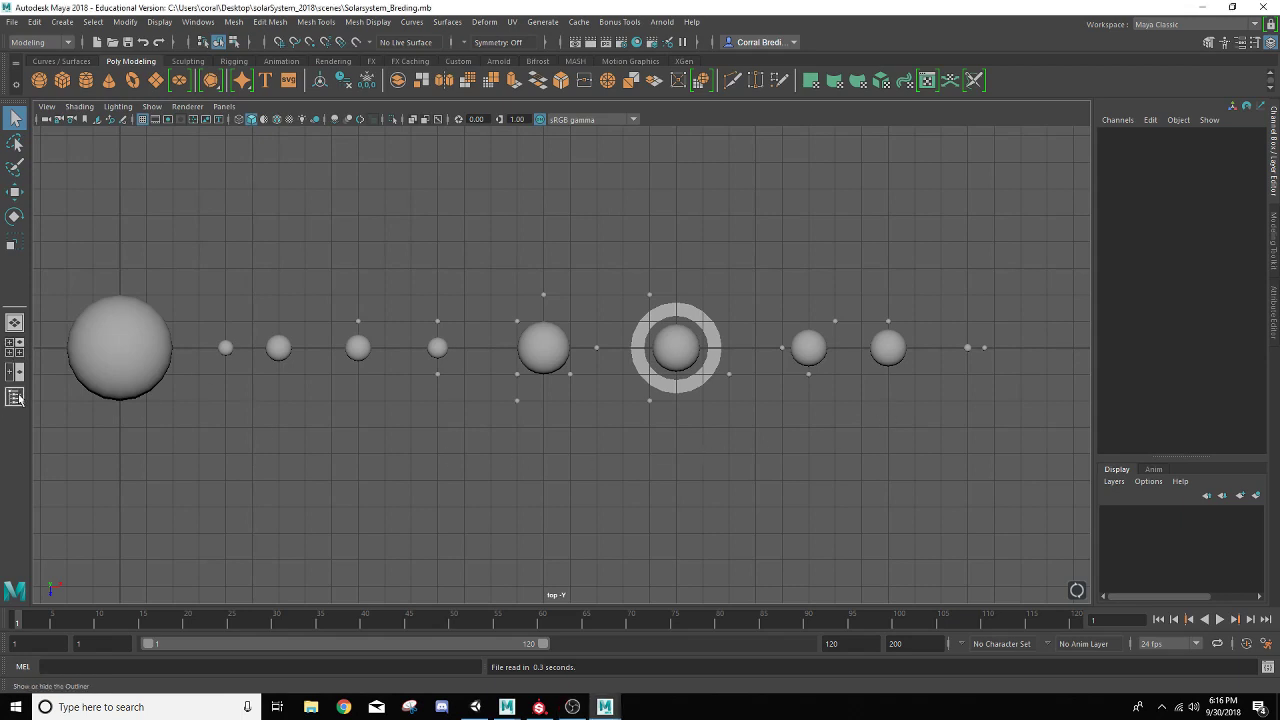
Show the Outliner panel listing the sun, planet, moon and ring meshes
left_click(15, 397)
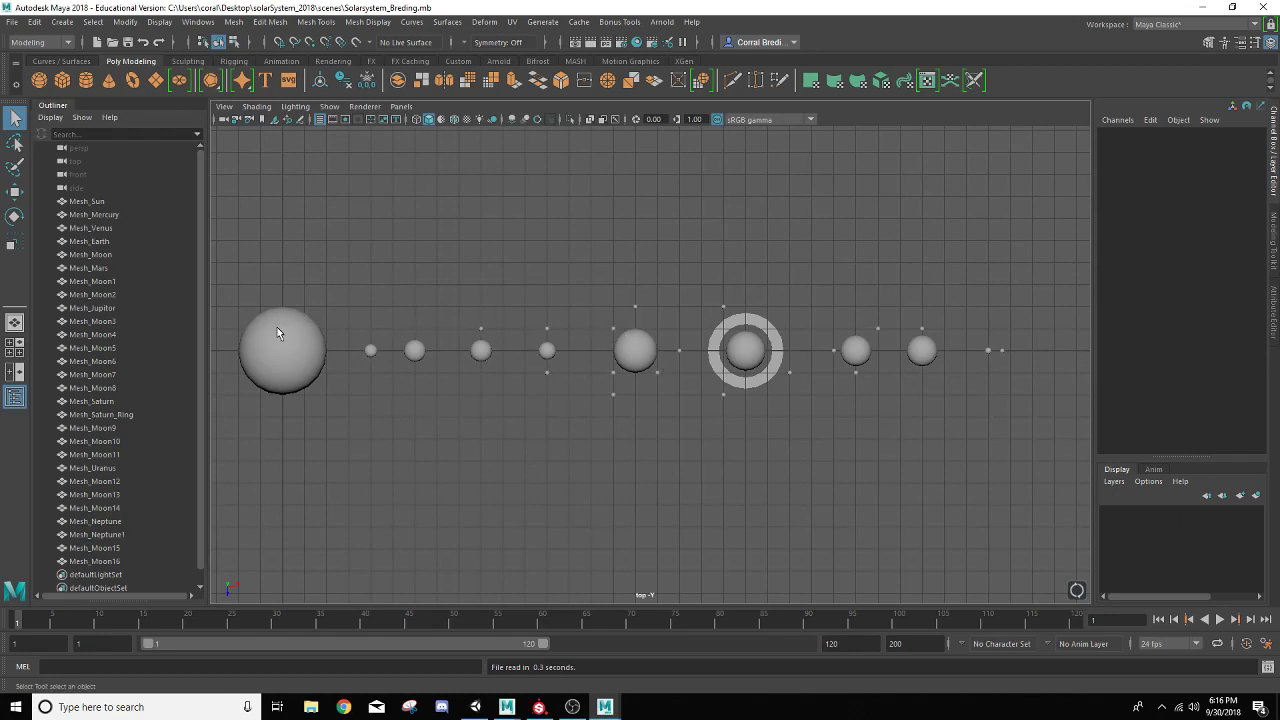
mouse_move(358, 379)
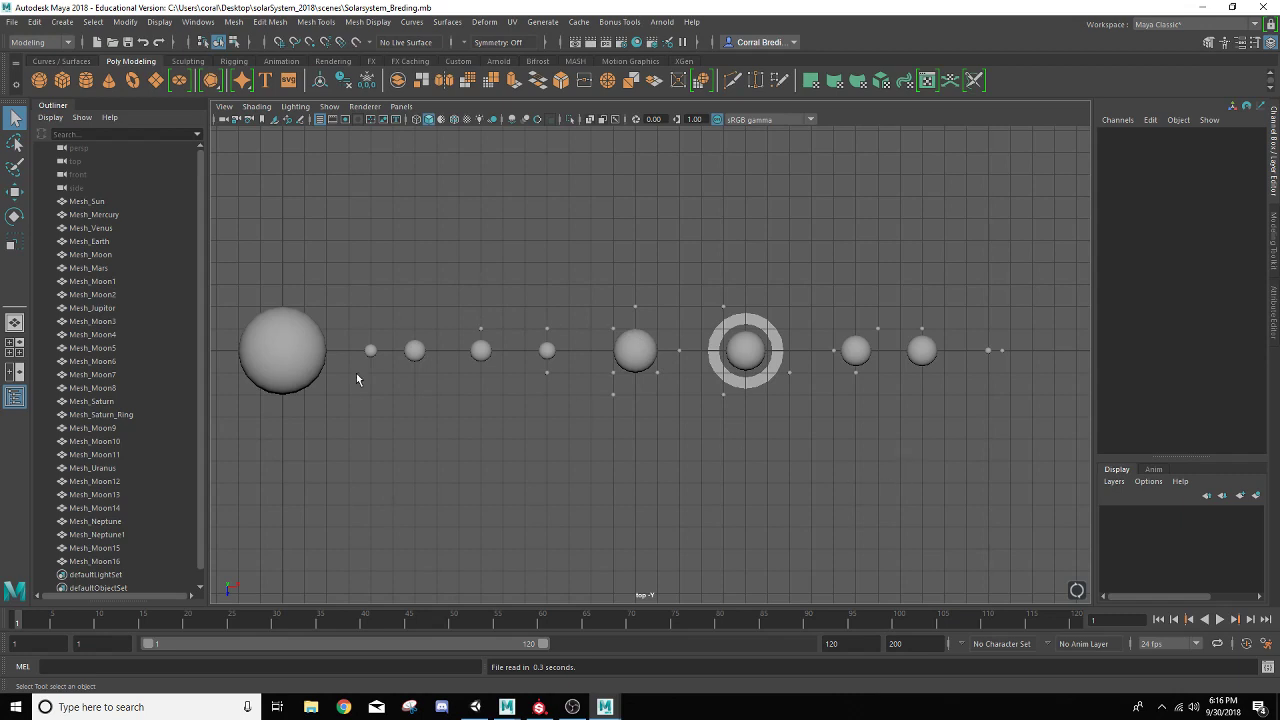
mouse_move(15, 323)
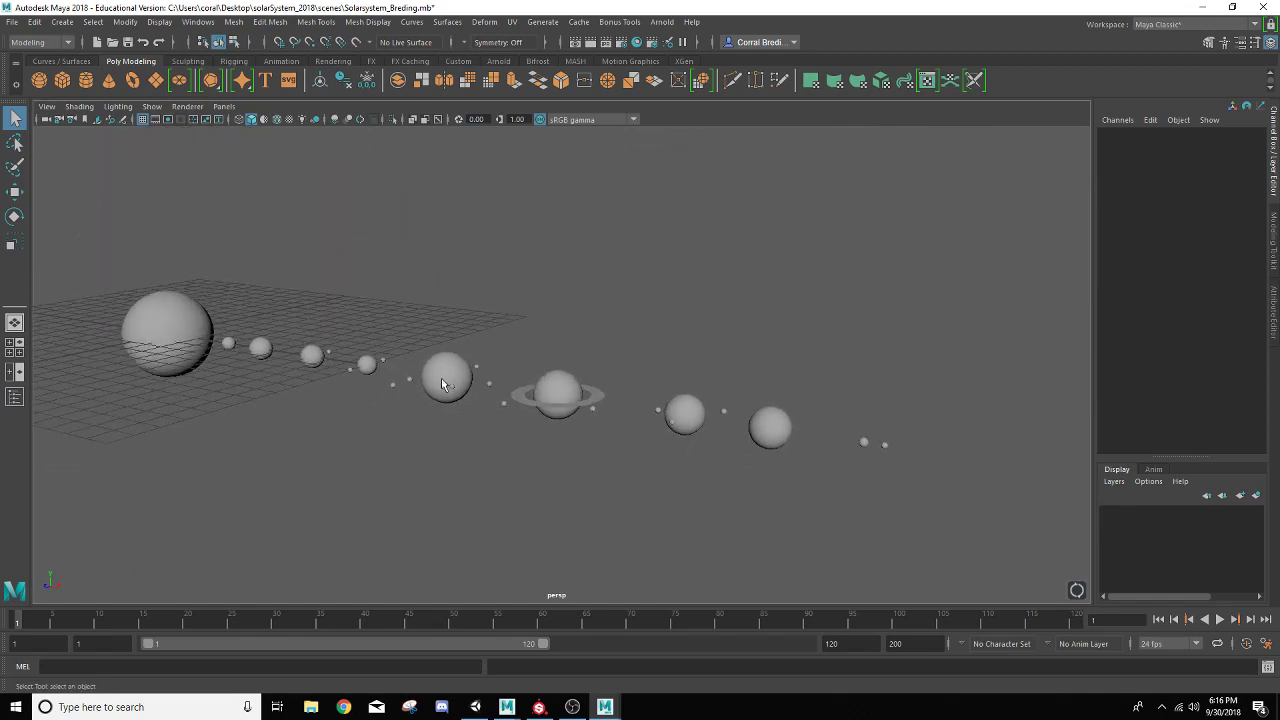
mouse_move(381, 410)
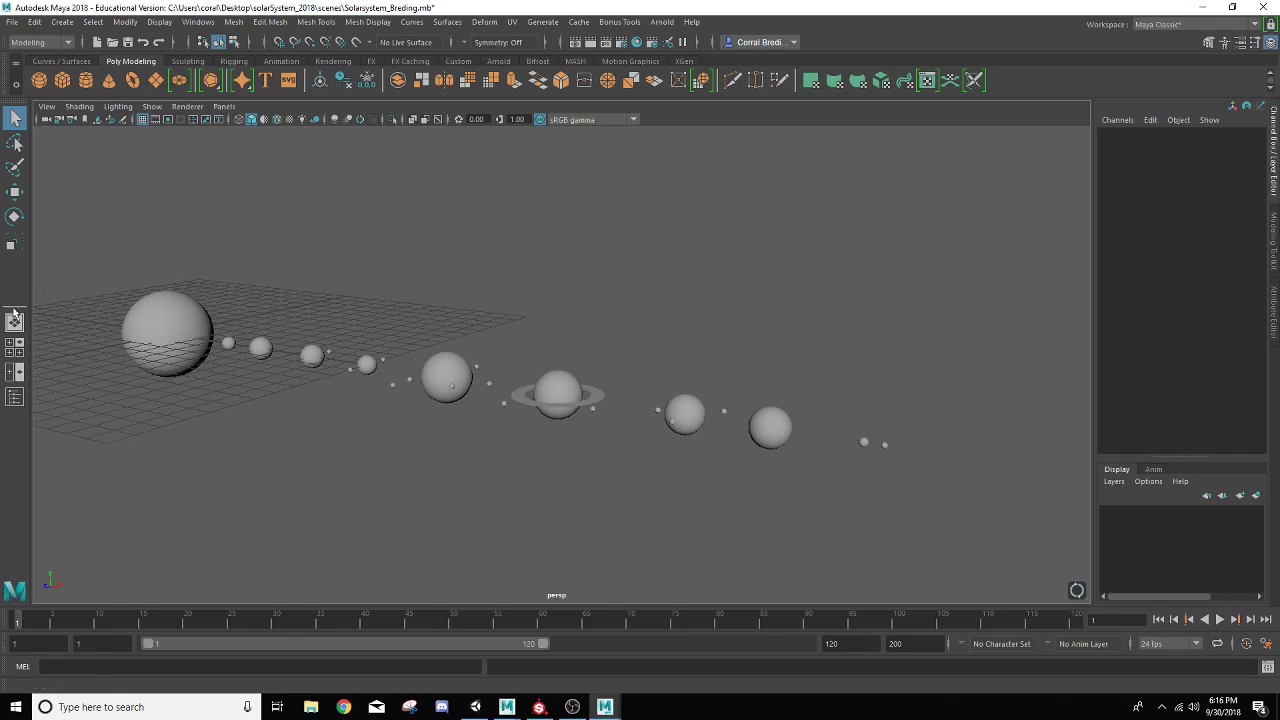
mouse_move(15, 323)
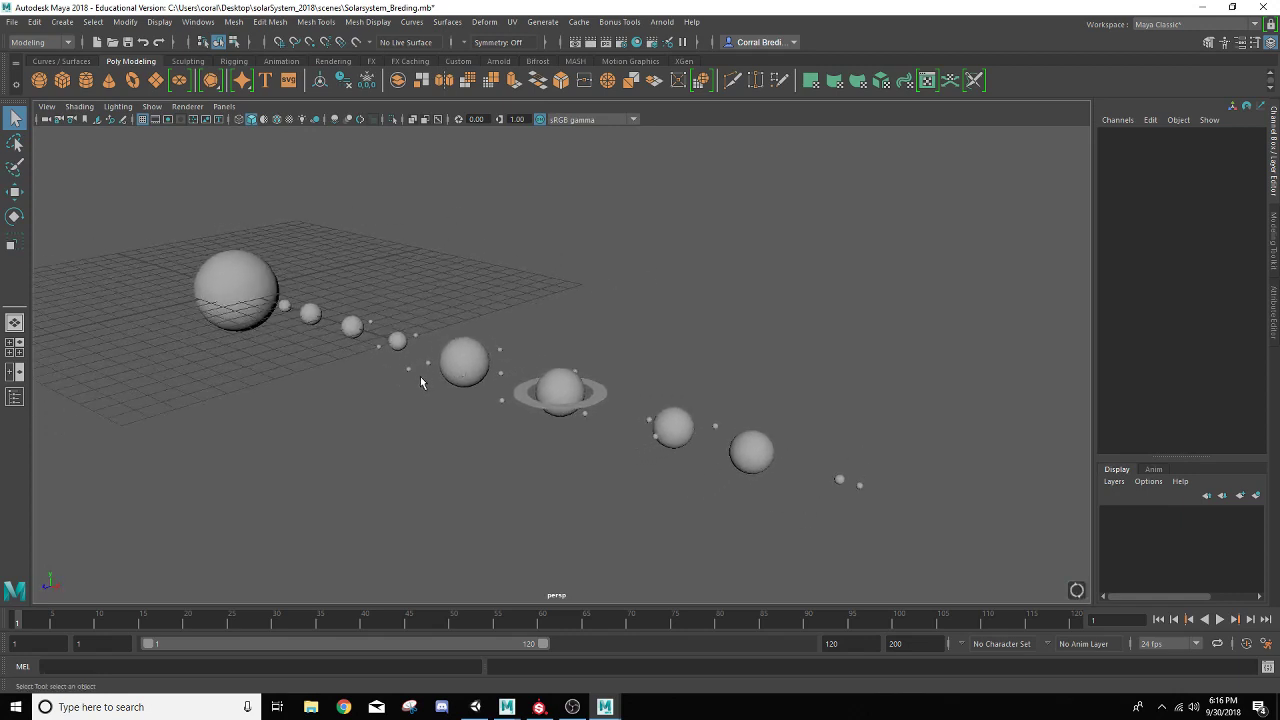
mouse_move(461, 399)
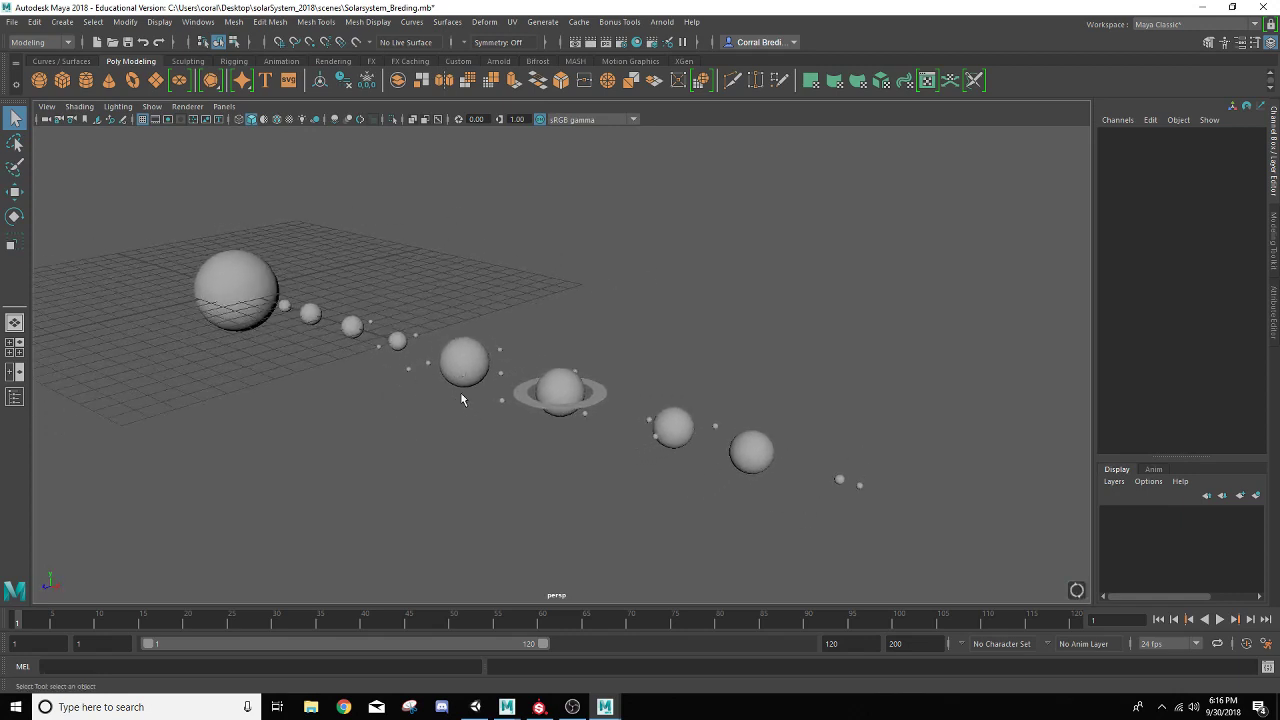
Tumble the perspective view to re-centre the full solar system model
left_click_drag(462, 400, 416, 355)
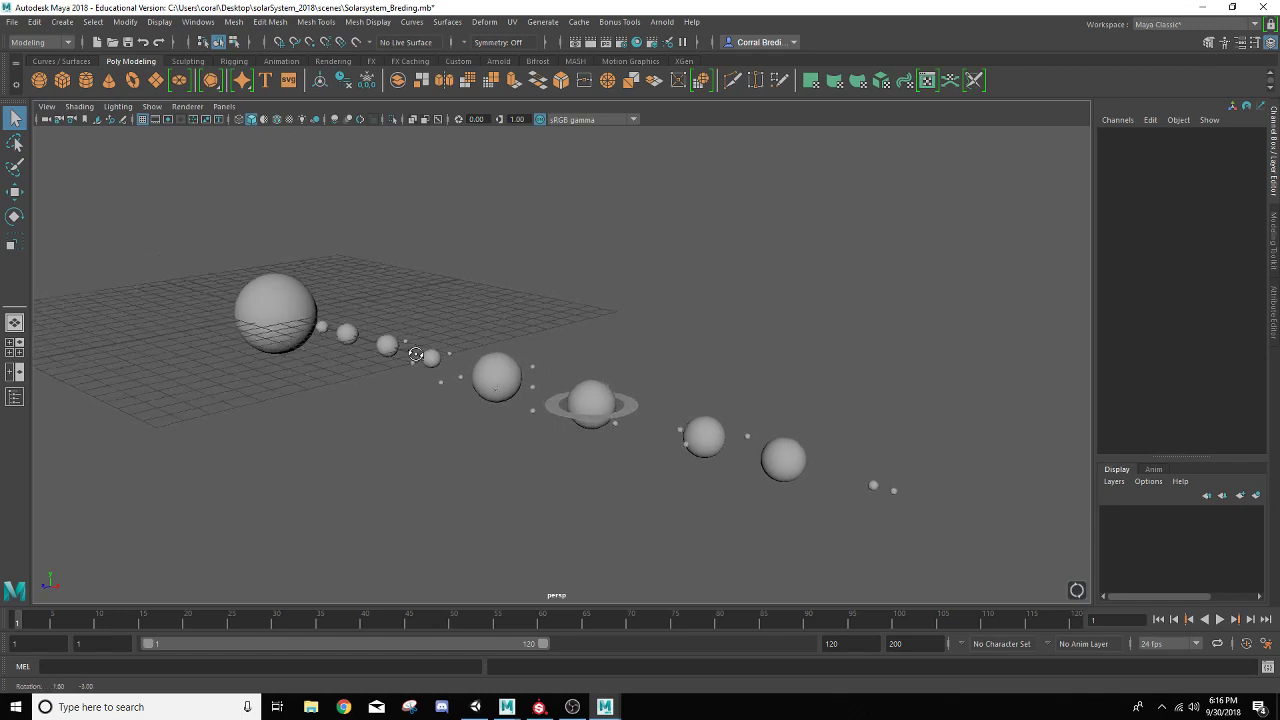
left_click_drag(416, 355, 448, 347)
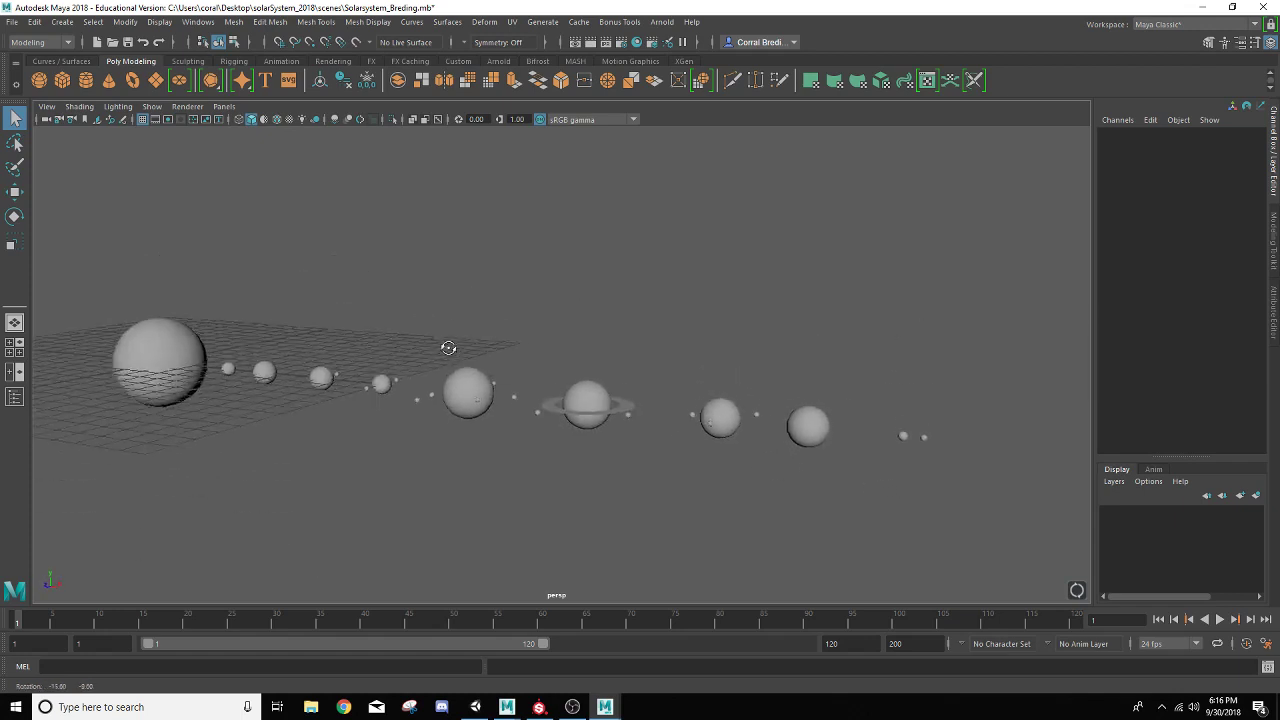
left_click_drag(448, 347, 533, 342)
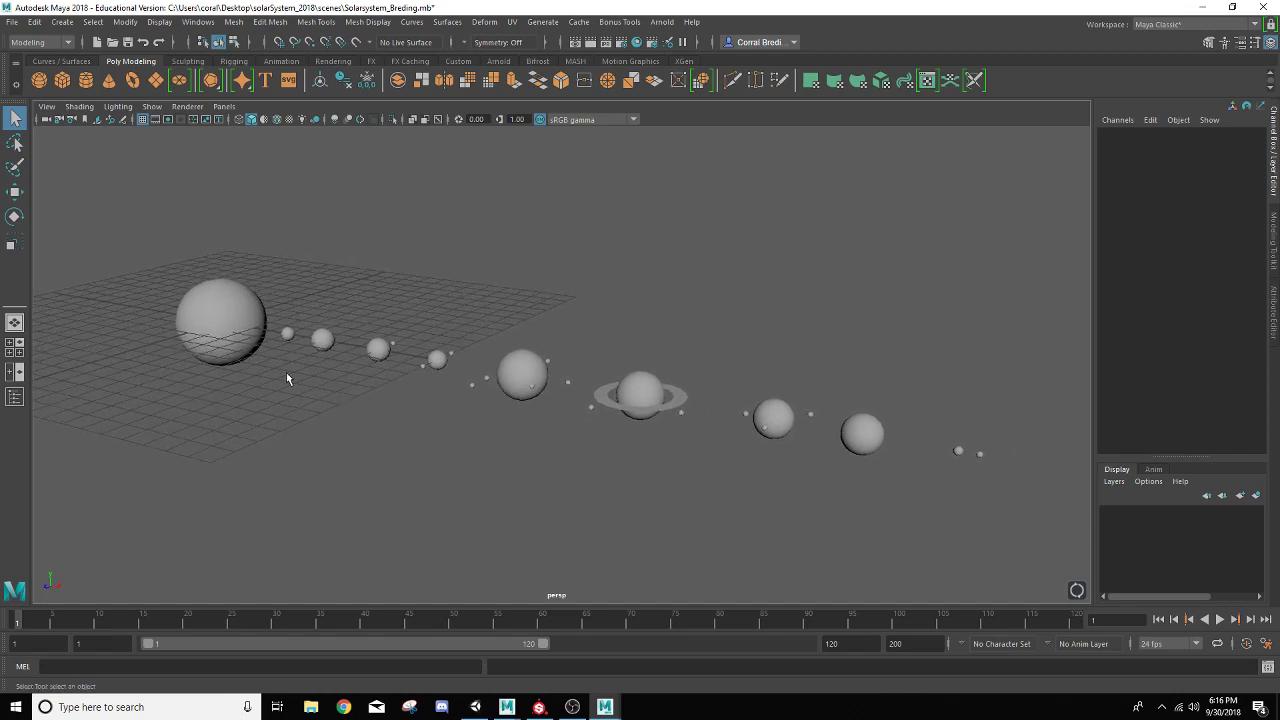
mouse_move(366, 343)
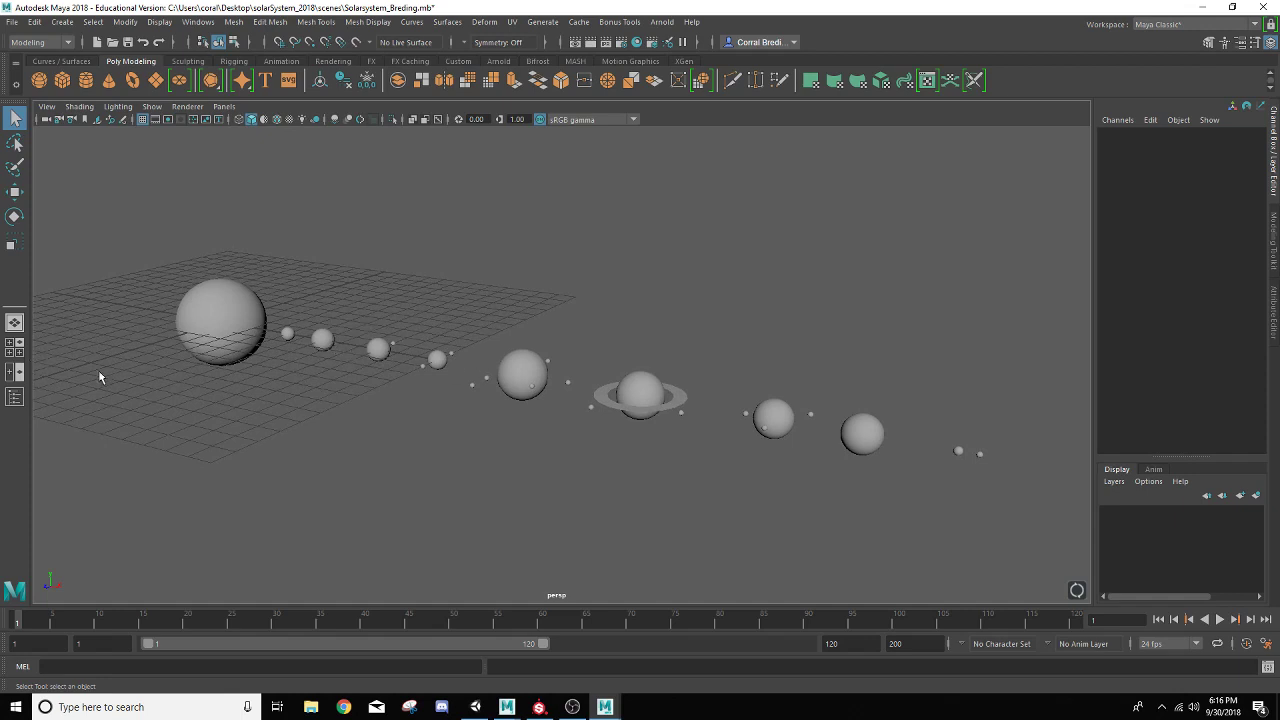
mouse_move(540, 259)
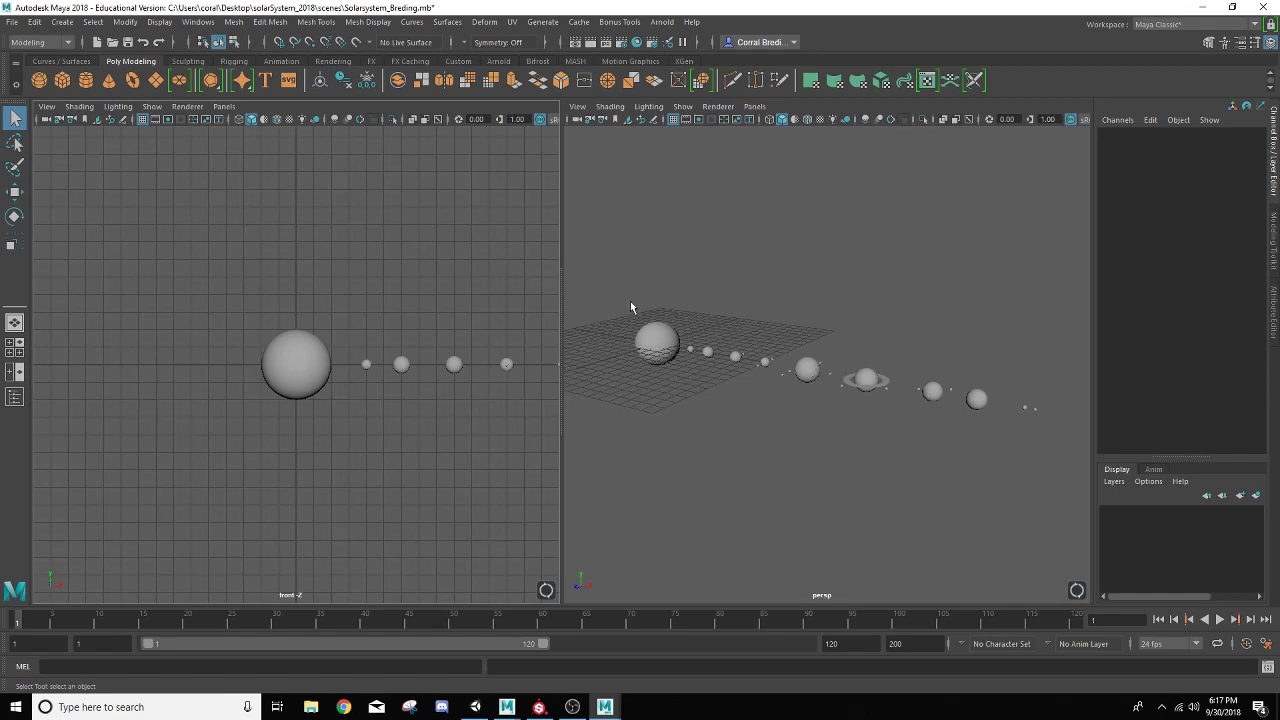
mouse_move(170, 347)
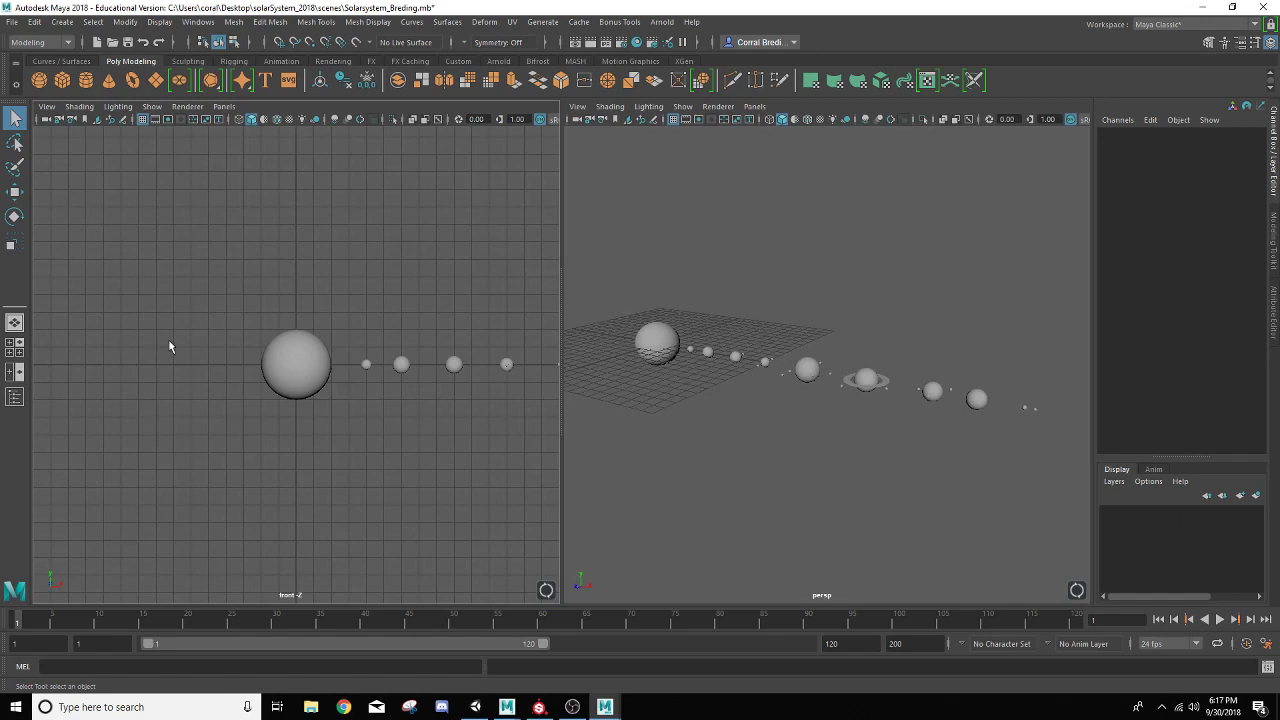
mouse_move(213, 380)
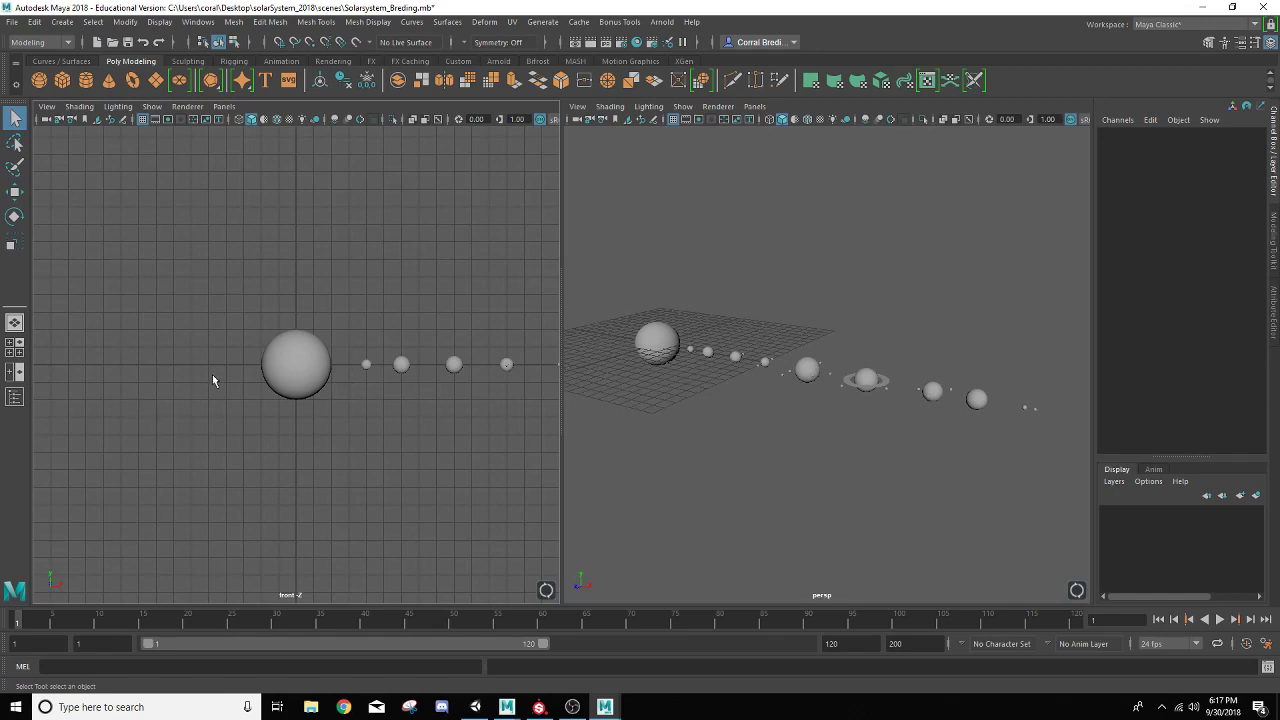
mouse_move(201, 302)
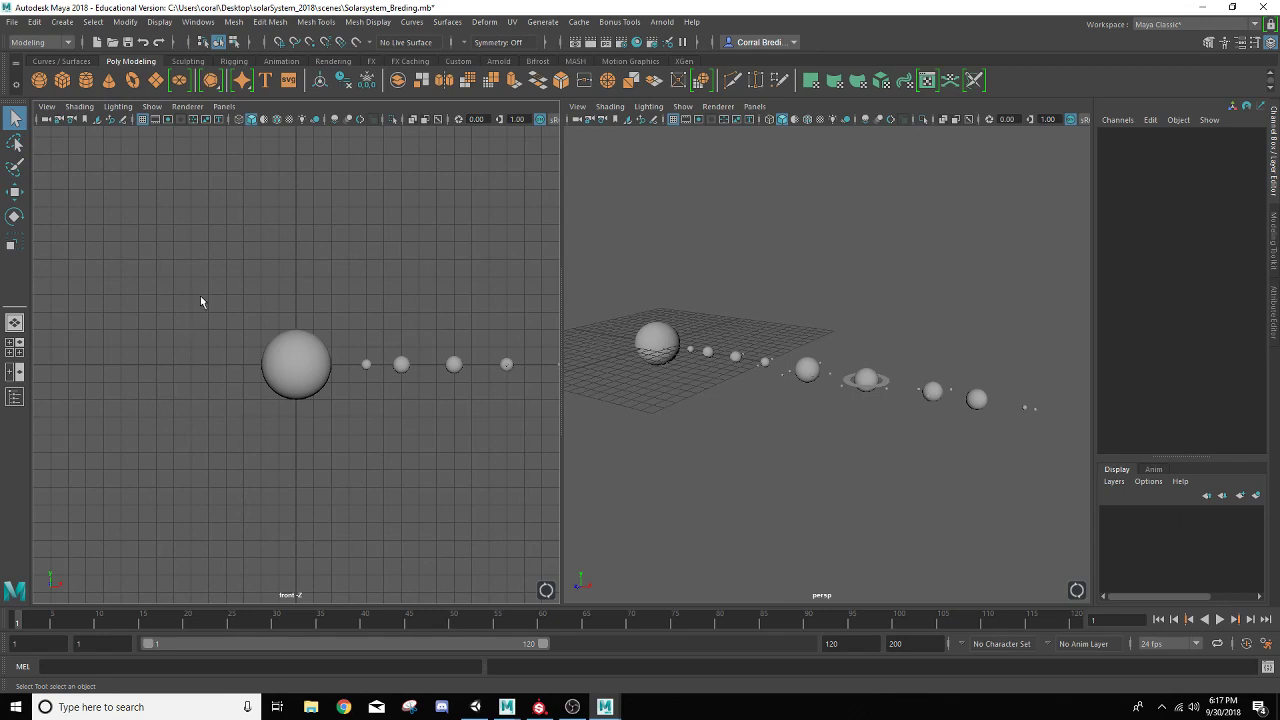
Bring up the panel choices for the front pane of the two-pane layout
left_click(223, 107)
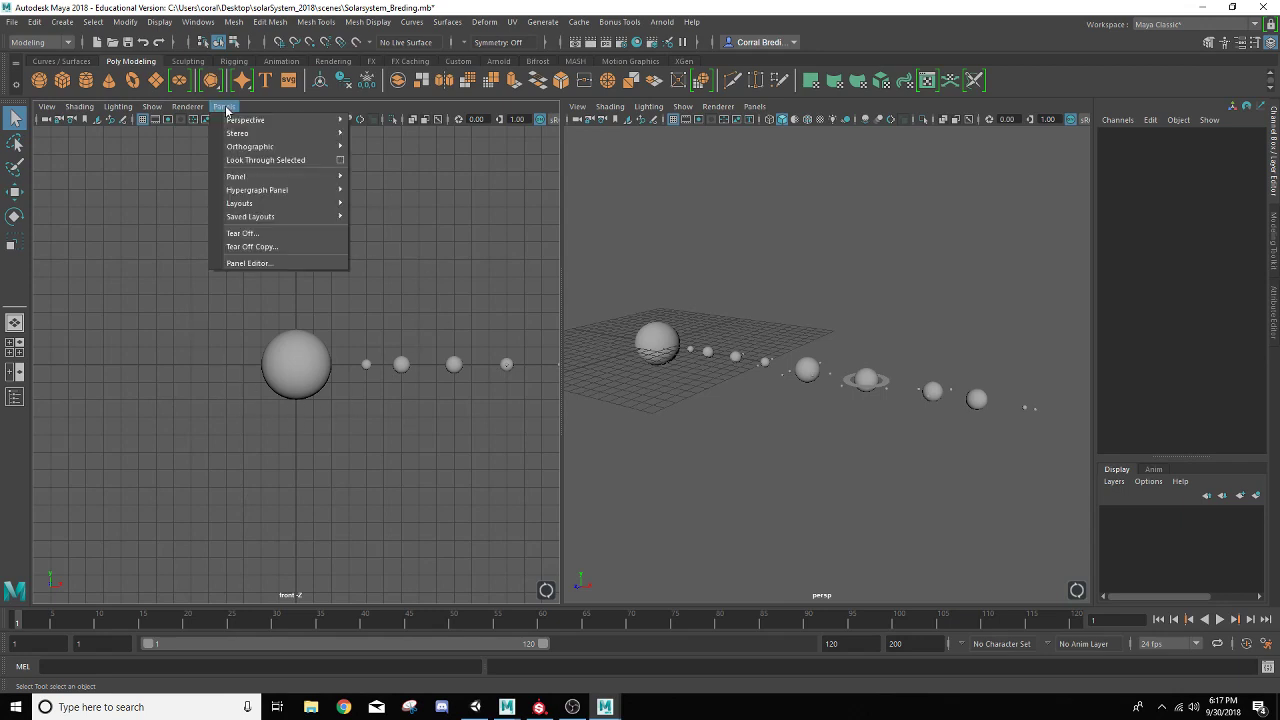
mouse_move(236, 176)
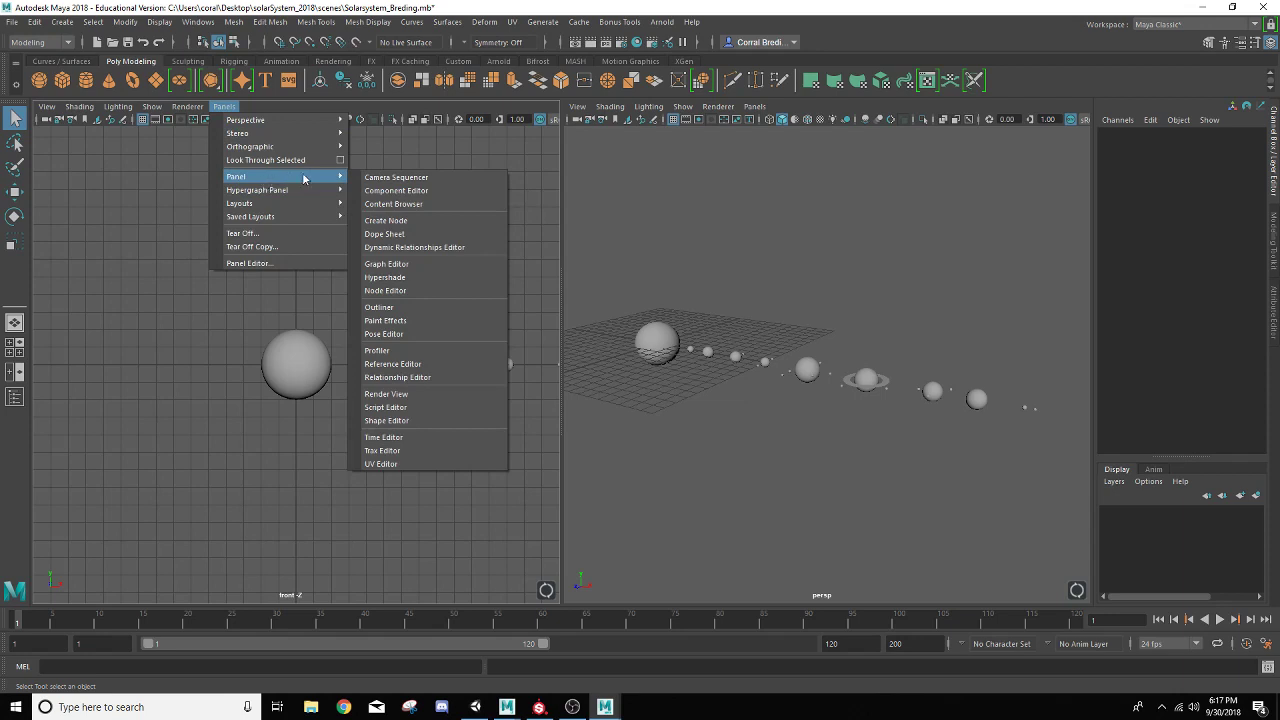
mouse_move(385, 277)
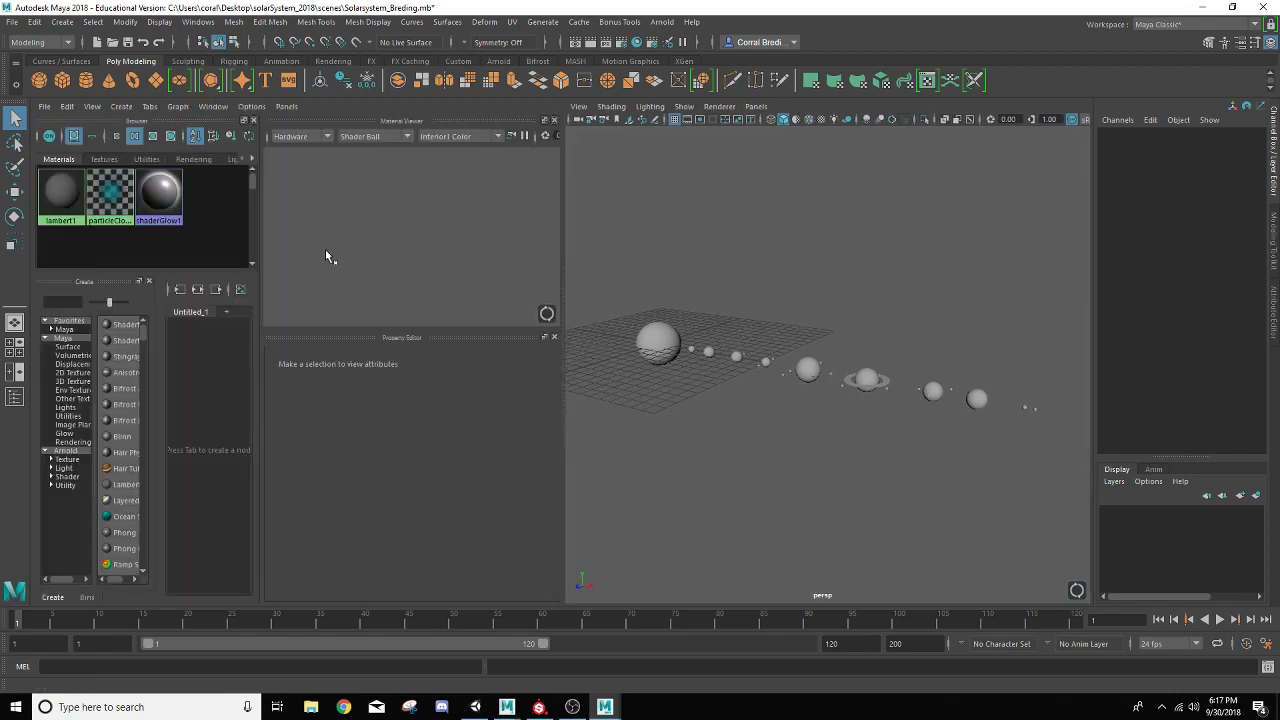
mouse_move(272, 419)
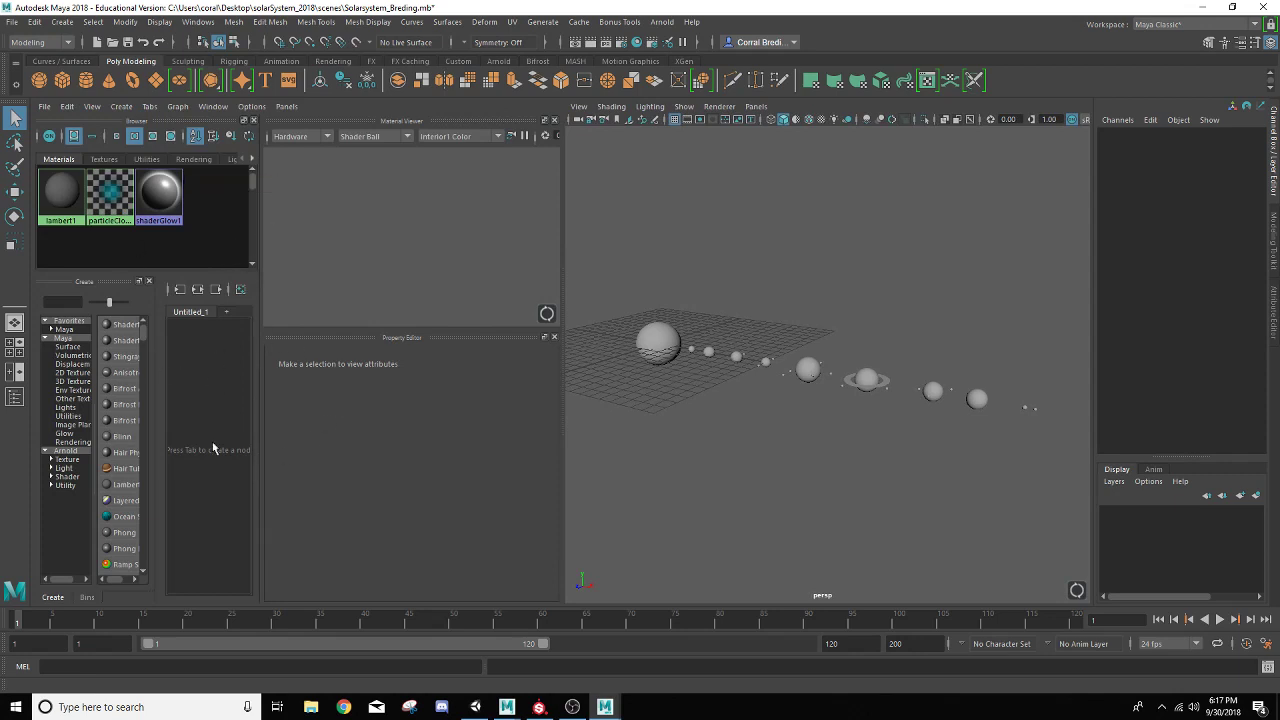
mouse_move(333, 371)
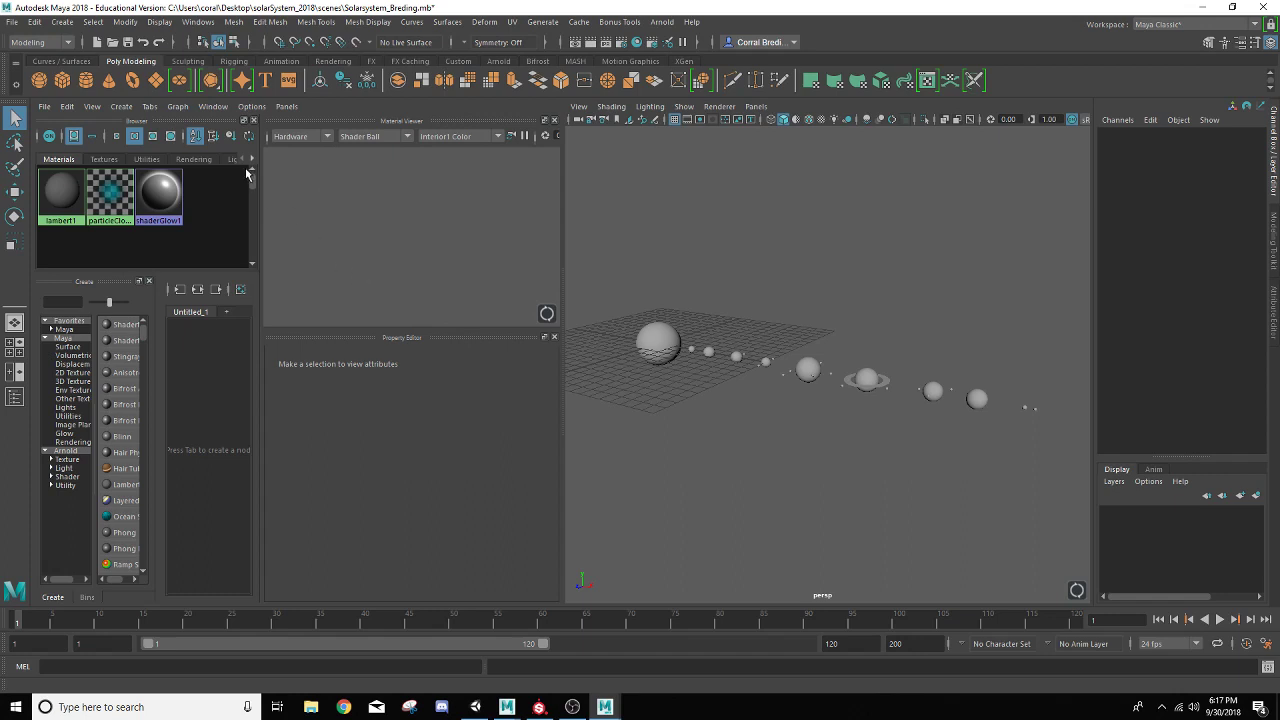
mouse_move(214, 107)
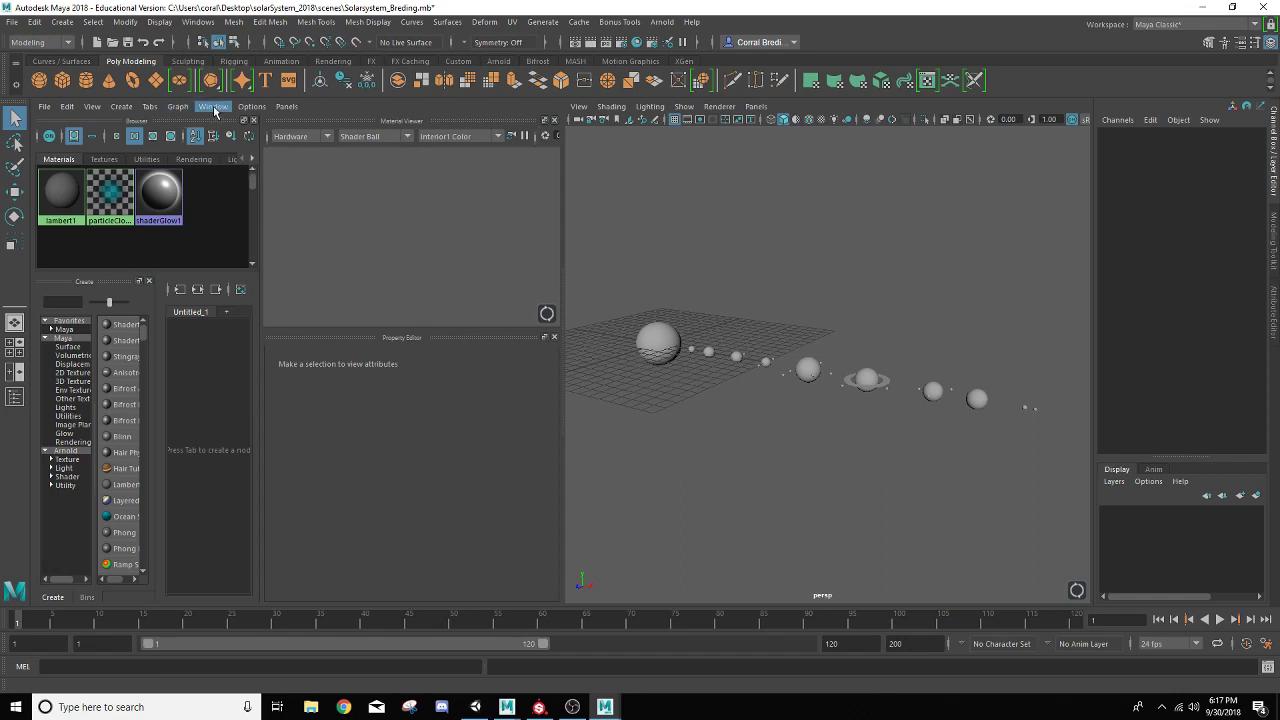
List Hypershade's extra windows, reposition the floating Property Editor, and close the Material Viewer
left_click(213, 106)
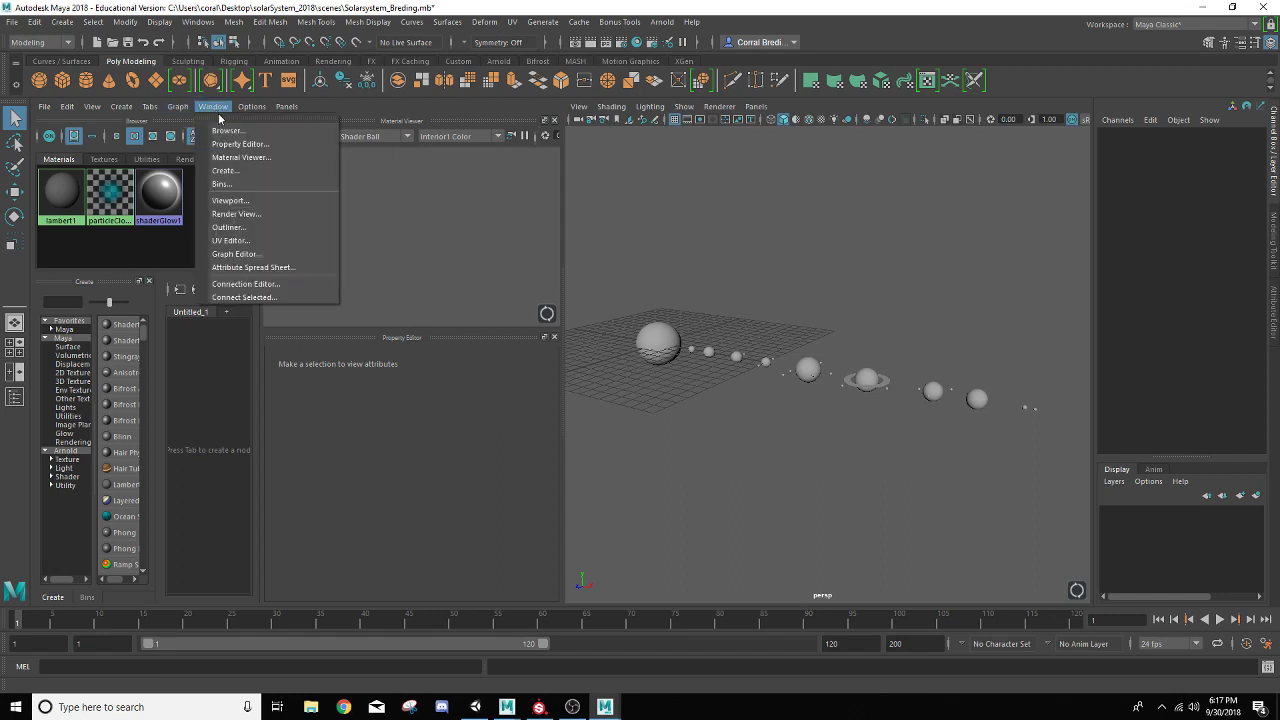
mouse_move(225, 170)
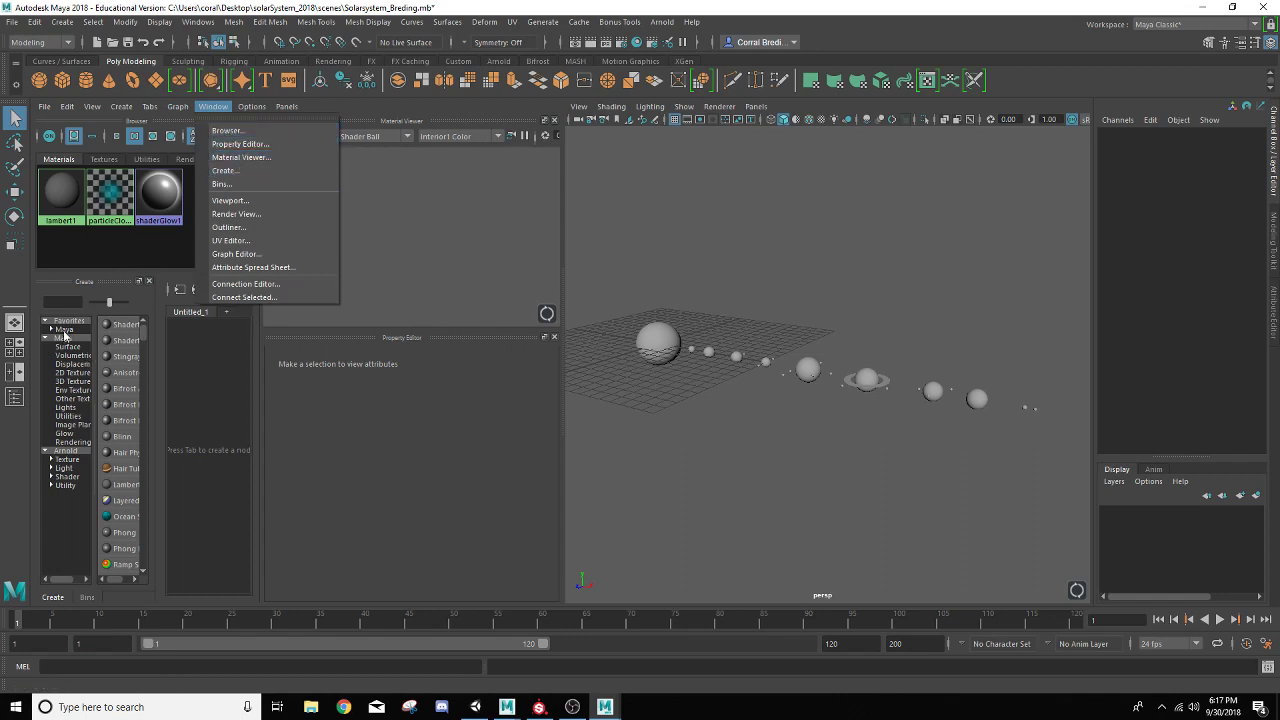
mouse_move(229, 227)
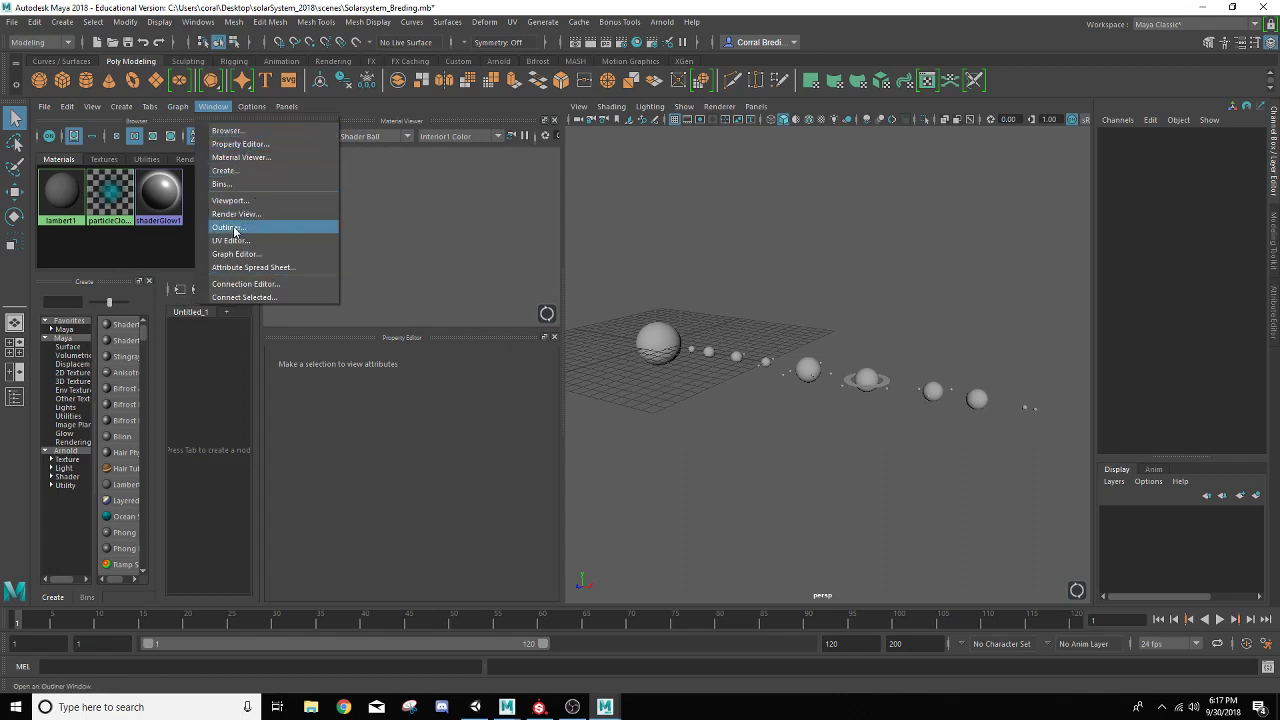
mouse_move(240, 143)
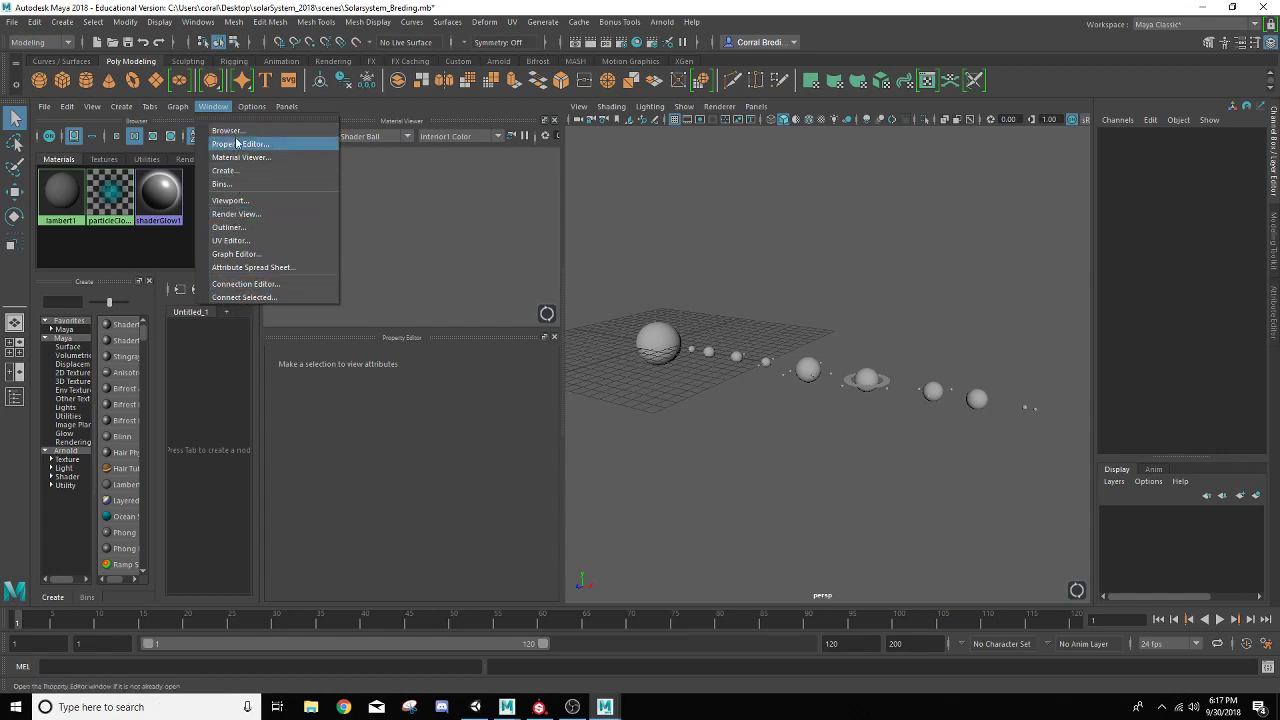
mouse_move(447, 198)
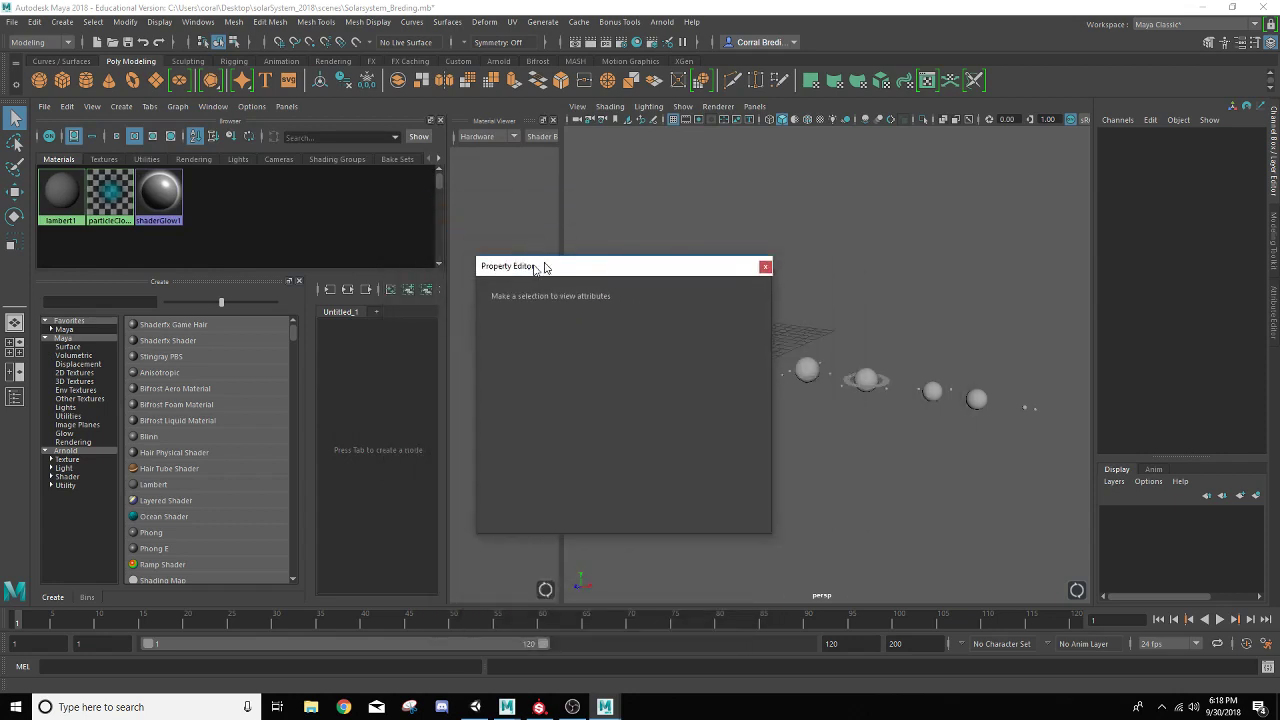
left_click_drag(520, 266, 315, 389)
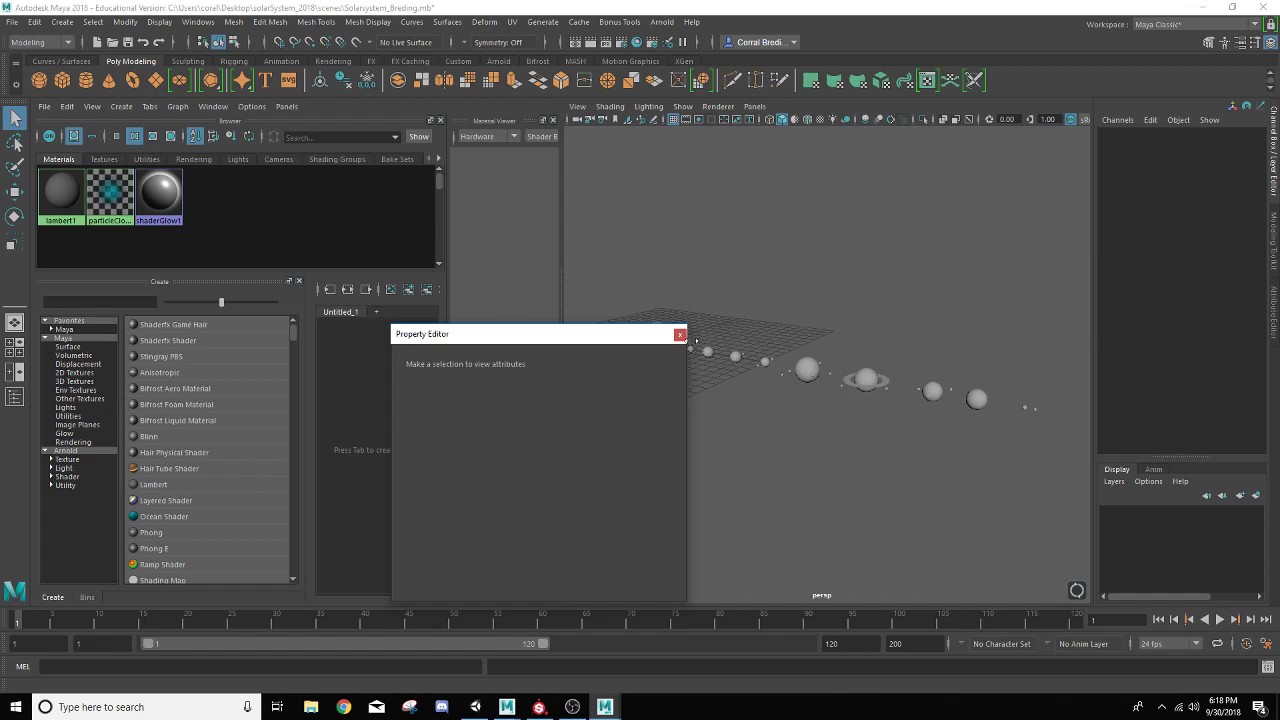
left_click(680, 334)
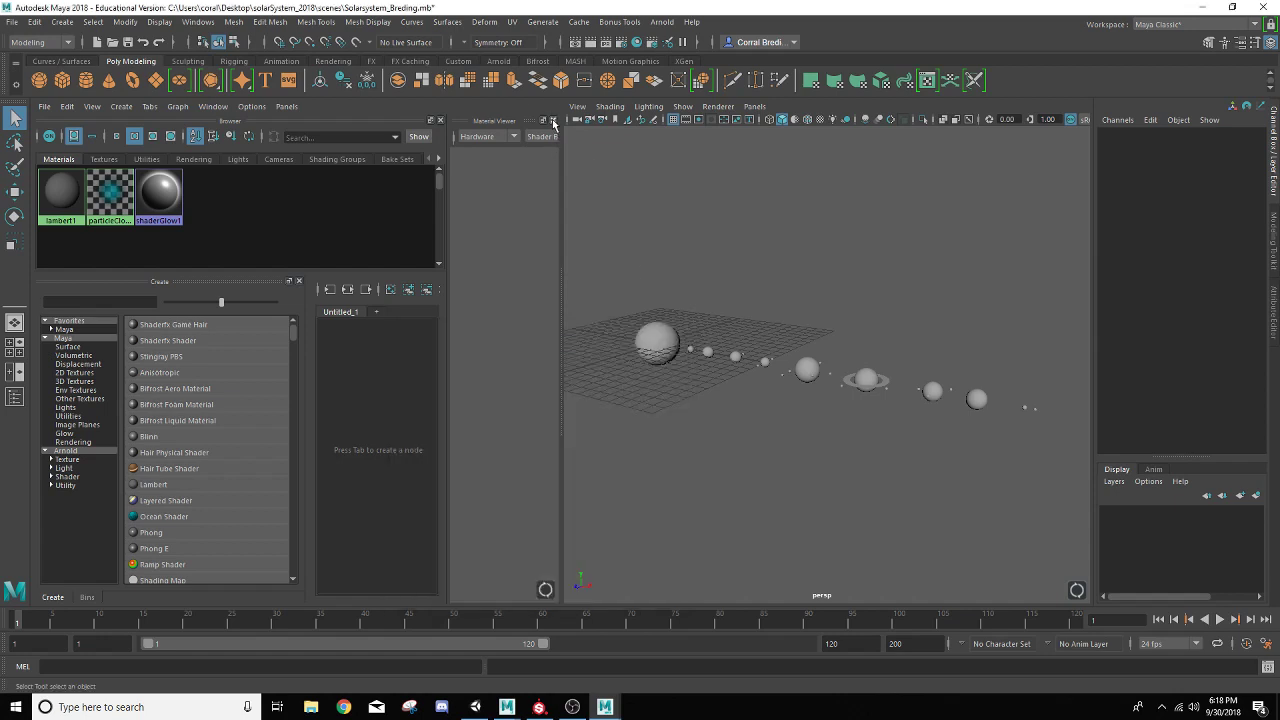
left_click(553, 121)
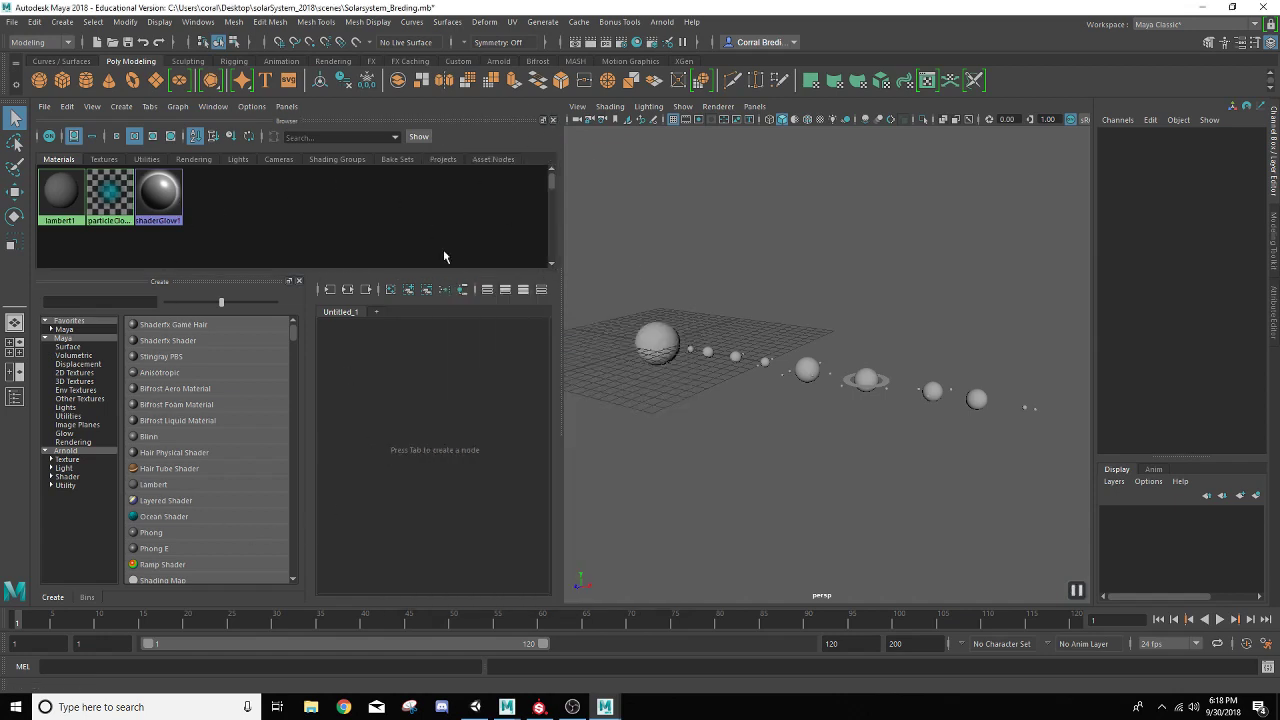
mouse_move(140, 375)
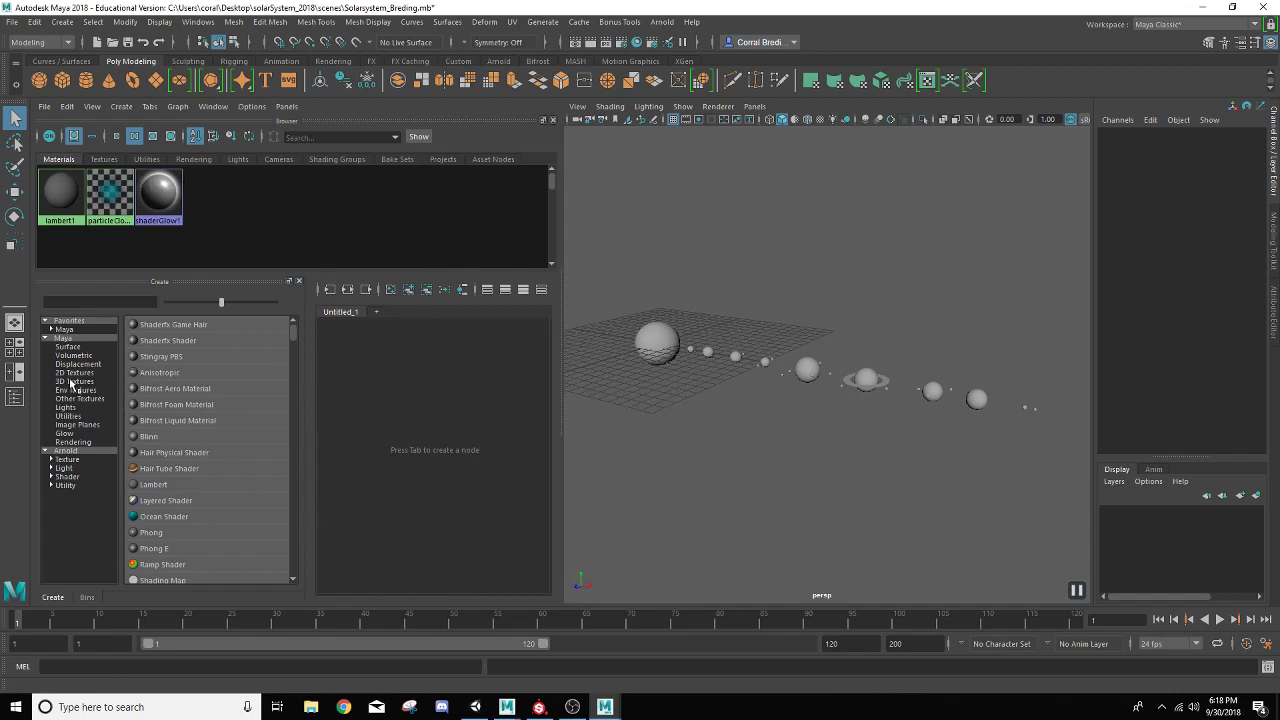
mouse_move(497, 316)
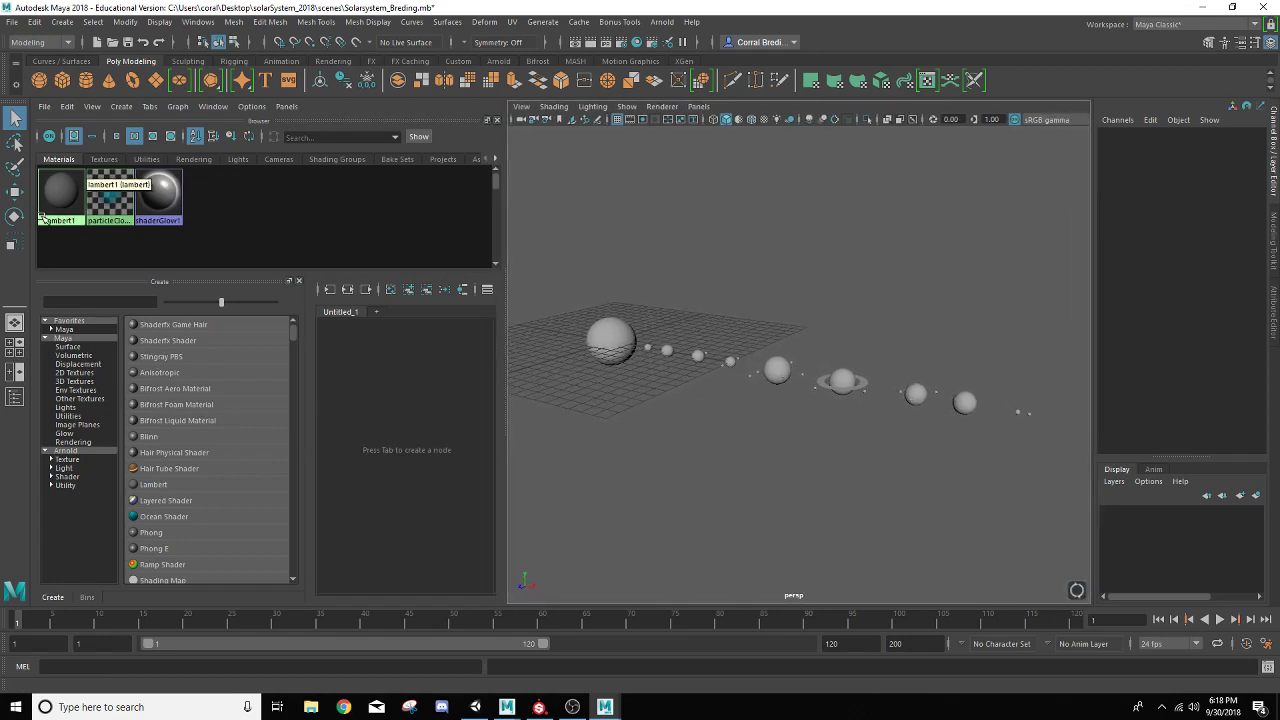
Show lambert1's attributes and orbit the view to see the planets from above
left_click(61, 192)
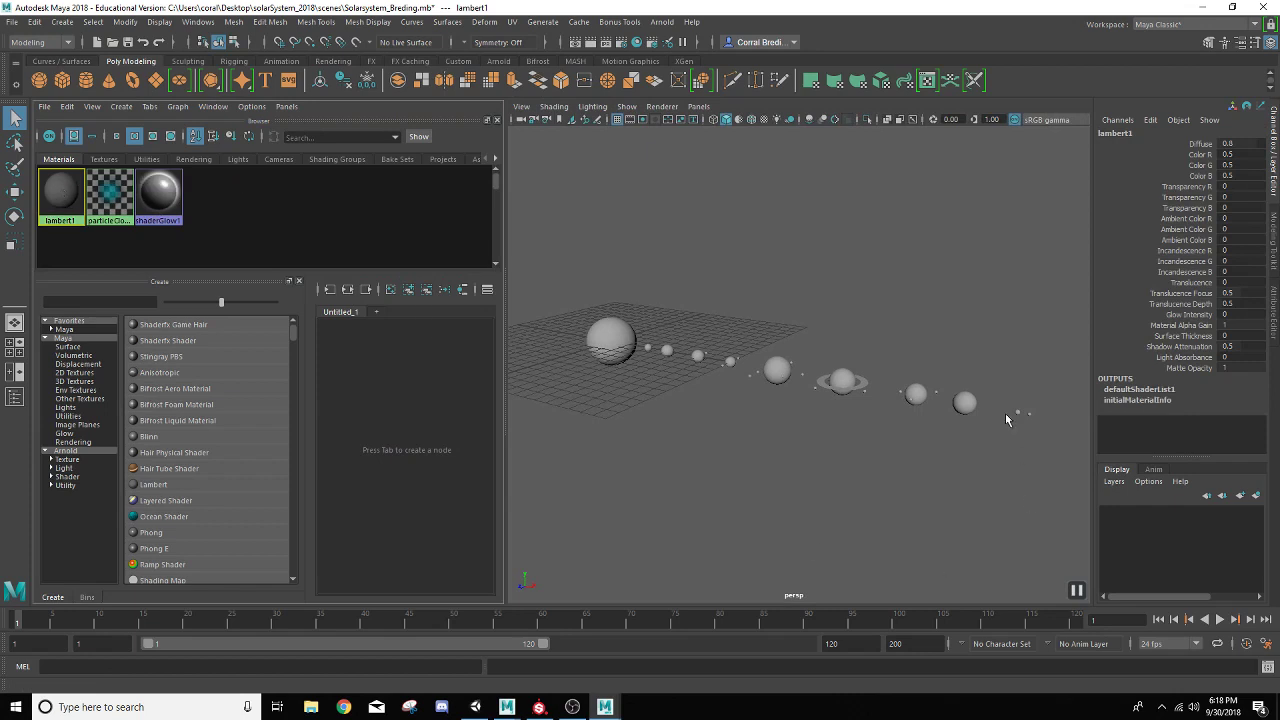
mouse_move(795, 544)
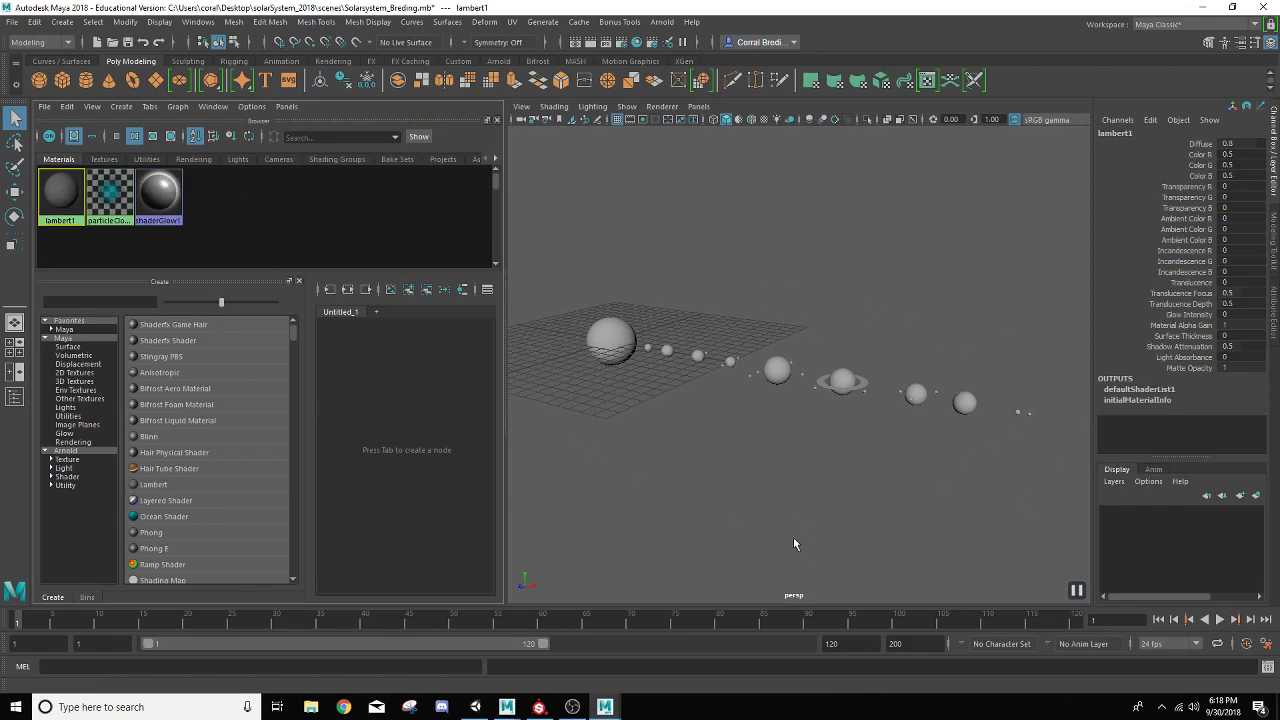
left_click_drag(795, 543, 699, 417)
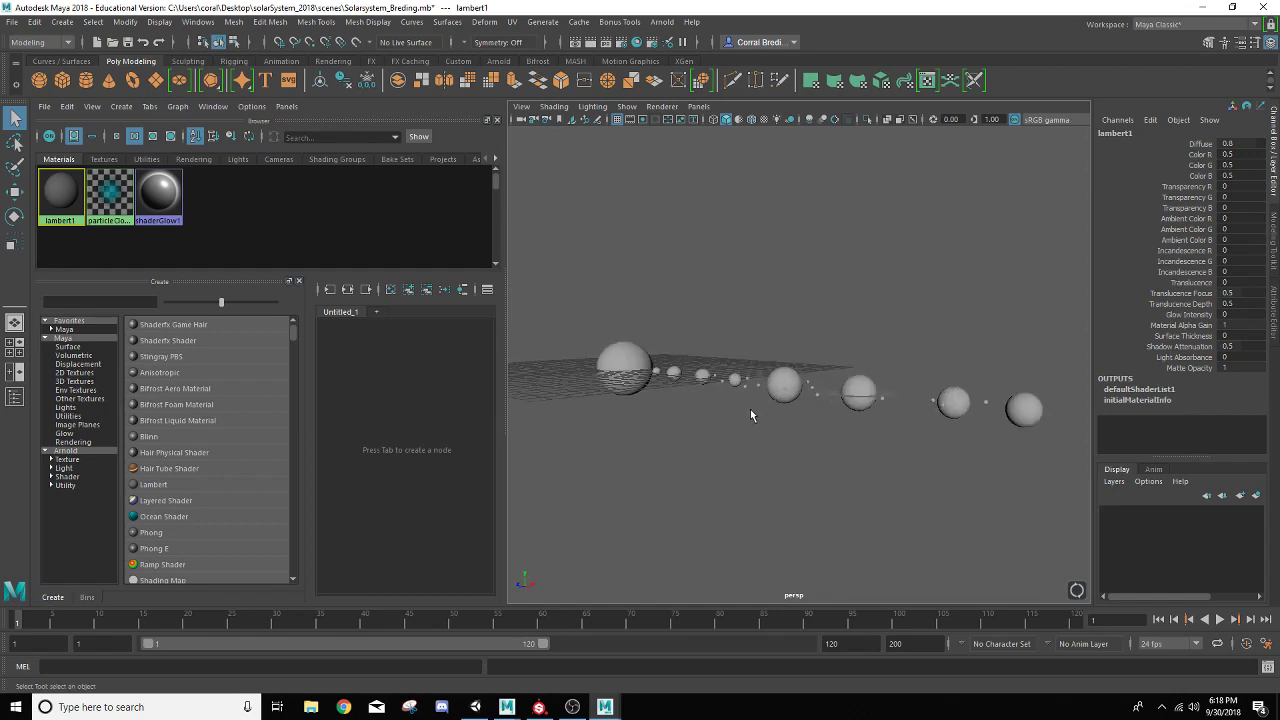
left_click_drag(750, 400, 845, 385)
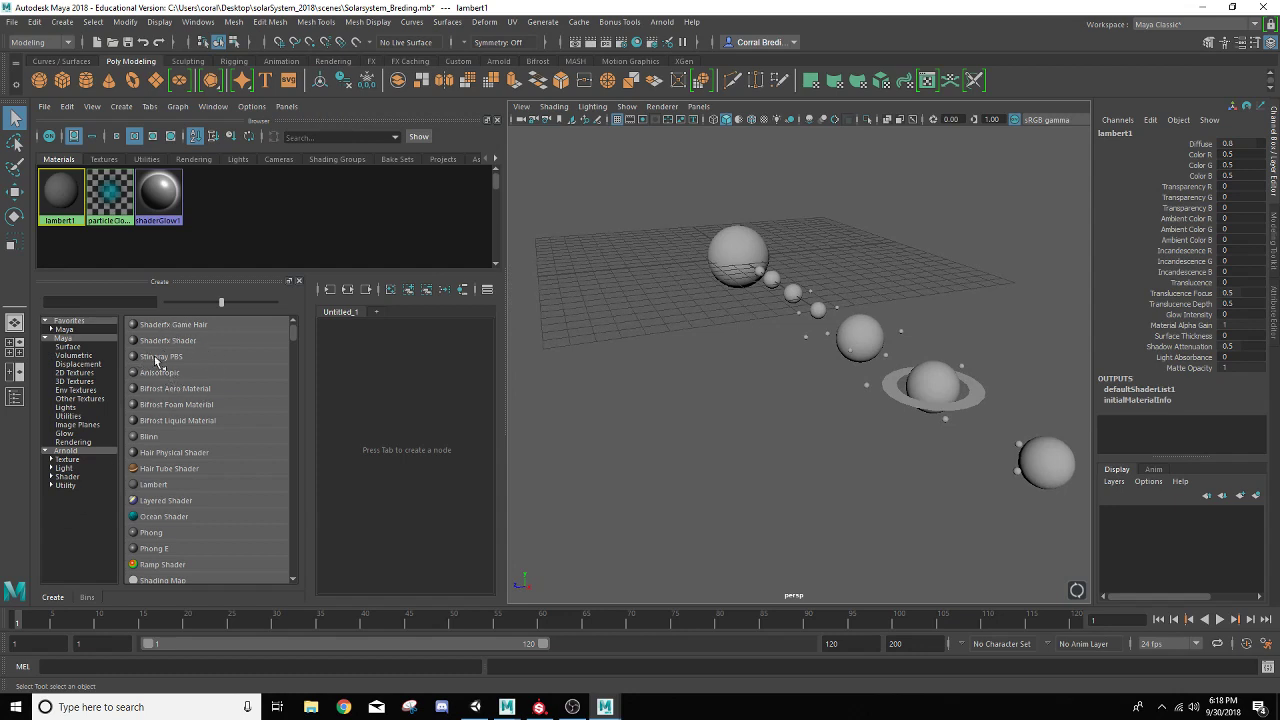
mouse_move(198, 352)
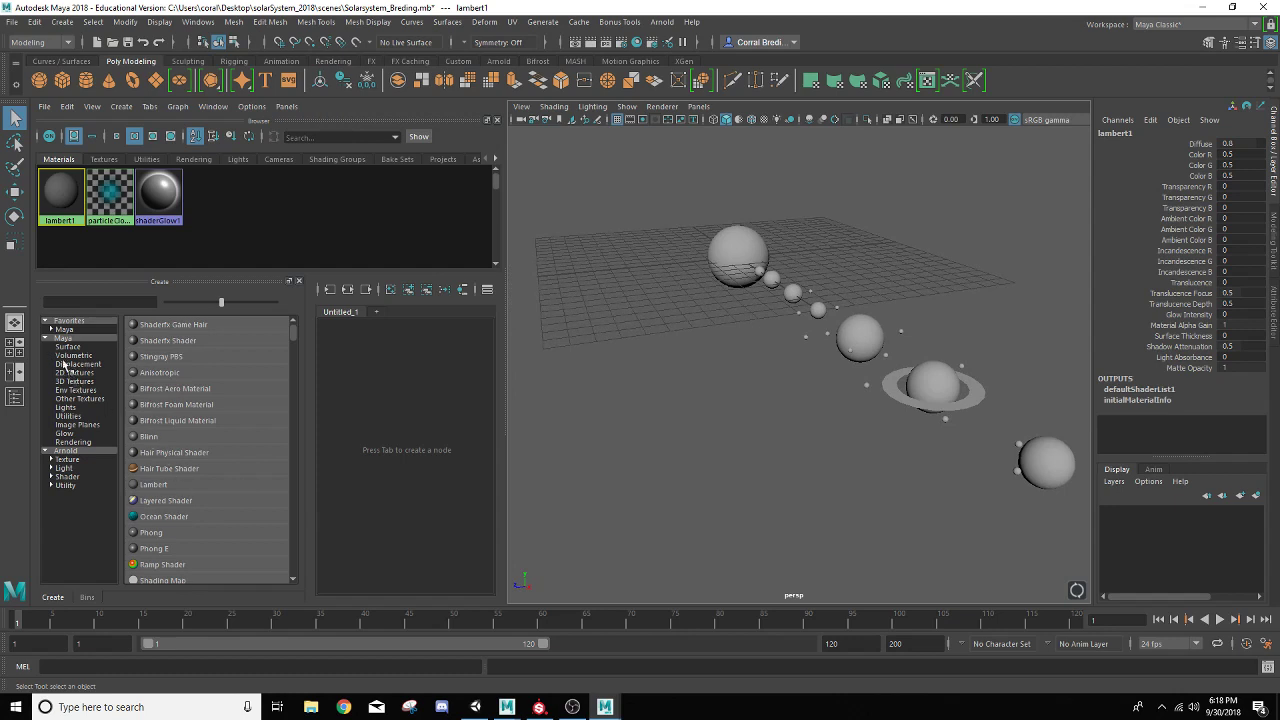
mouse_move(66, 462)
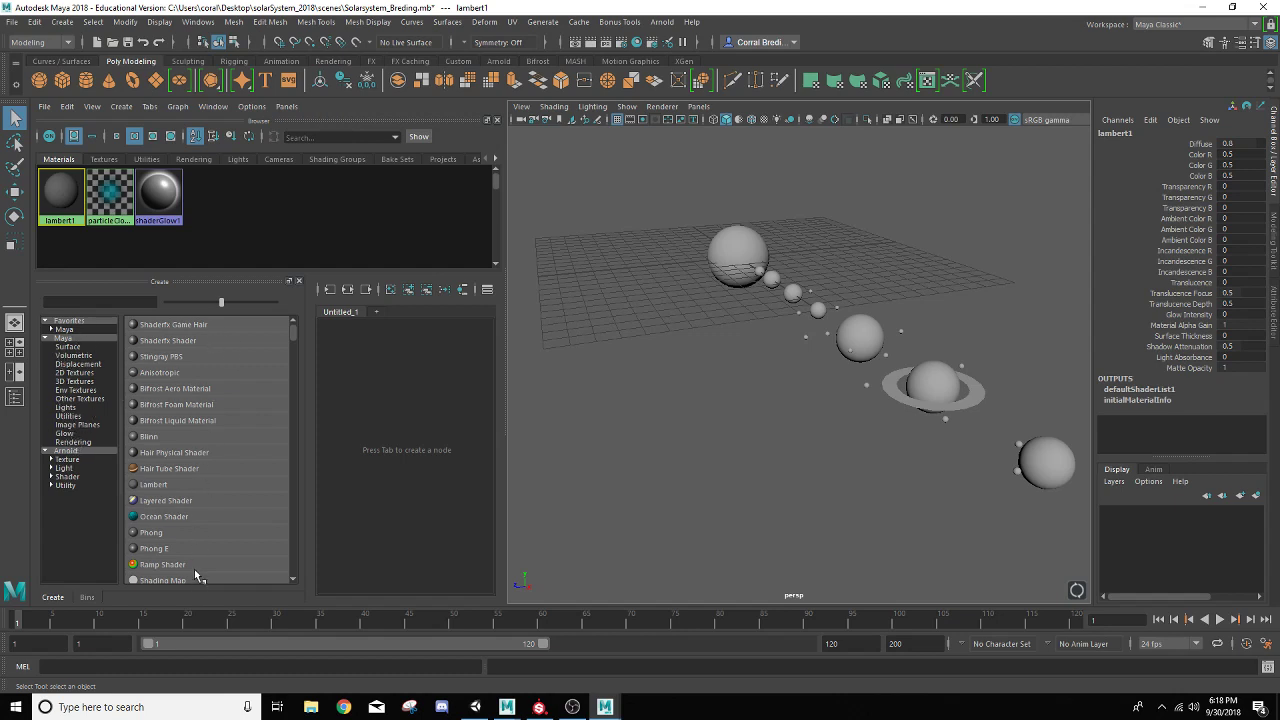
Bring up the Maya > Surface shader list with Lambert, Blinn and Phong
left_click(68, 347)
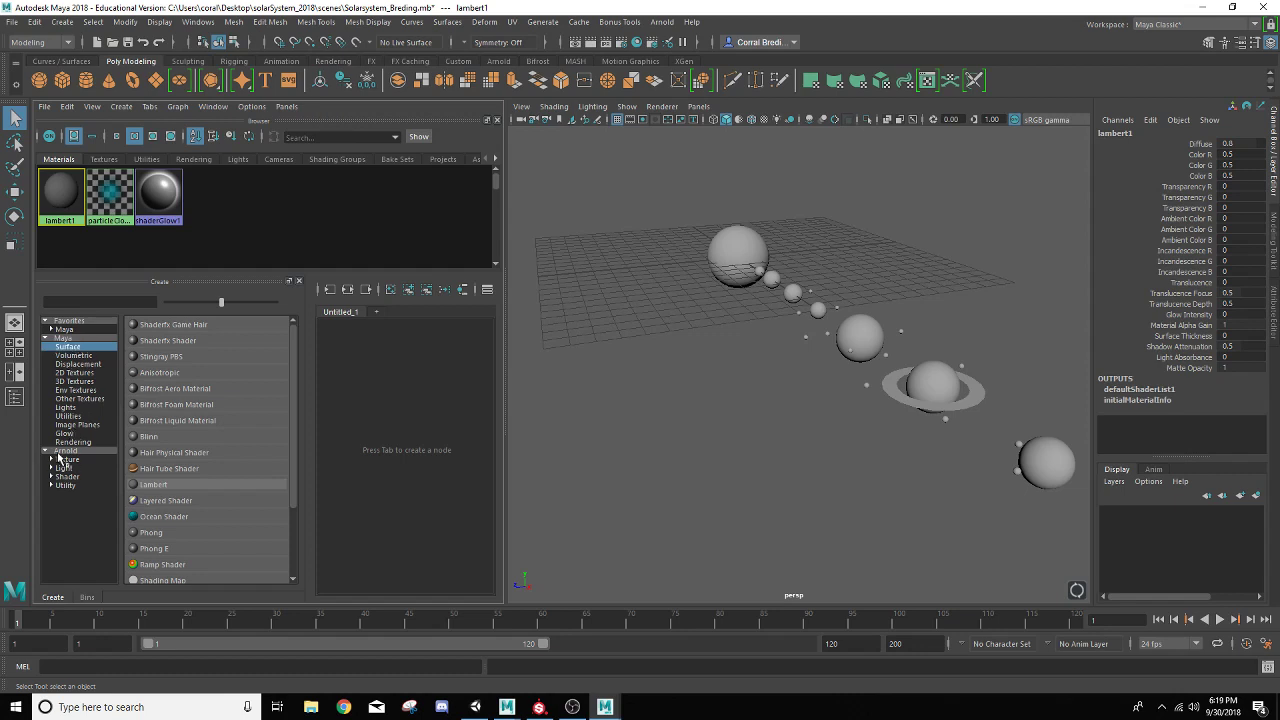
mouse_move(78, 495)
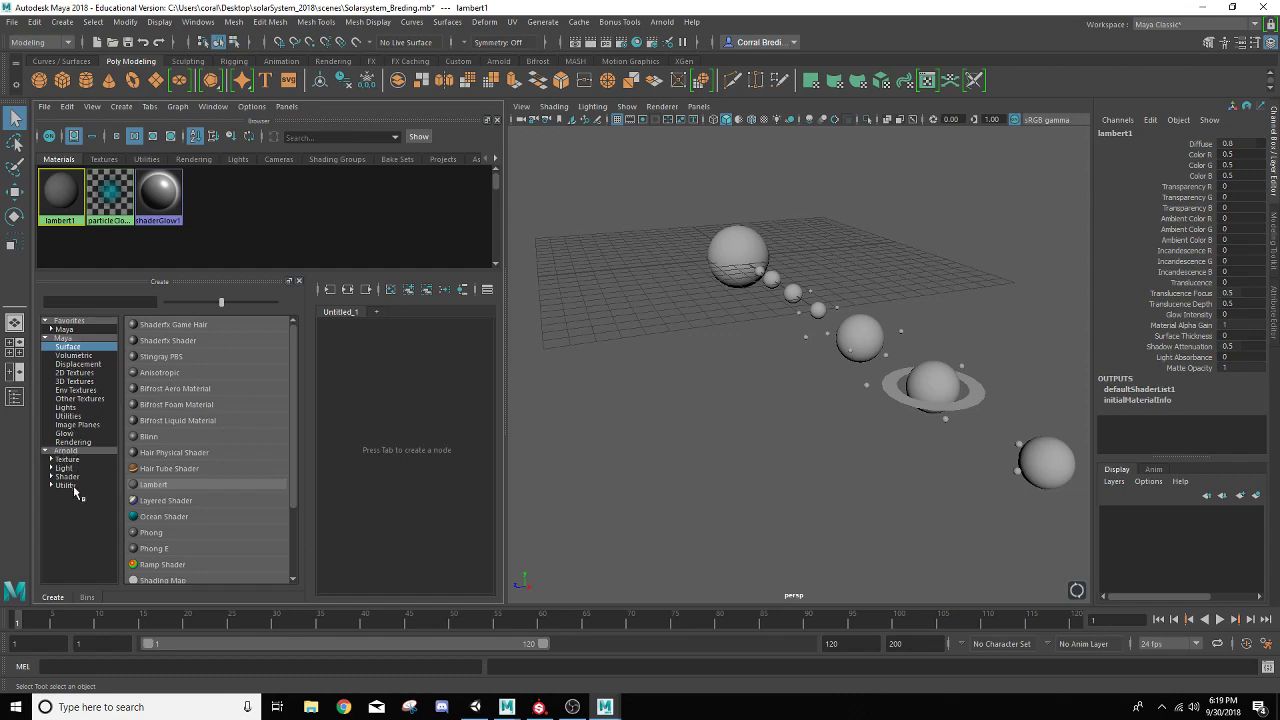
mouse_move(82, 505)
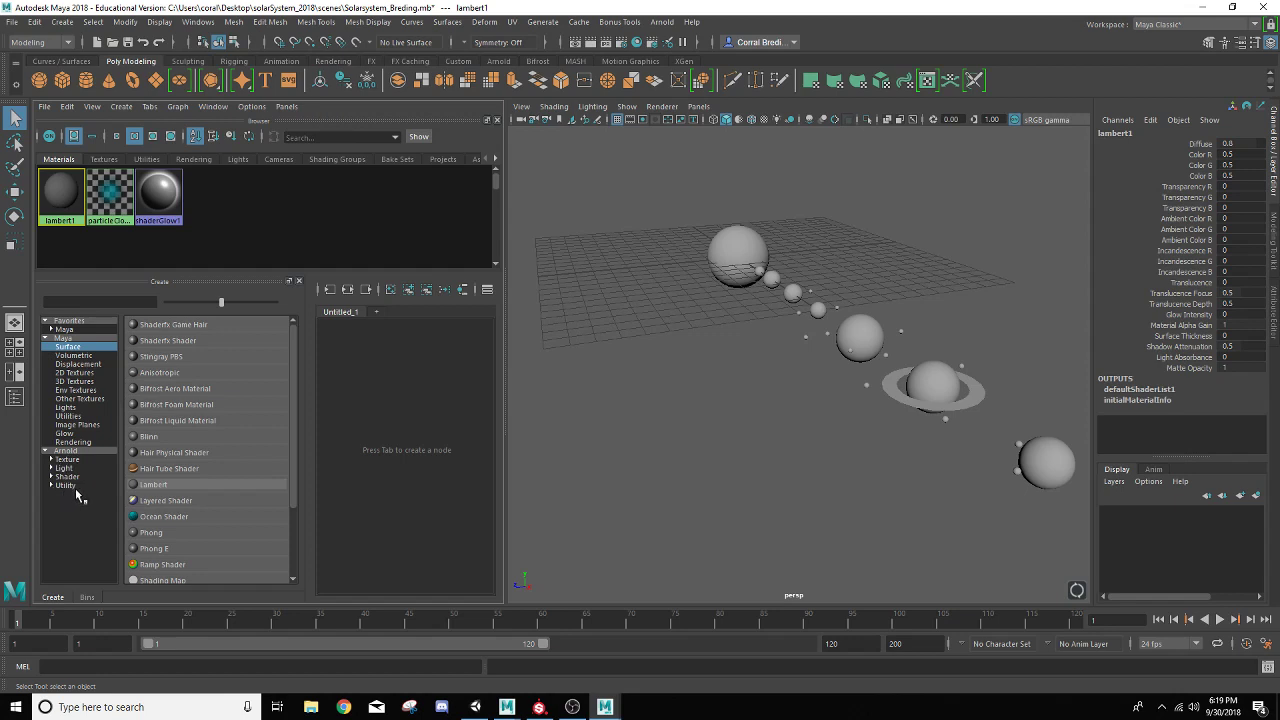
mouse_move(45, 460)
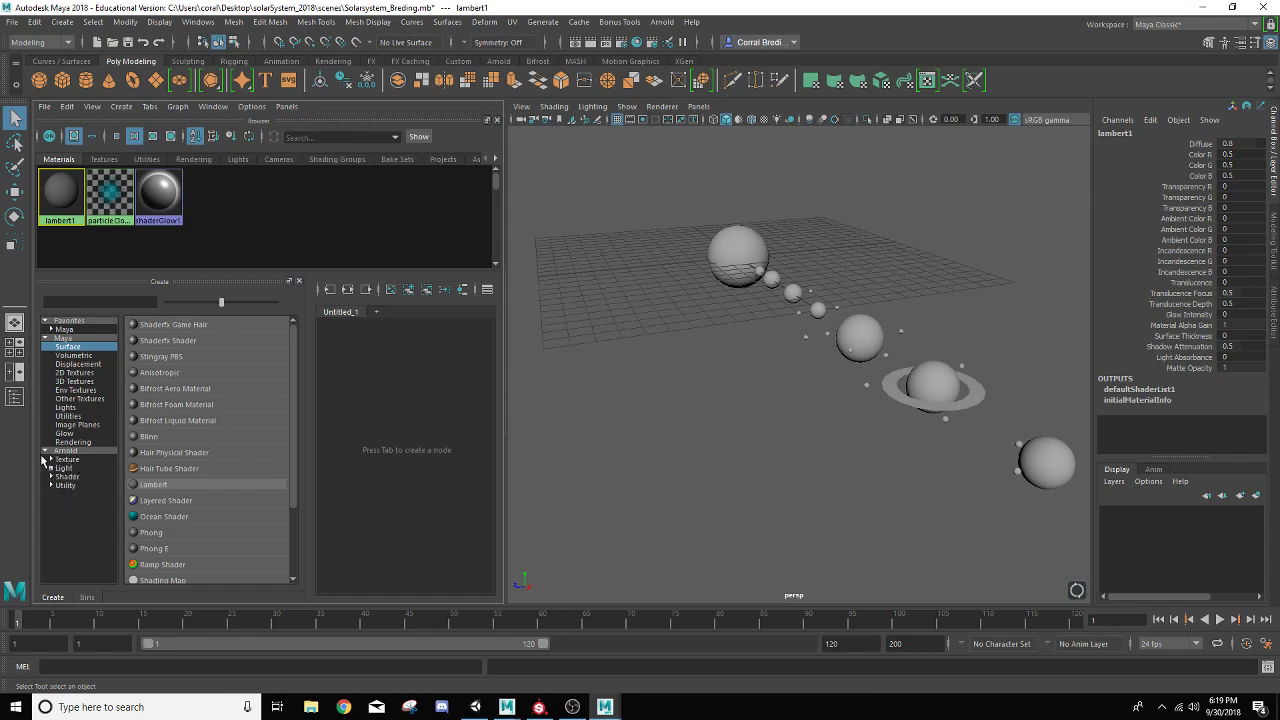
mouse_move(85, 477)
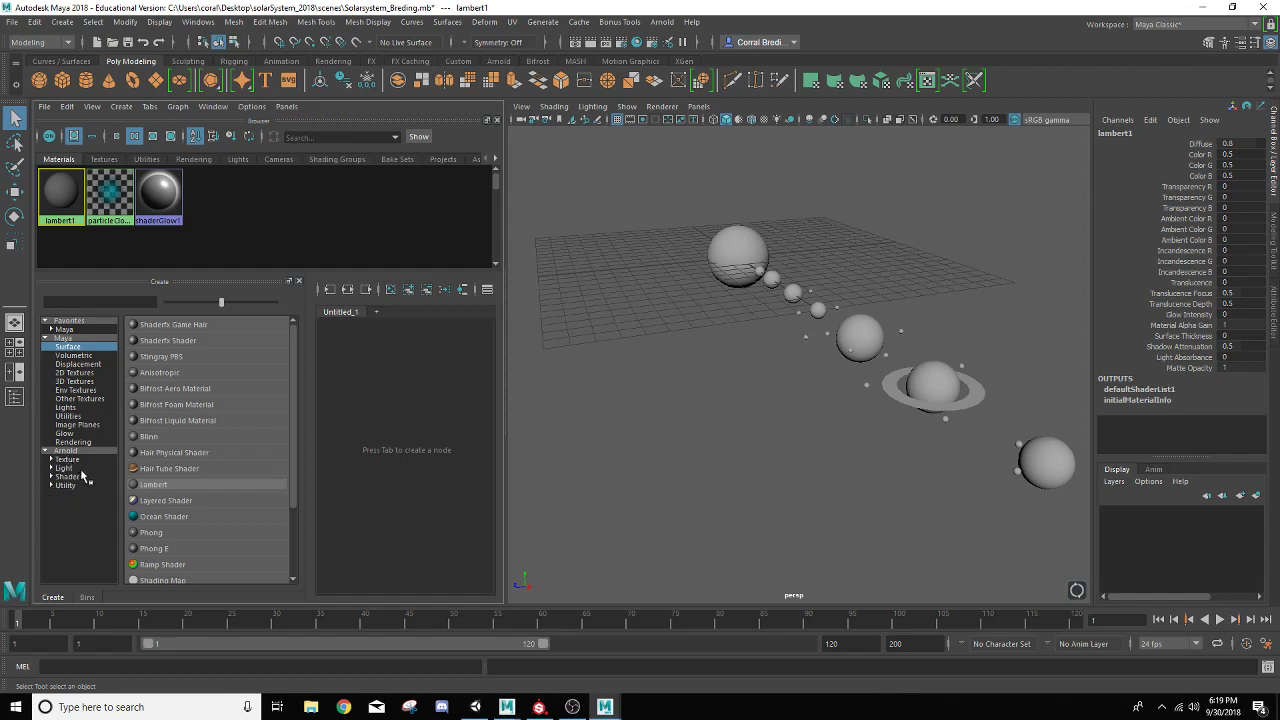
mouse_move(70, 505)
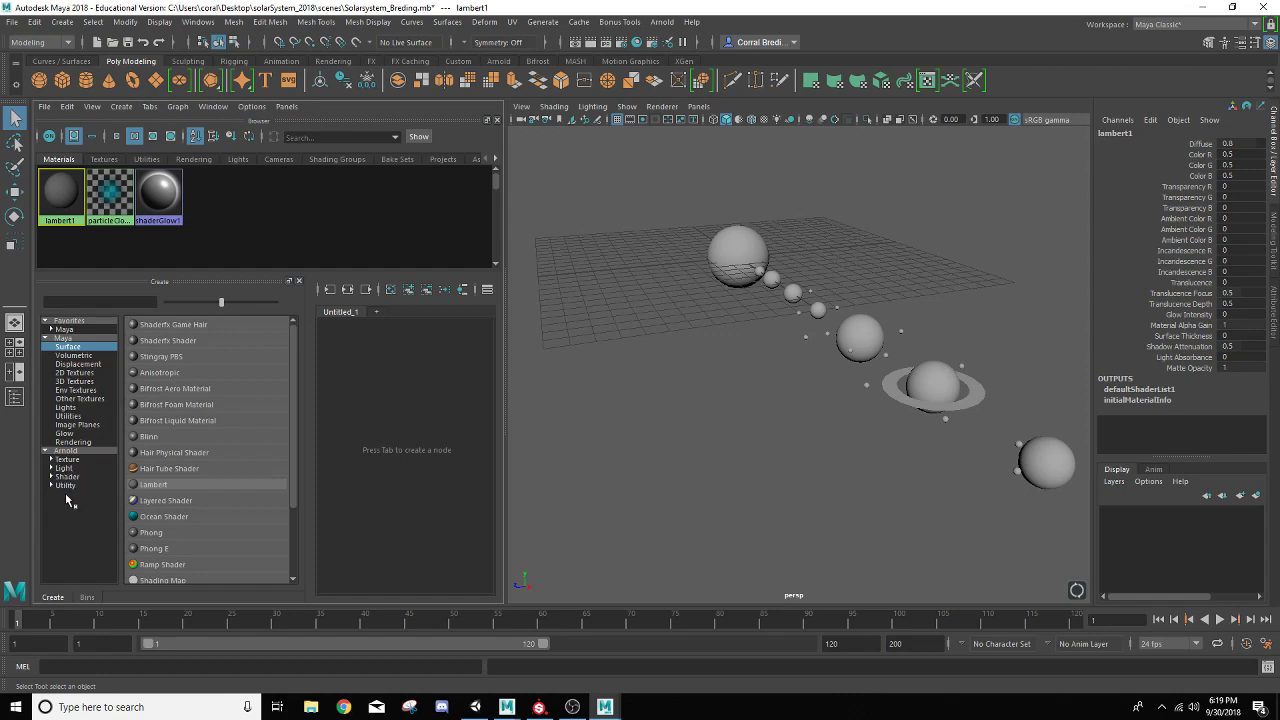
mouse_move(97, 481)
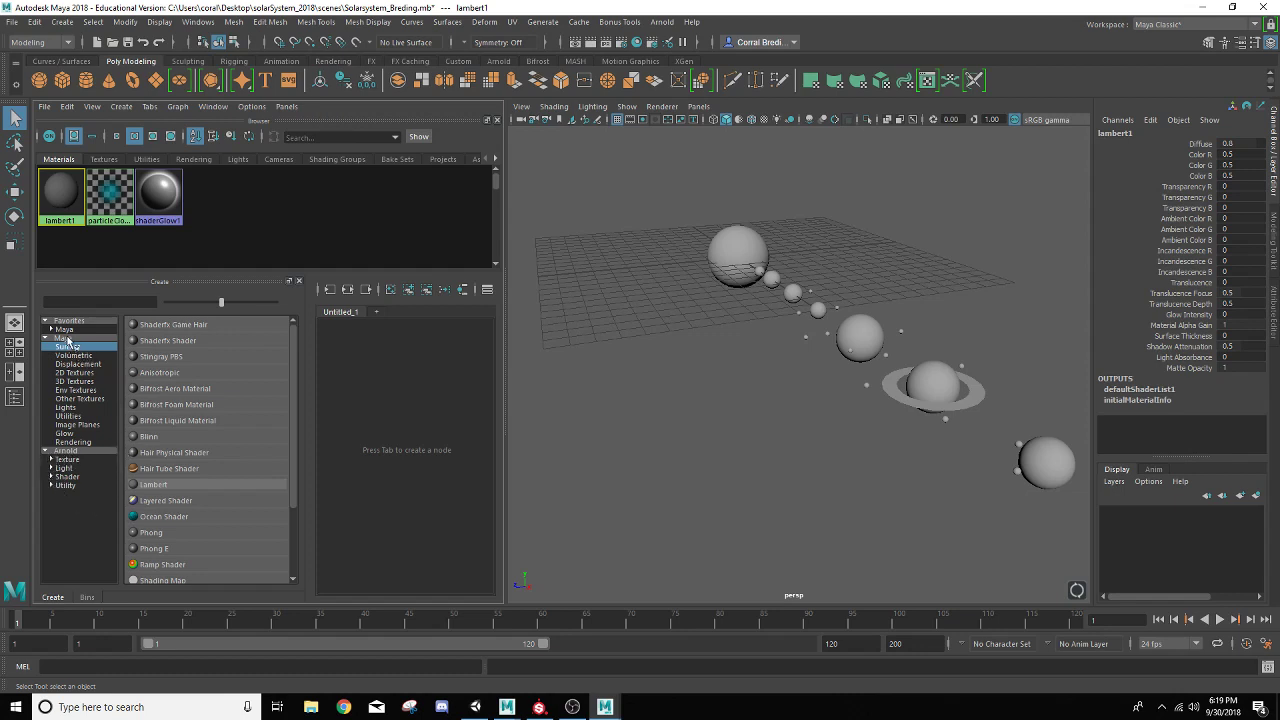
left_click(67, 346)
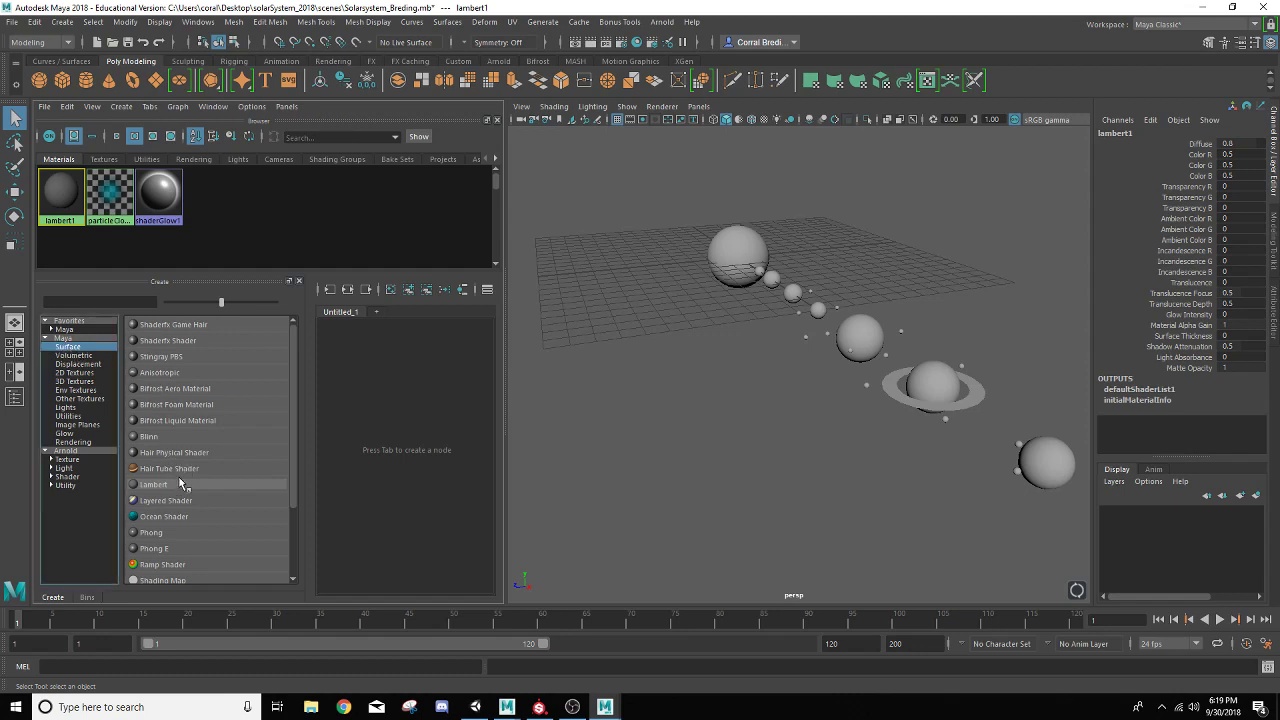
mouse_move(205, 474)
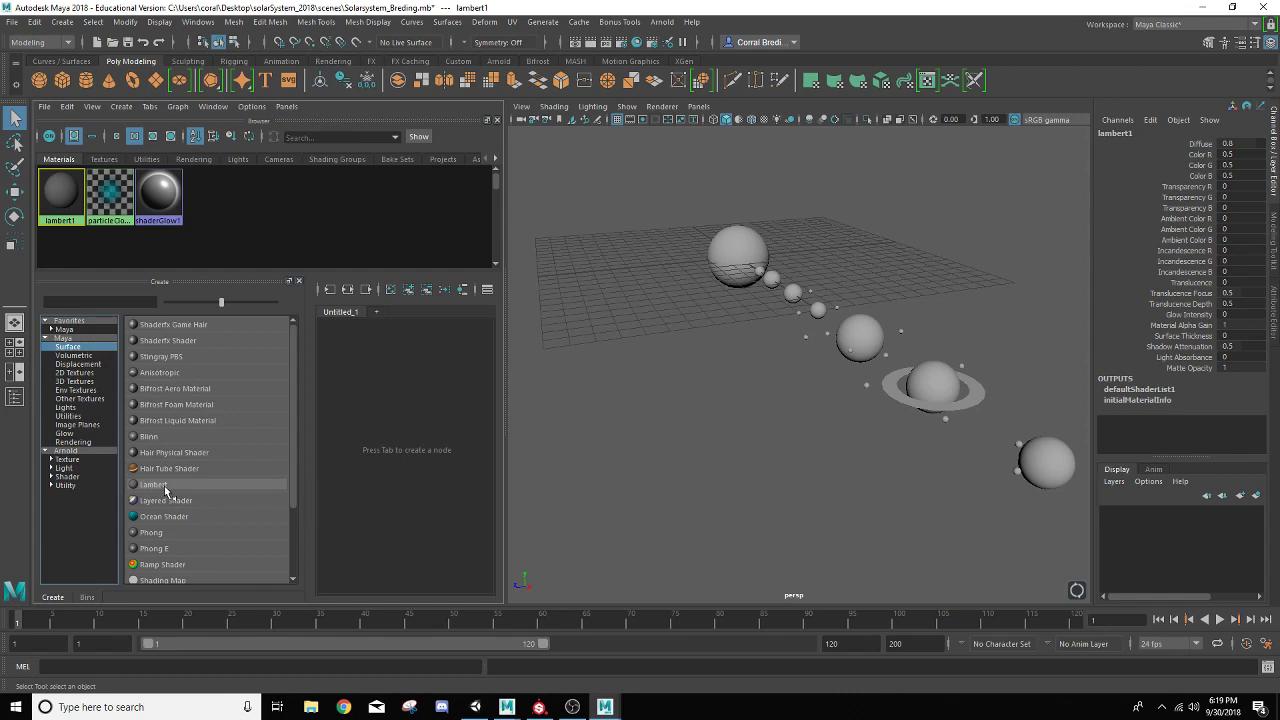
mouse_move(155, 484)
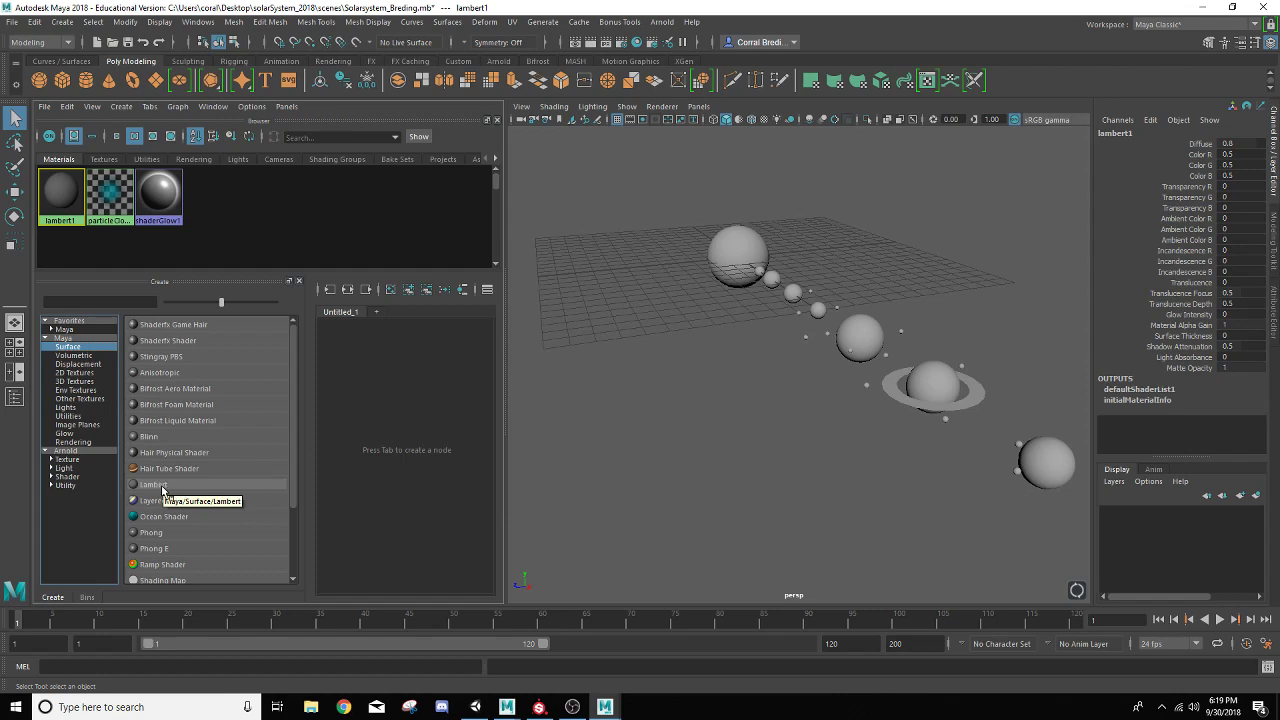
mouse_move(150, 500)
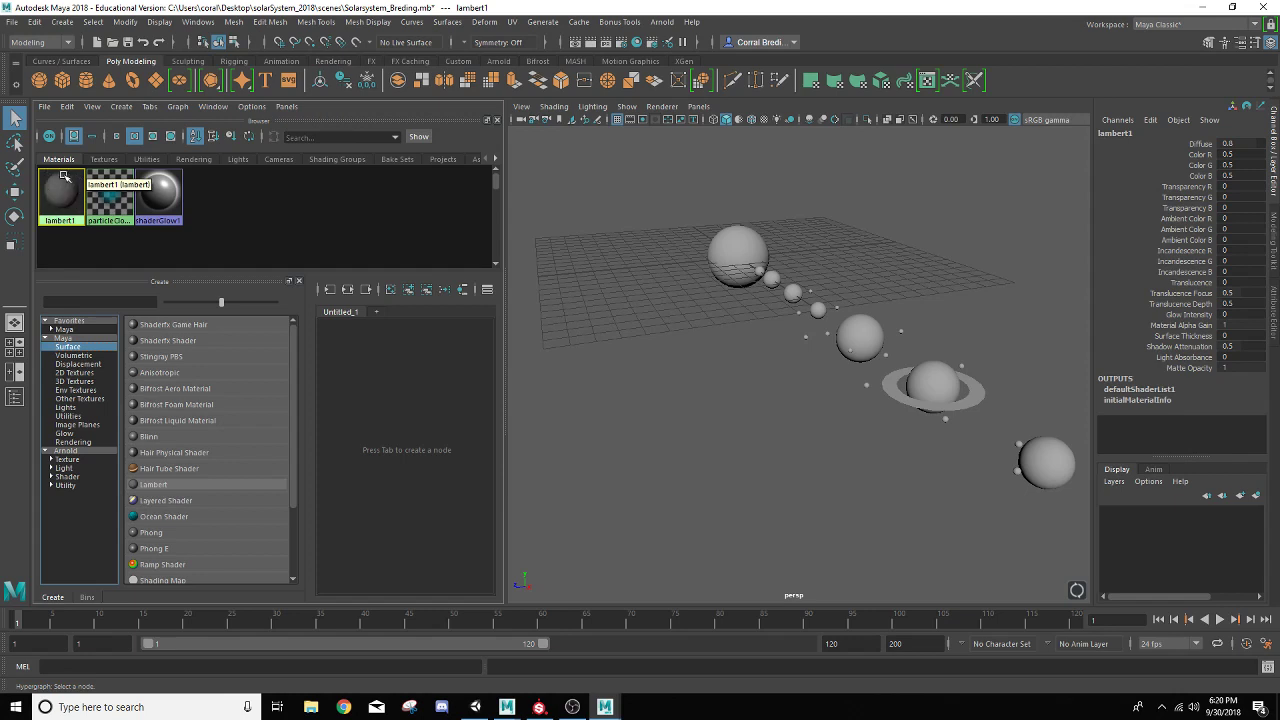
mouse_move(158, 195)
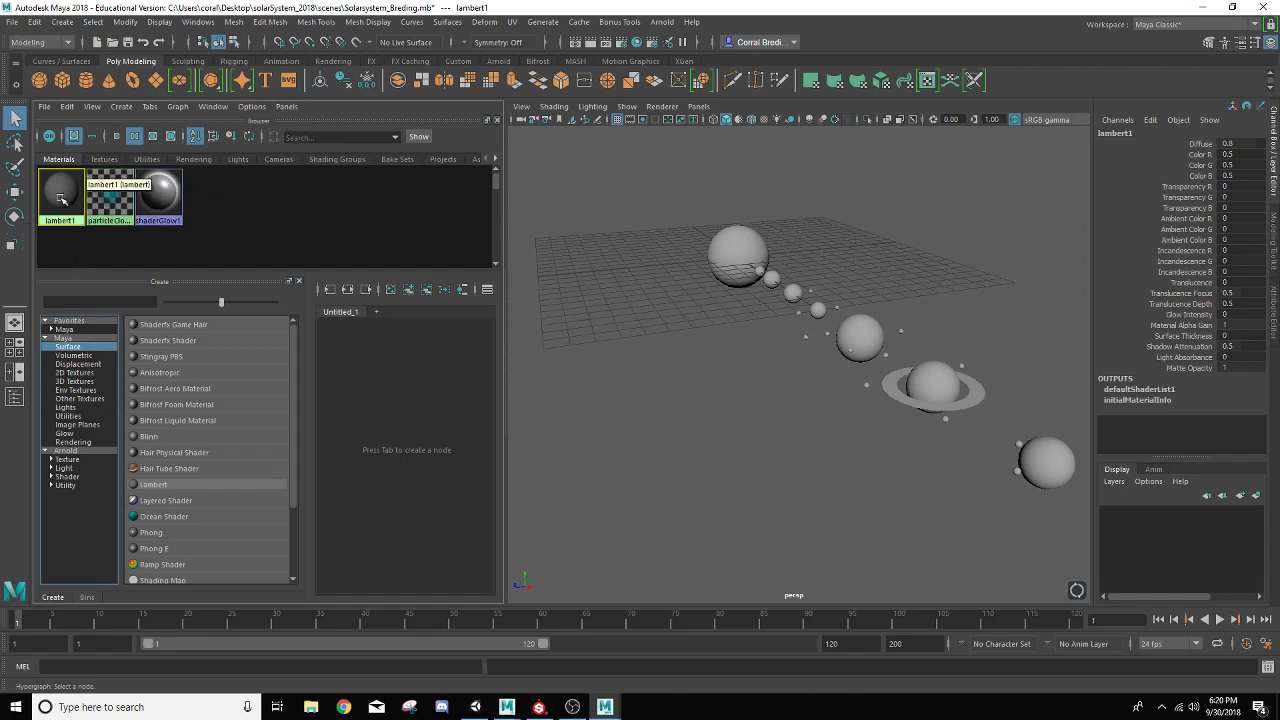
left_click(60, 197)
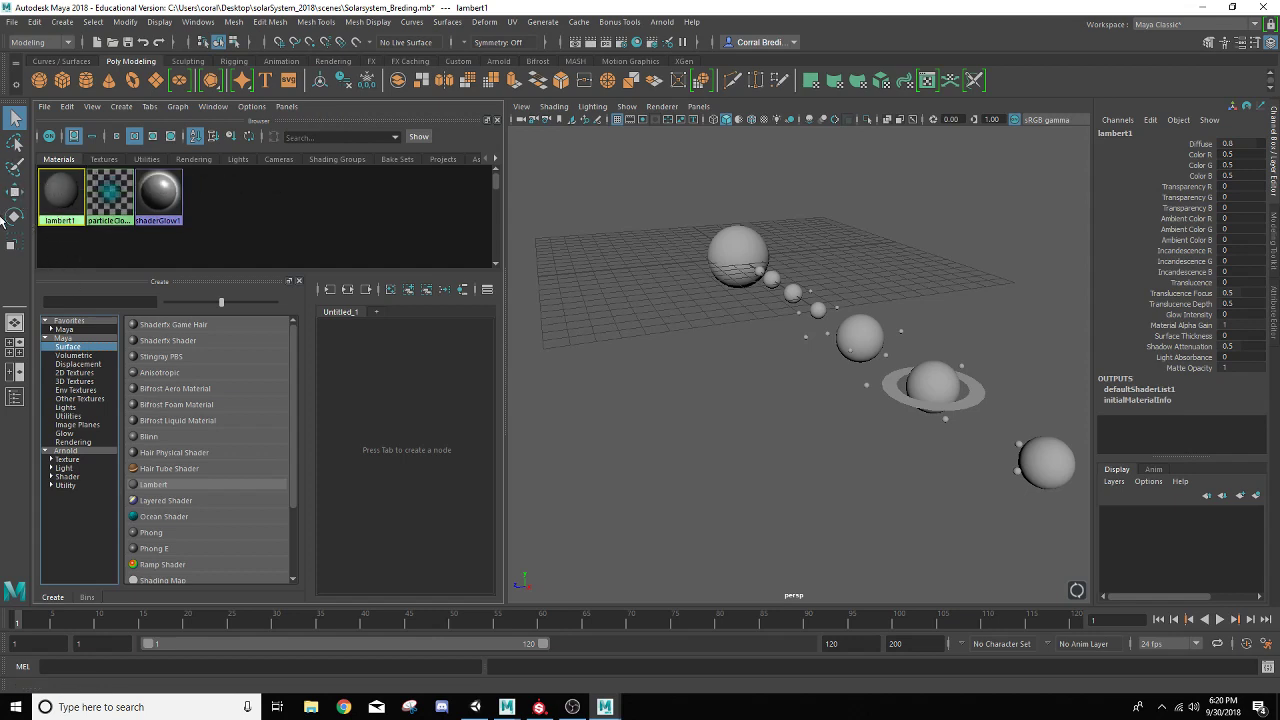
mouse_move(10, 285)
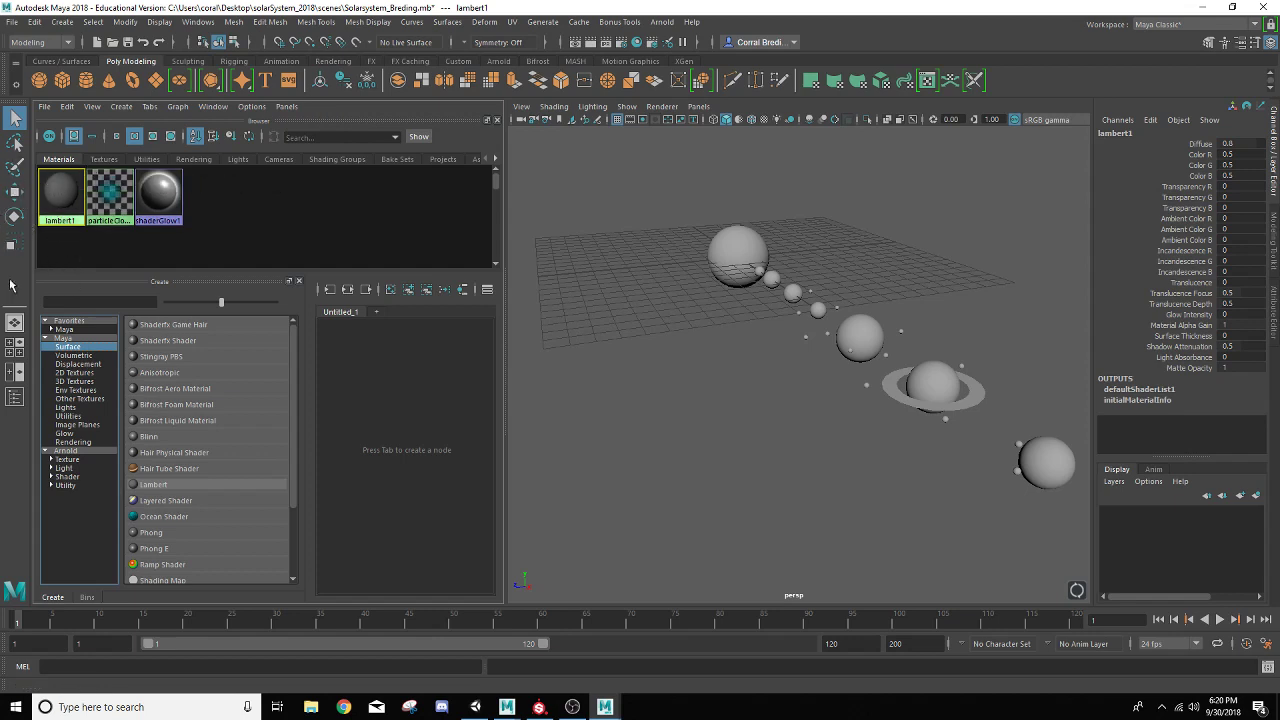
mouse_move(160, 485)
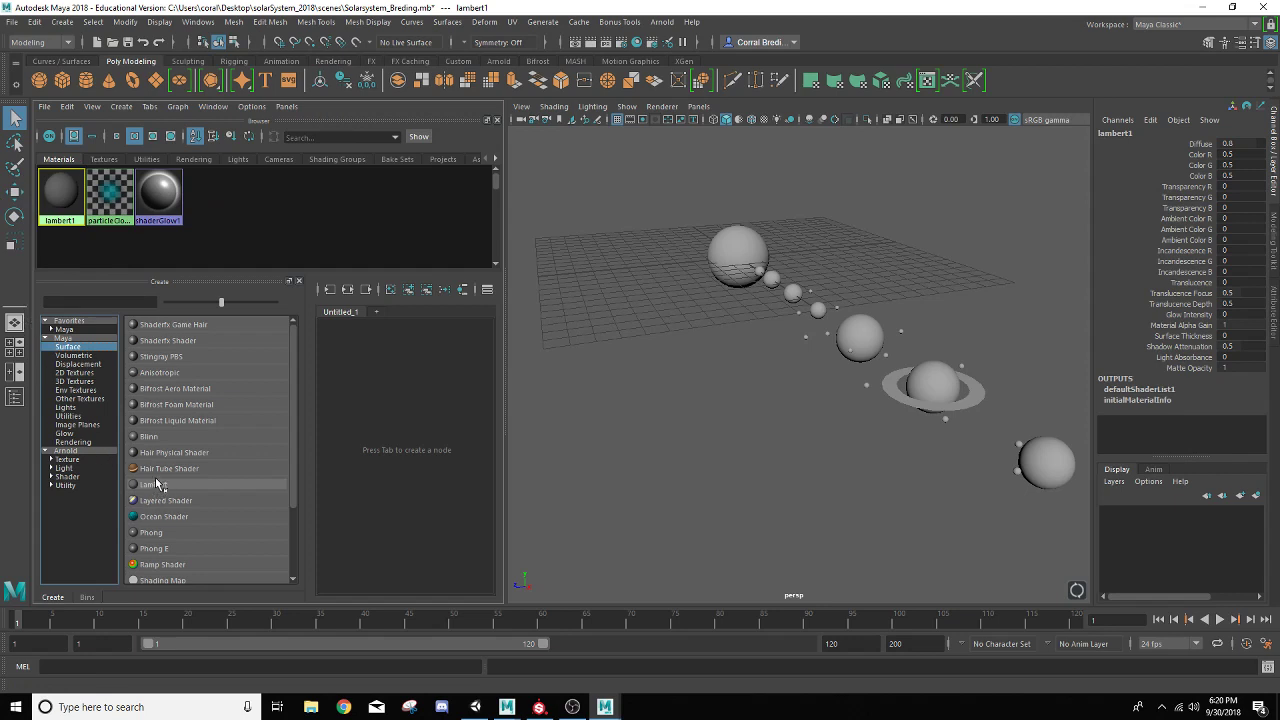
mouse_move(168, 468)
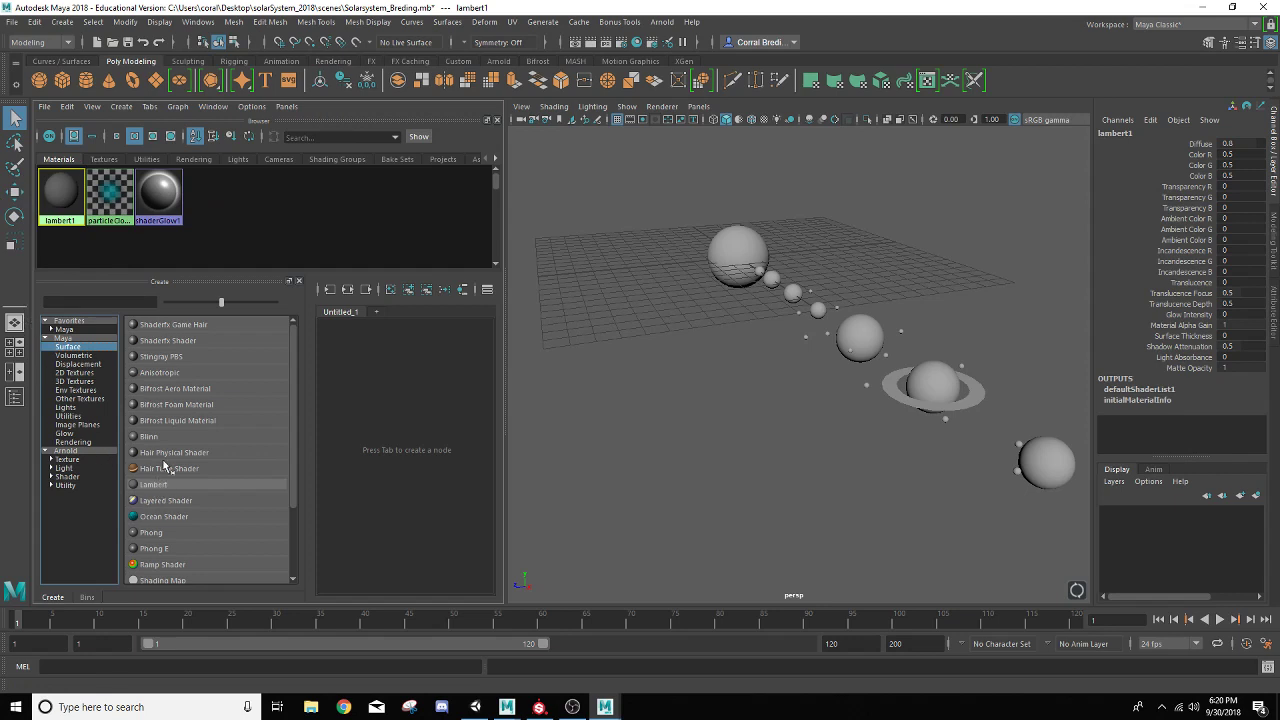
mouse_move(290, 465)
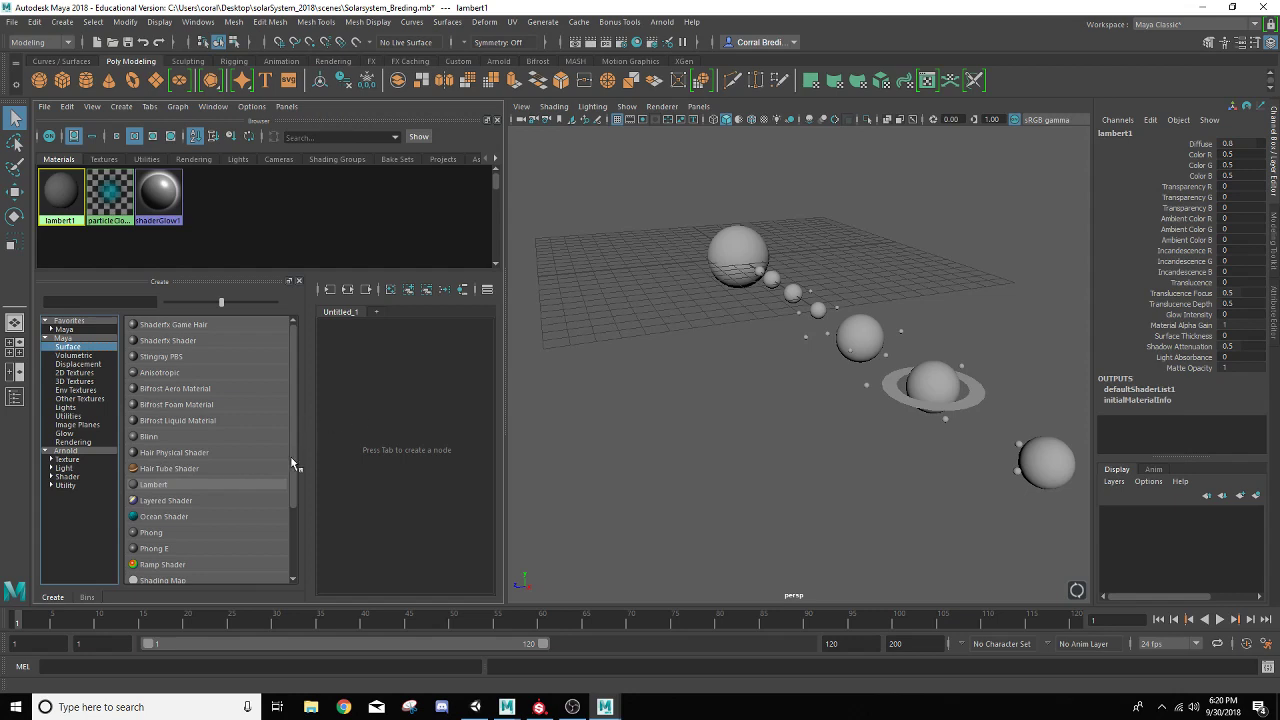
mouse_move(148, 543)
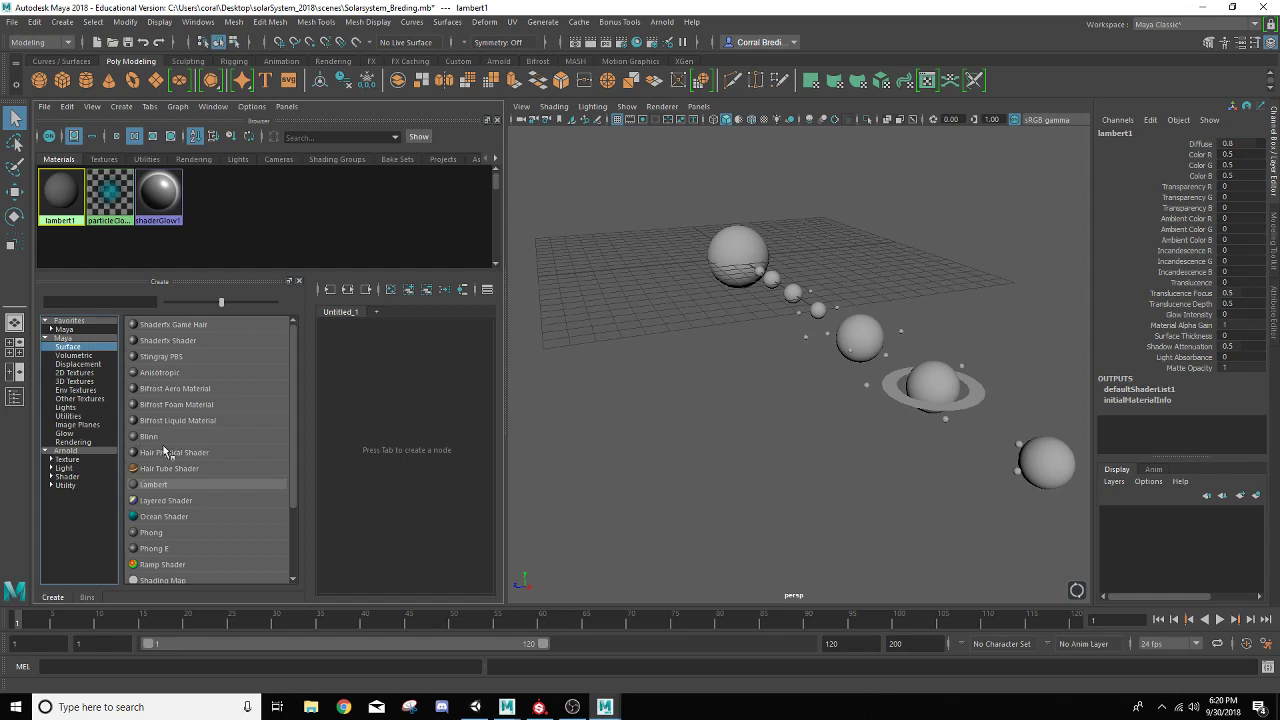
mouse_move(148, 540)
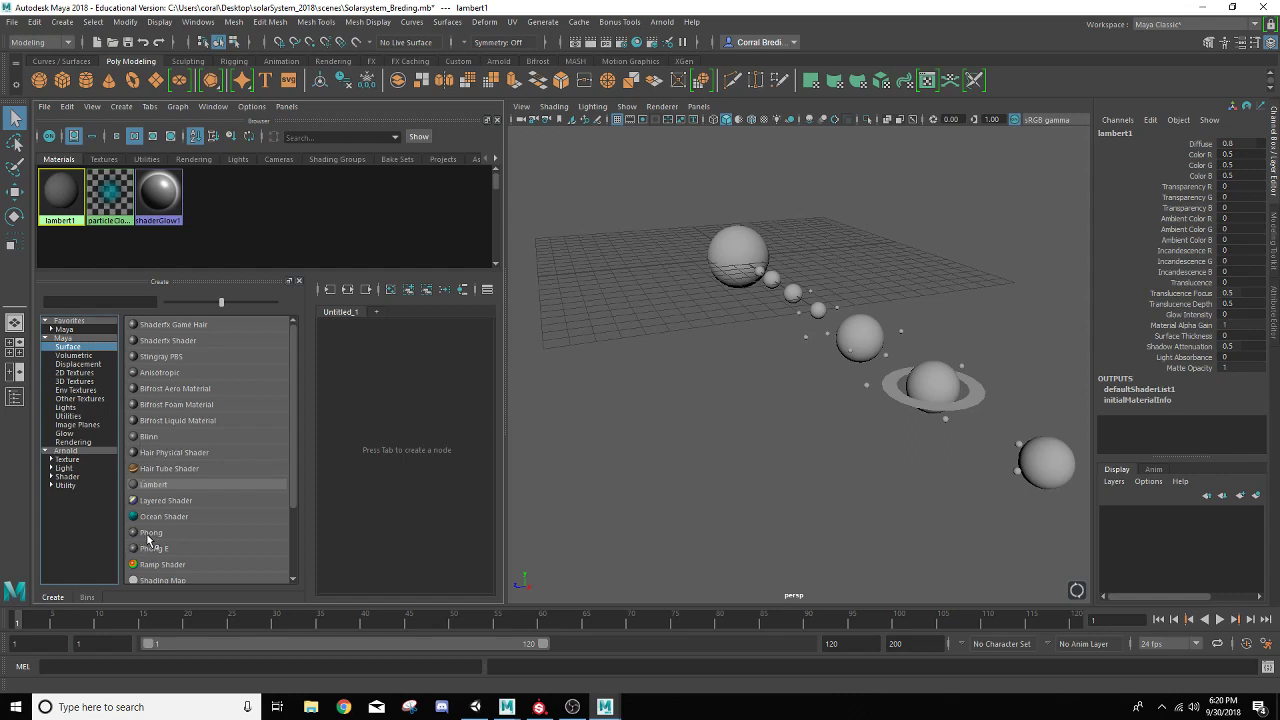
mouse_move(147, 535)
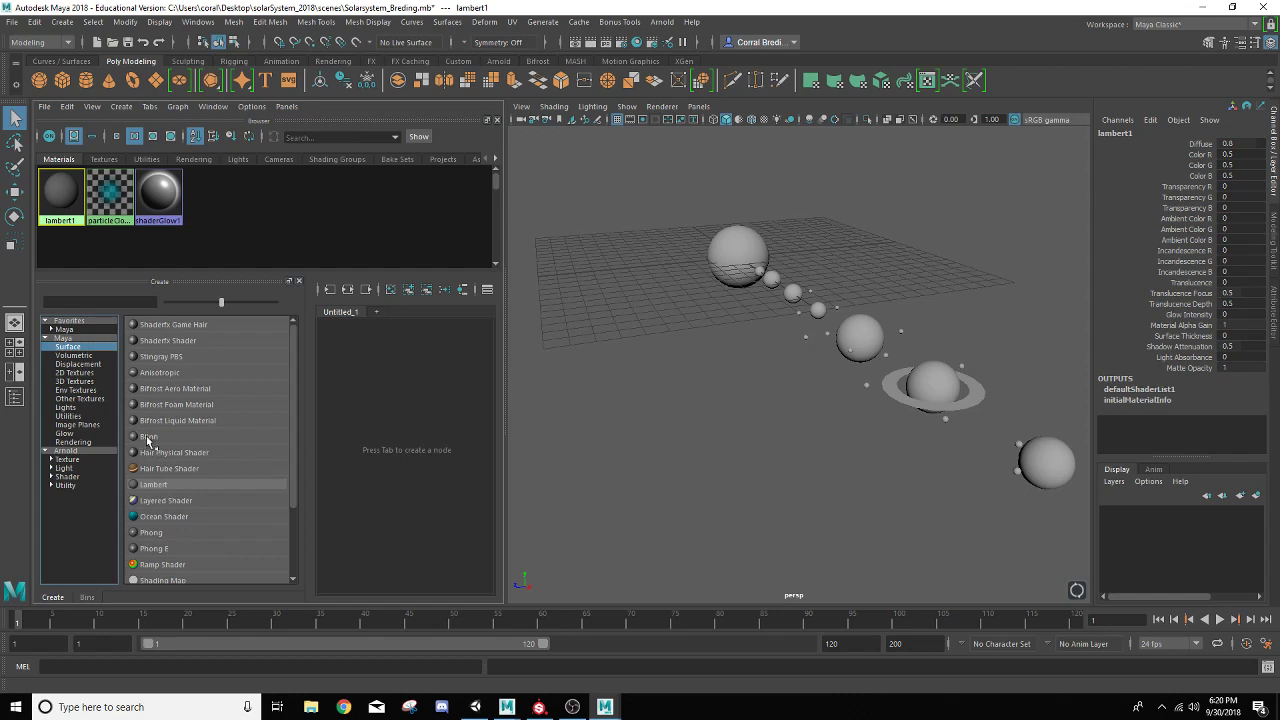
Create Lambert materials up to lambert6, then select lambert2
left_click(153, 484)
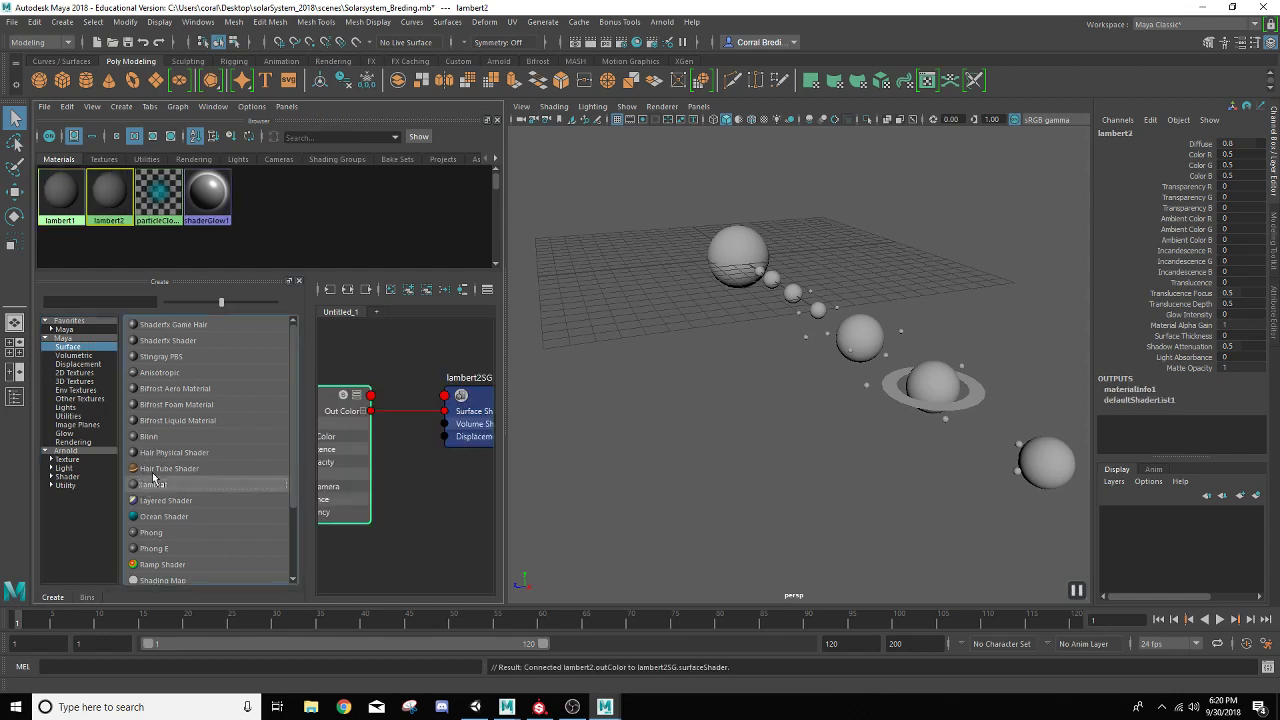
left_click(153, 485)
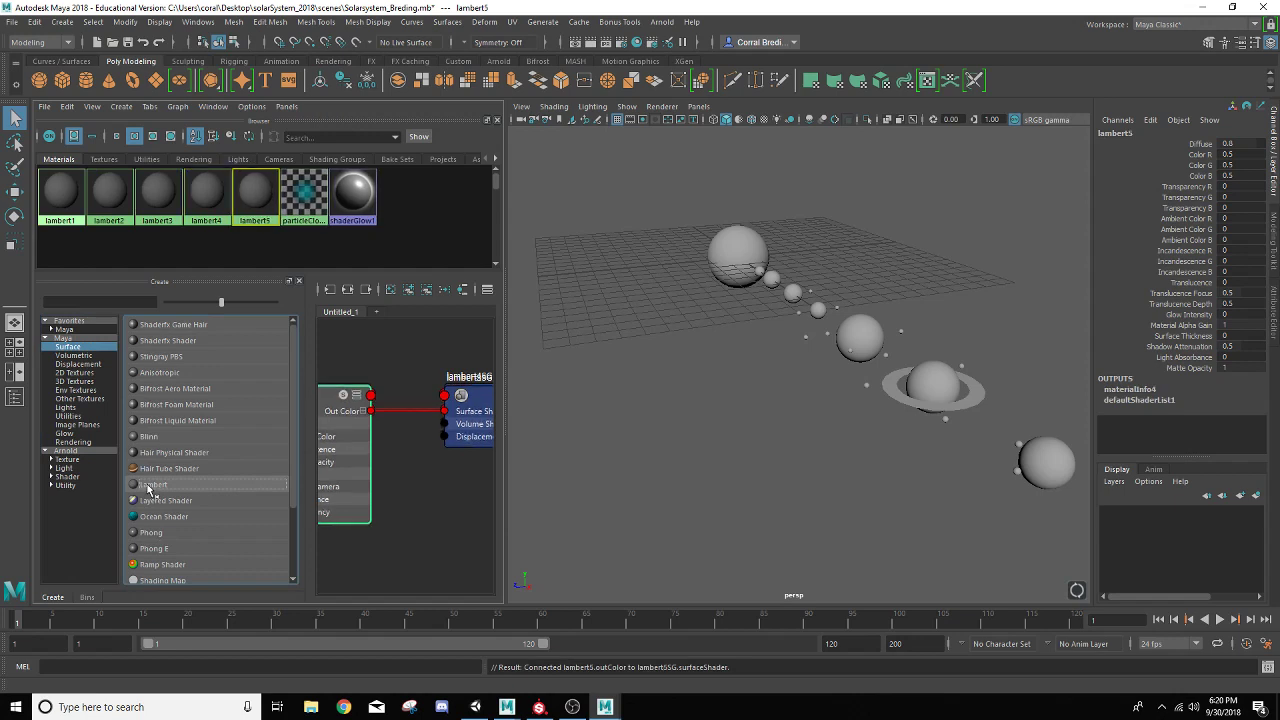
left_click(153, 484)
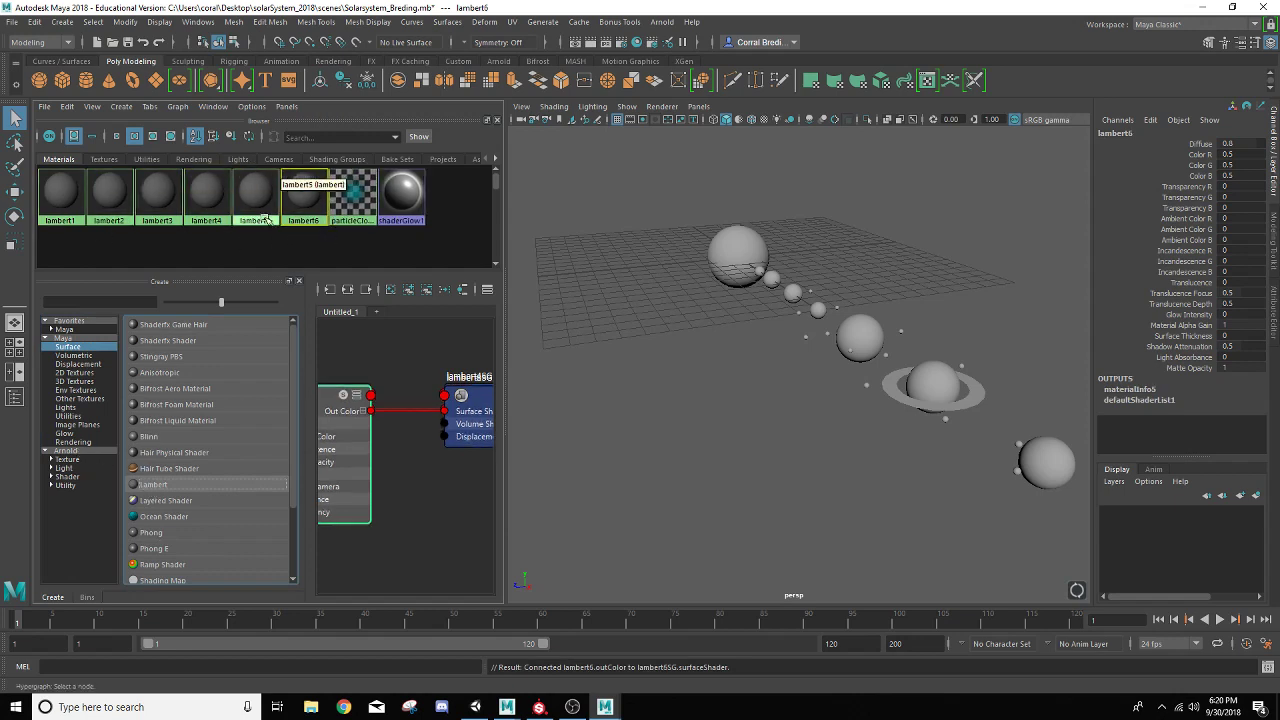
left_click(109, 195)
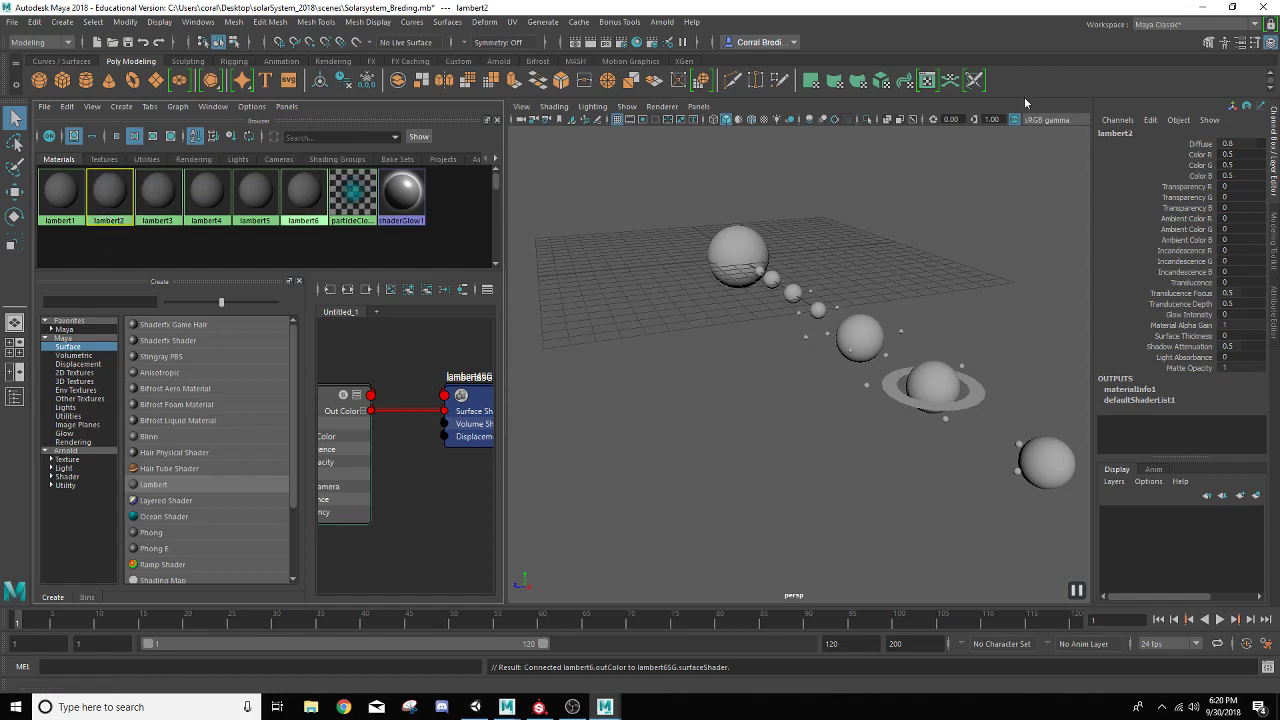
mouse_move(110, 190)
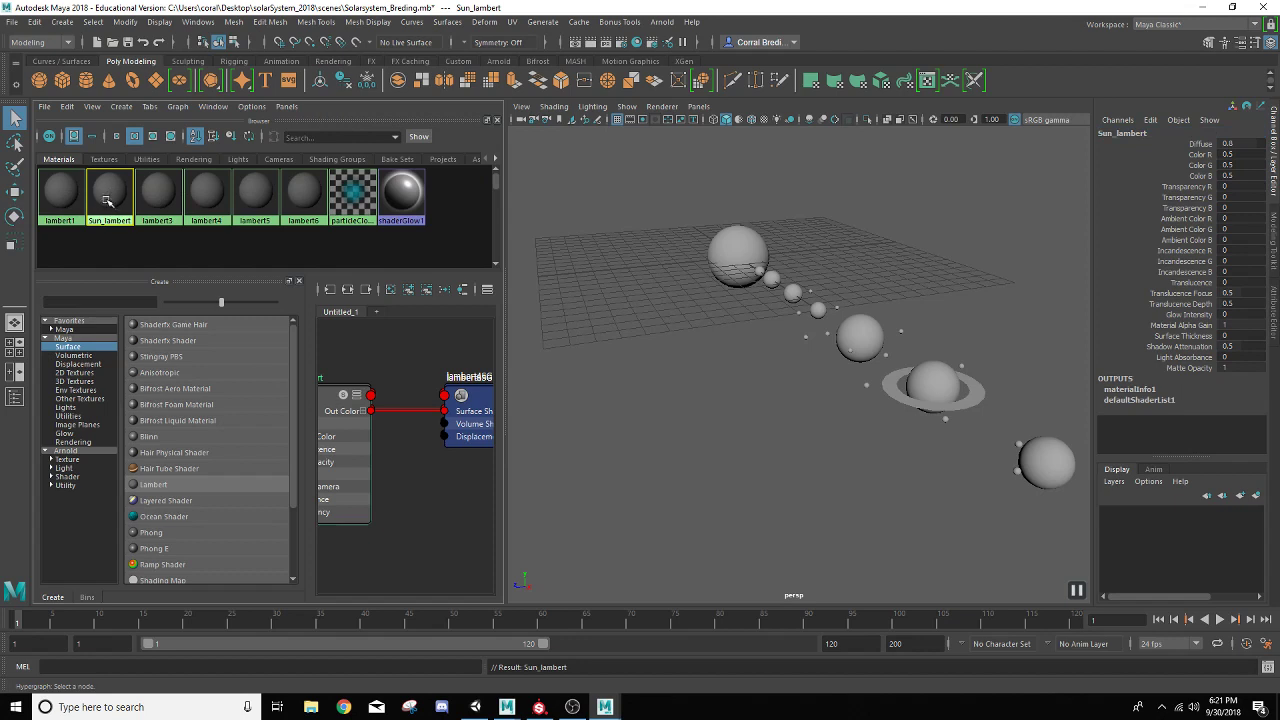
mouse_move(115, 207)
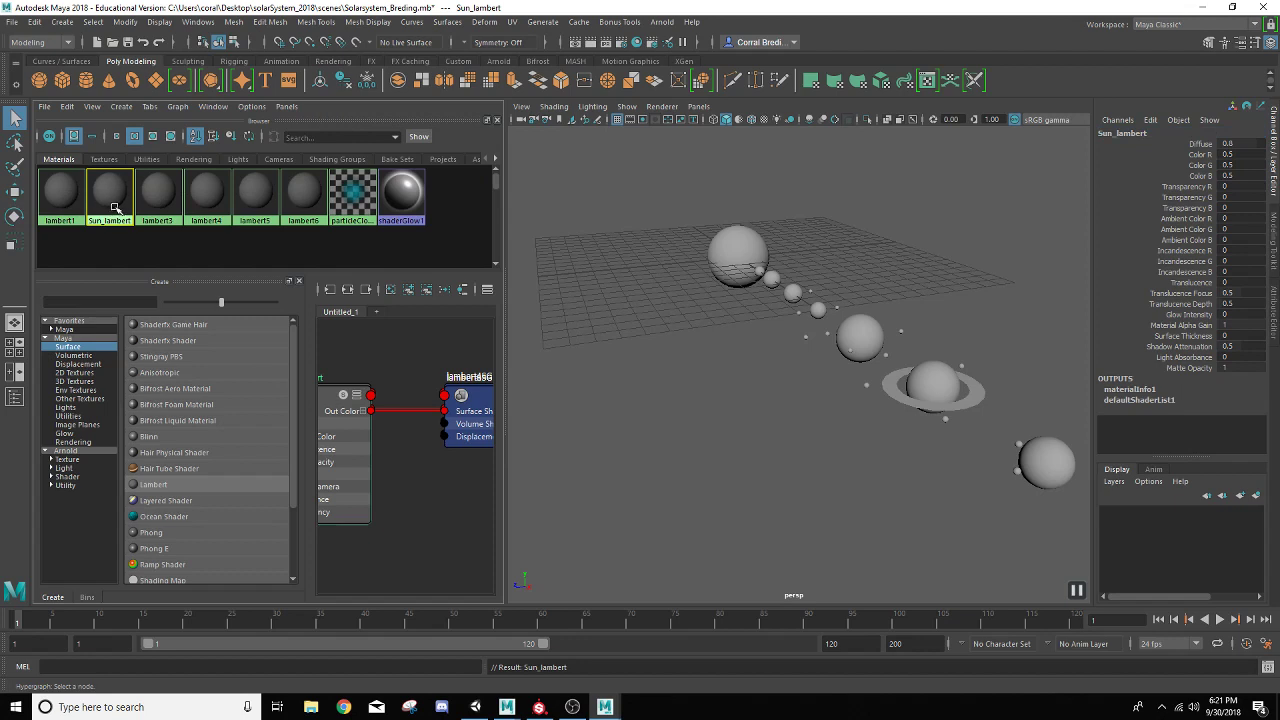
mouse_move(1264, 256)
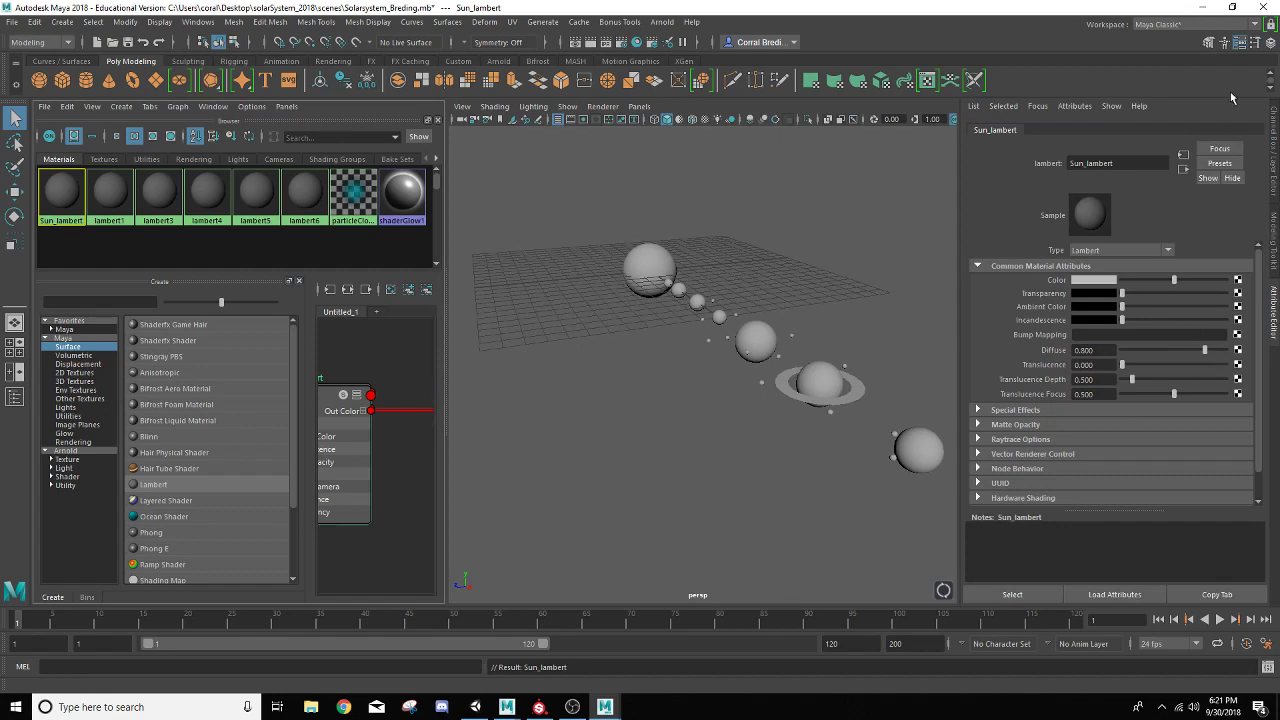
mouse_move(1268, 152)
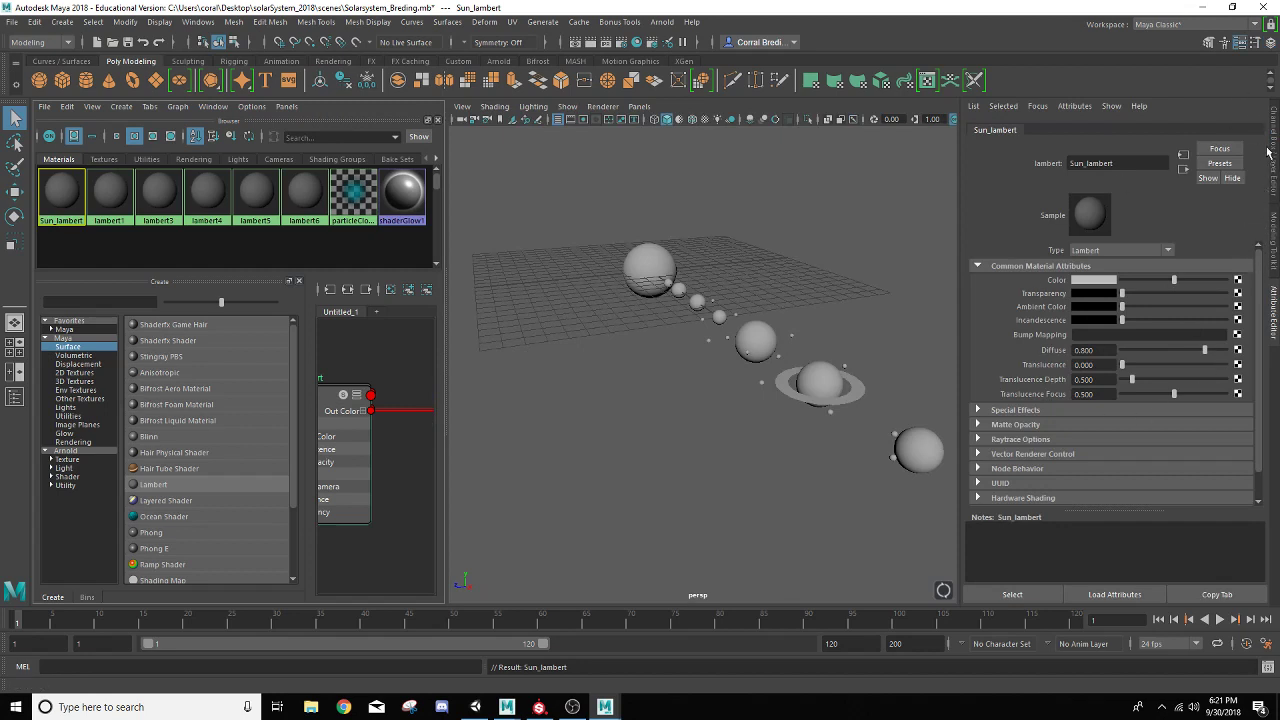
mouse_move(1222, 65)
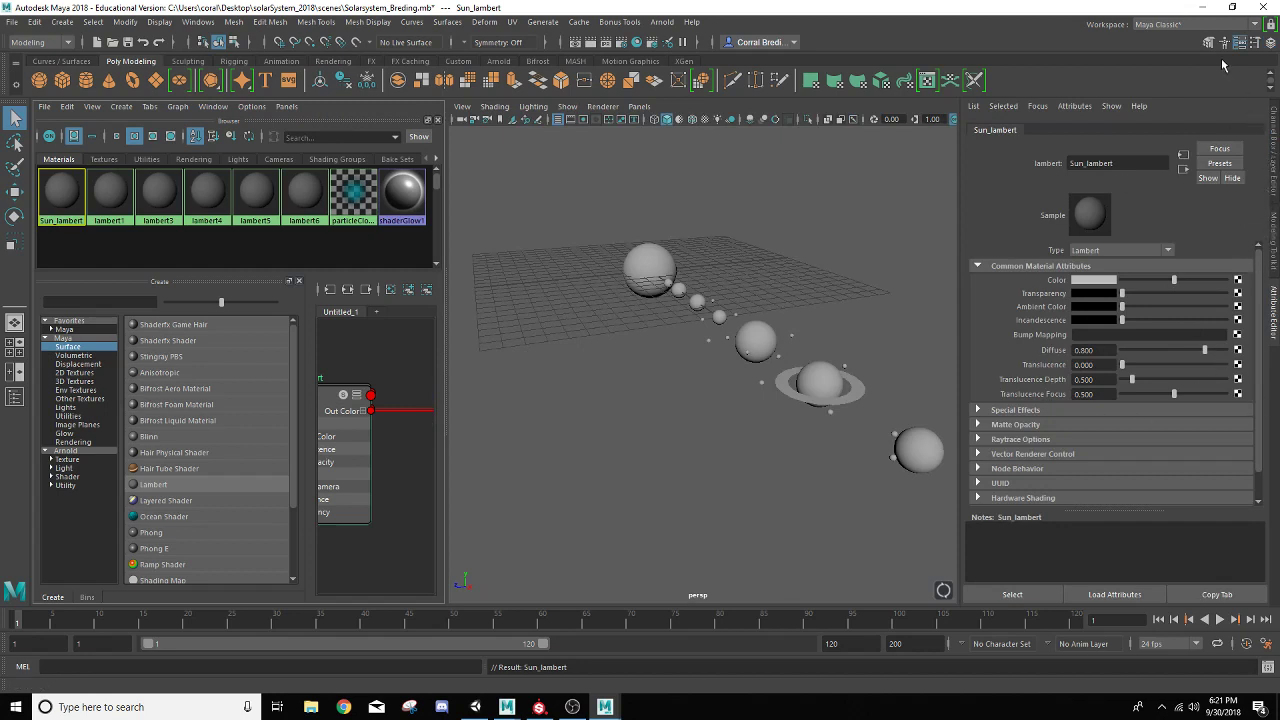
mouse_move(1270, 47)
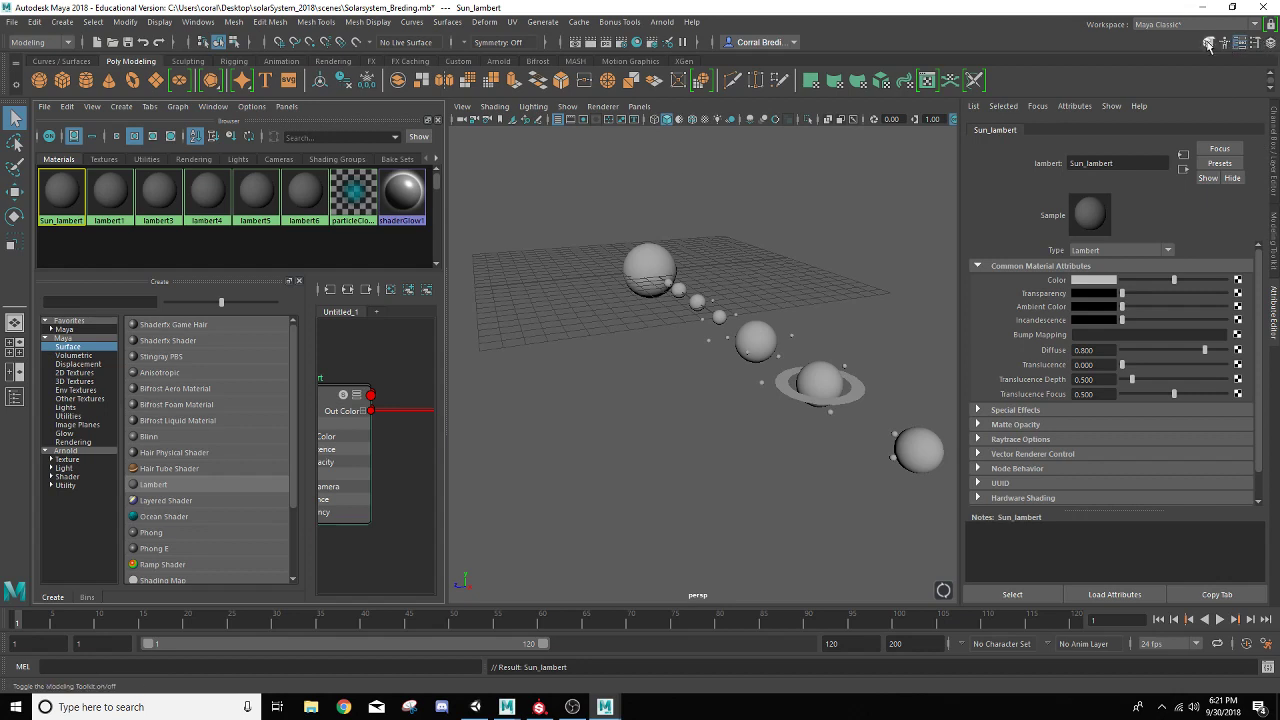
mouse_move(1208, 44)
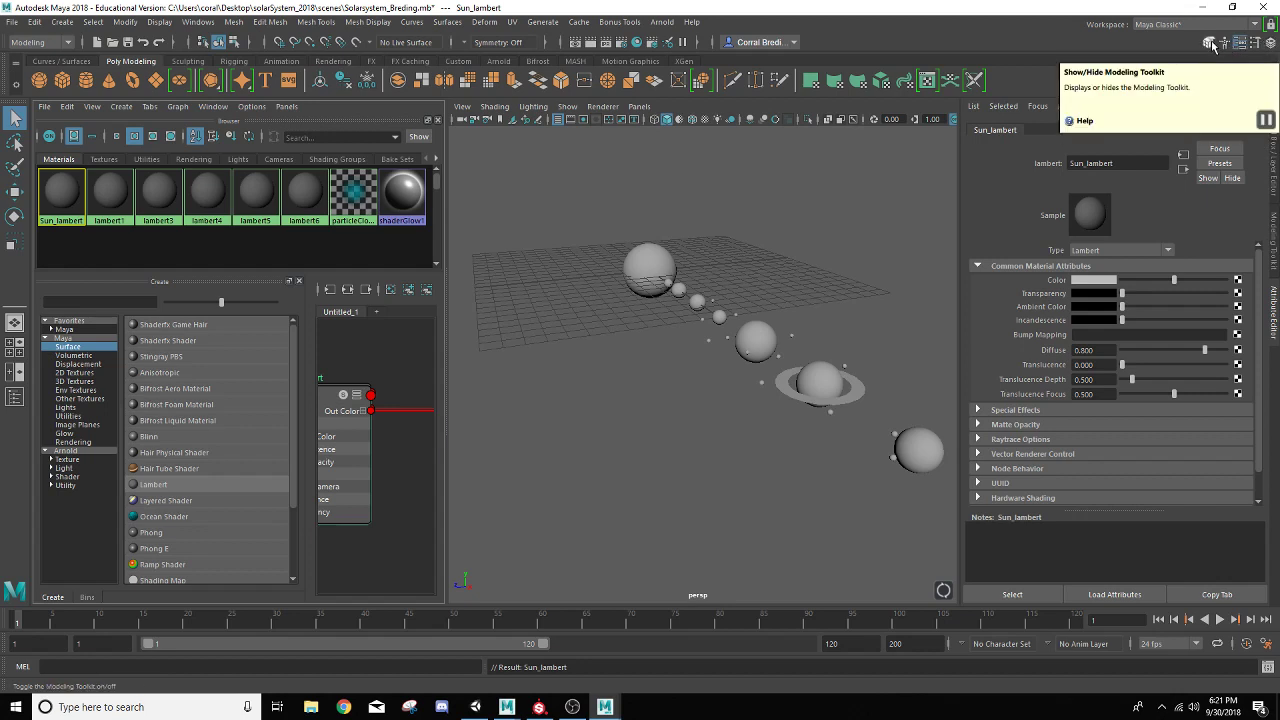
mouse_move(1224, 42)
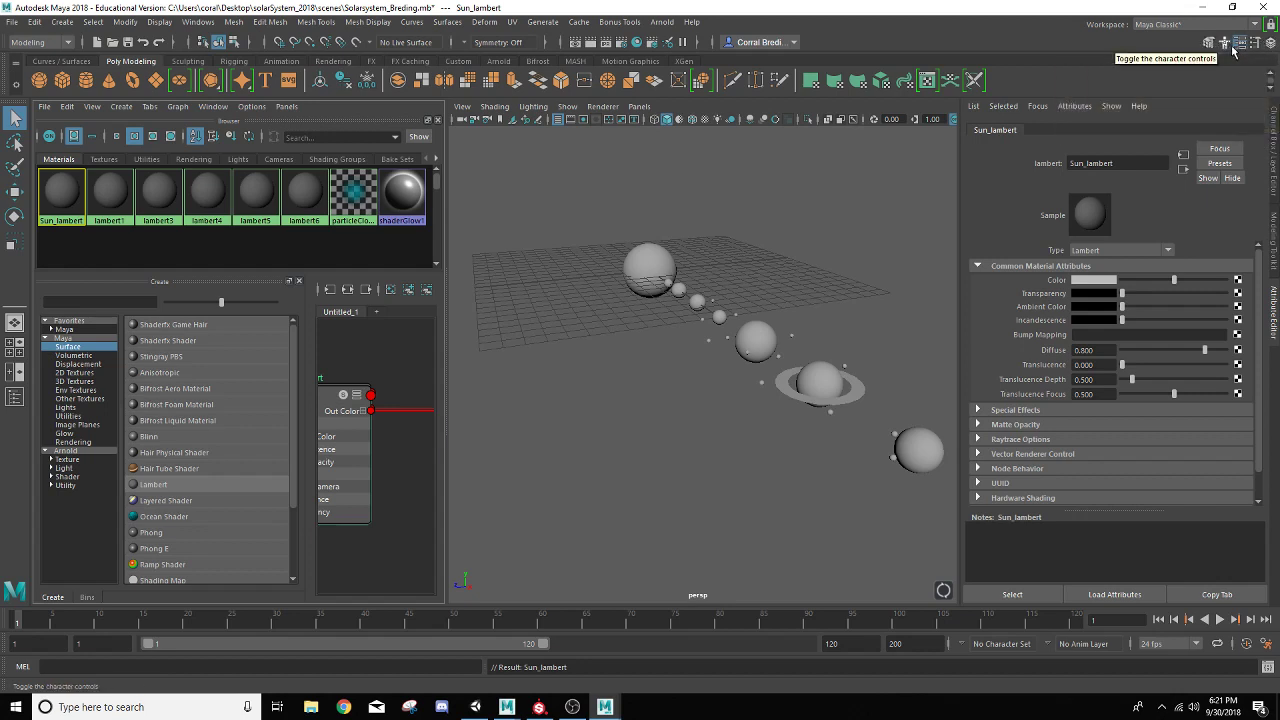
mouse_move(1256, 42)
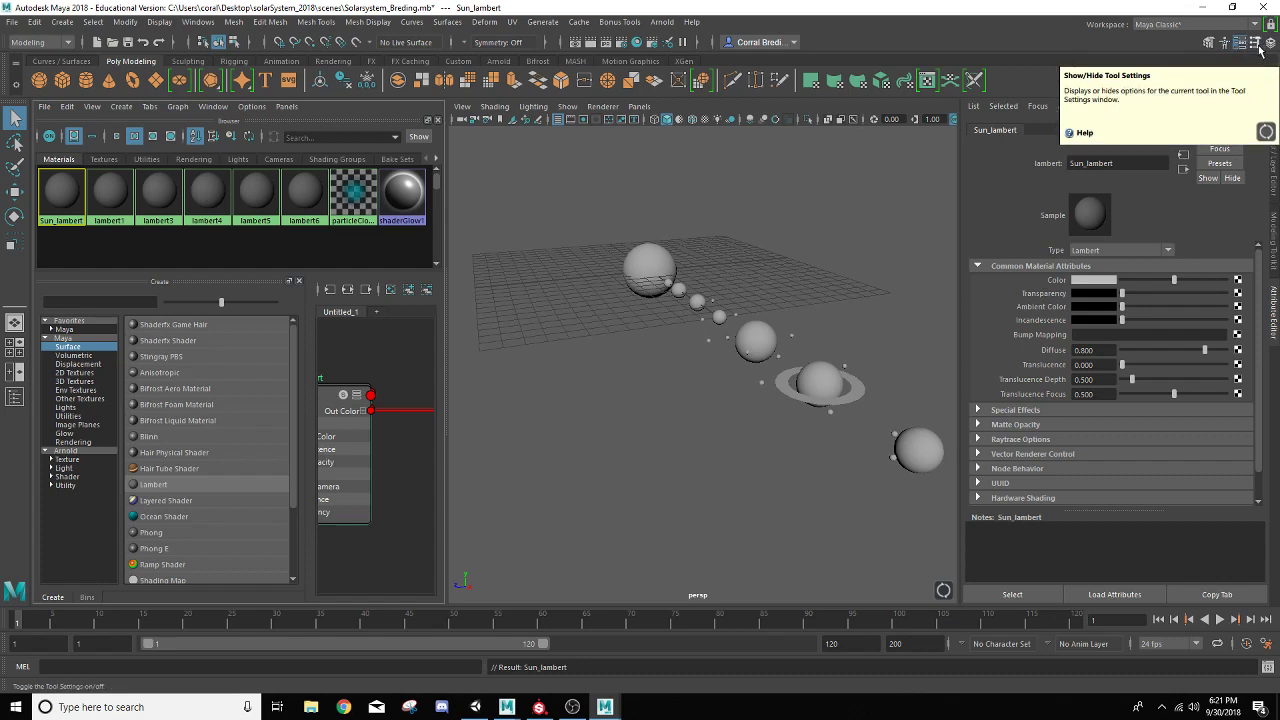
mouse_move(1272, 43)
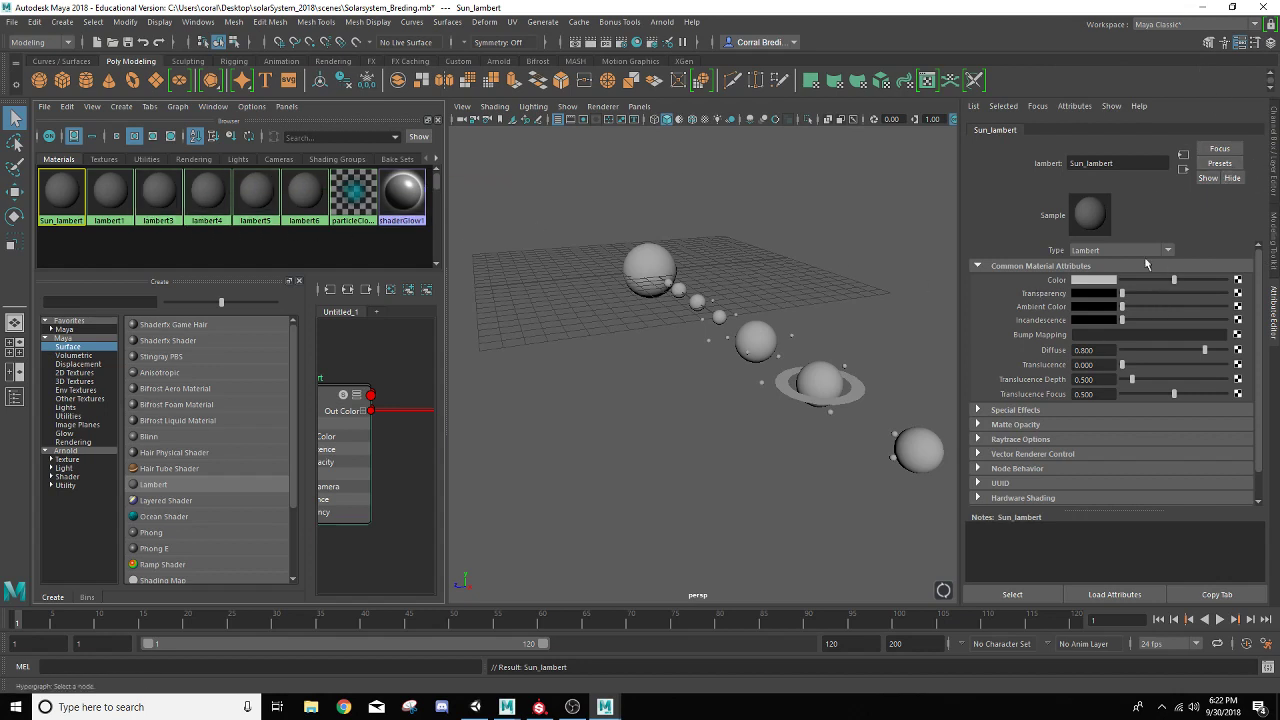
mouse_move(1017, 293)
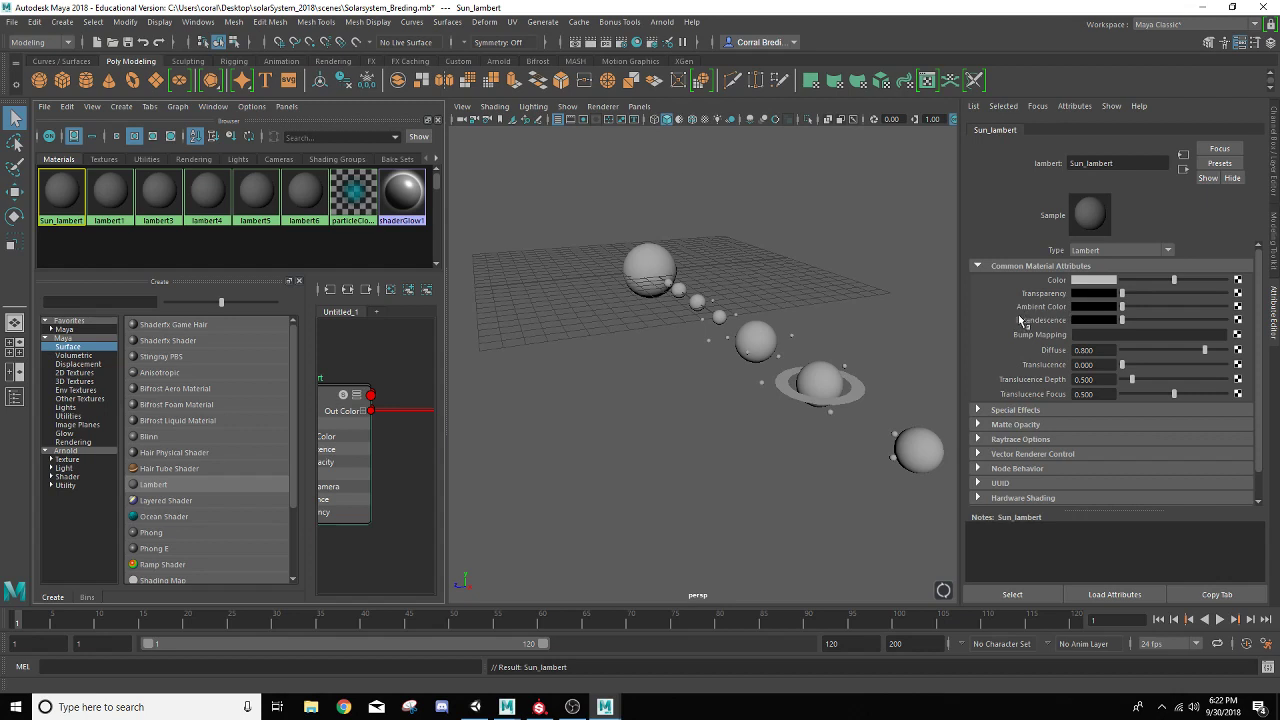
mouse_move(1072, 318)
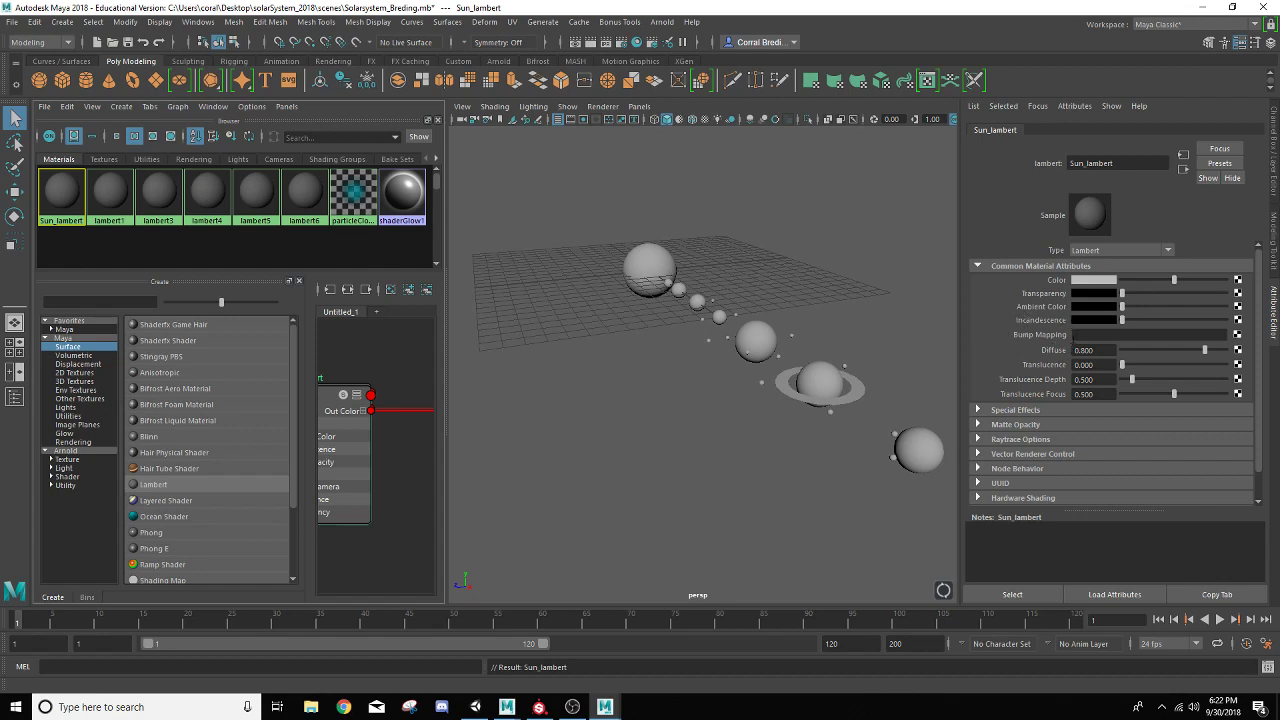
mouse_move(1060, 344)
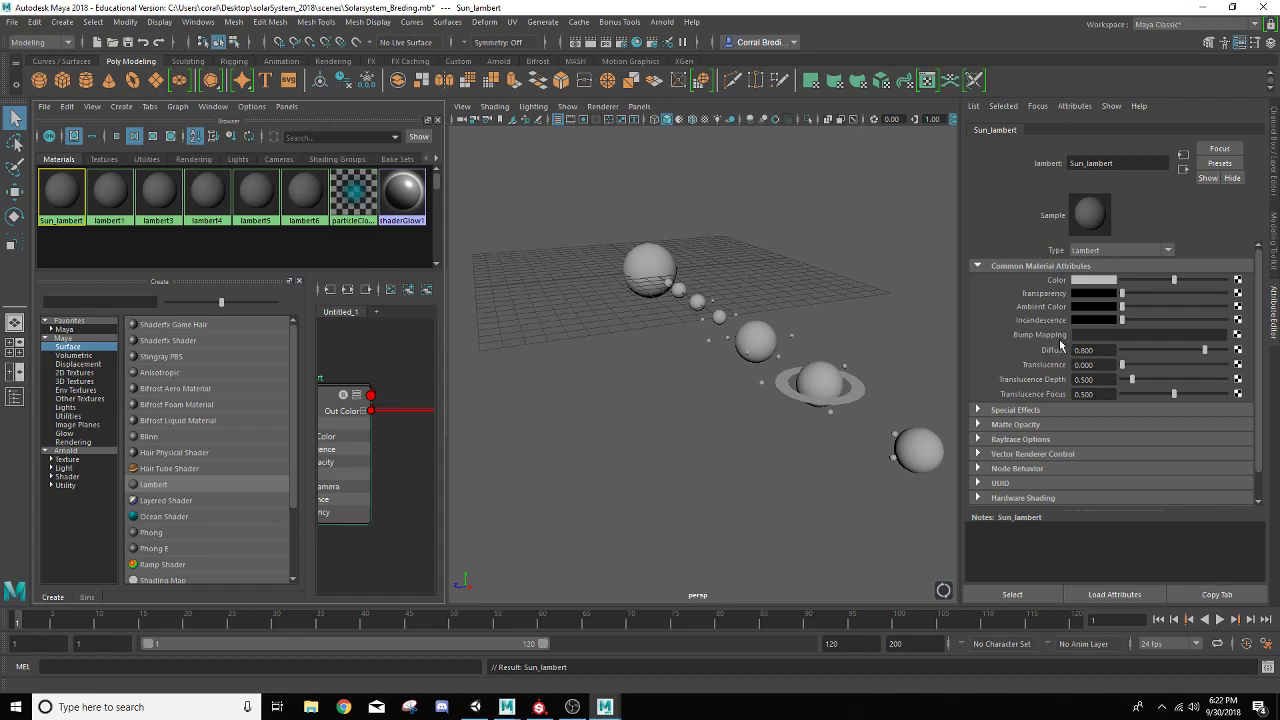
mouse_move(1004, 343)
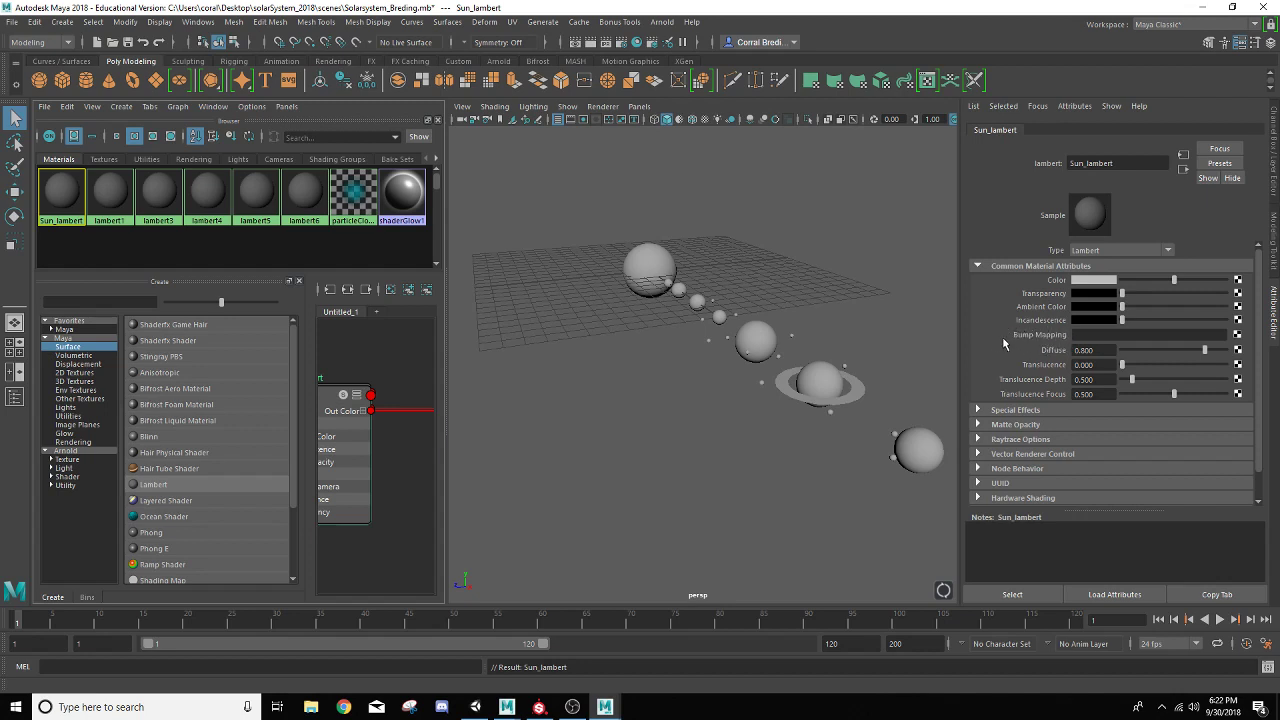
mouse_move(980, 439)
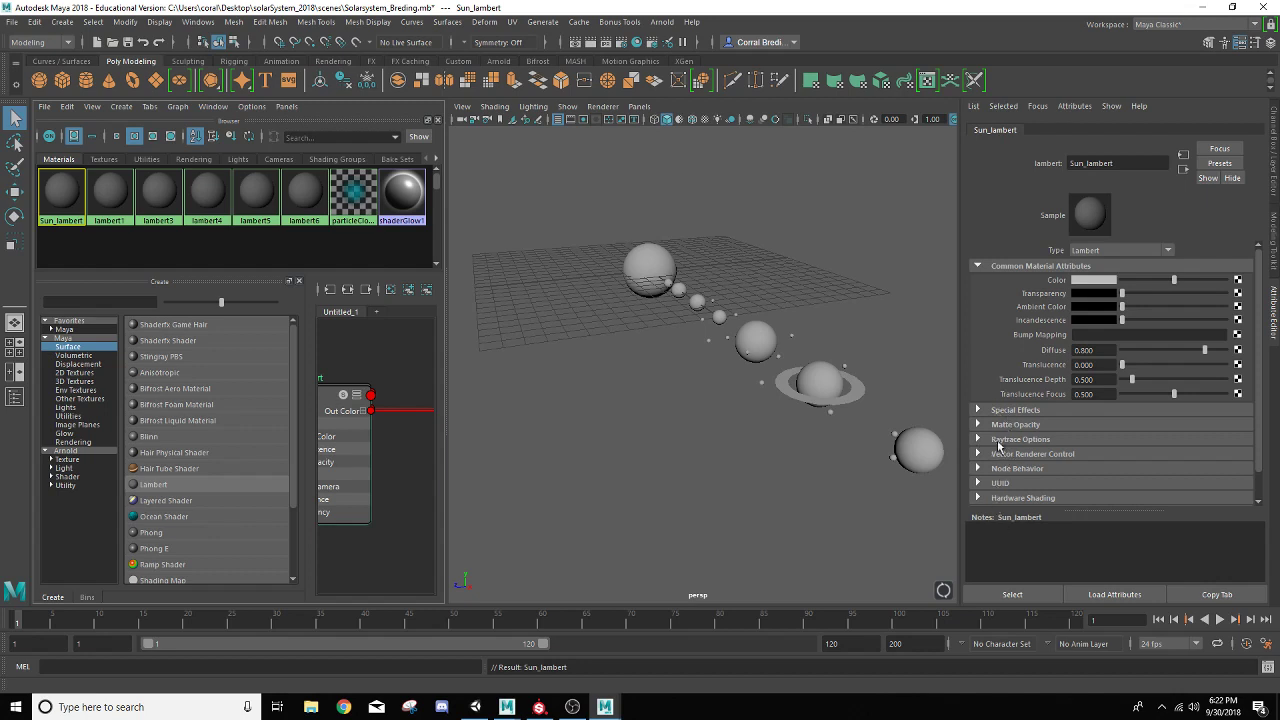
mouse_move(1074, 300)
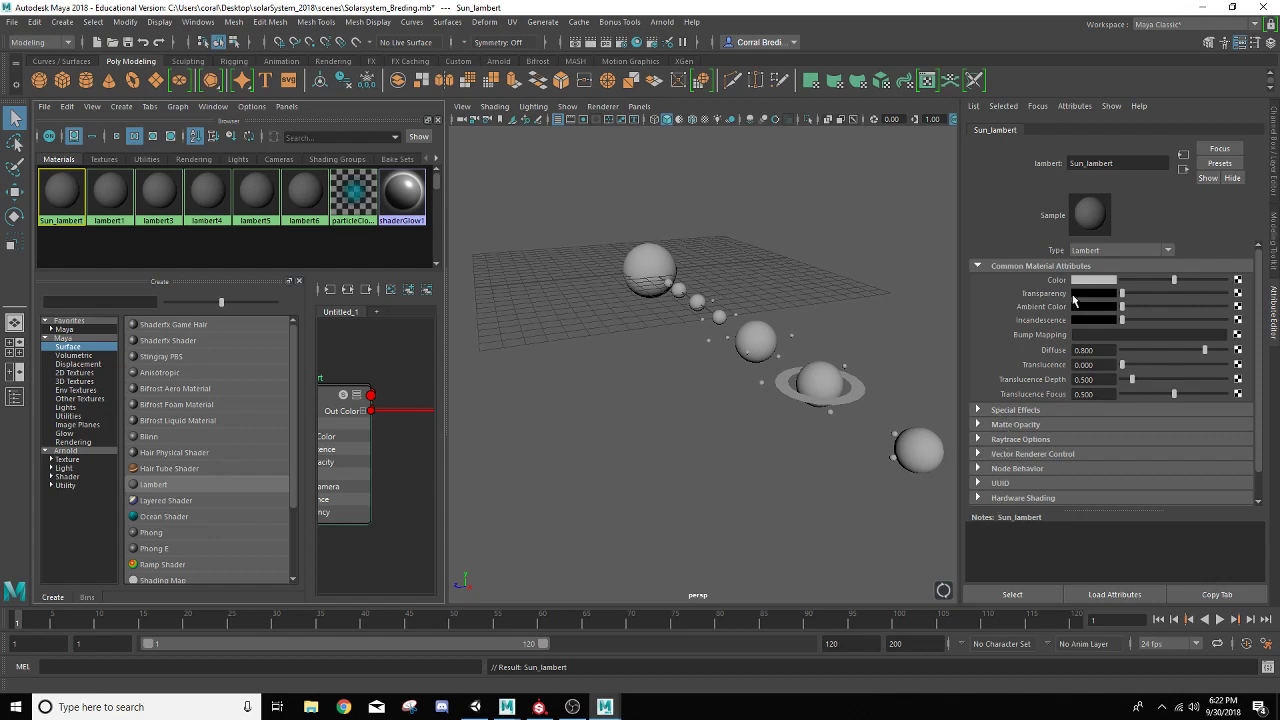
mouse_move(1063, 295)
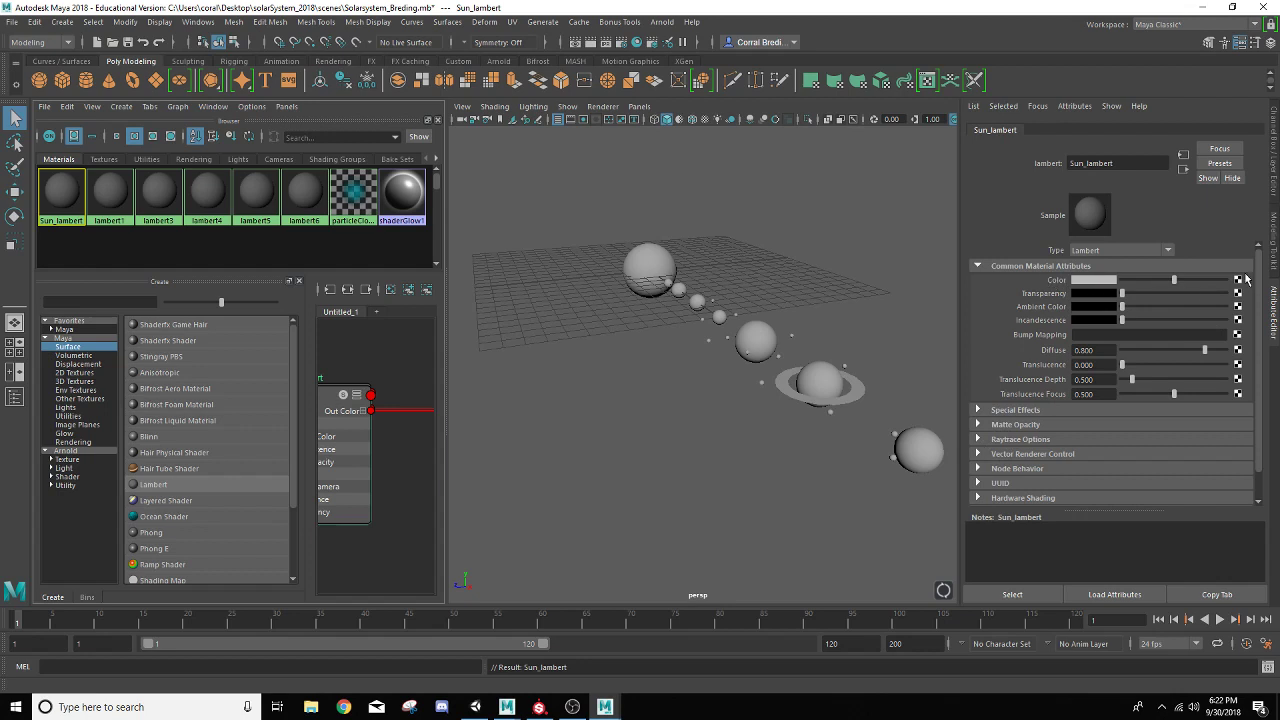
mouse_move(1242, 281)
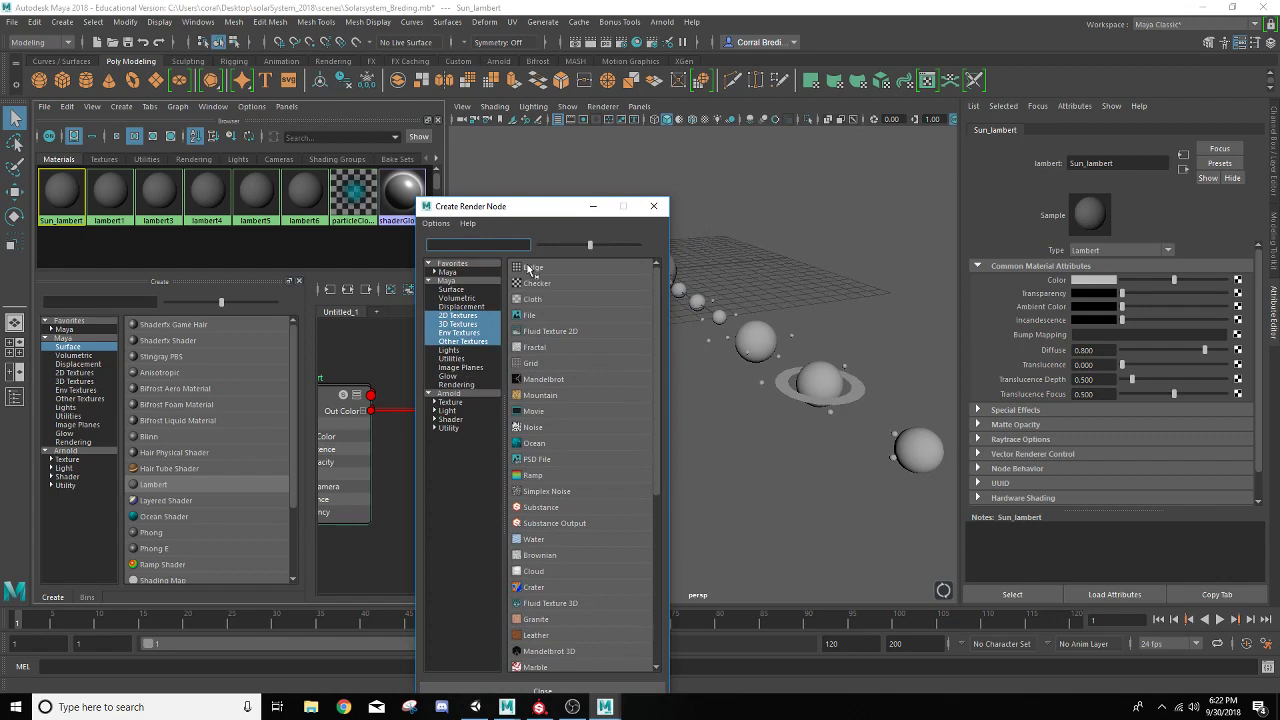
mouse_move(538, 328)
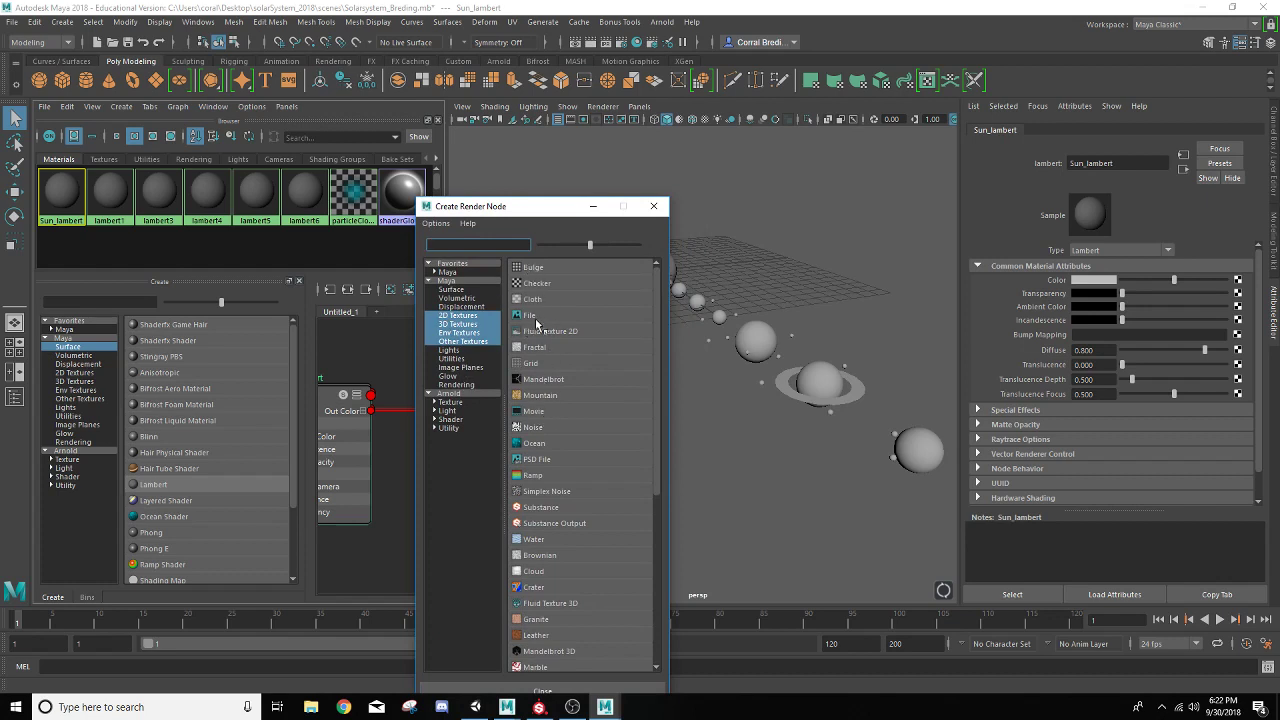
mouse_move(530, 315)
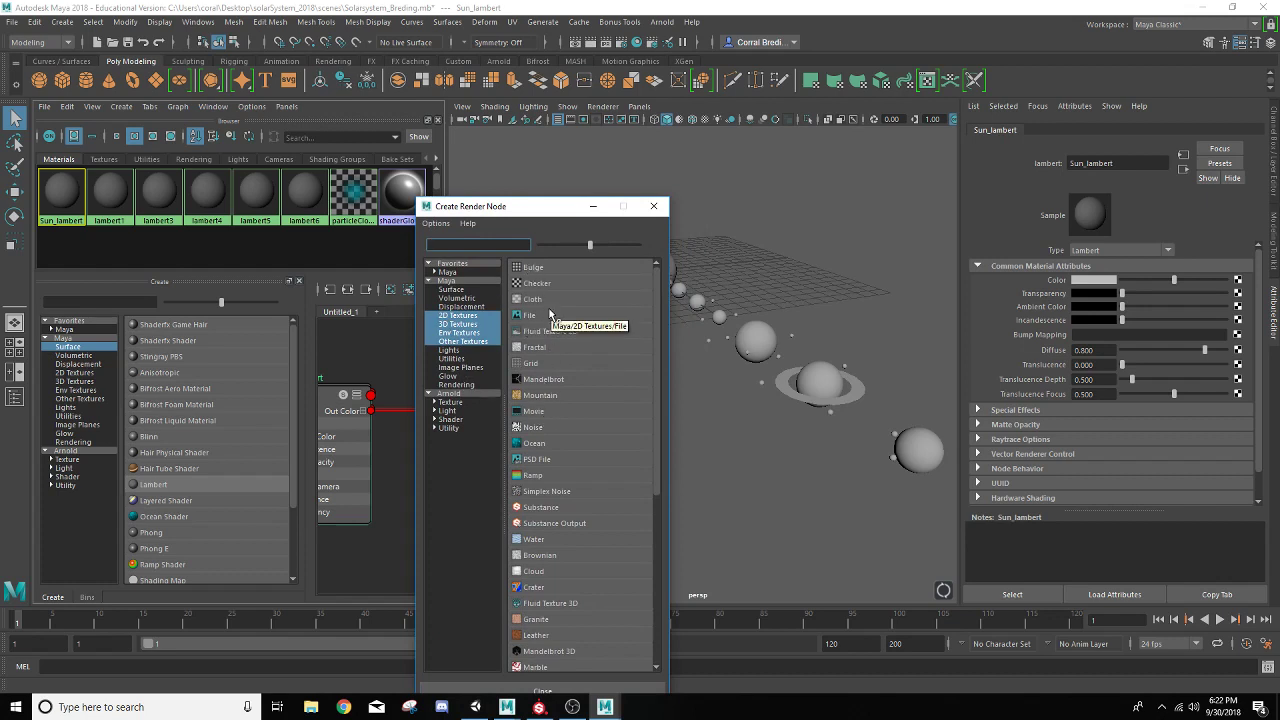
Connect a File texture node, file1, to Sun_lambert's Color attribute
left_click_drag(543, 206, 398, 150)
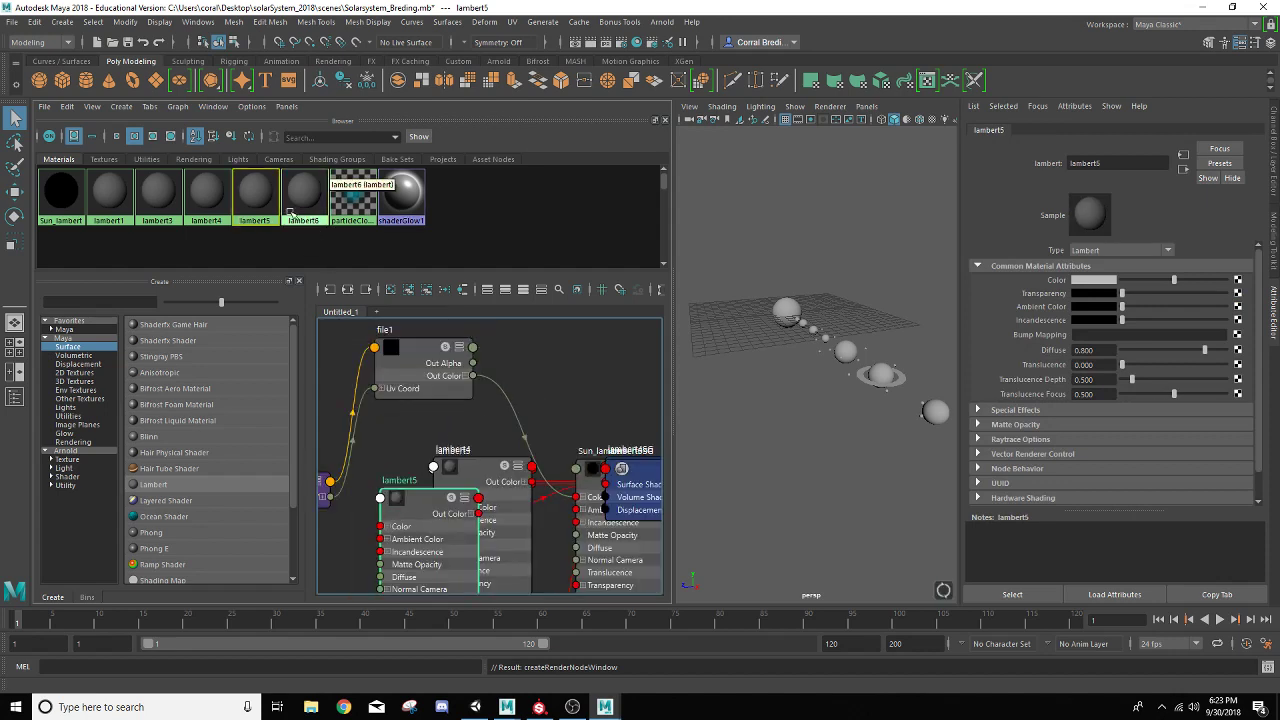
Select lambert1 and remove all nodes from the Hypershade graph workspace
left_click(110, 190)
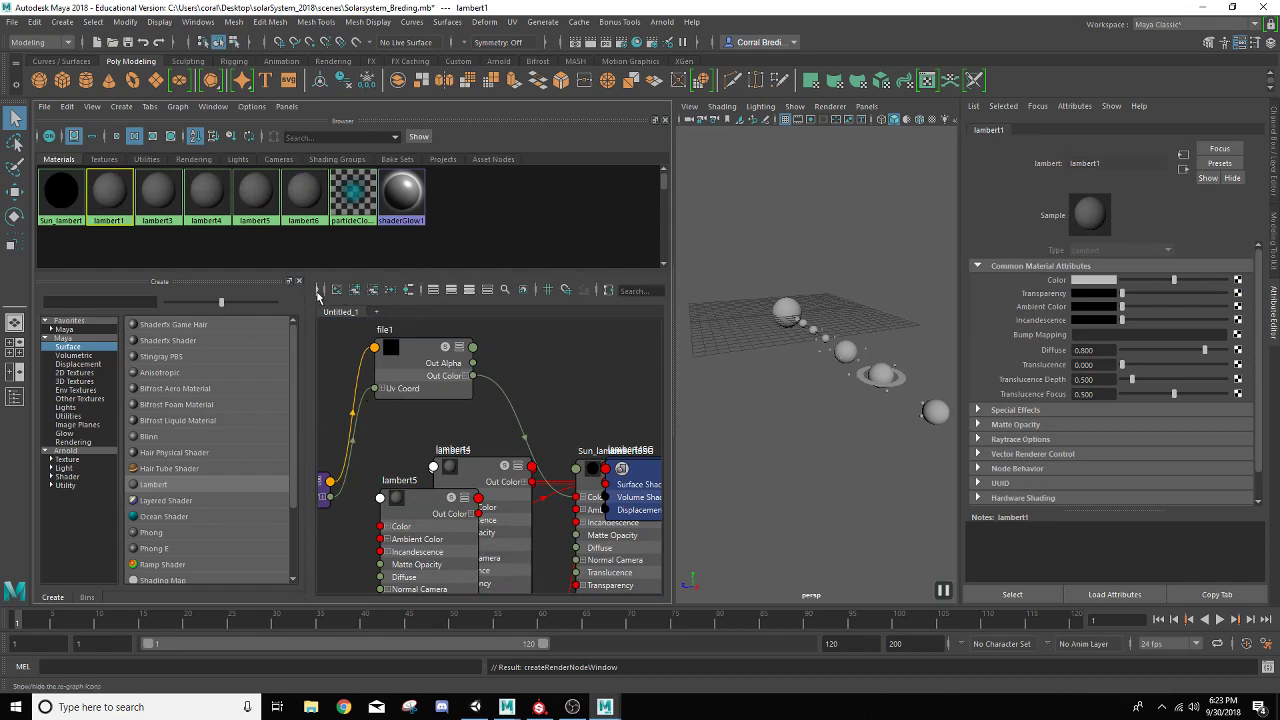
mouse_move(390, 290)
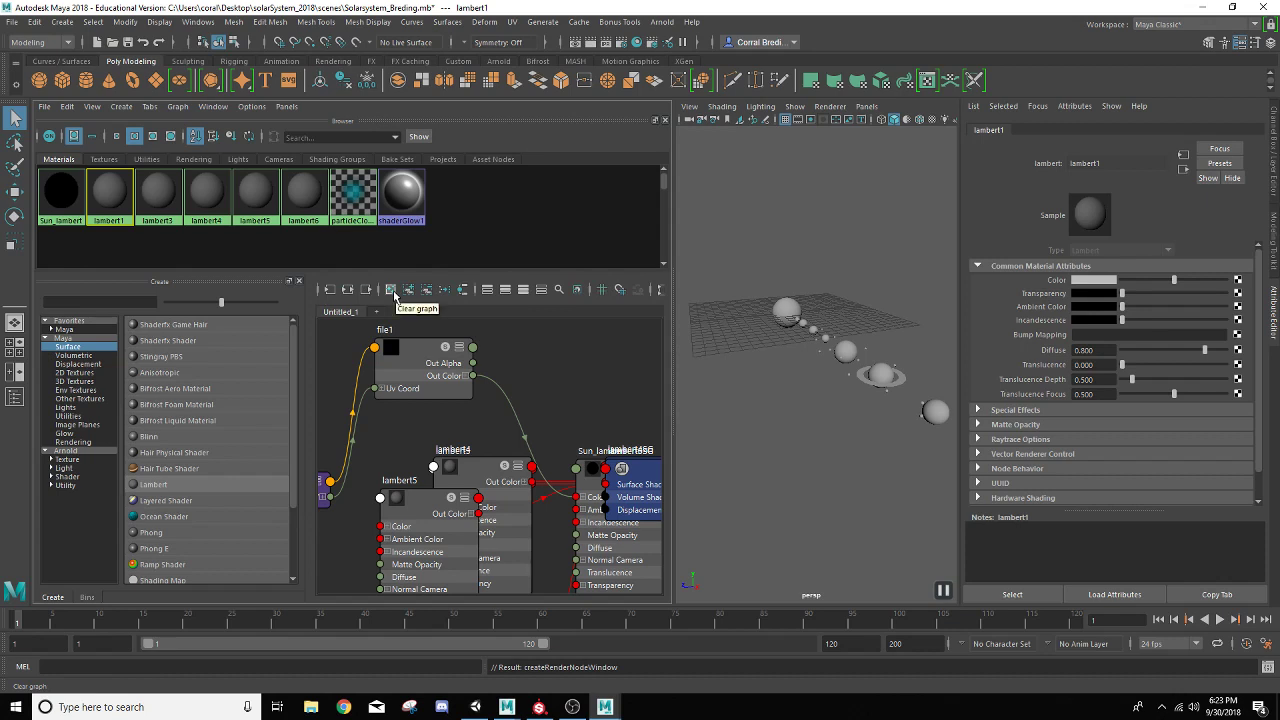
left_click(390, 289)
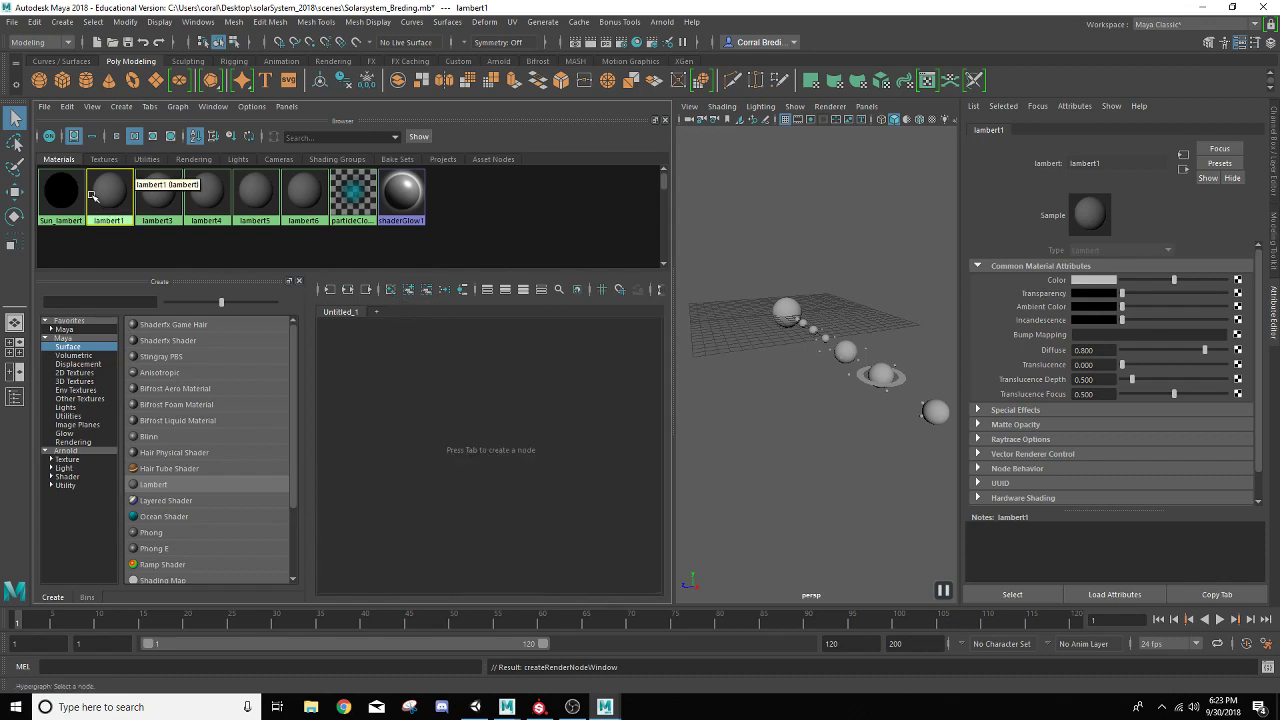
Graph the material network and select Sun_lambert to show its file1 texture connection
double_click(61, 190)
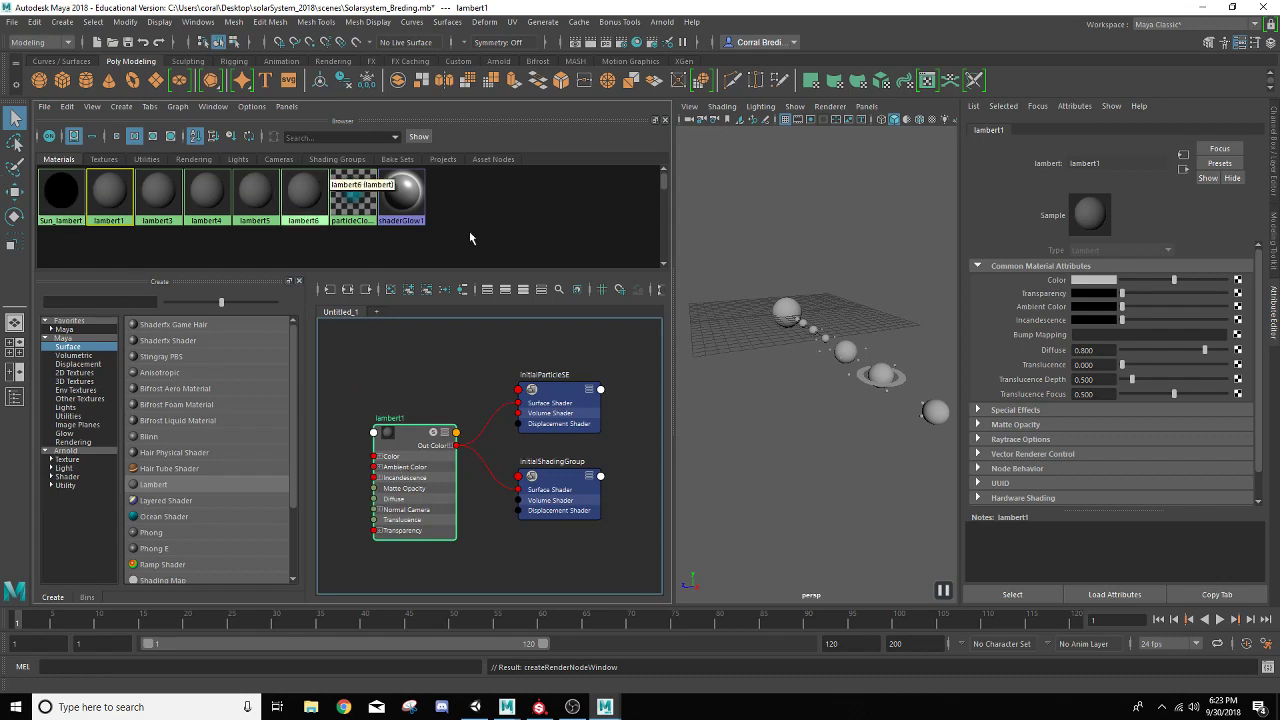
mouse_move(88, 167)
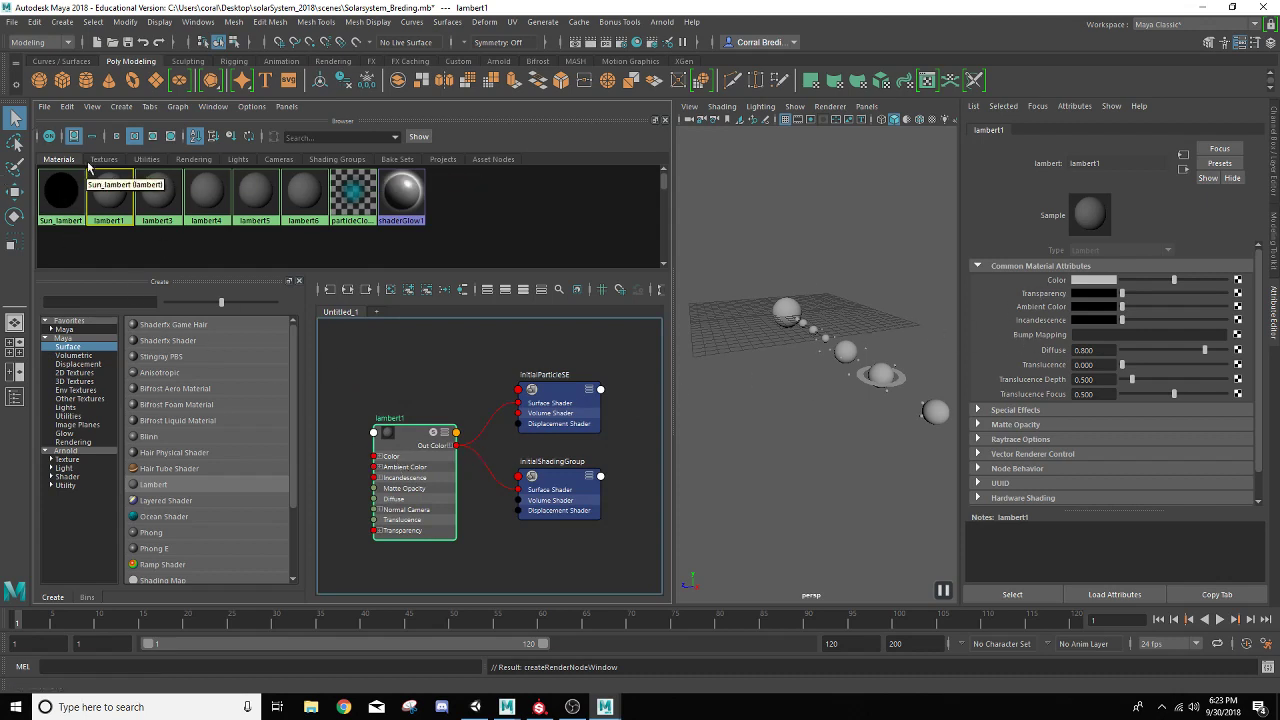
left_click(61, 190)
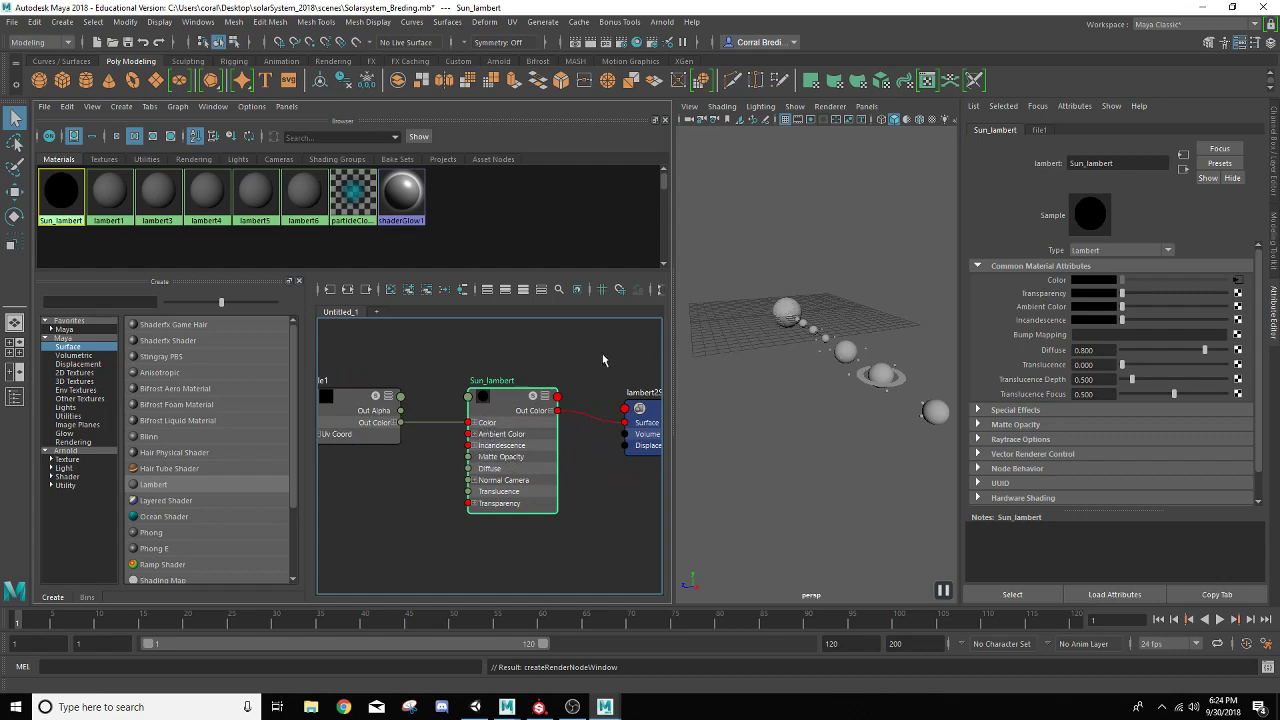
mouse_move(60, 195)
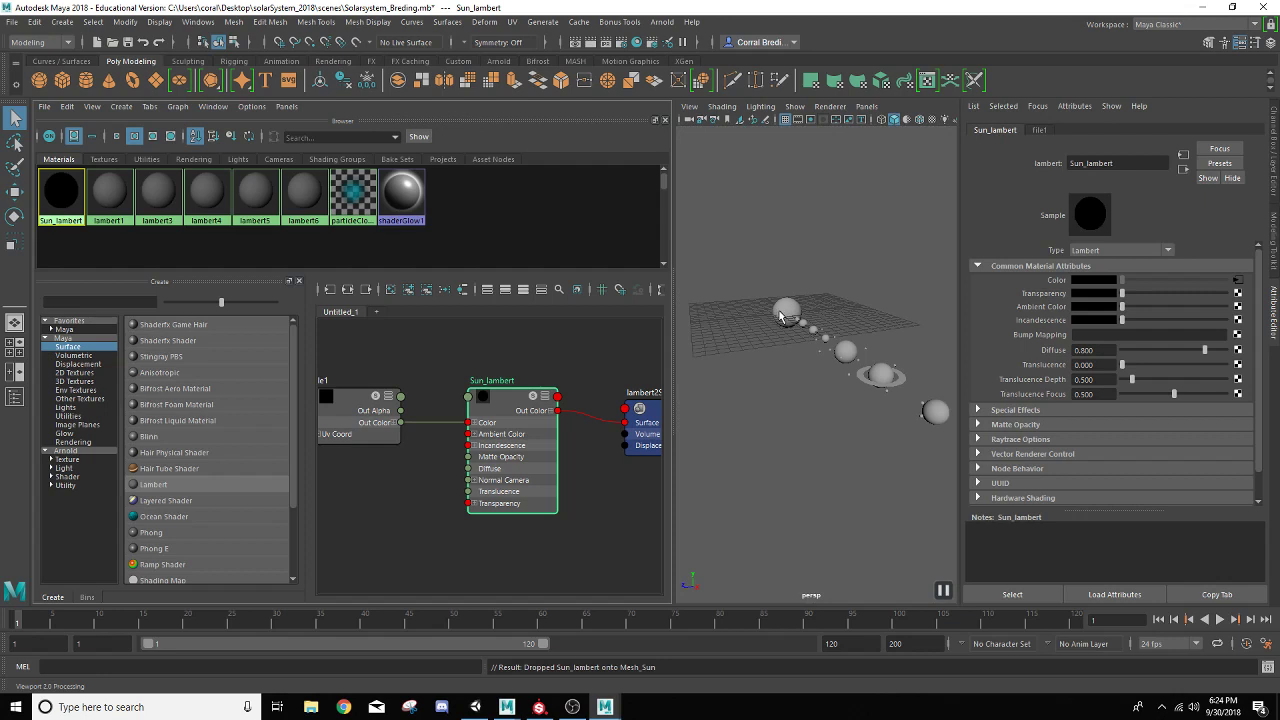
mouse_move(770, 257)
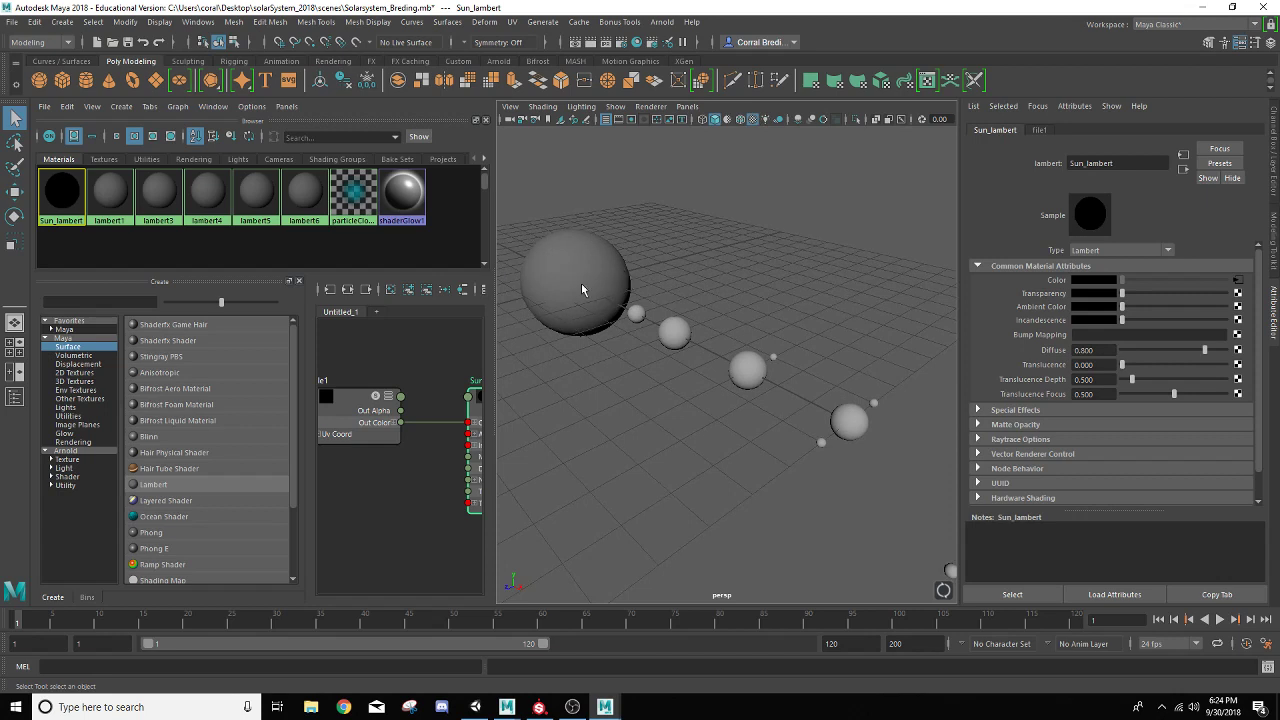
mouse_move(616, 332)
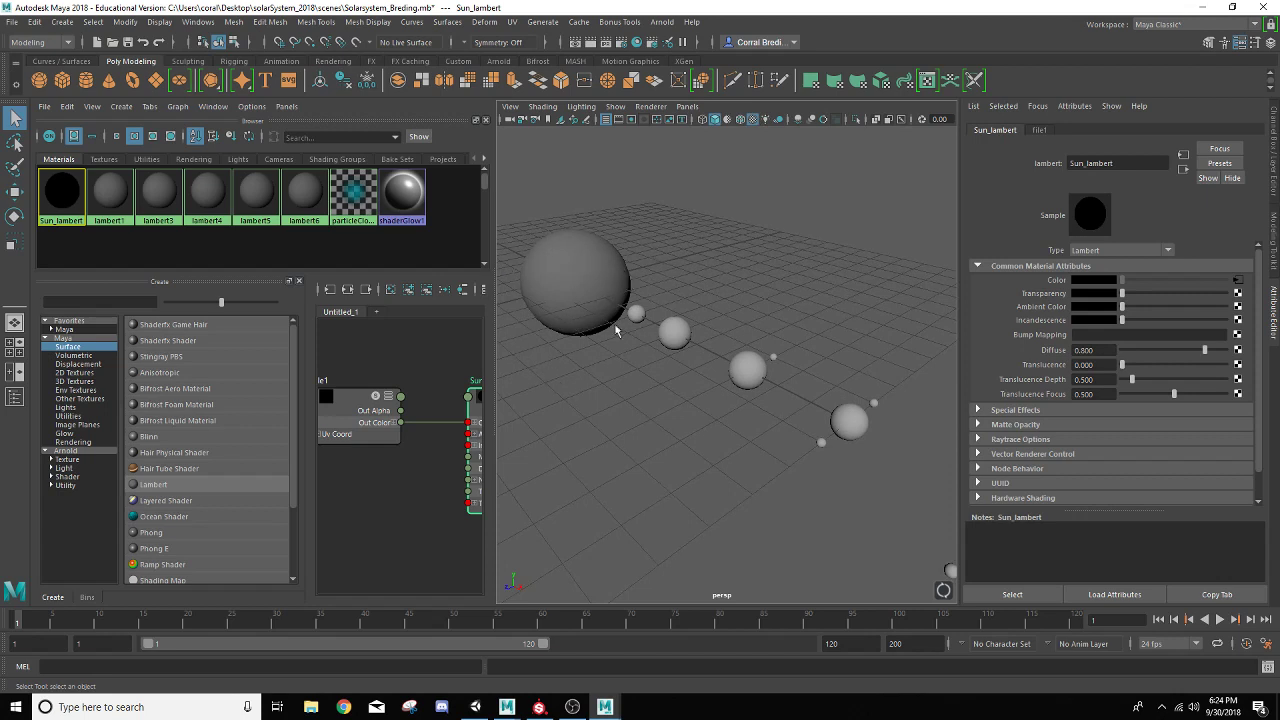
mouse_move(540, 277)
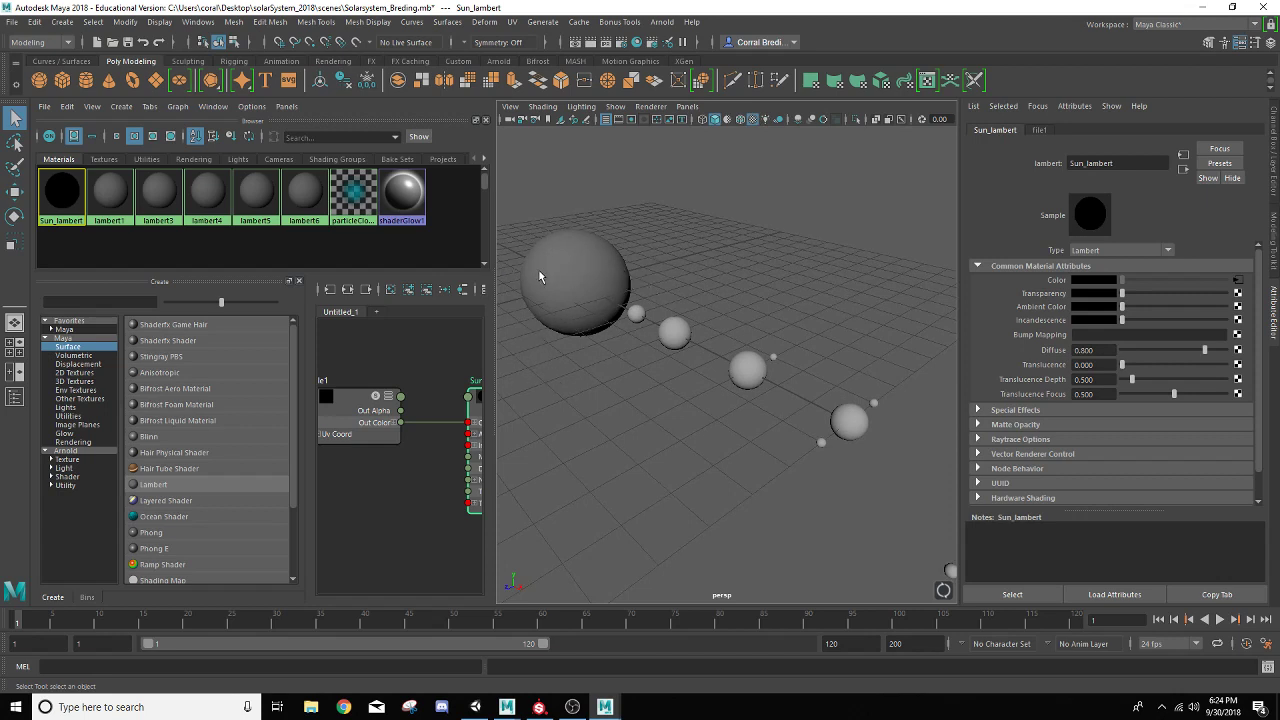
mouse_move(265, 200)
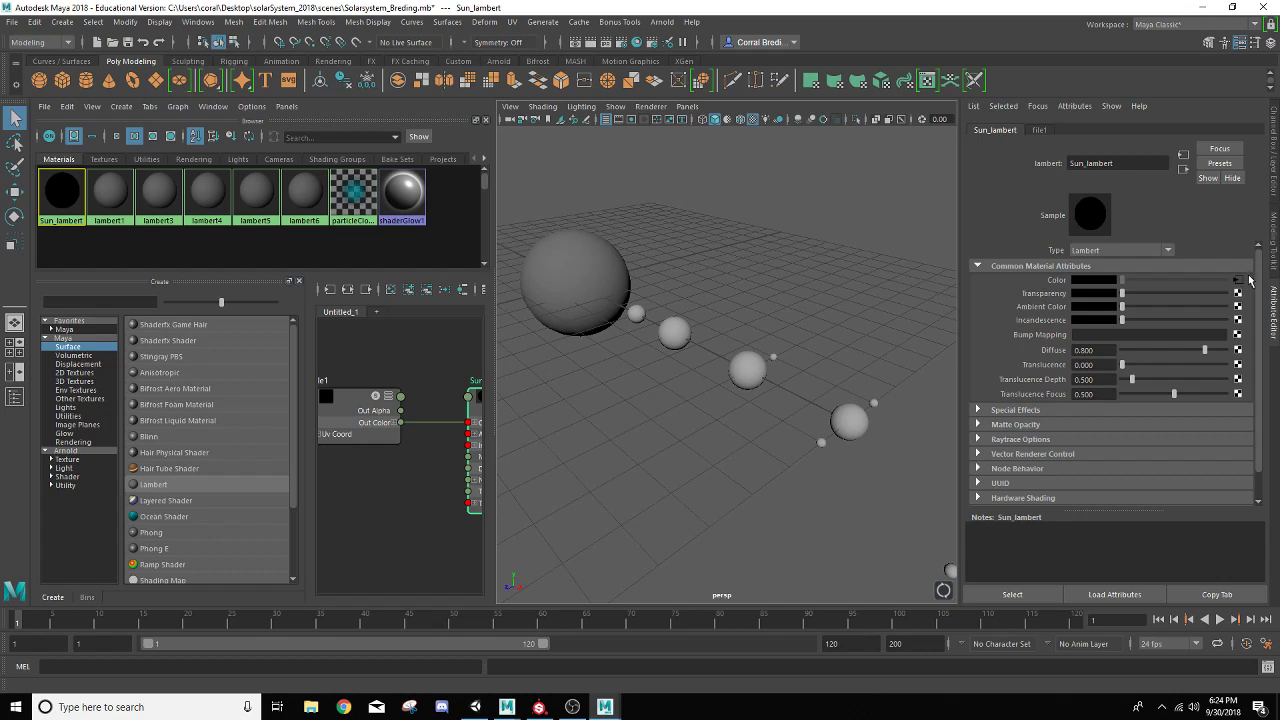
mouse_move(1245, 283)
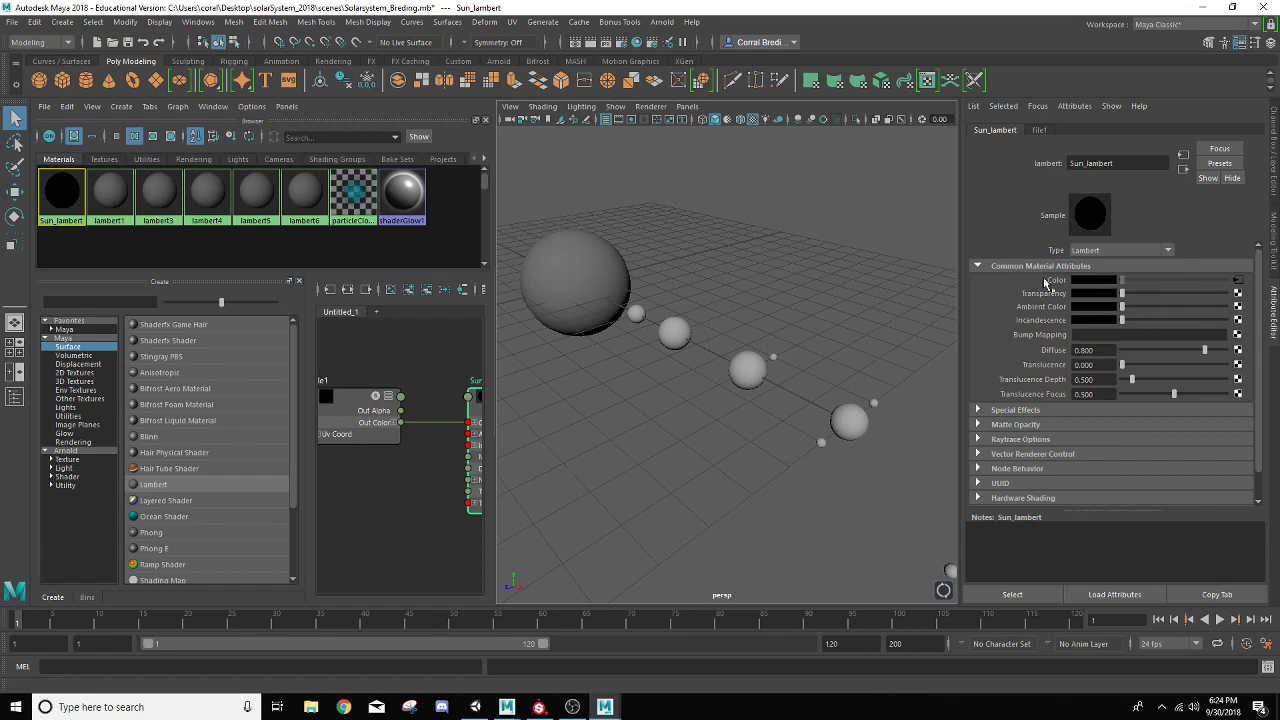
mouse_move(1245, 283)
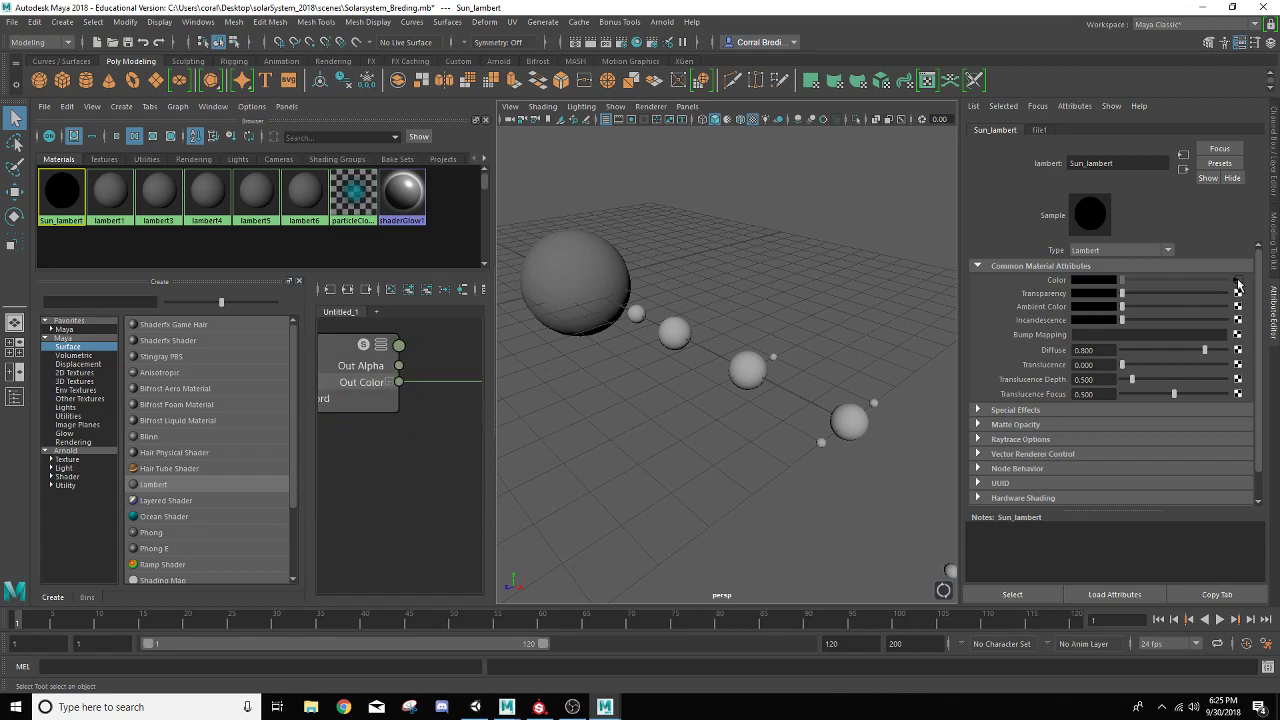
Show file1's settings, browse sourceimages for a planet map, and cancel without choosing one
left_click(1040, 130)
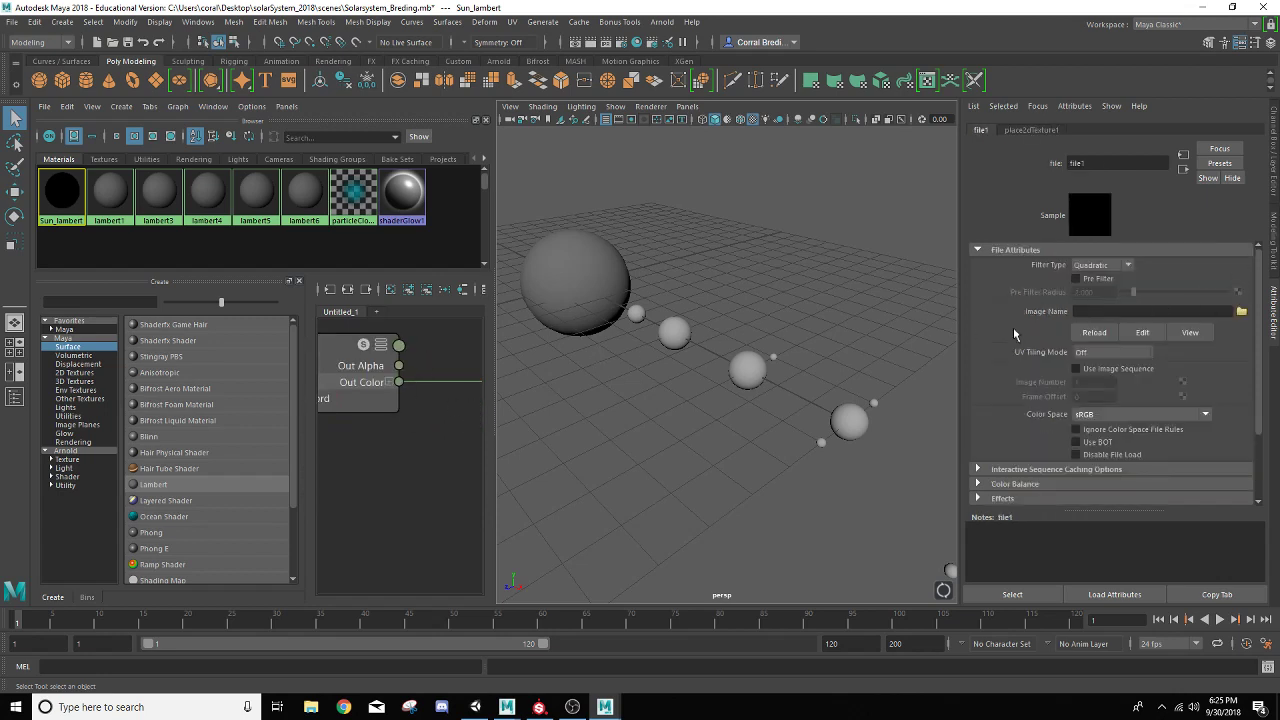
mouse_move(968, 247)
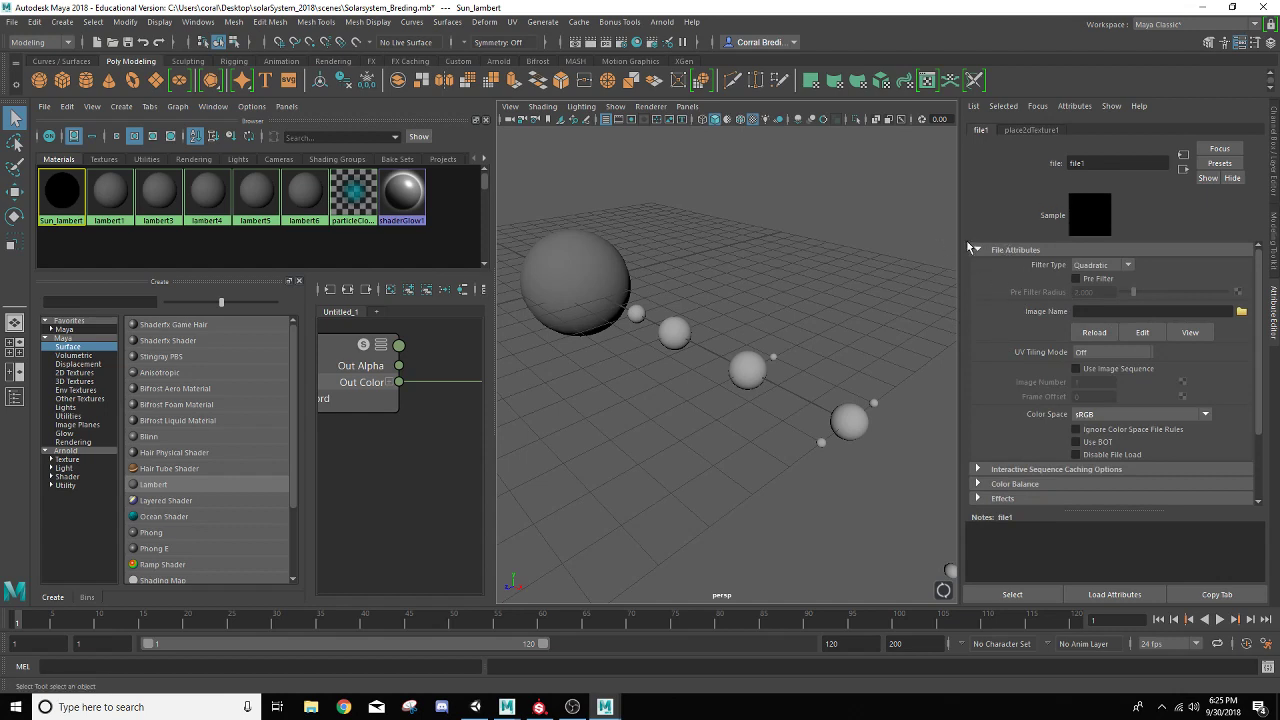
mouse_move(968, 248)
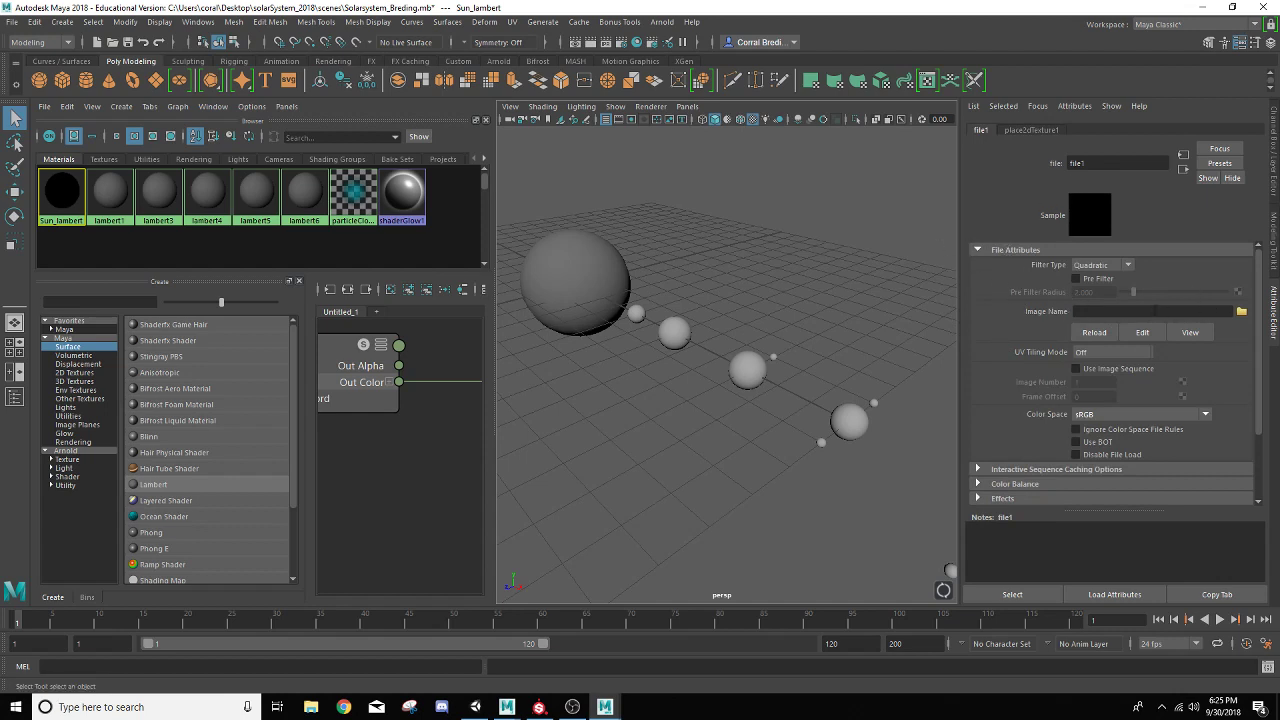
left_click(1240, 311)
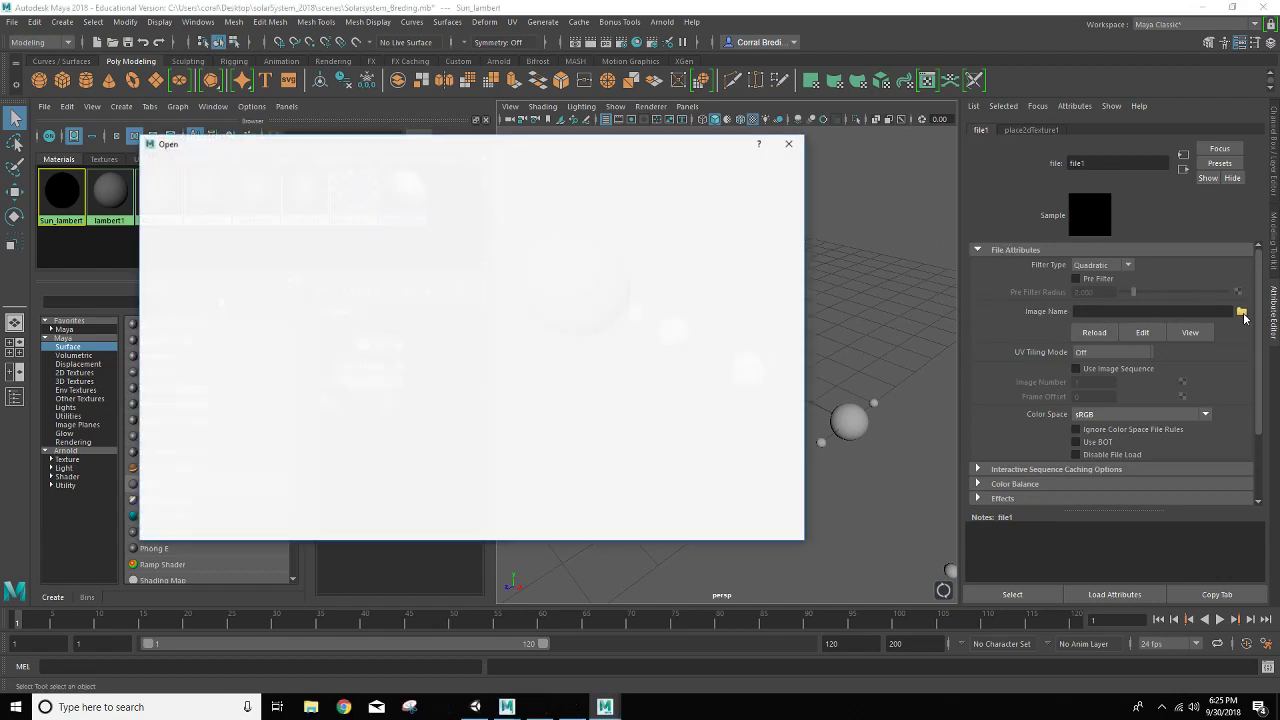
left_click(1241, 311)
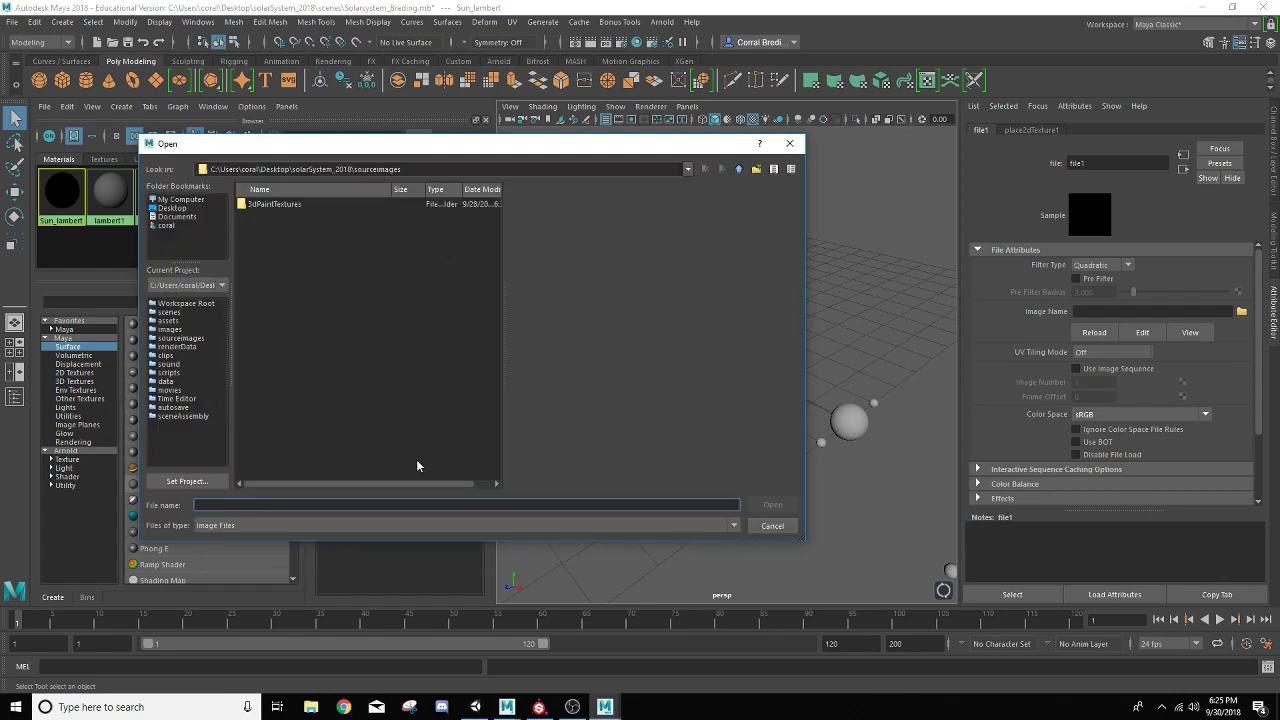
mouse_move(246, 391)
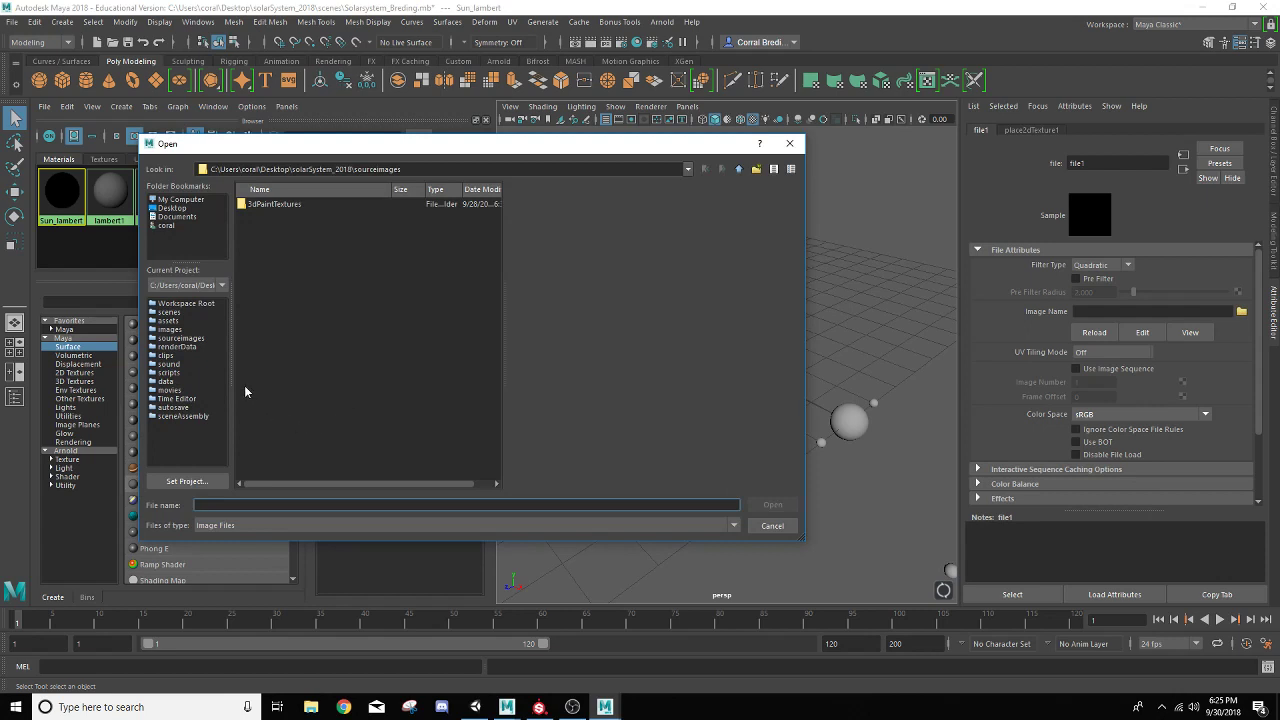
mouse_move(359, 455)
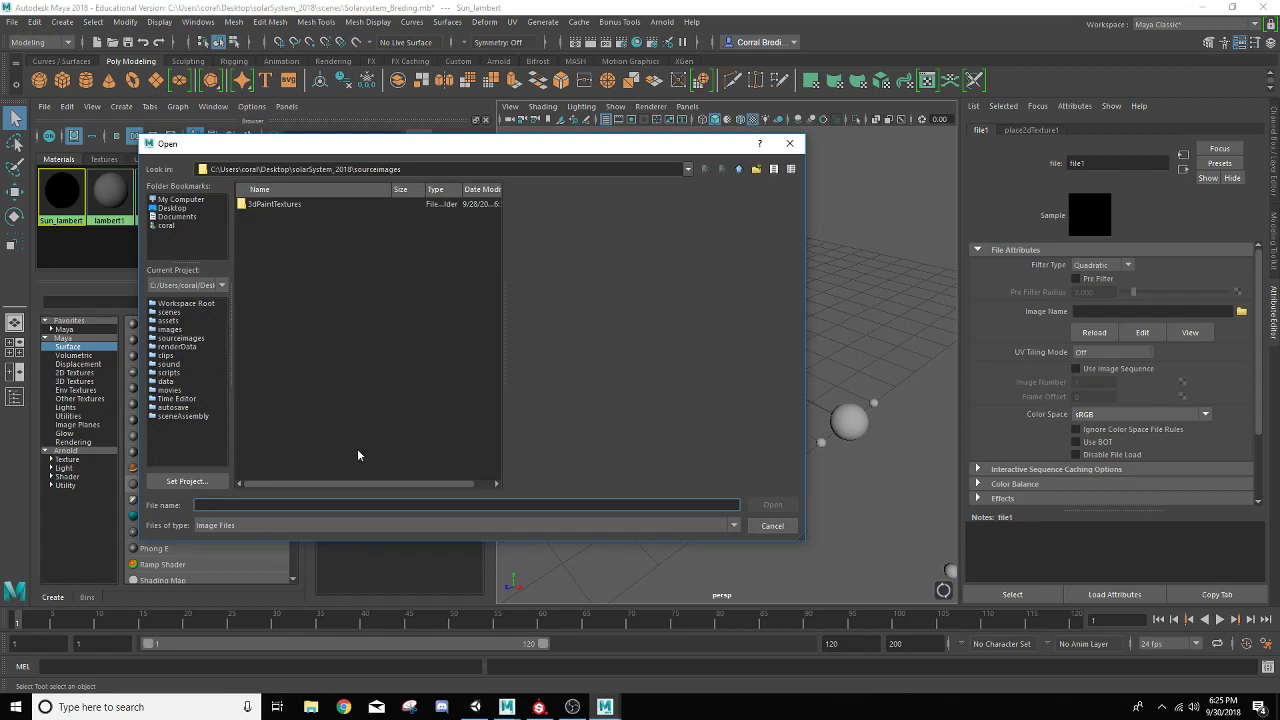
mouse_move(342, 293)
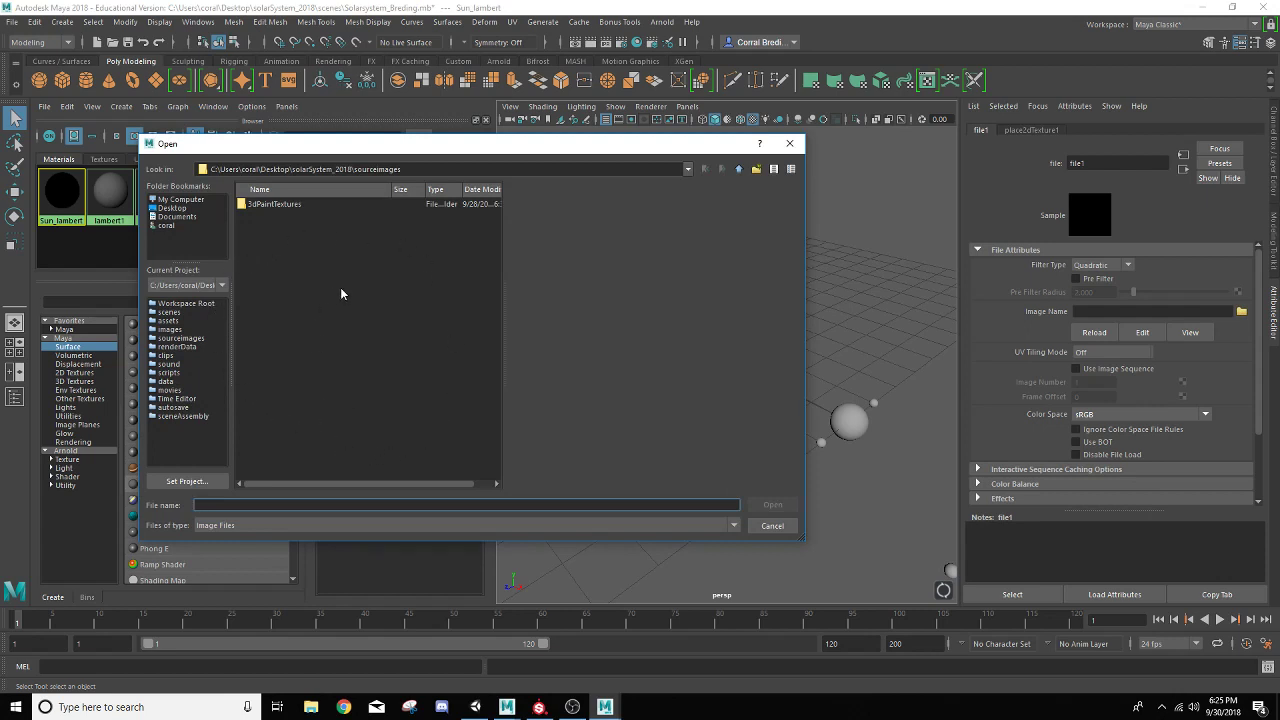
mouse_move(359, 234)
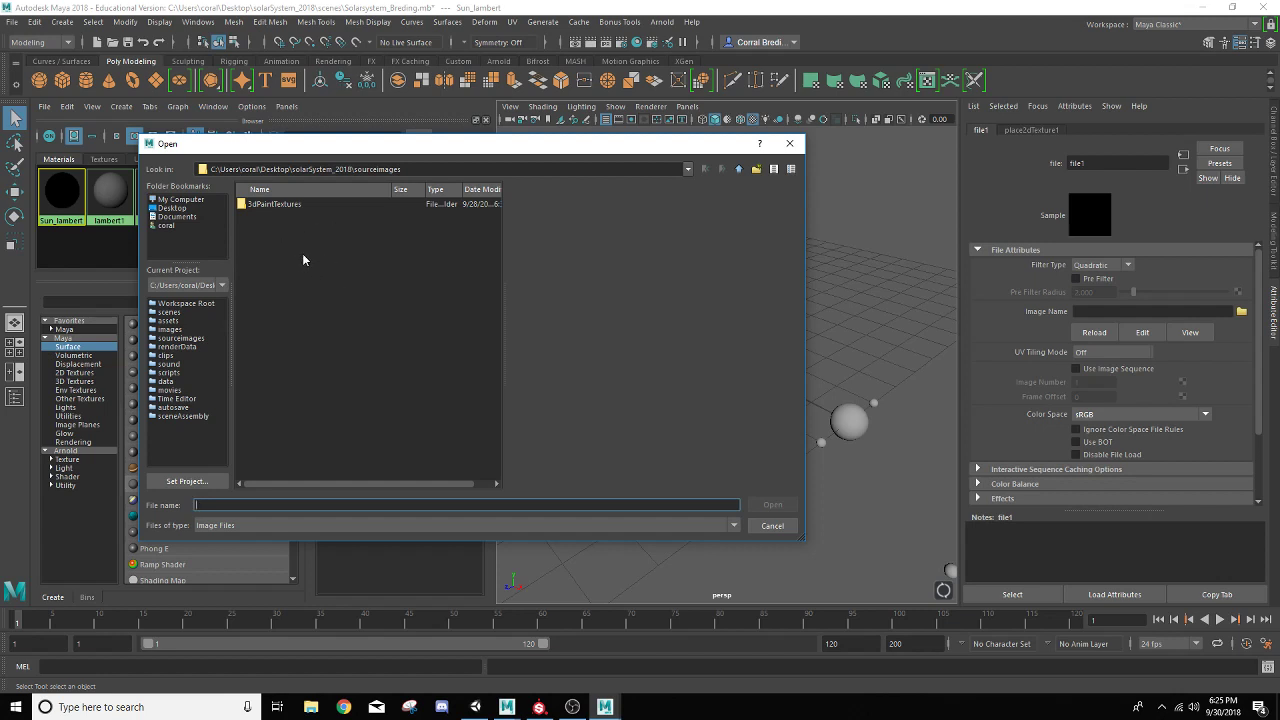
mouse_move(401, 375)
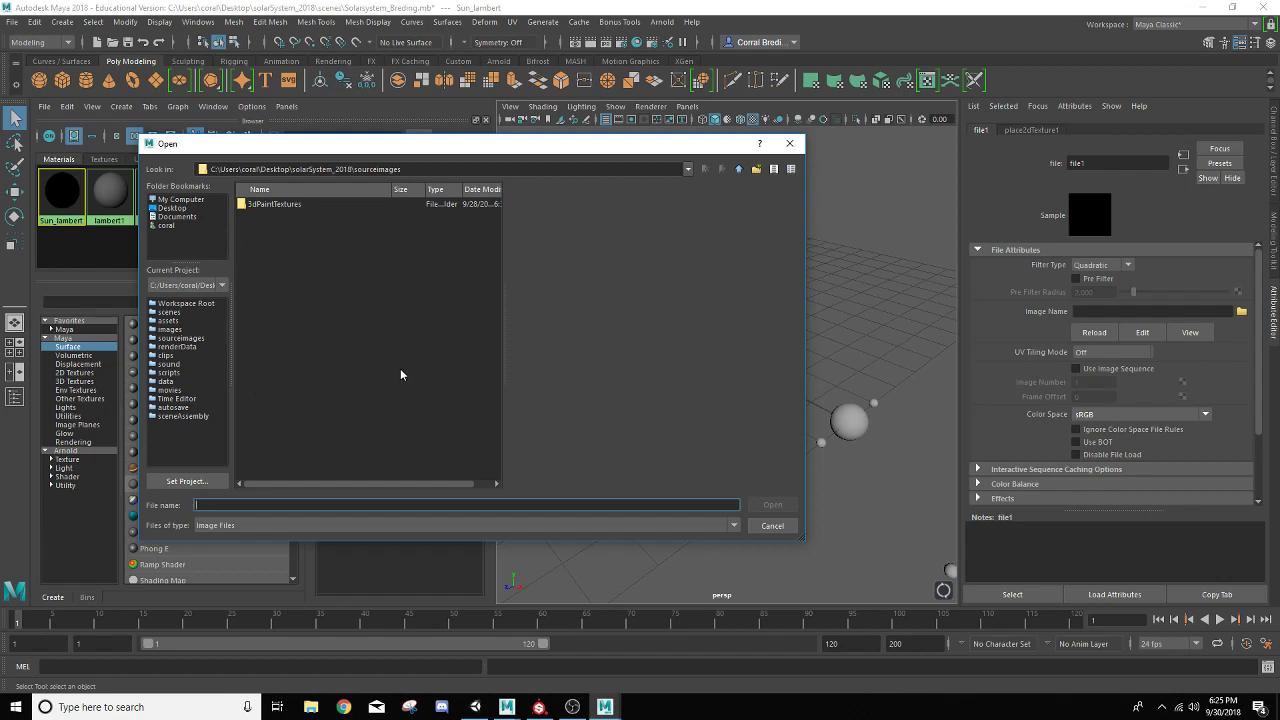
mouse_move(396, 370)
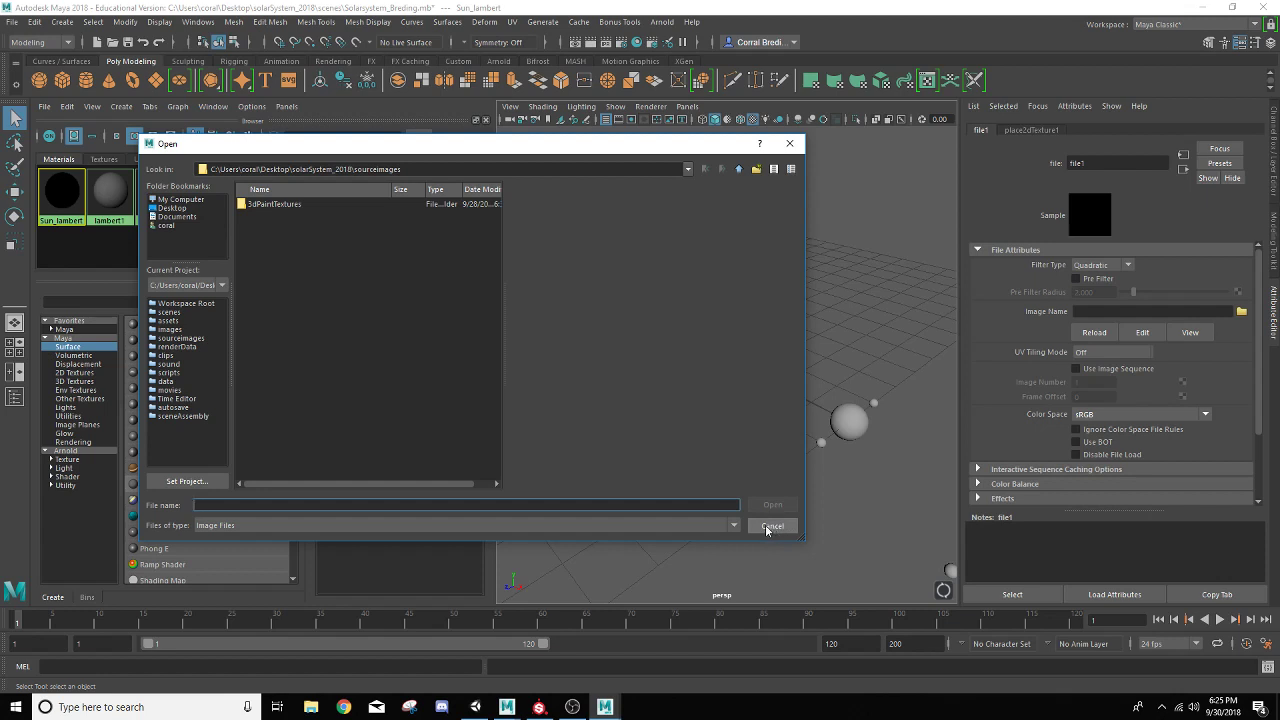
left_click(772, 526)
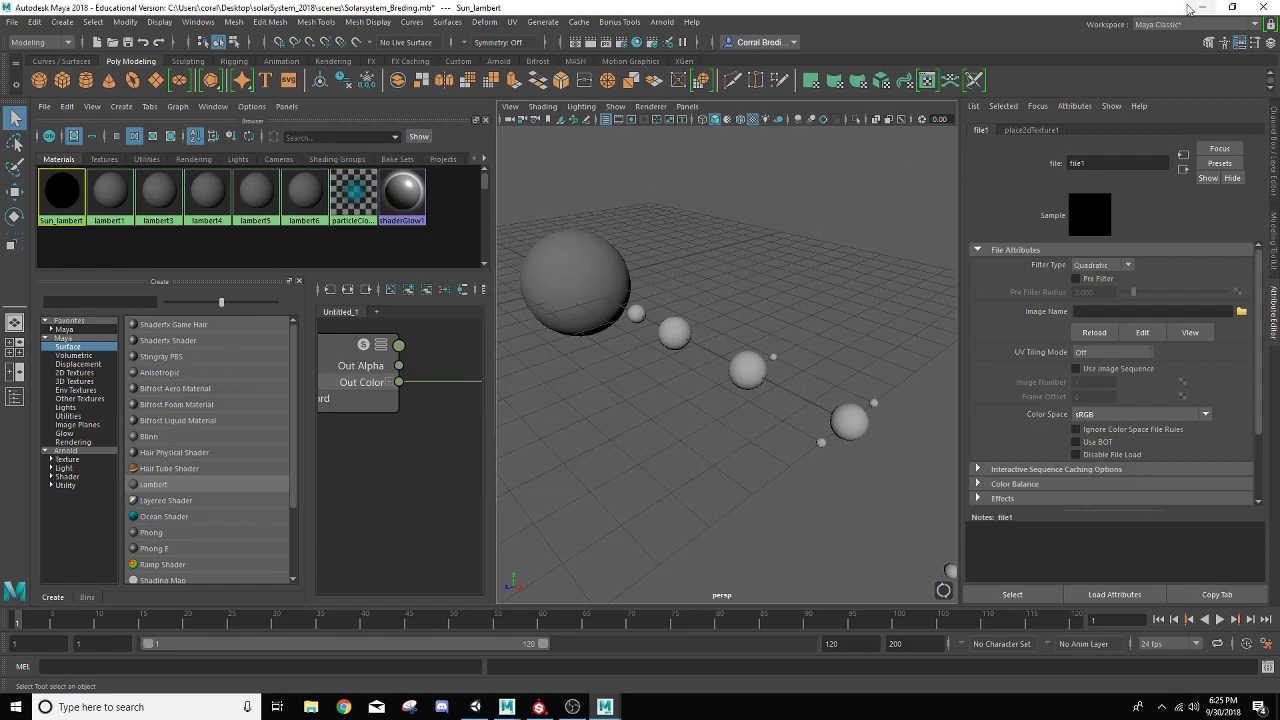
mouse_move(678, 280)
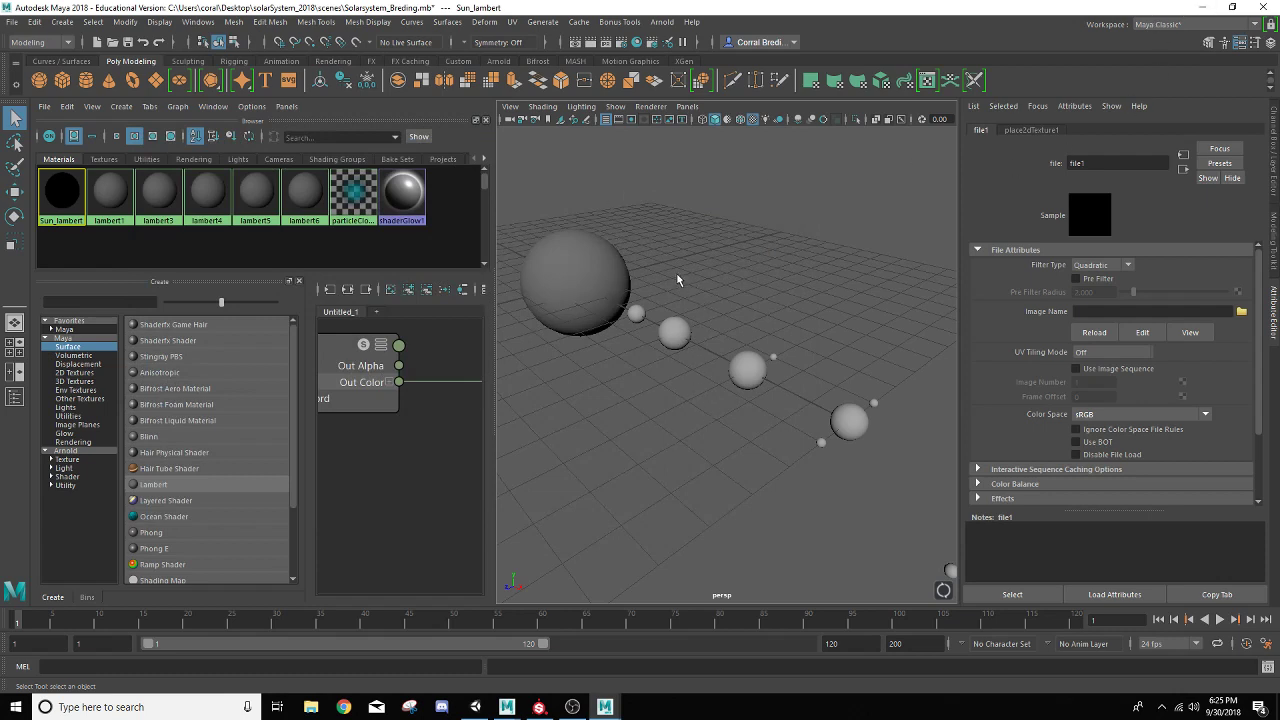
mouse_move(555, 364)
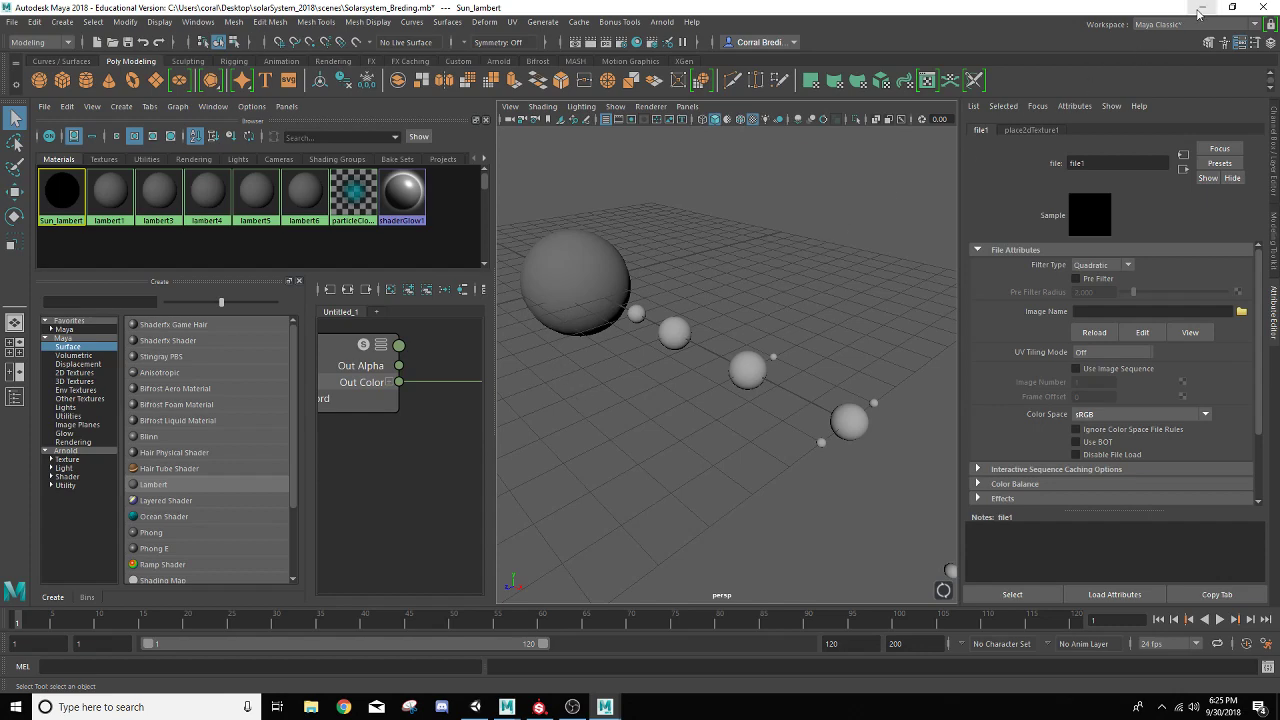
Minimize Maya and open the solarSystem_2018 project's sourceimages folder
left_click(1199, 8)
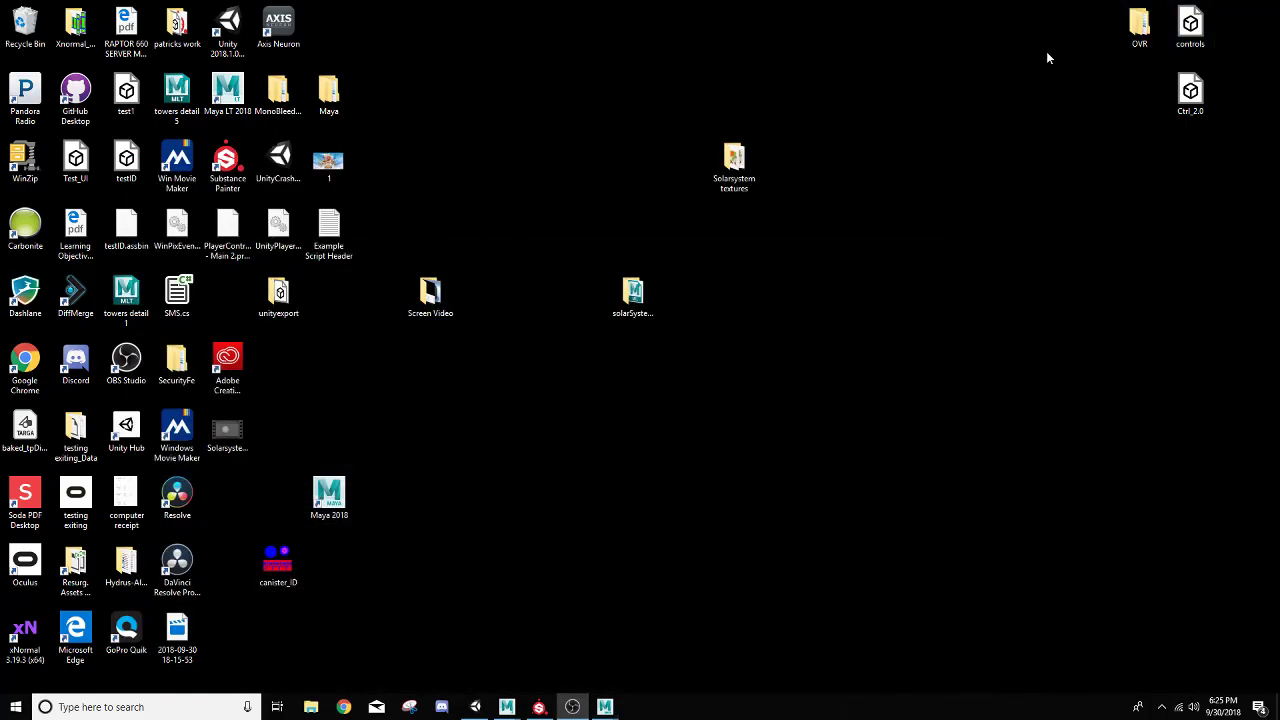
double_click(632, 291)
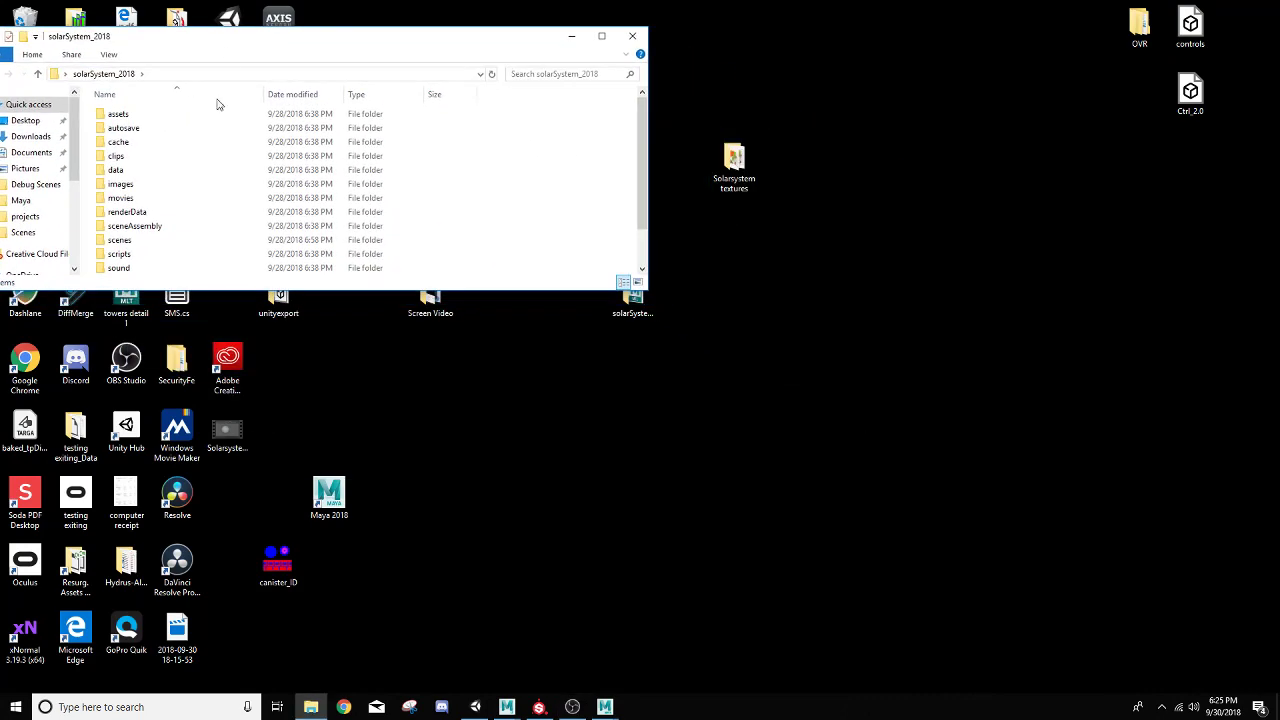
left_click(135, 225)
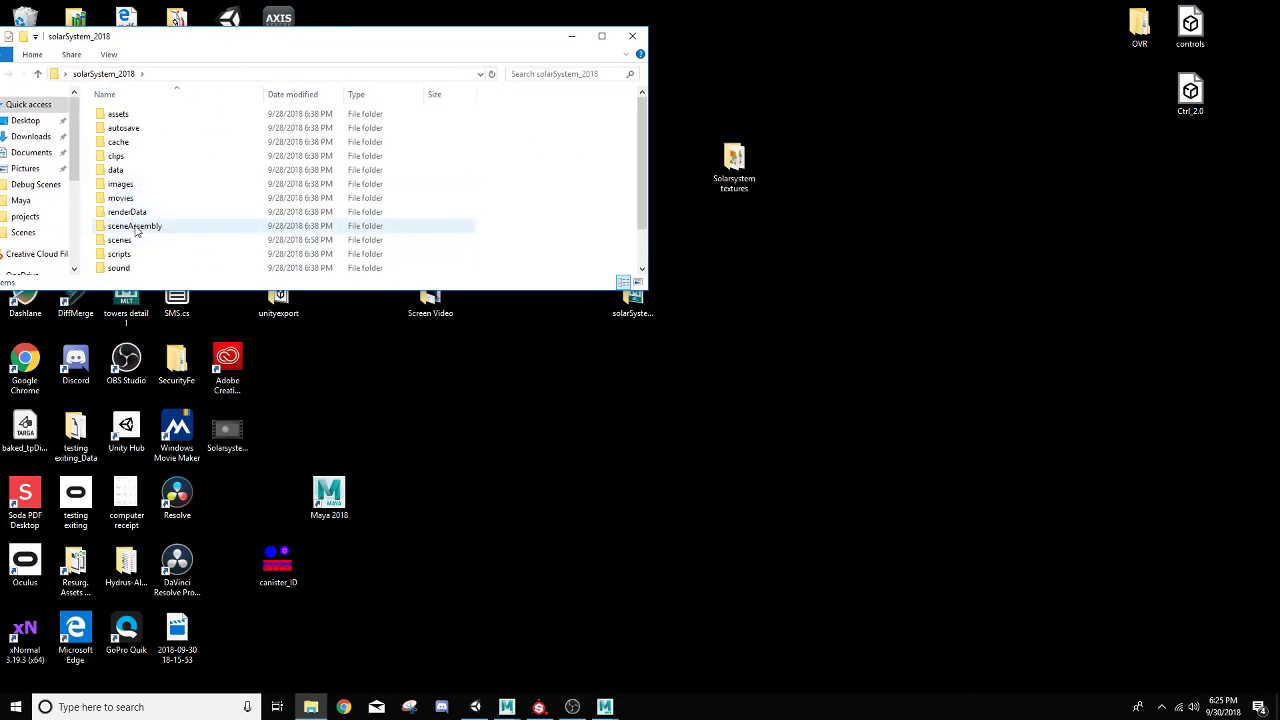
scroll("down", 3)
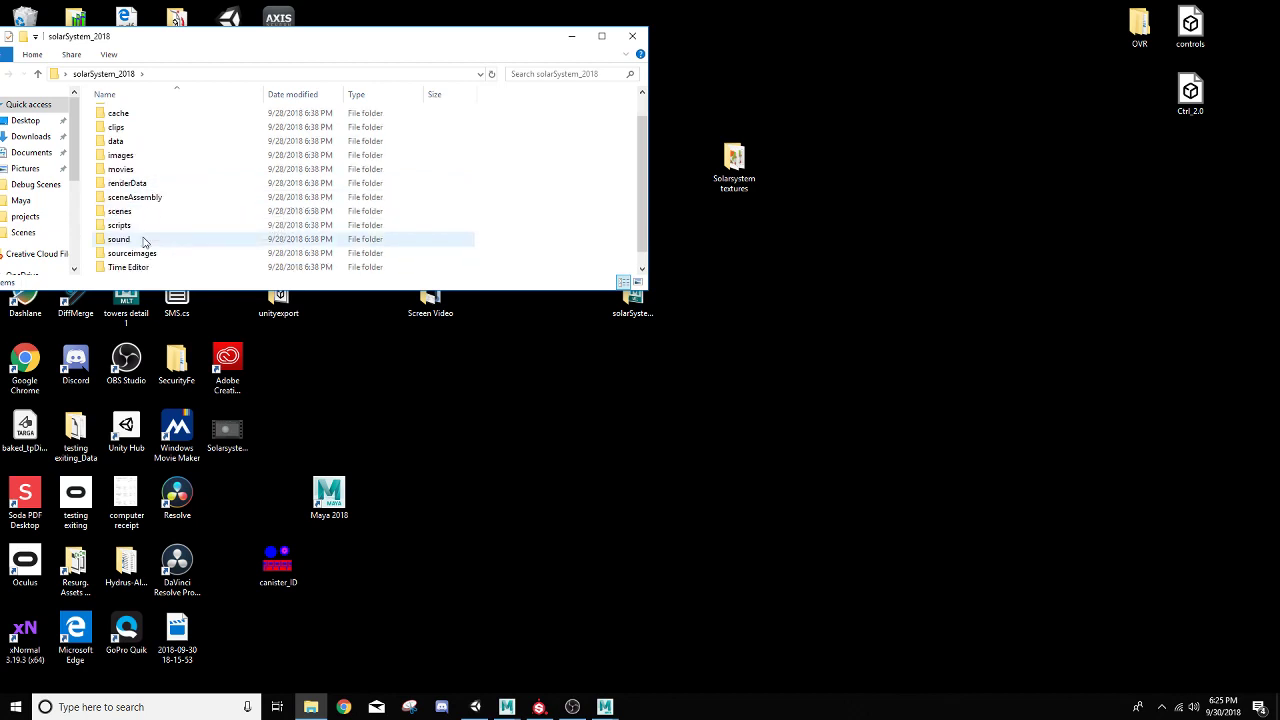
double_click(132, 252)
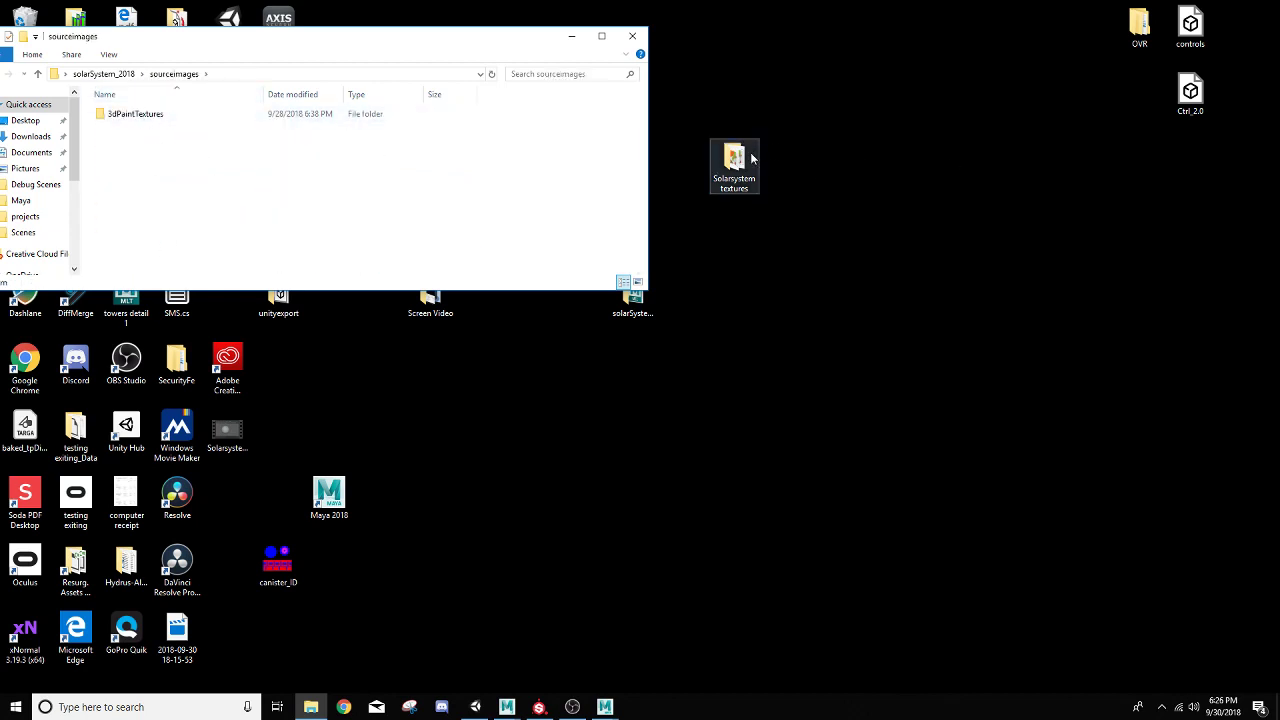
Open the Solarsystem textures folder, select all its maps, then only the earth image
left_click_drag(733, 167, 835, 233)
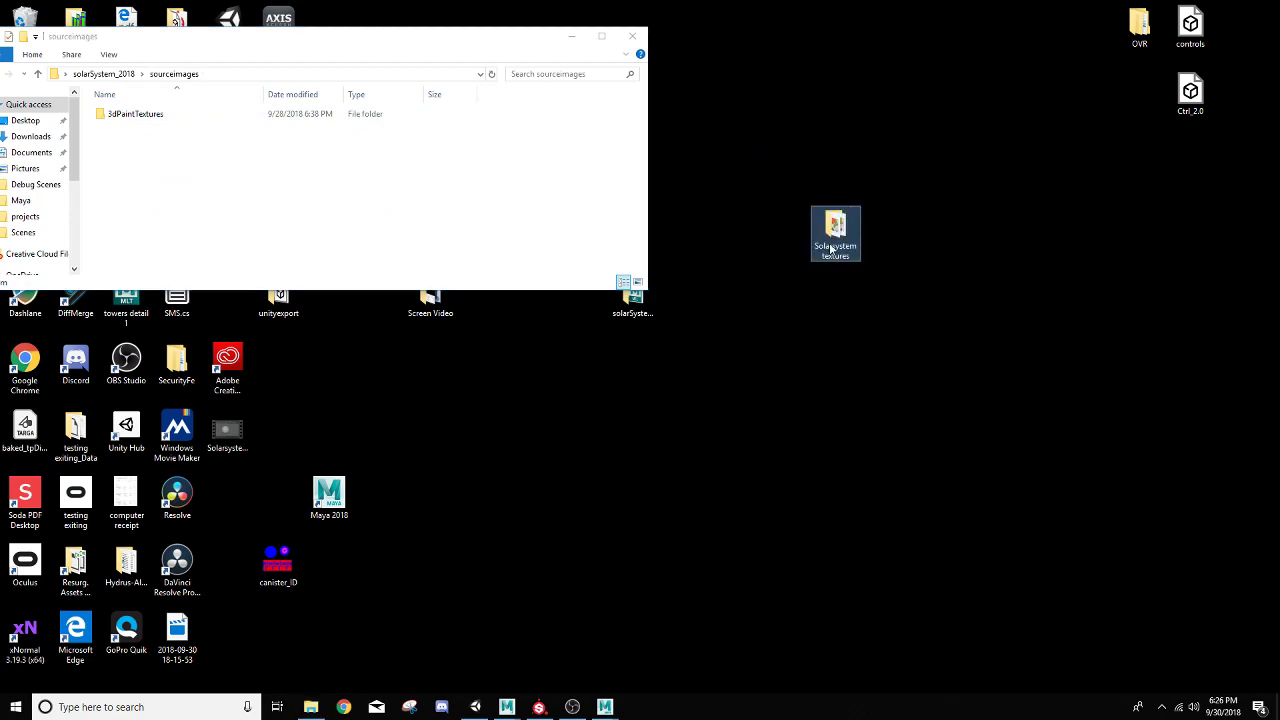
double_click(835, 230)
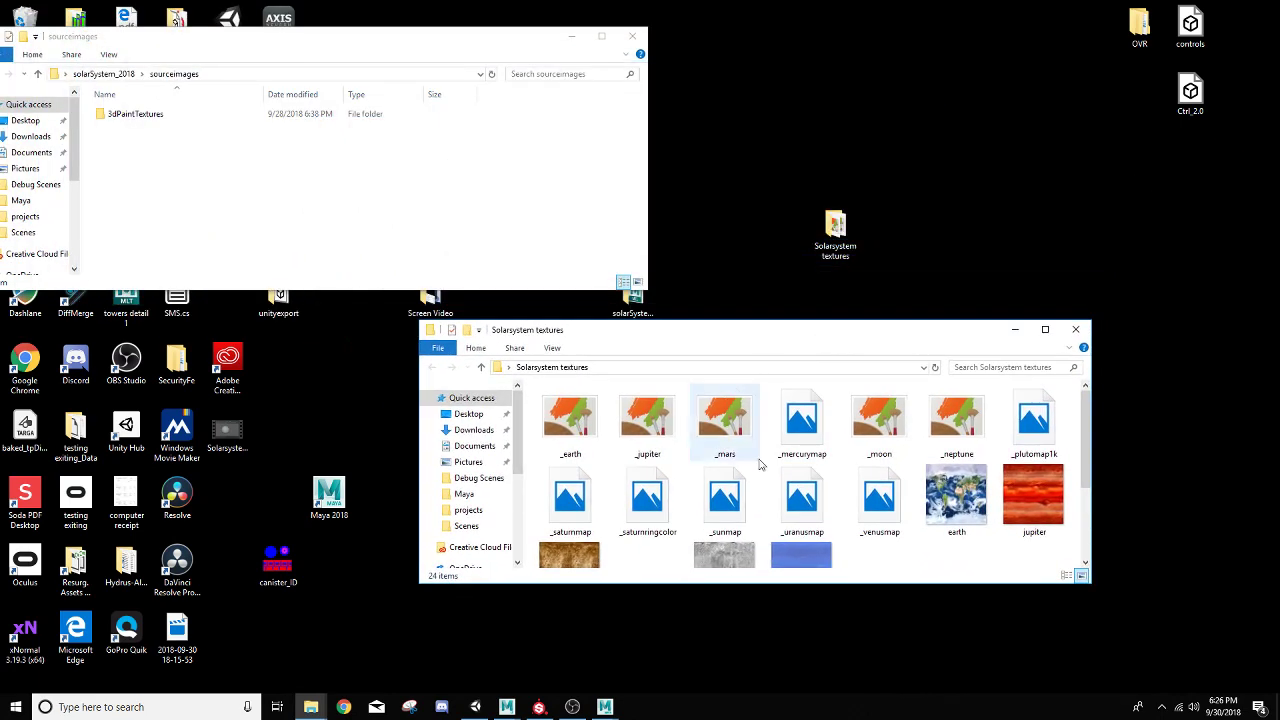
scroll("down", 3)
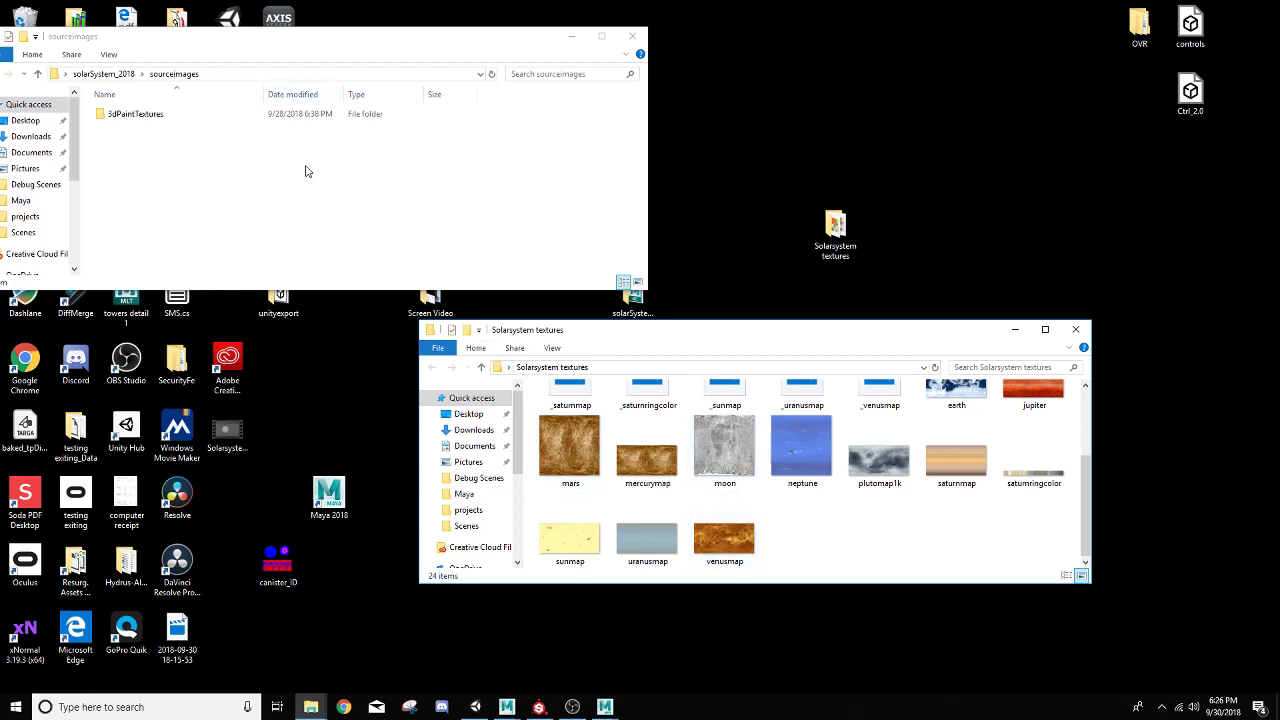
left_click(135, 113)
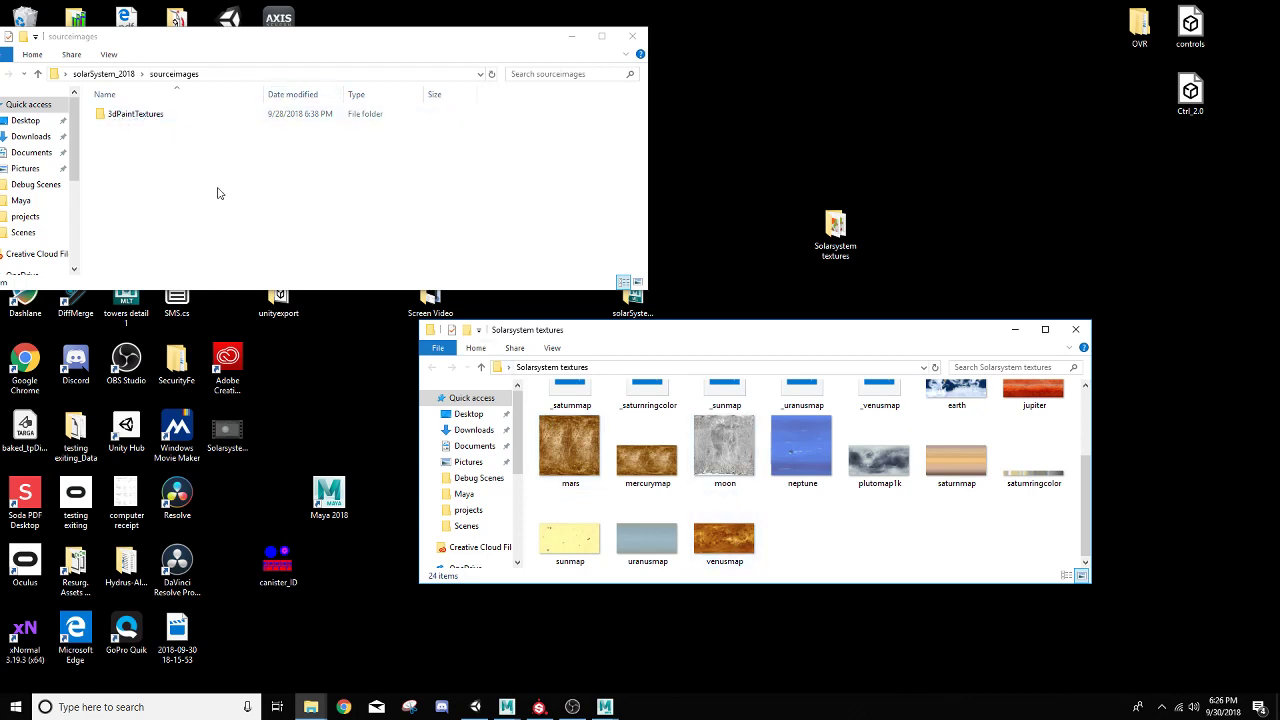
left_click(724, 530)
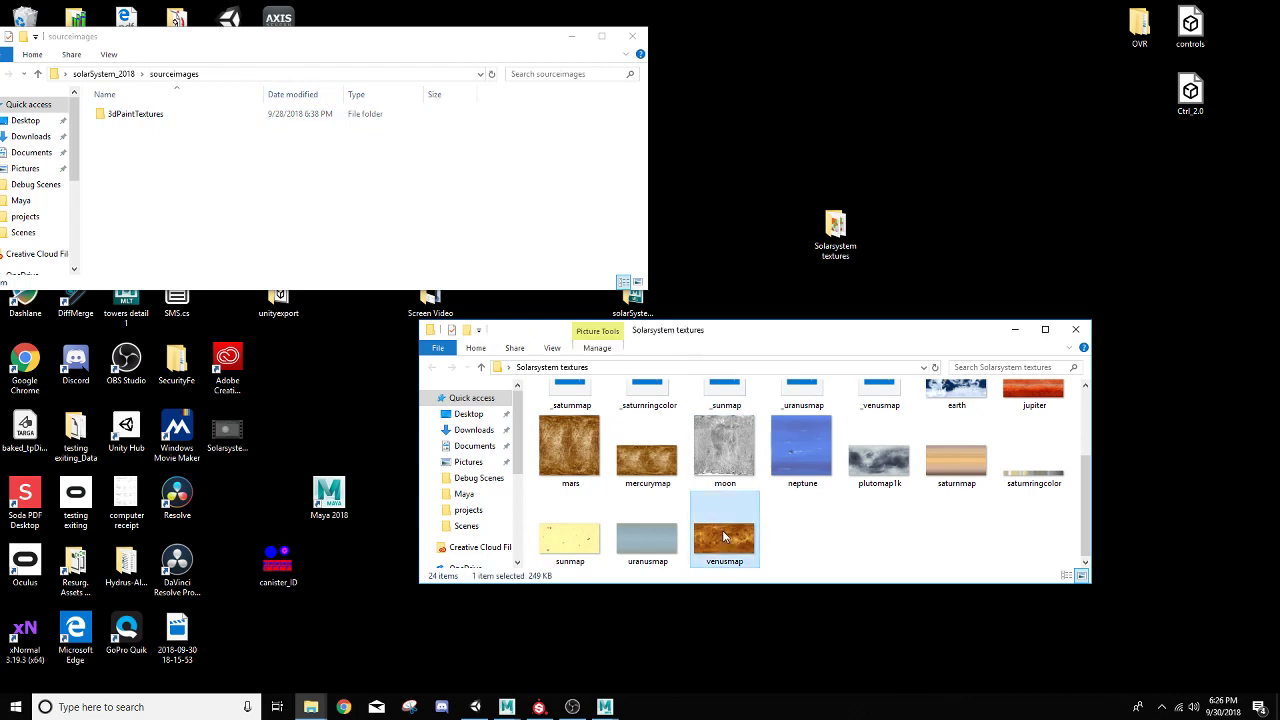
mouse_move(728, 522)
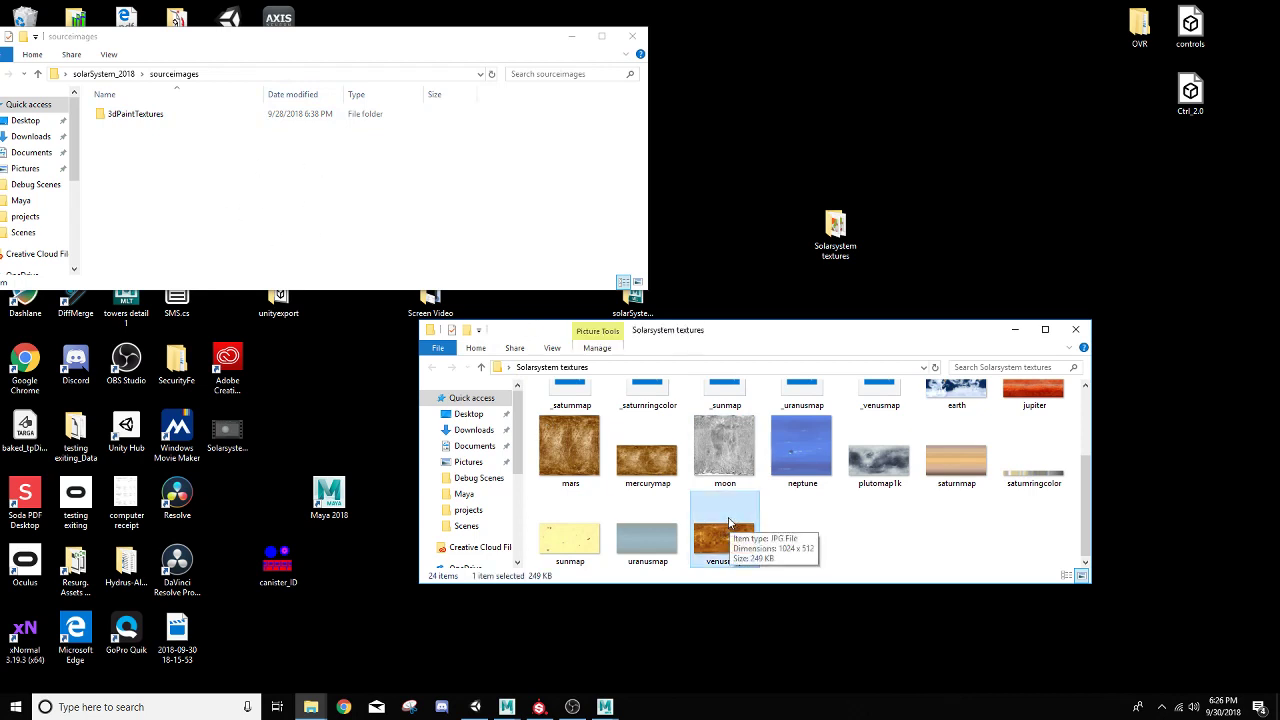
key("ctrl+a")
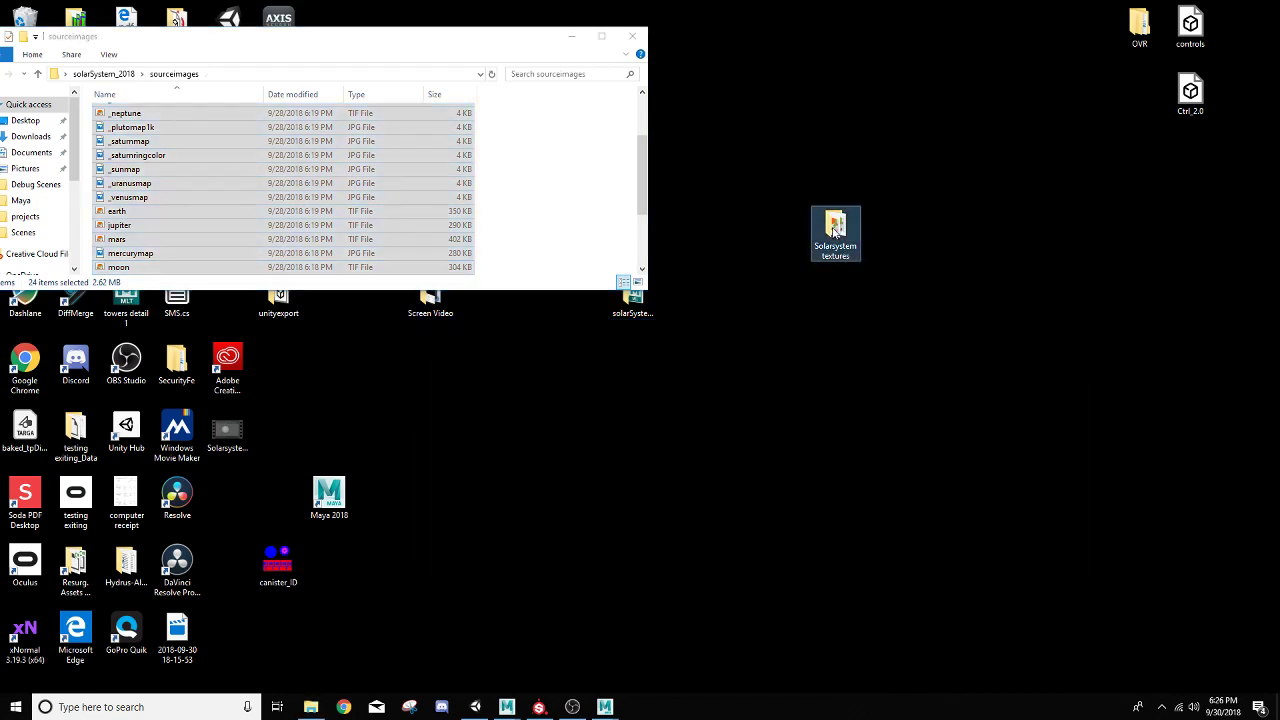
mouse_move(828, 237)
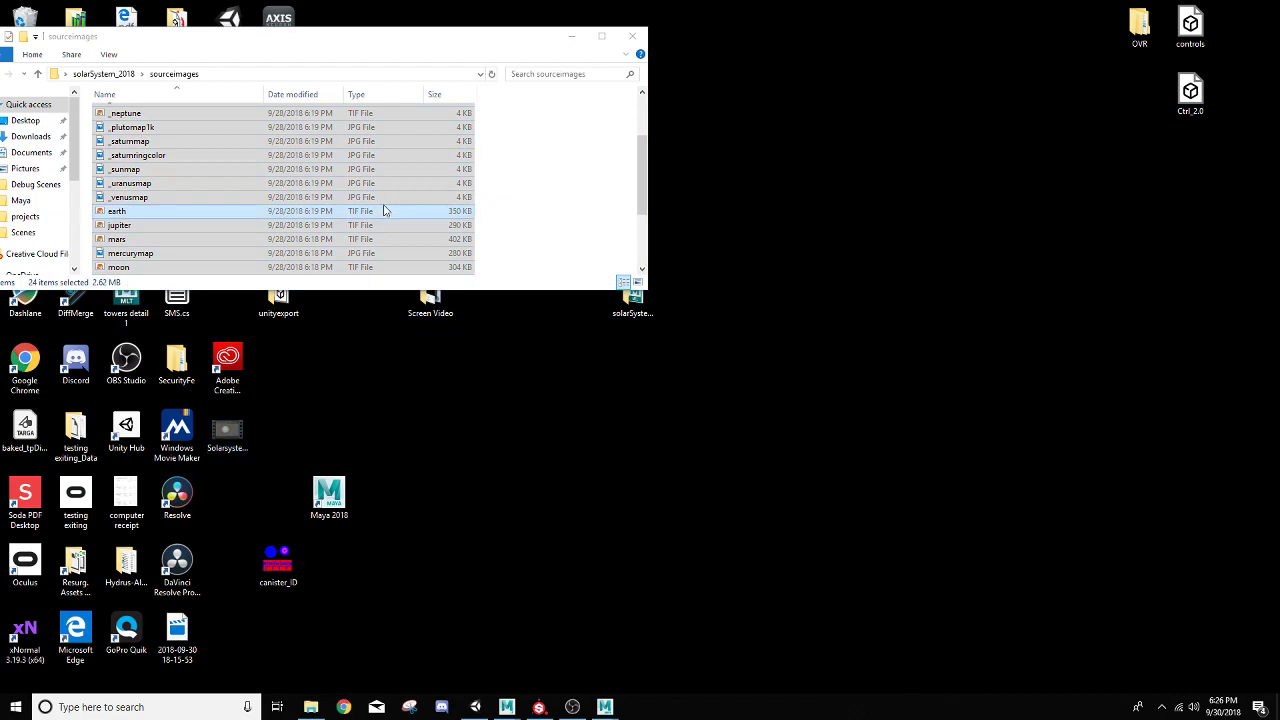
left_click(117, 211)
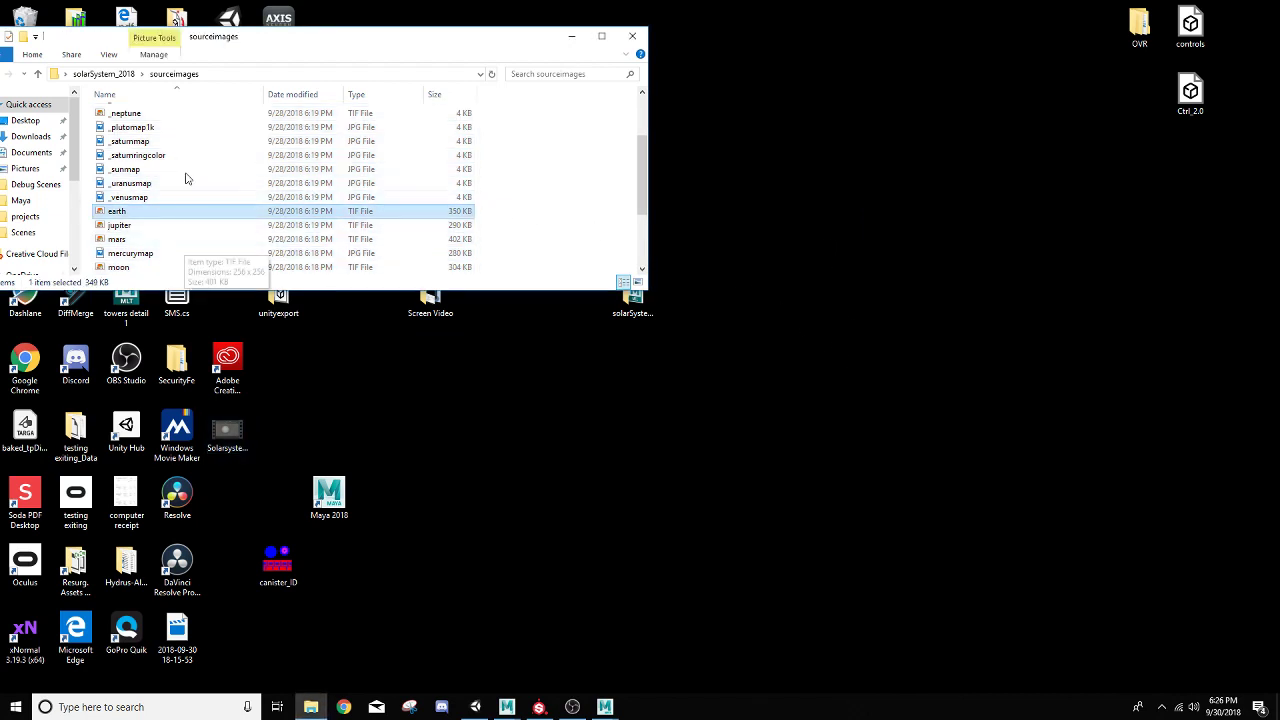
mouse_move(578, 112)
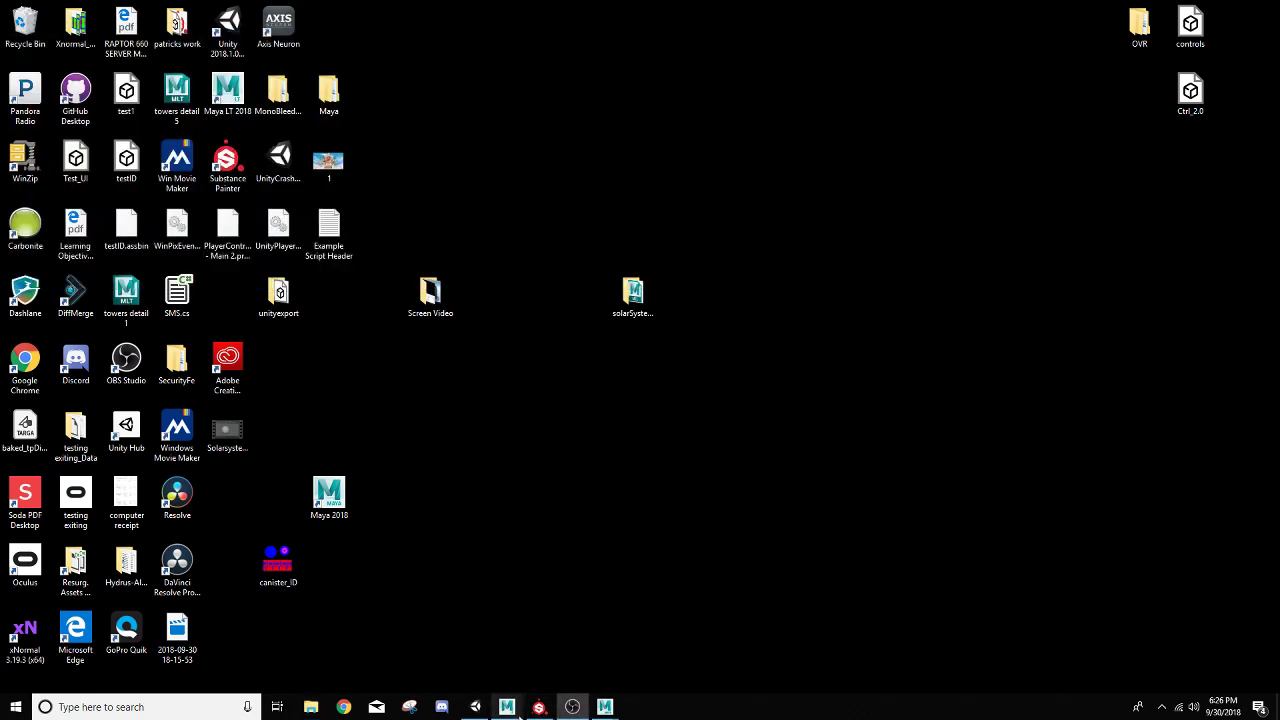
mouse_move(605, 707)
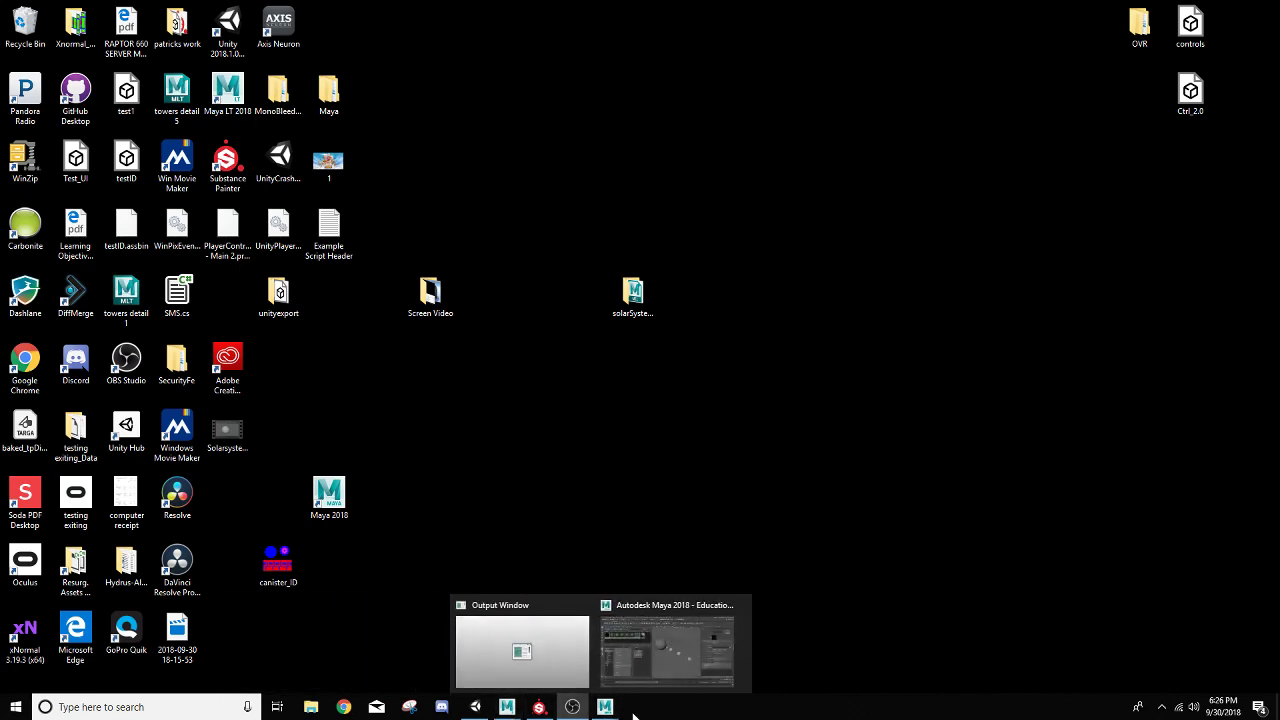
Restore Maya and browse for file1's Image Name texture file
left_click(666, 645)
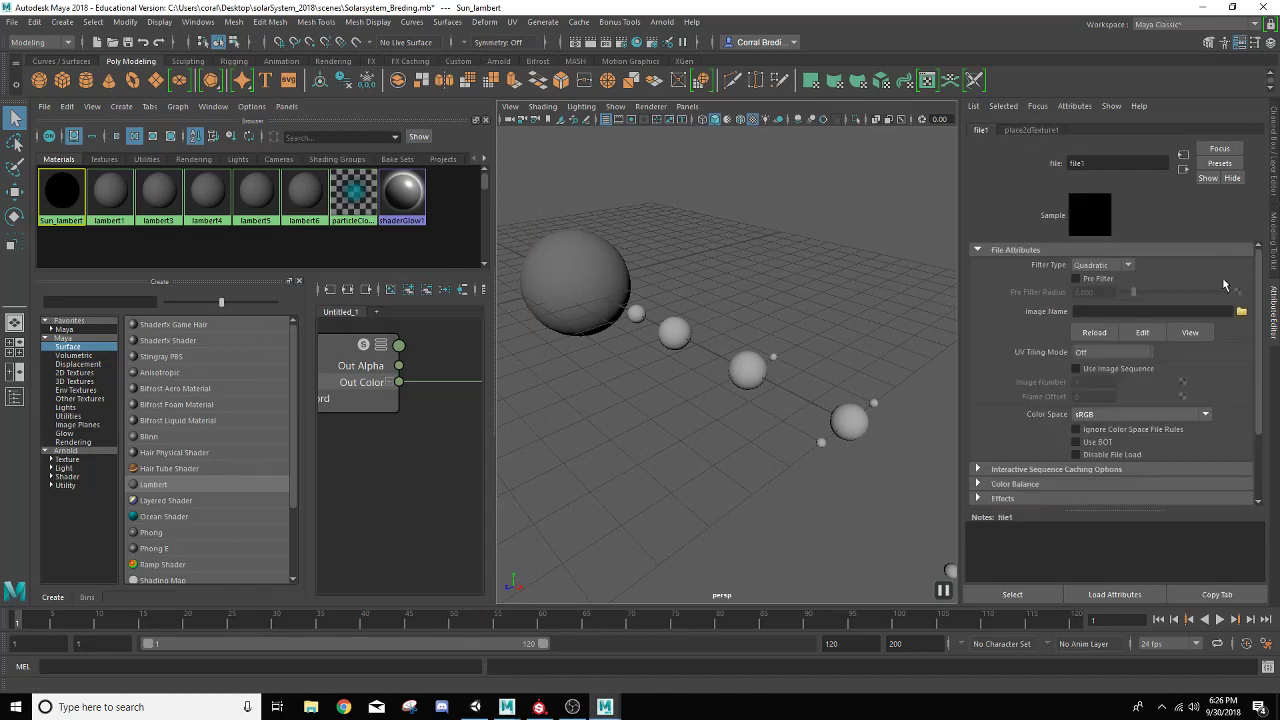
left_click(1240, 311)
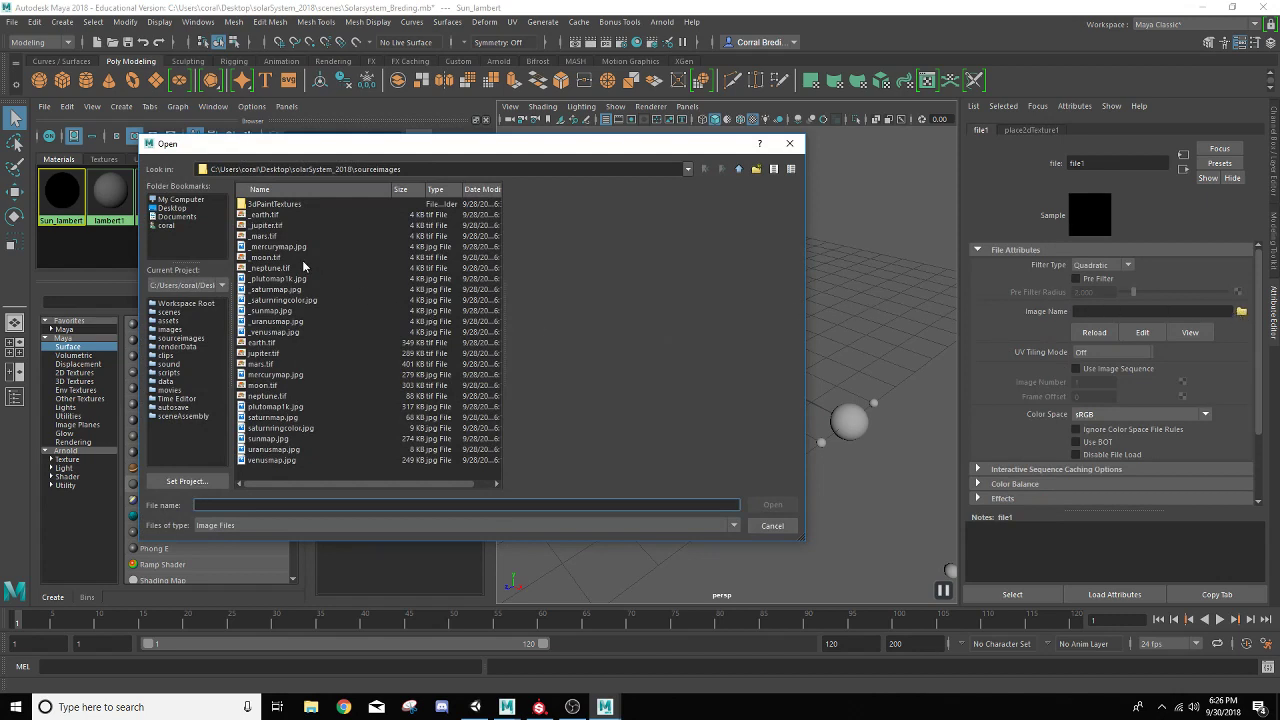
mouse_move(269, 315)
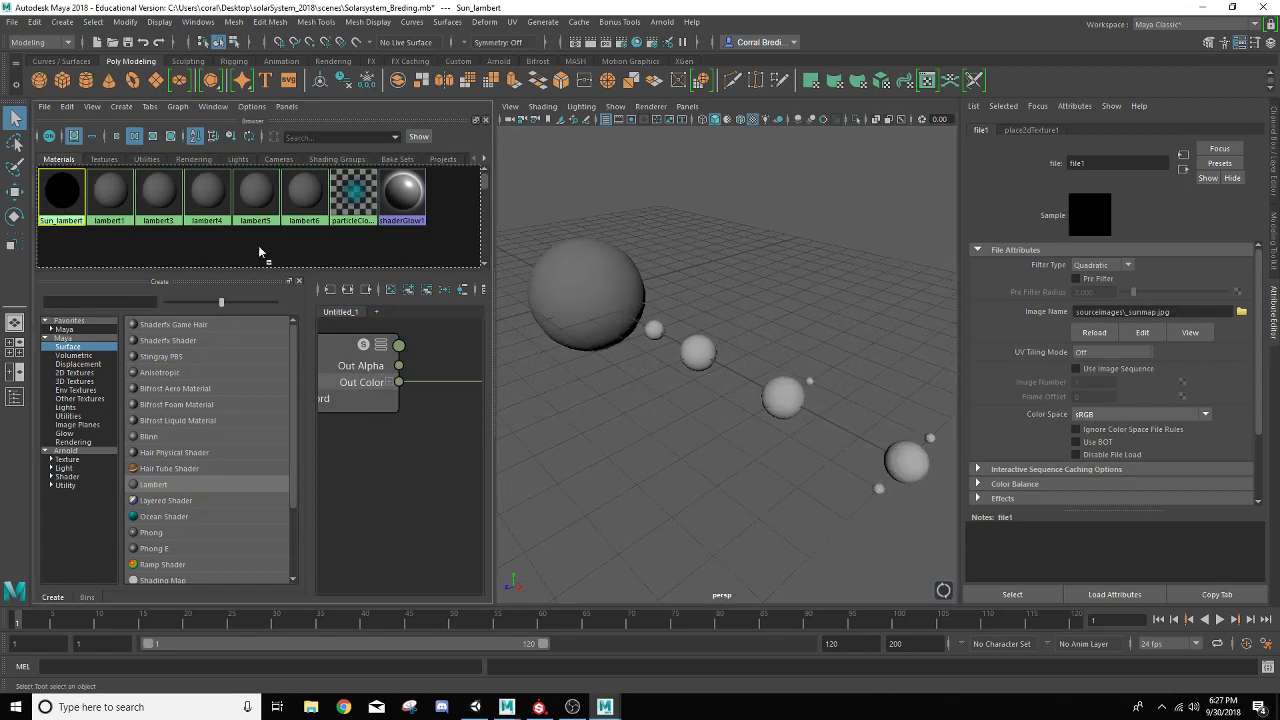
left_click(585, 290)
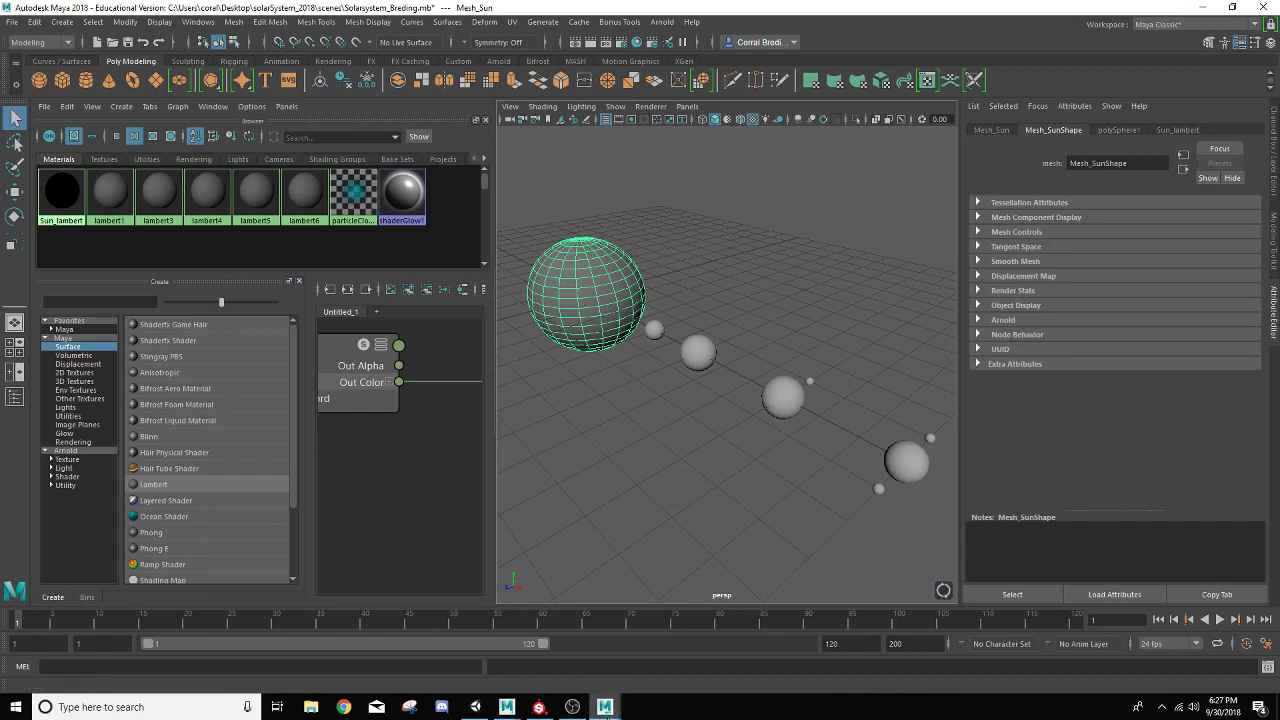
left_click(650, 106)
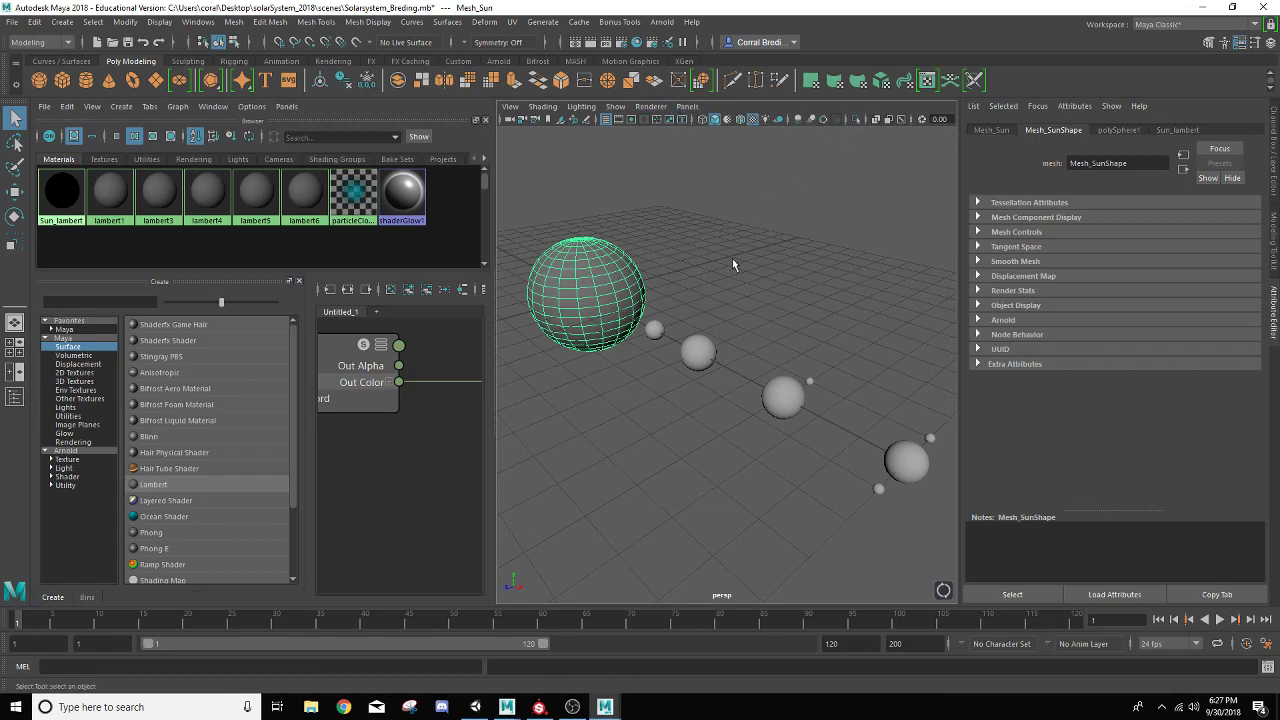
mouse_move(61, 195)
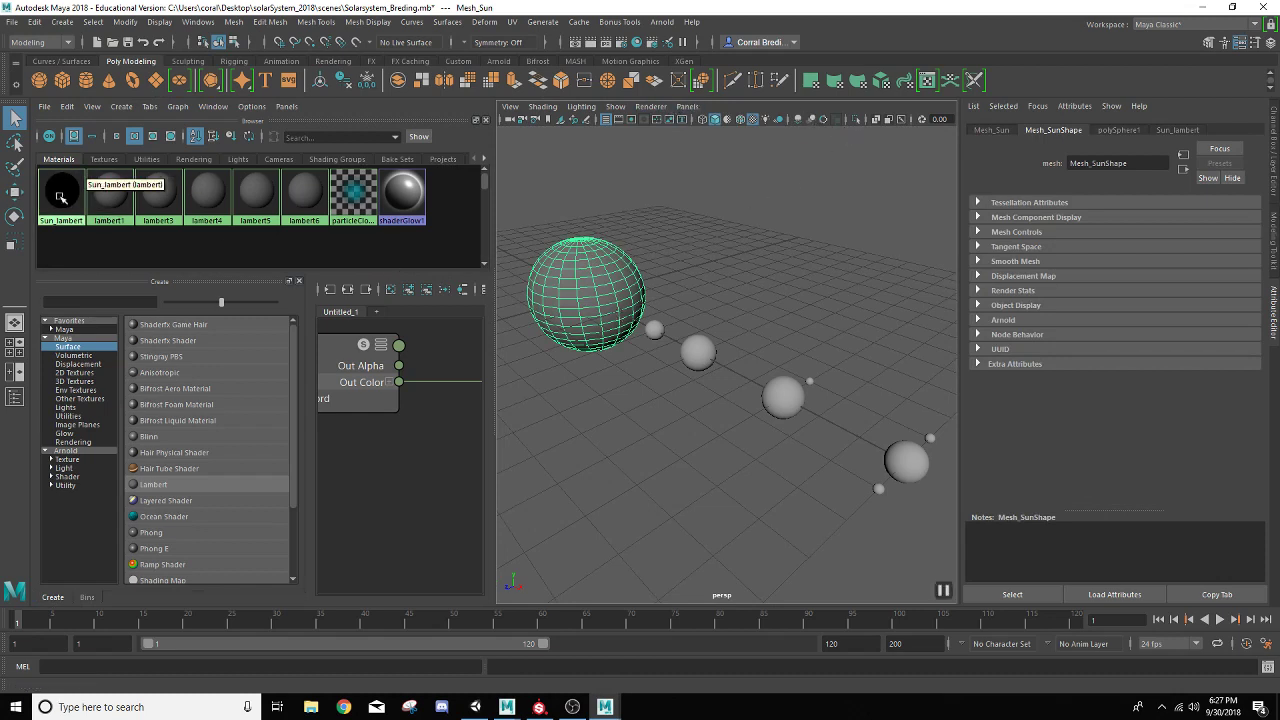
left_click(61, 192)
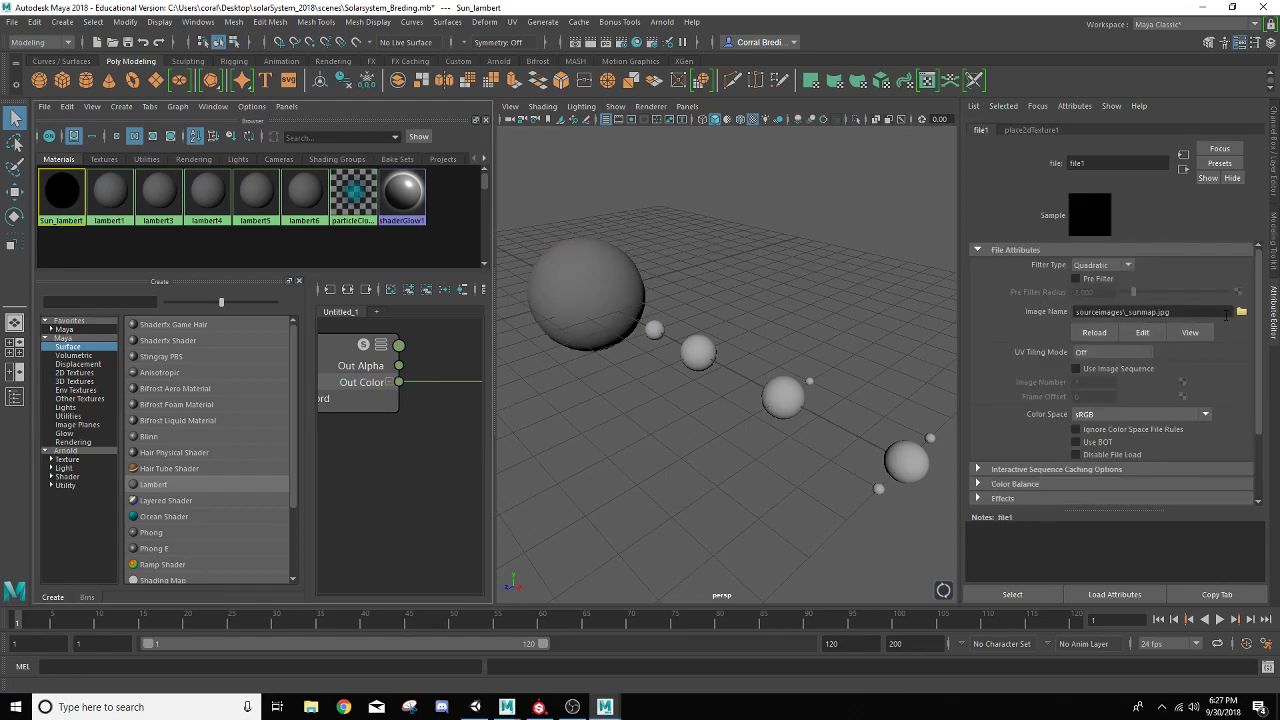
Preview the underscore images, then load the full-size sunmap.jpg into file1
left_click(1240, 311)
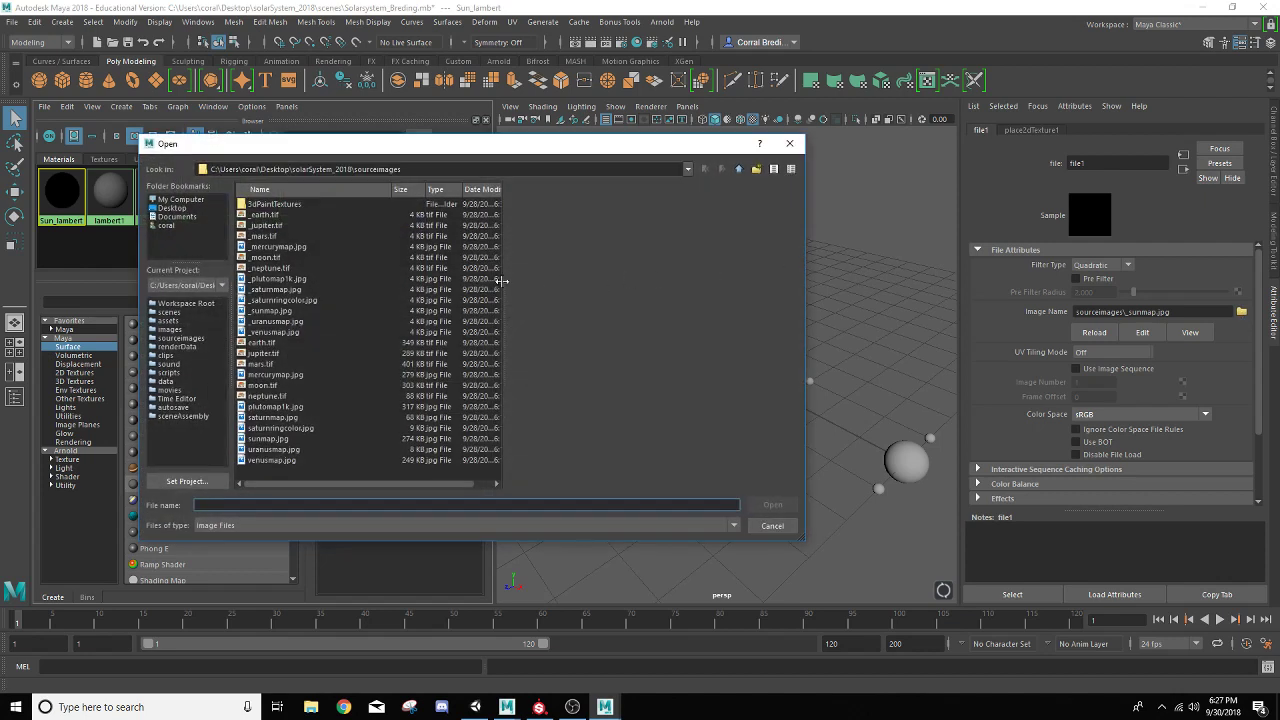
left_click(276, 321)
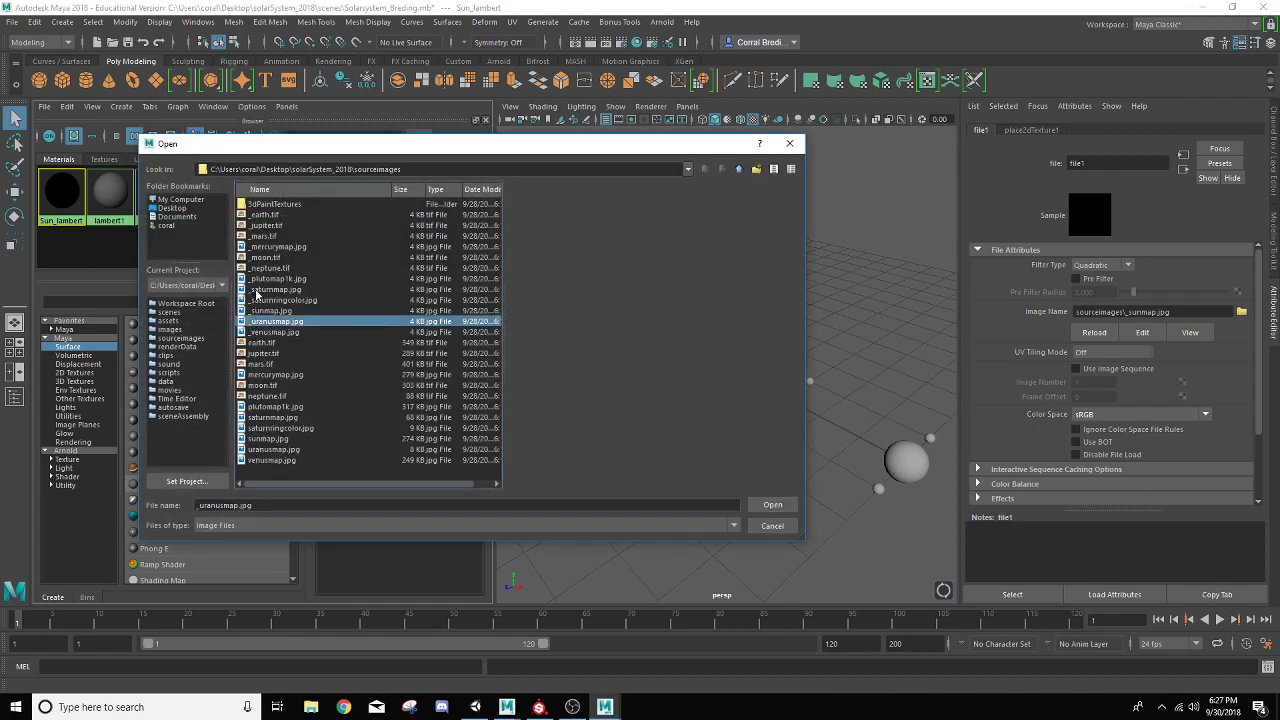
left_click(265, 215)
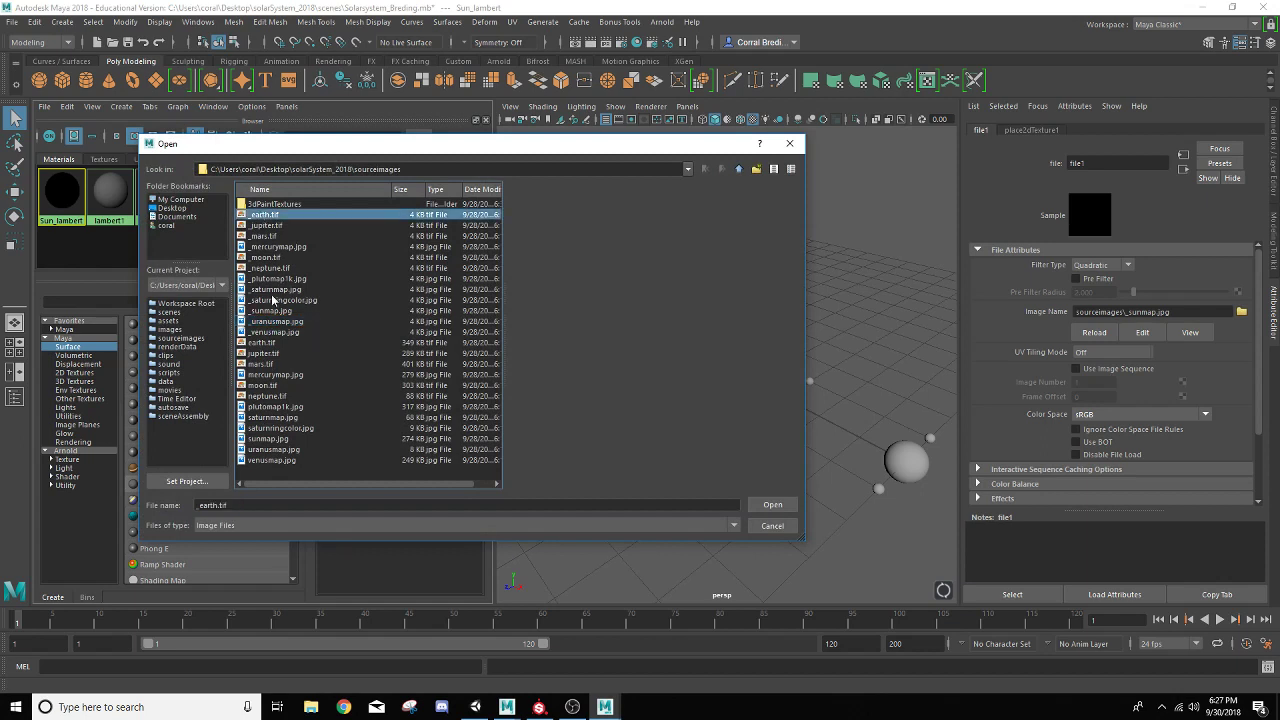
left_click(267, 311)
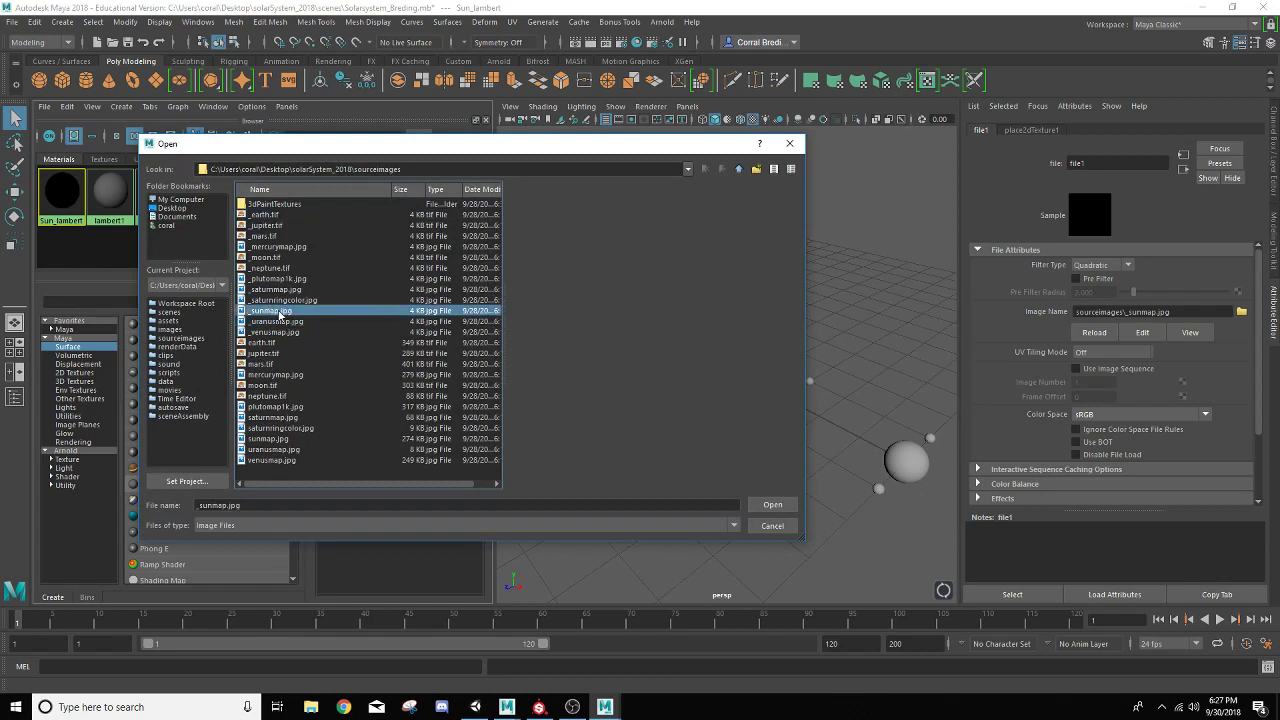
mouse_move(307, 274)
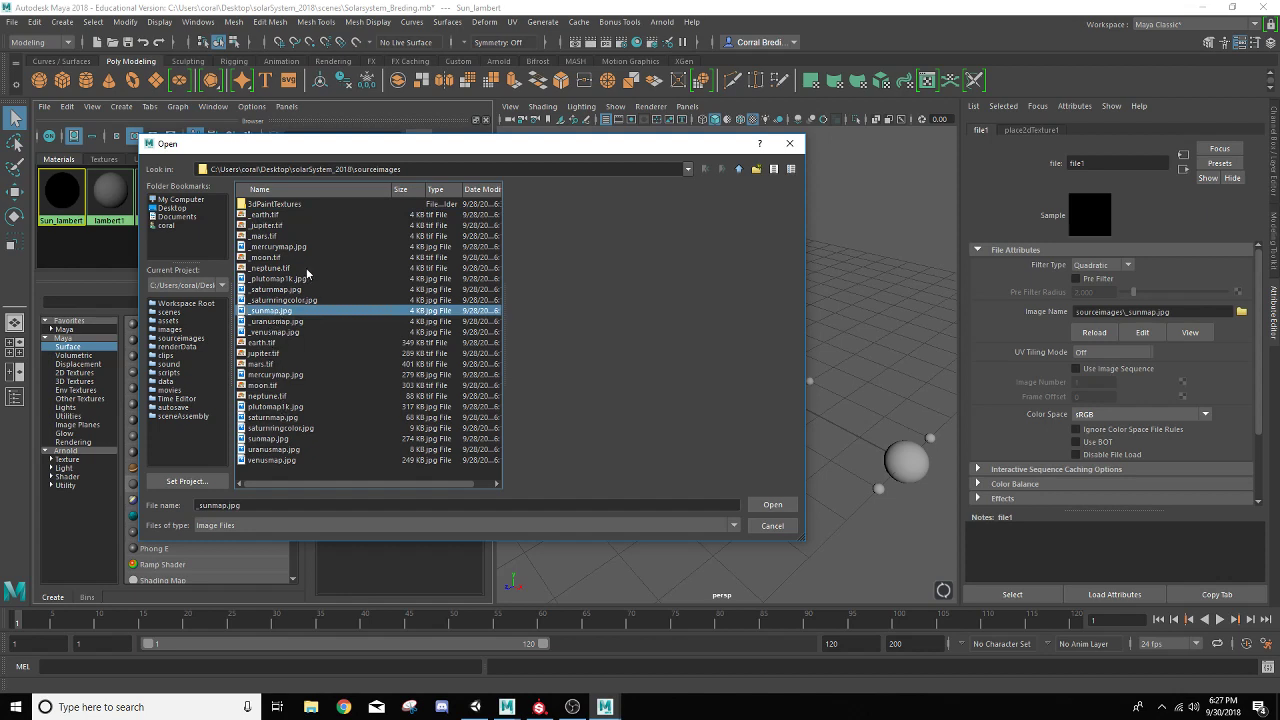
mouse_move(408, 348)
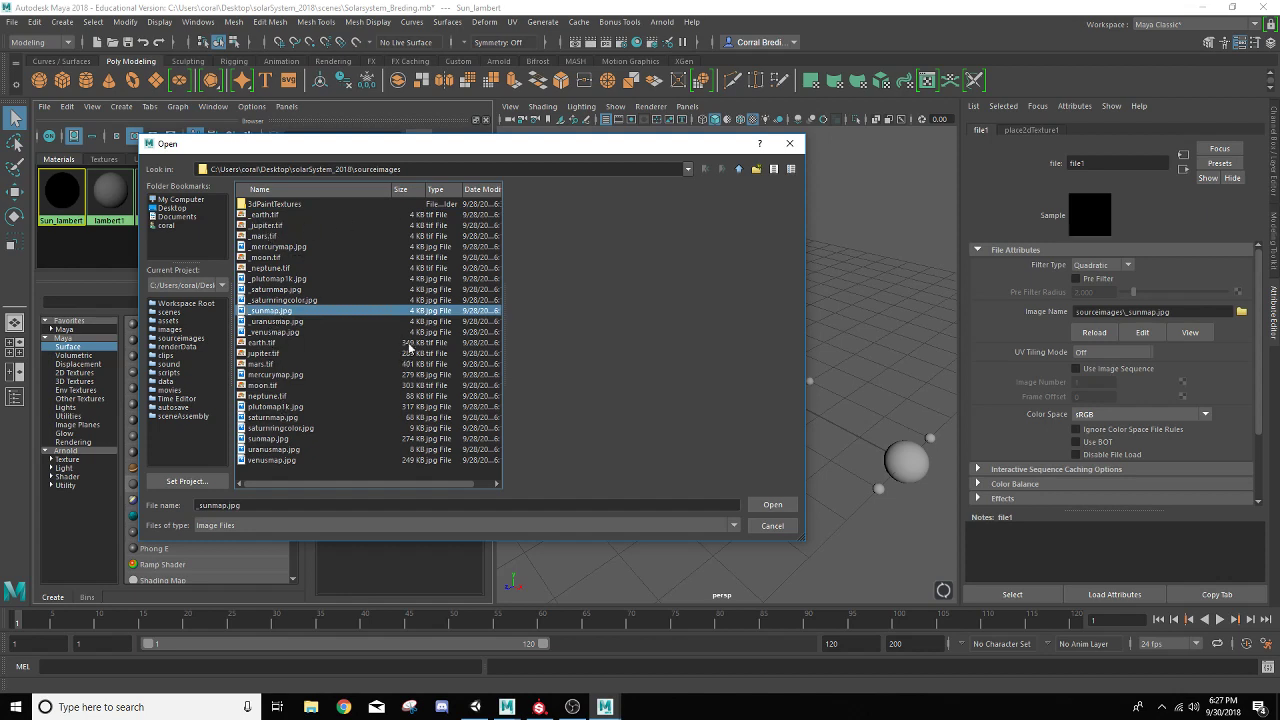
left_click(275, 331)
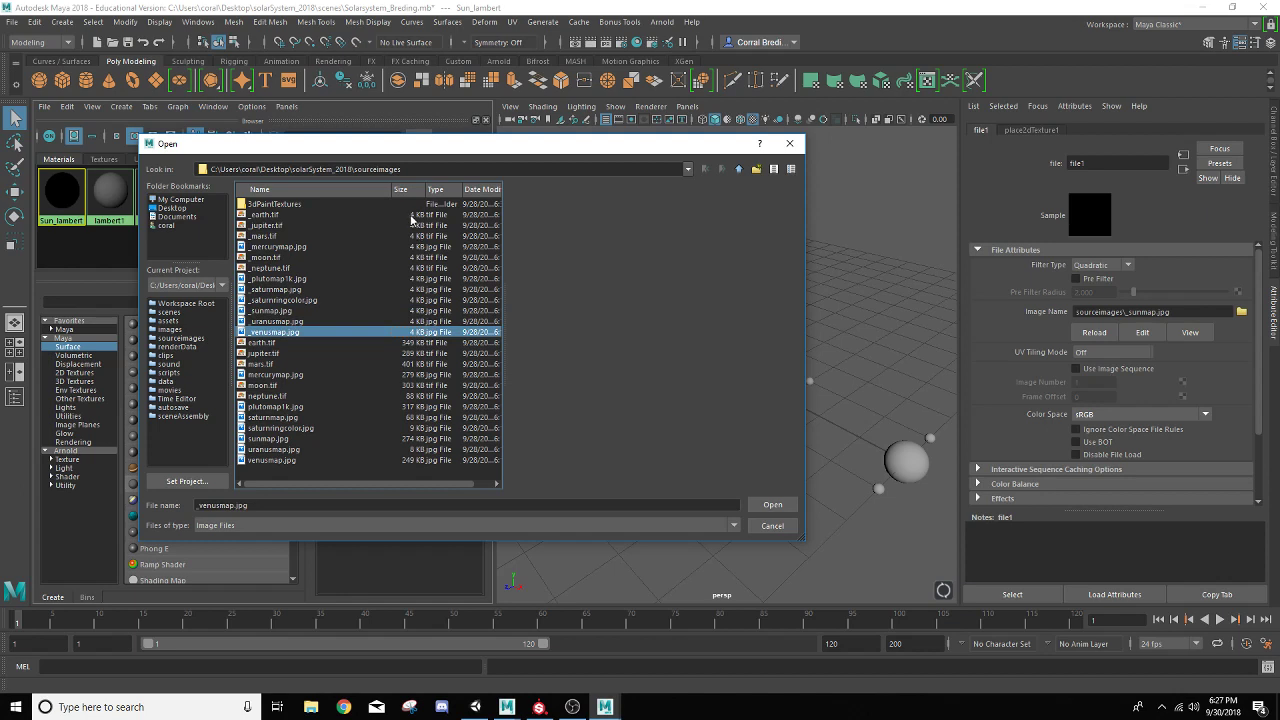
left_click(265, 214)
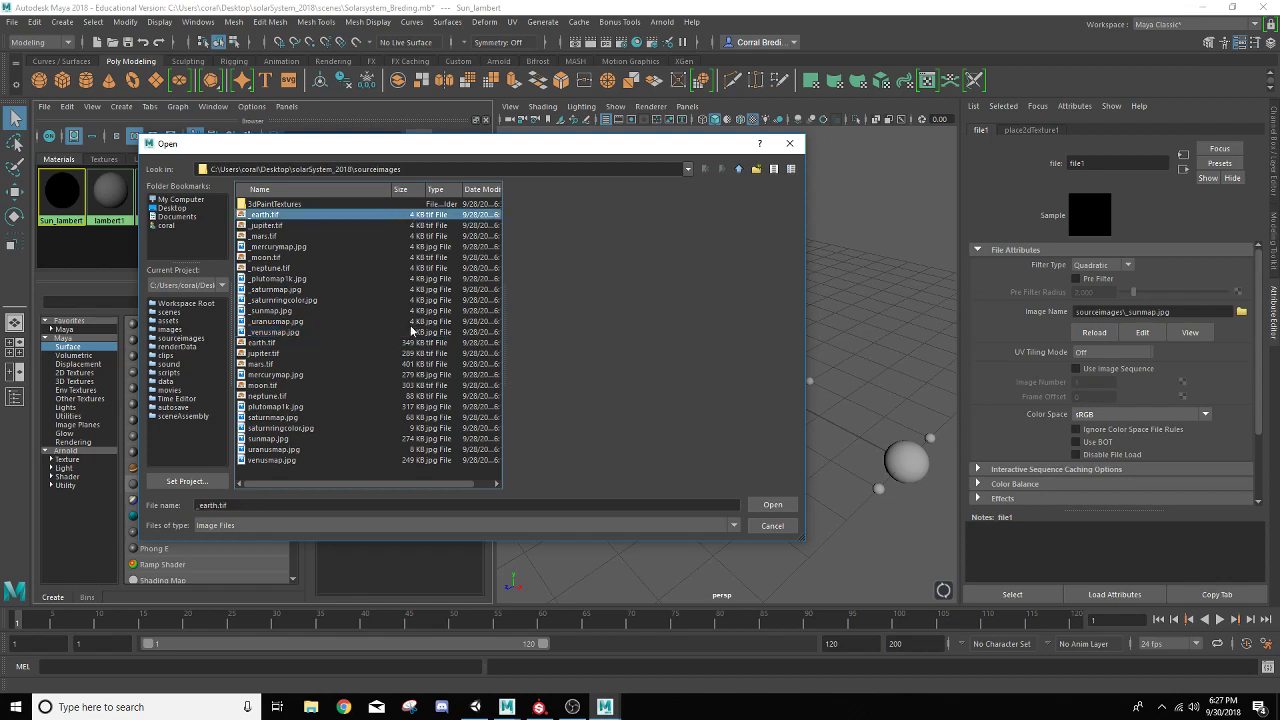
left_click(276, 321)
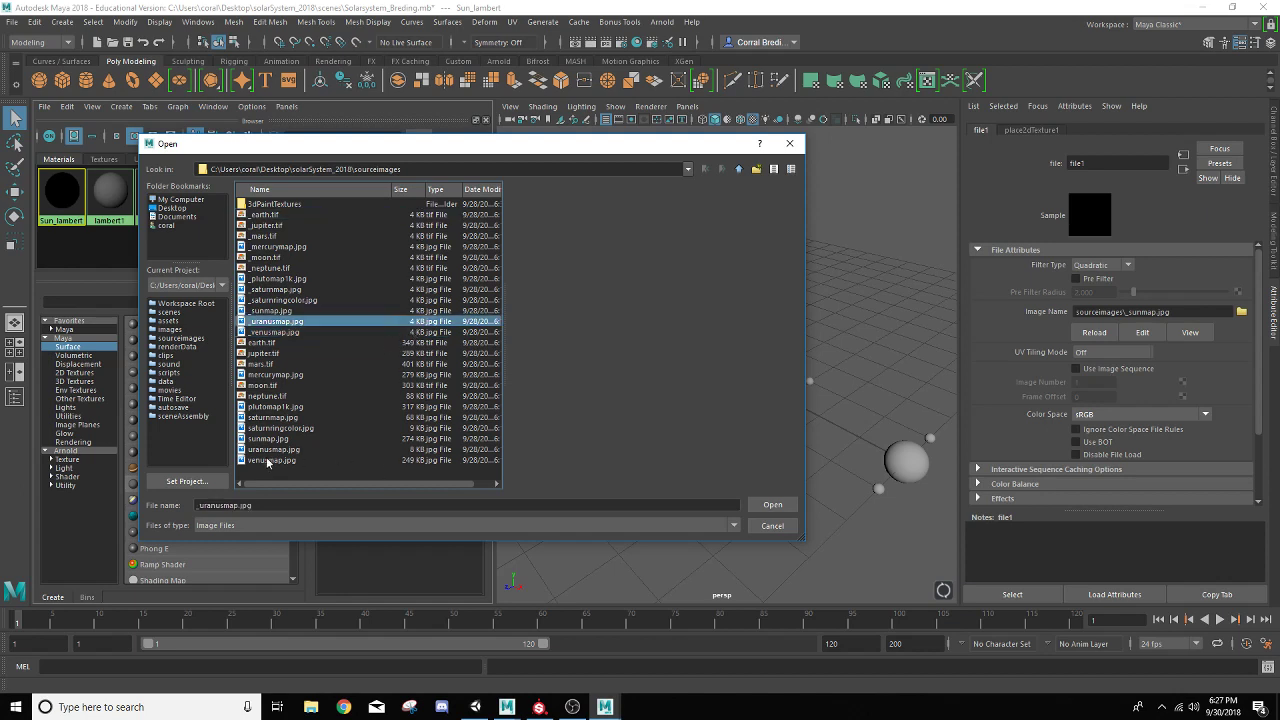
left_click(268, 438)
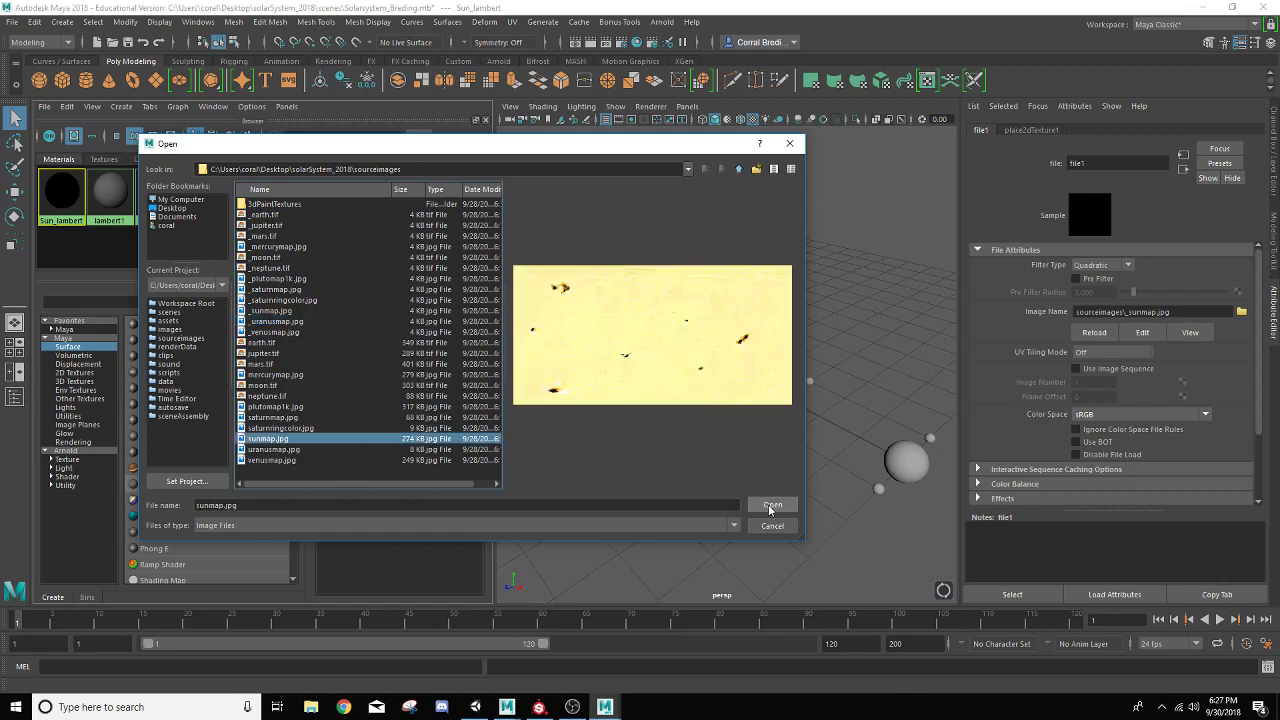
left_click(771, 505)
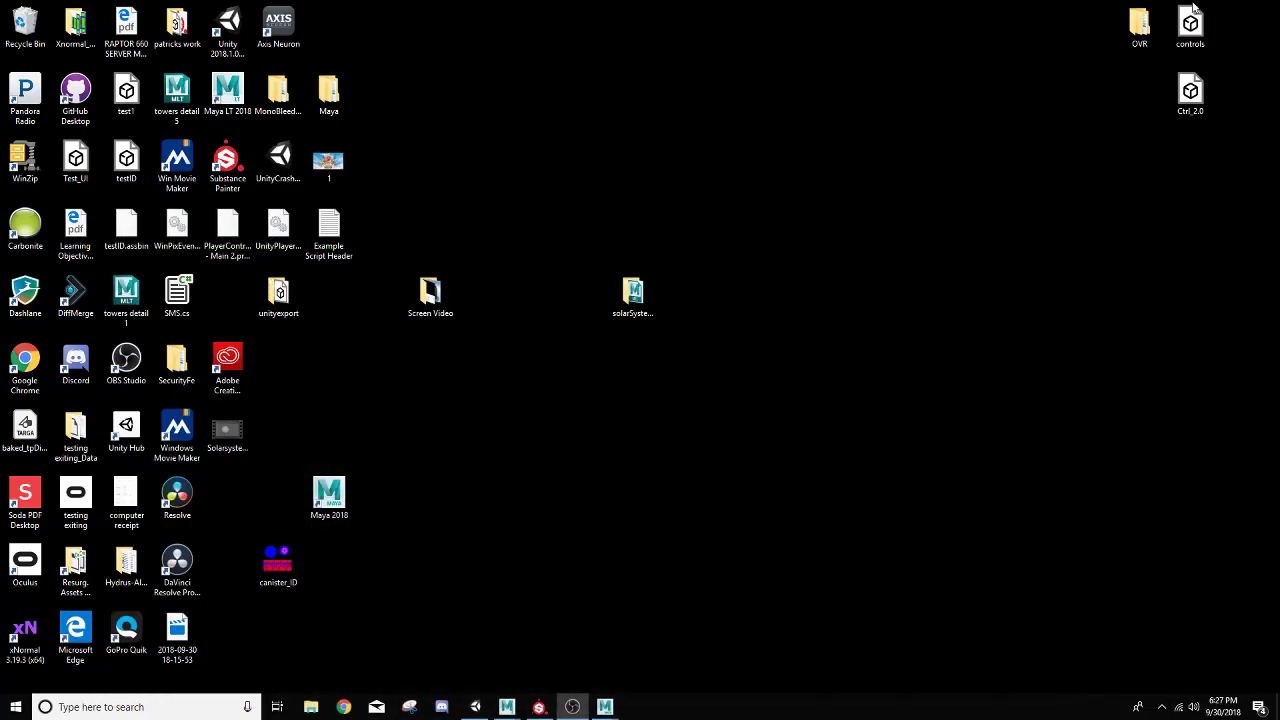
mouse_move(570, 302)
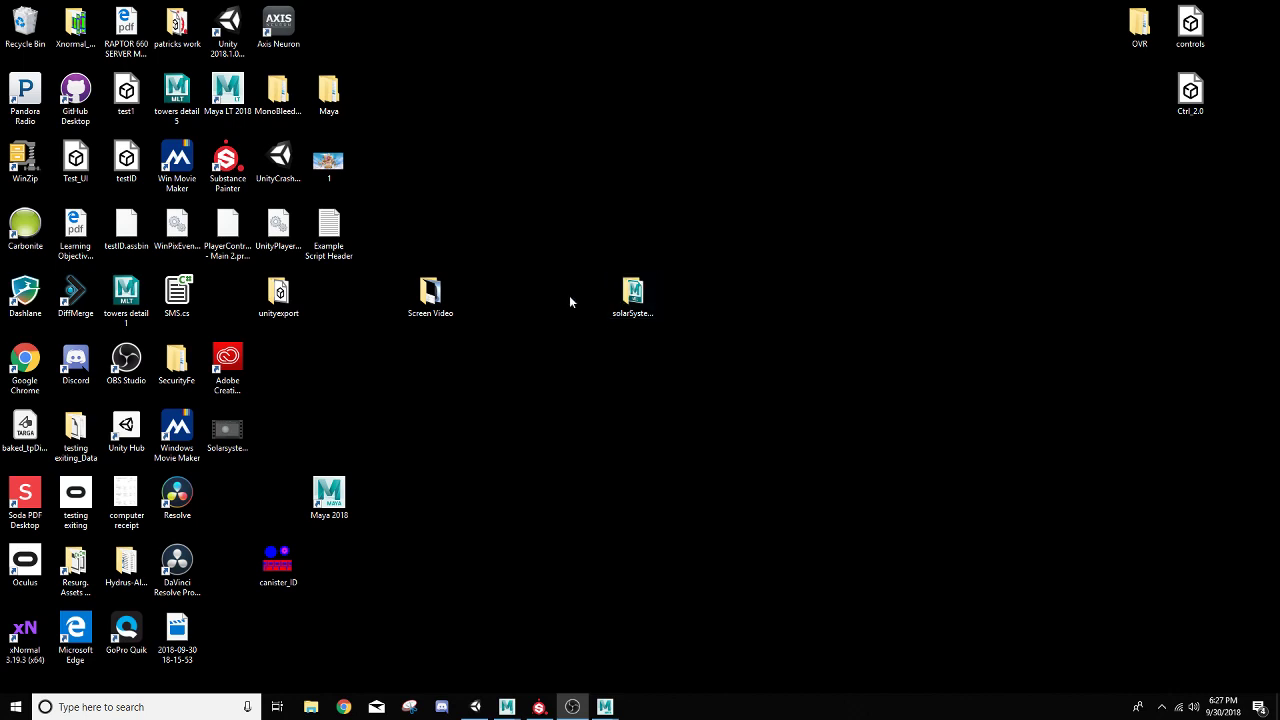
Open sourceimages maximized in List view and select the underscore-prefixed image files
double_click(633, 290)
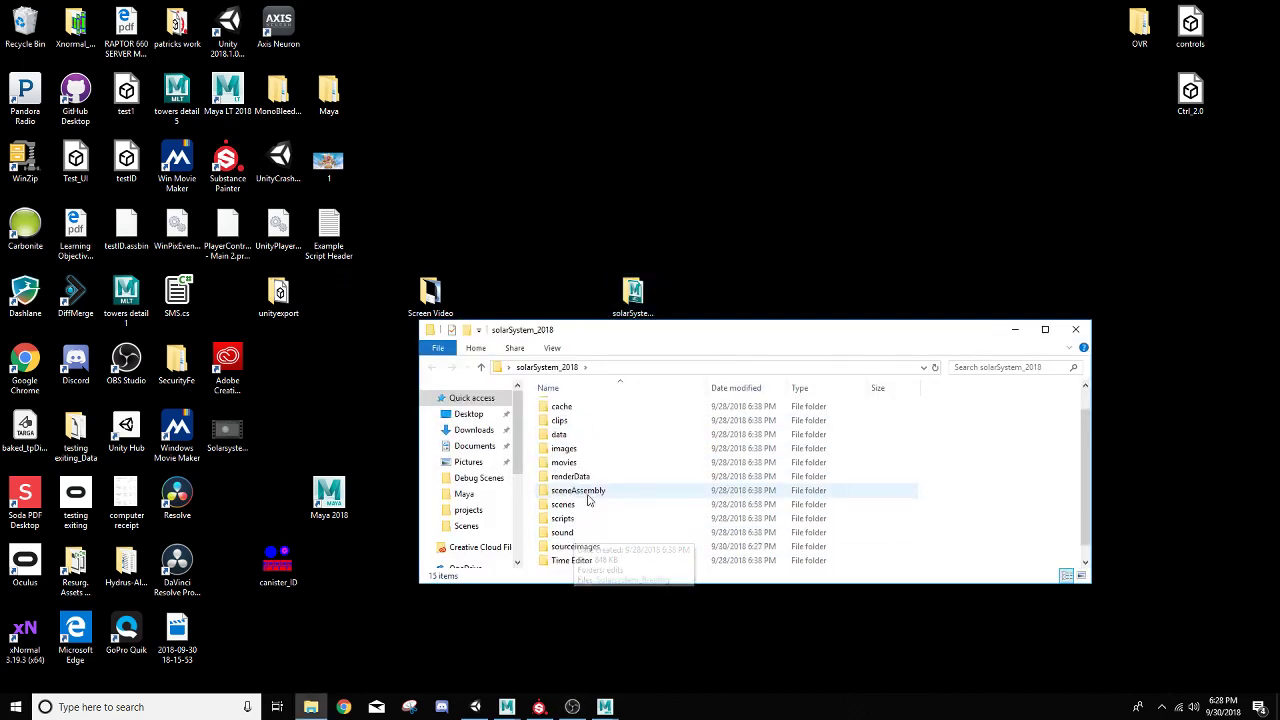
double_click(575, 546)
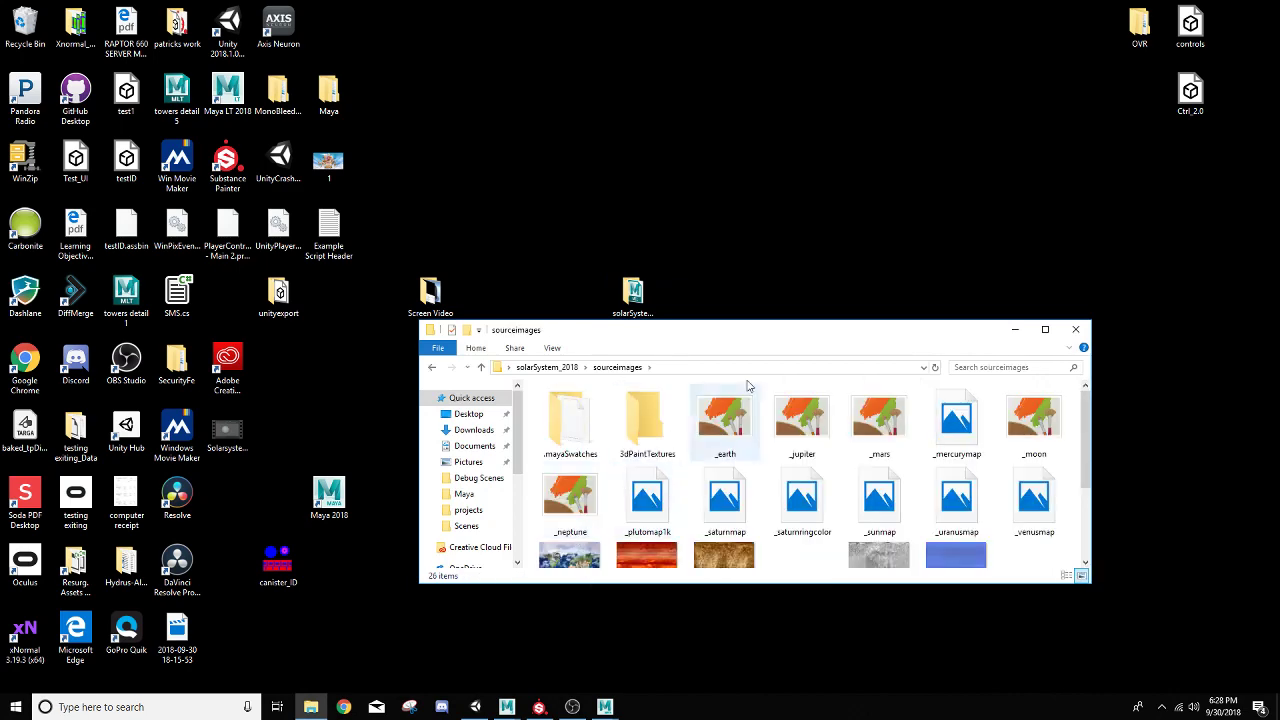
left_click(1045, 329)
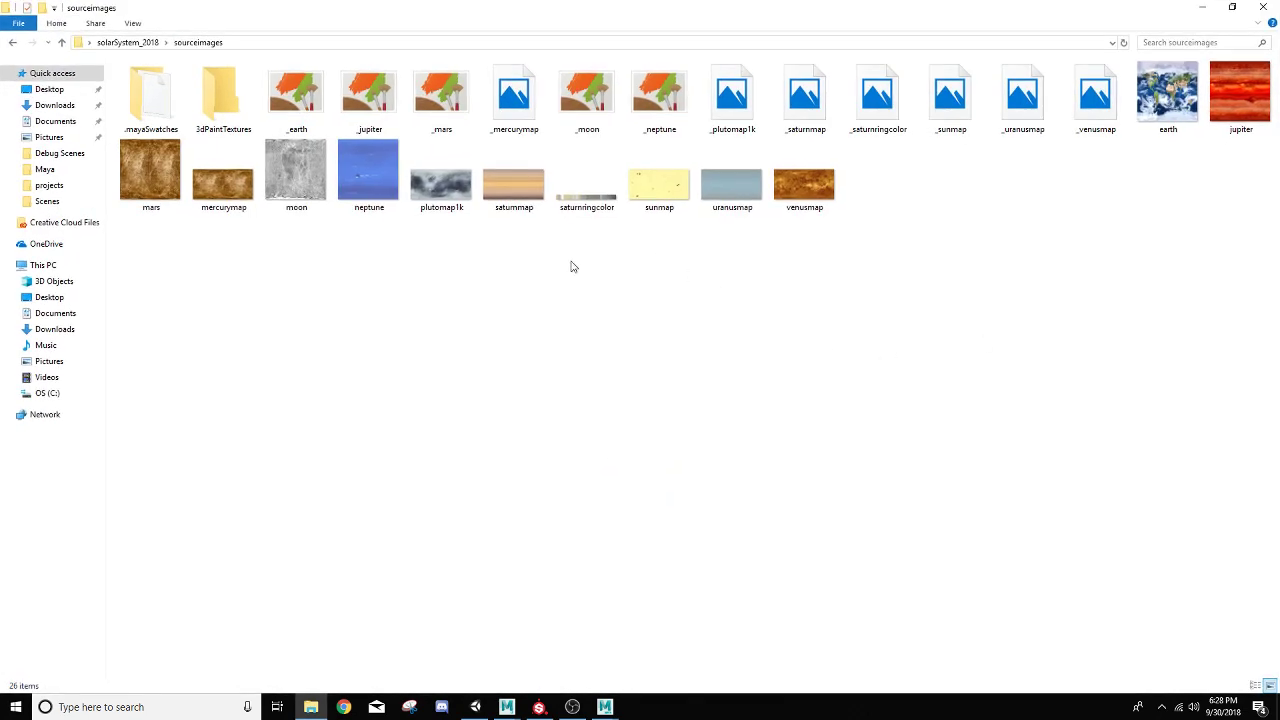
right_click(573, 266)
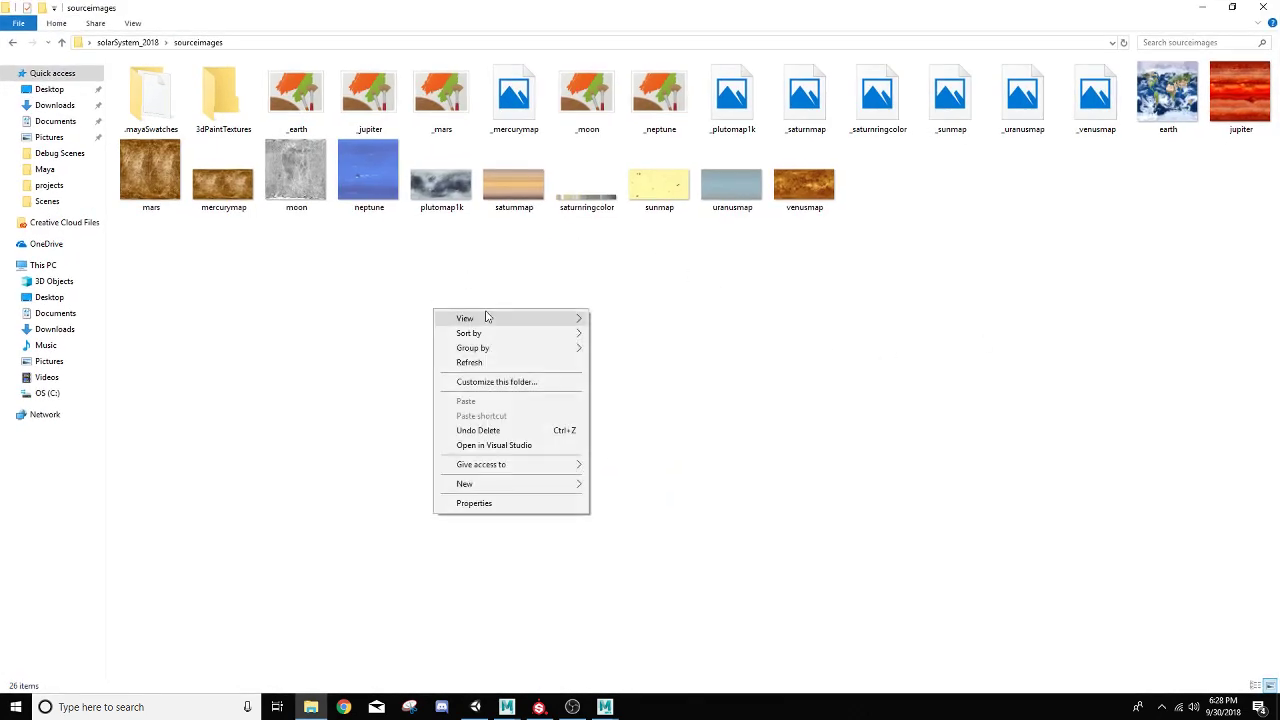
left_click(464, 318)
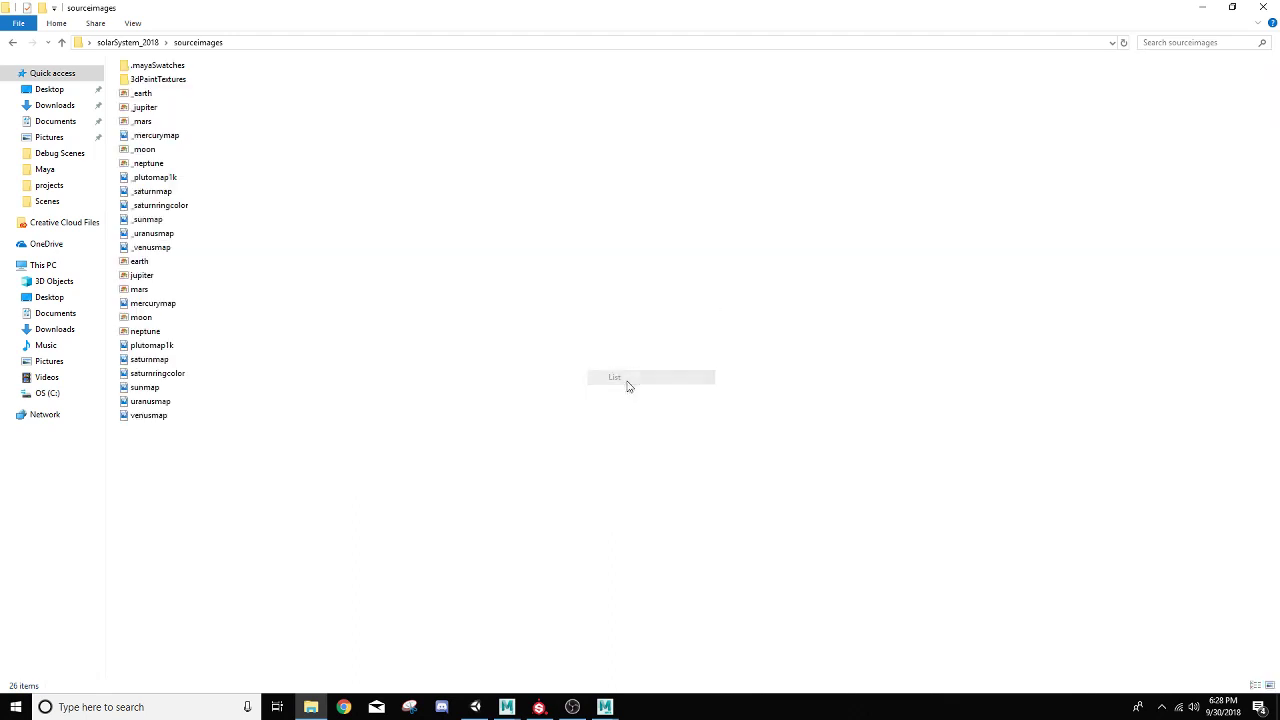
left_click(156, 135)
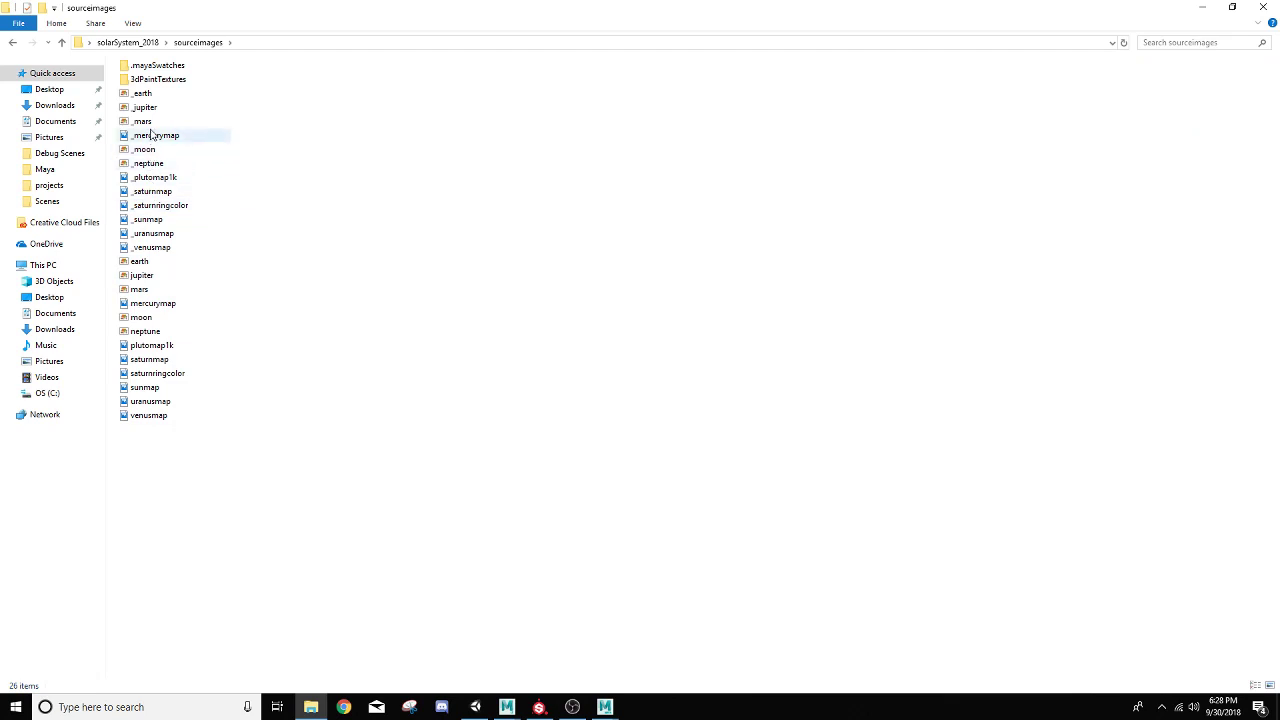
left_click(151, 247)
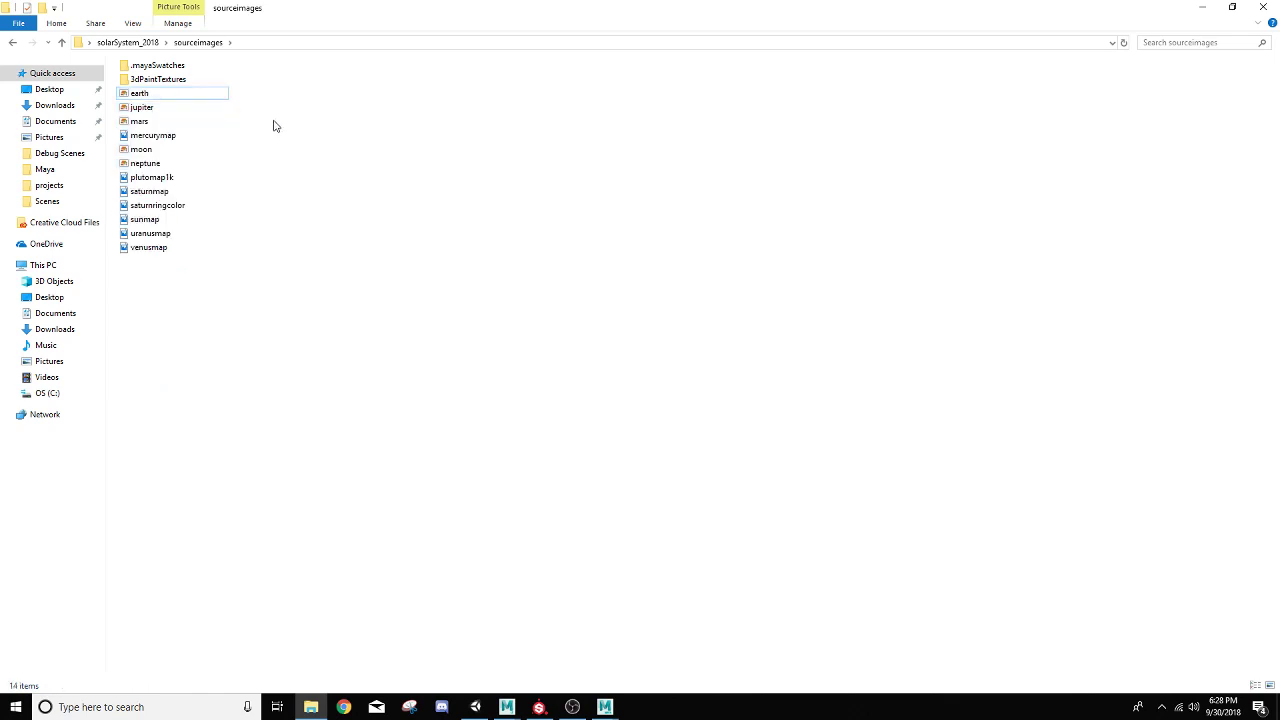
mouse_move(1135, 9)
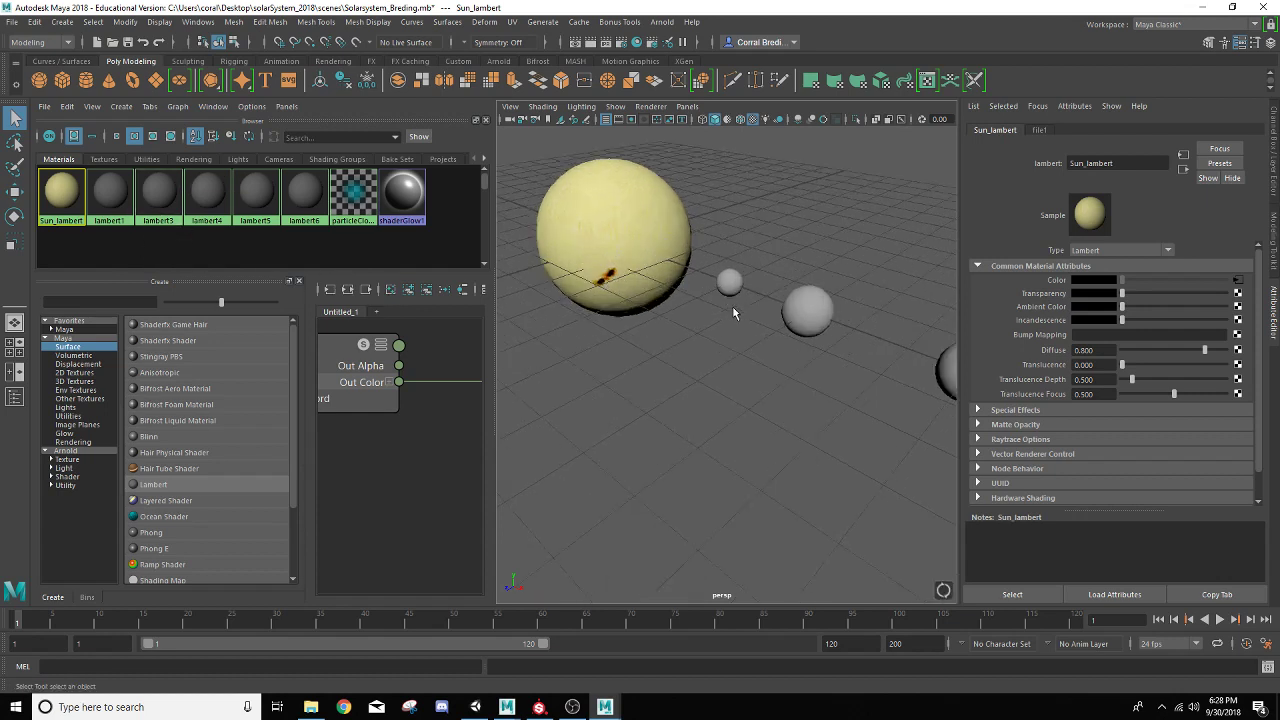
mouse_move(62, 195)
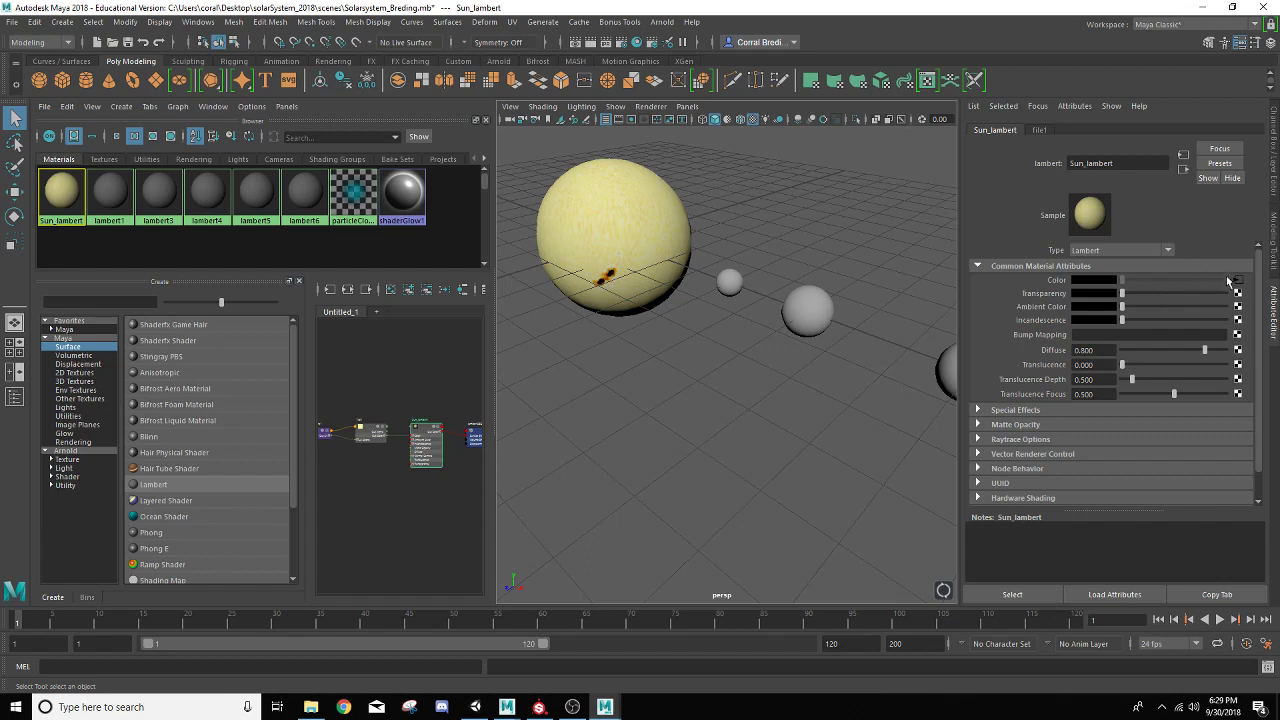
mouse_move(1065, 285)
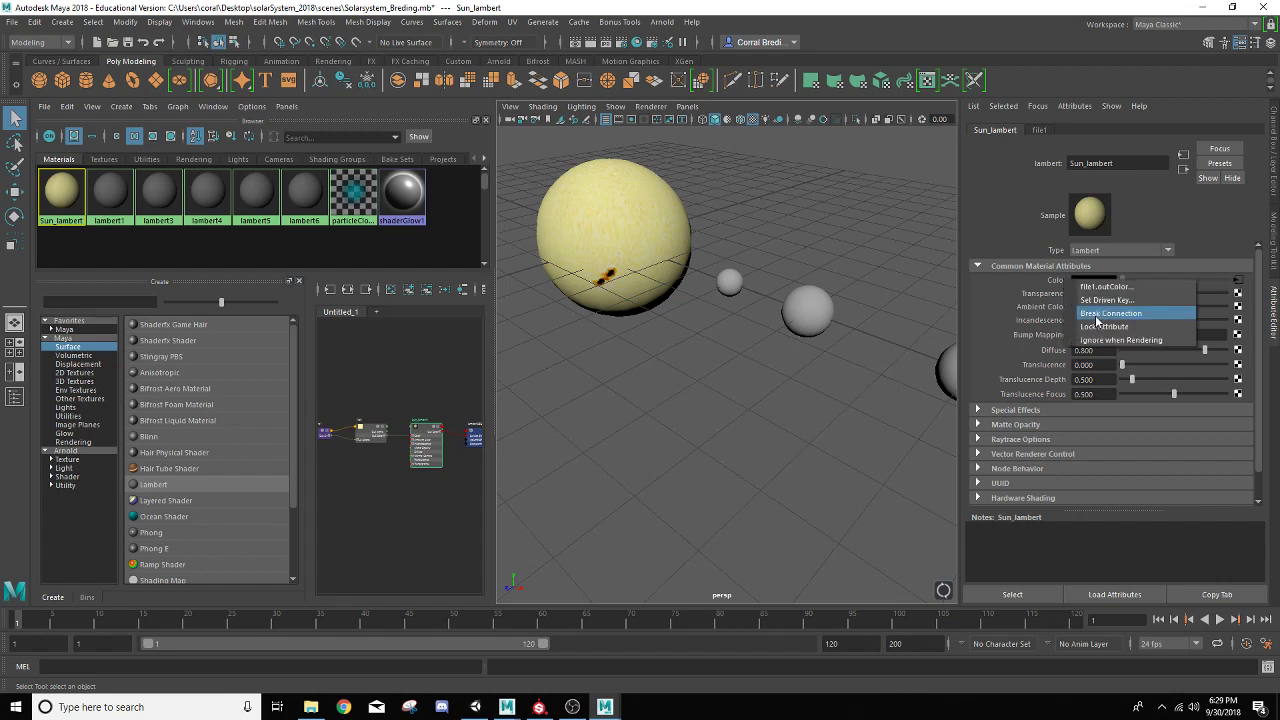
mouse_move(1075, 318)
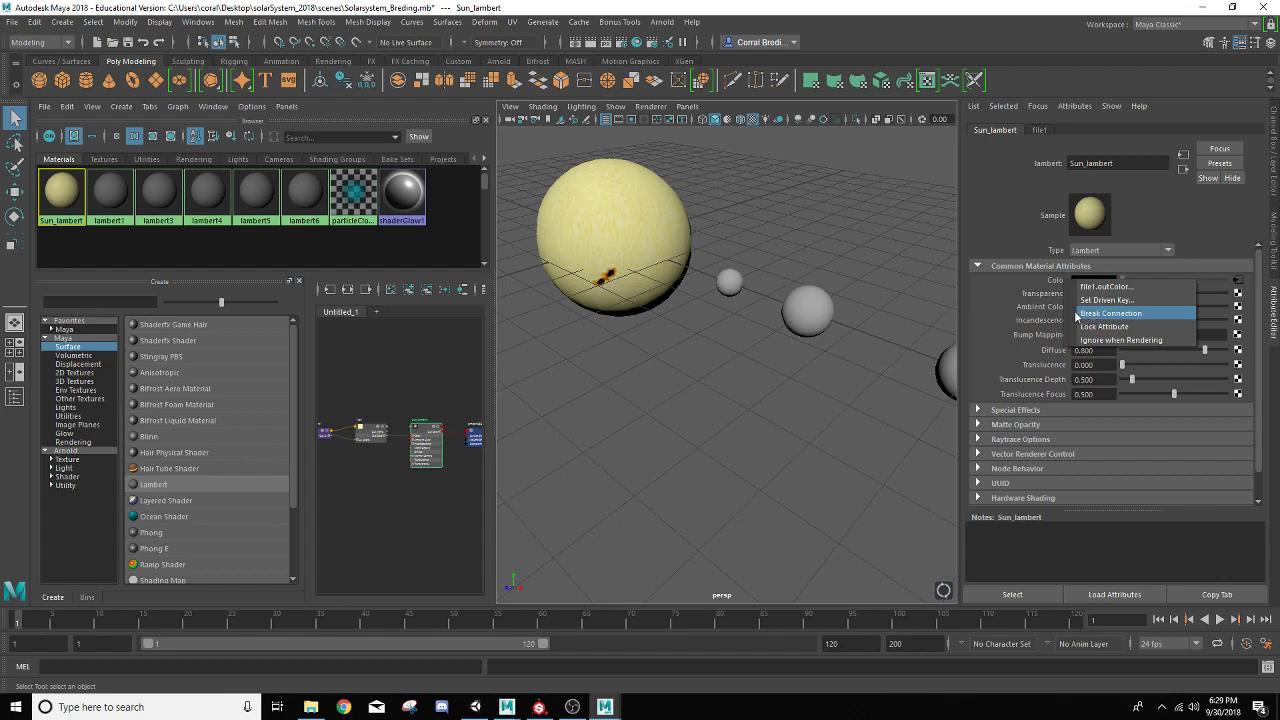
left_click(1110, 313)
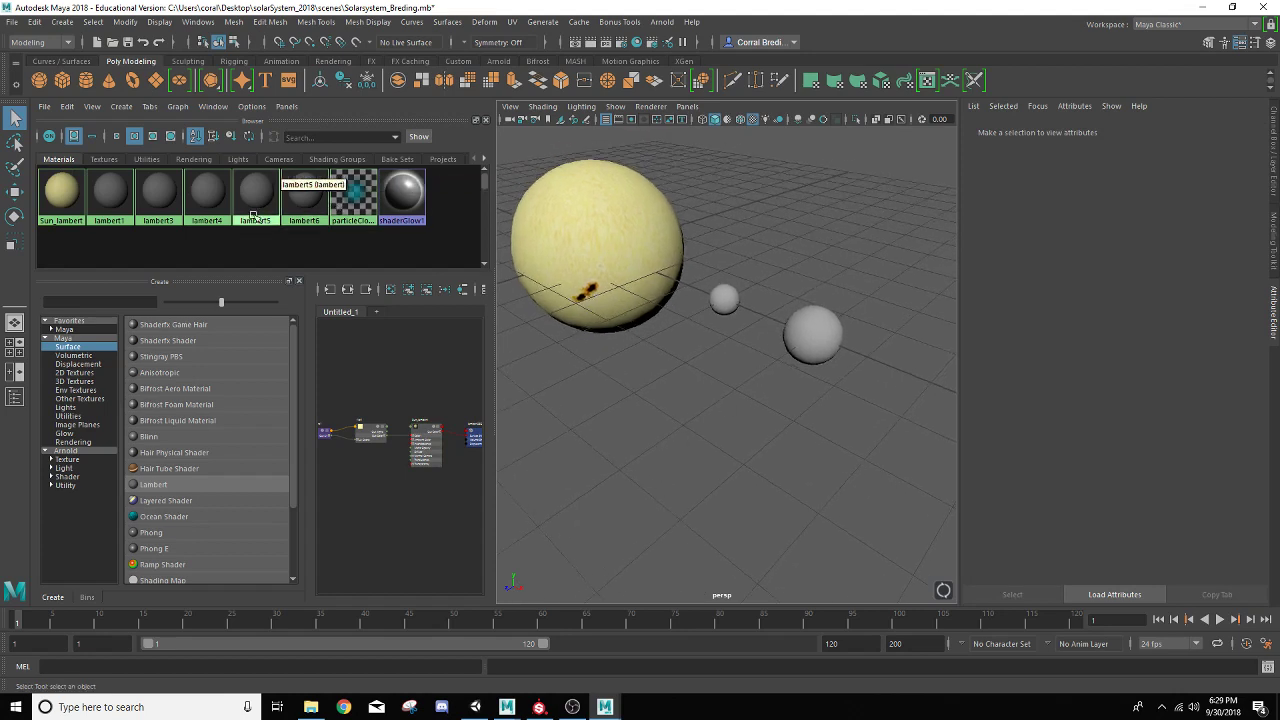
Connect a File texture using mercurymap.jpg to lambert3's Color
left_click(157, 190)
type("Mercury_lambert")
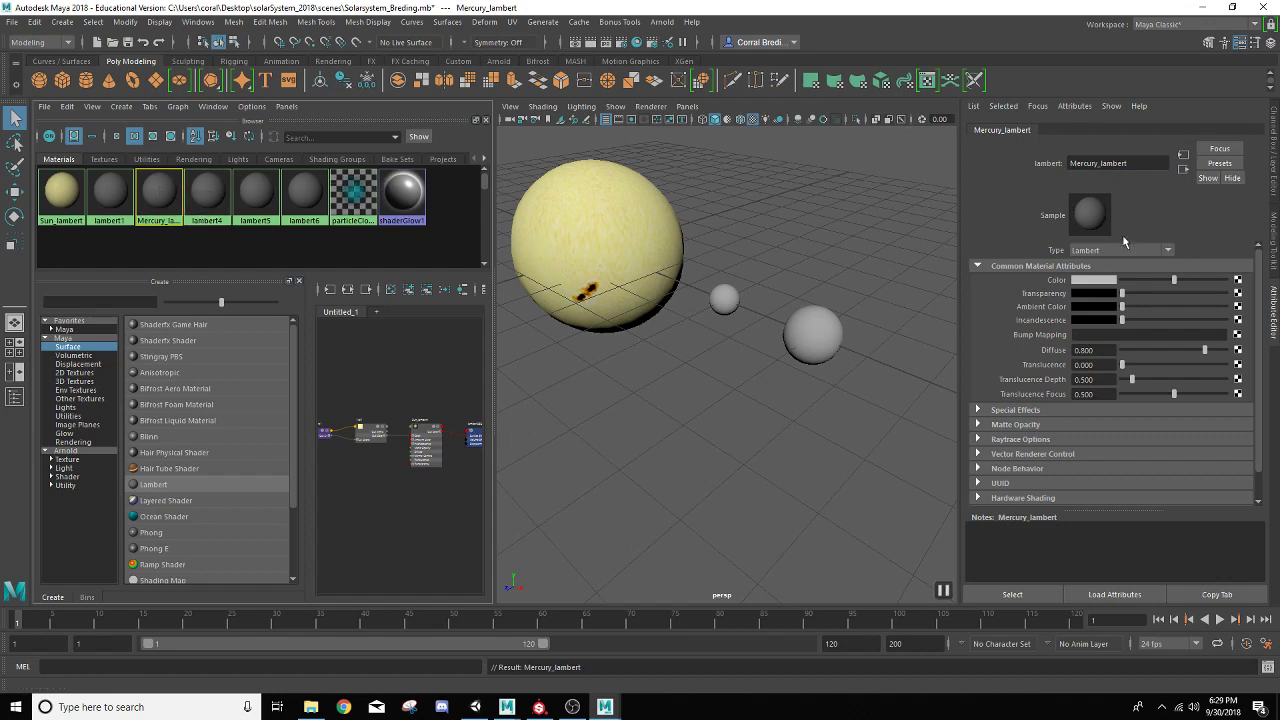
mouse_move(1240, 287)
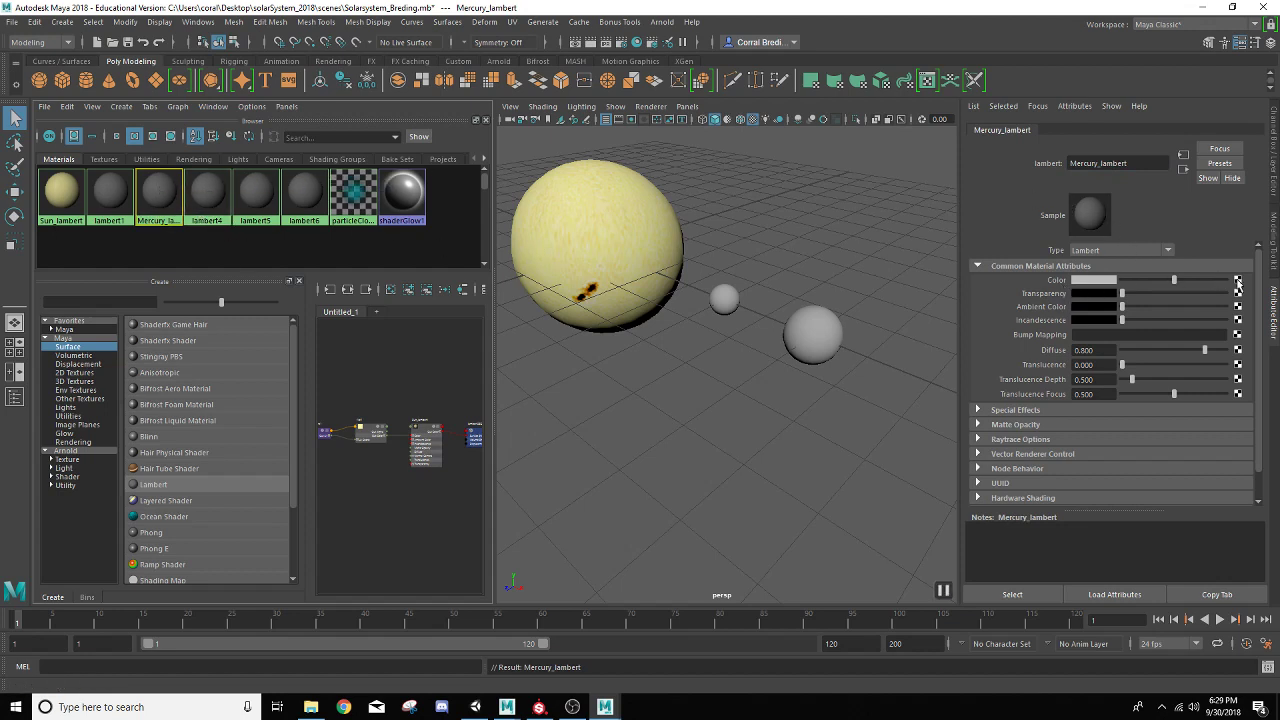
left_click(1238, 280)
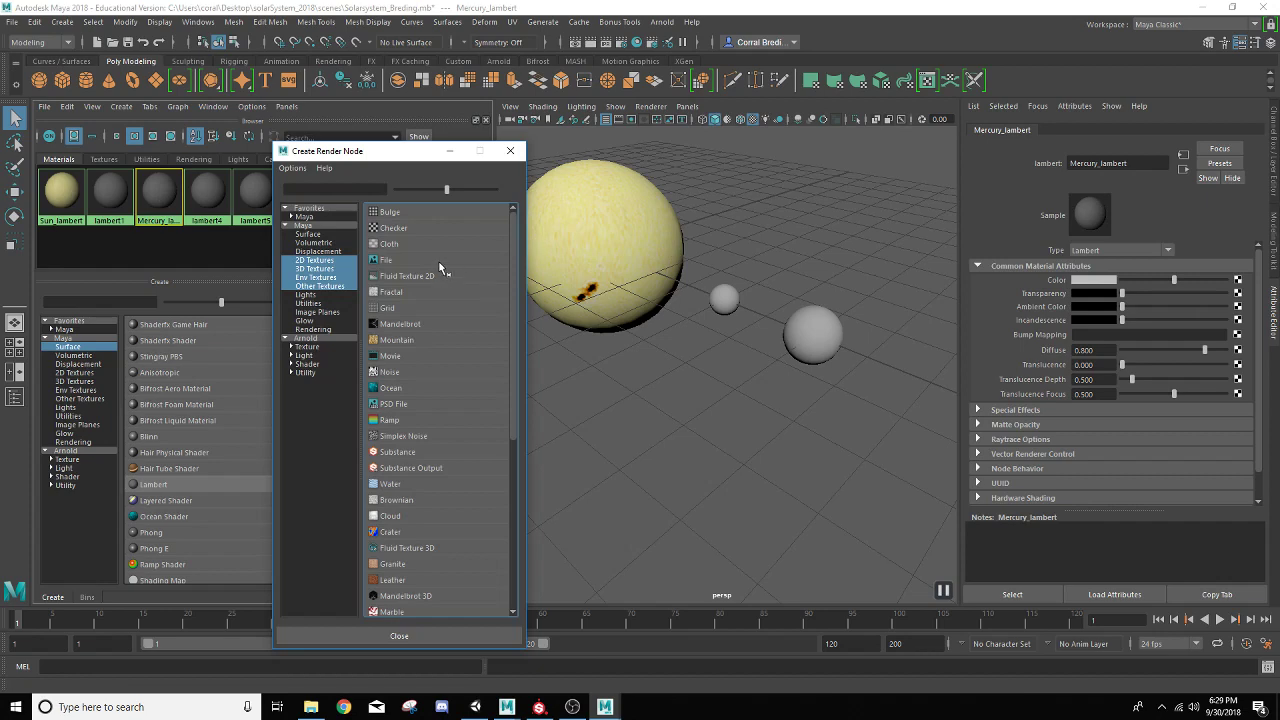
left_click(388, 259)
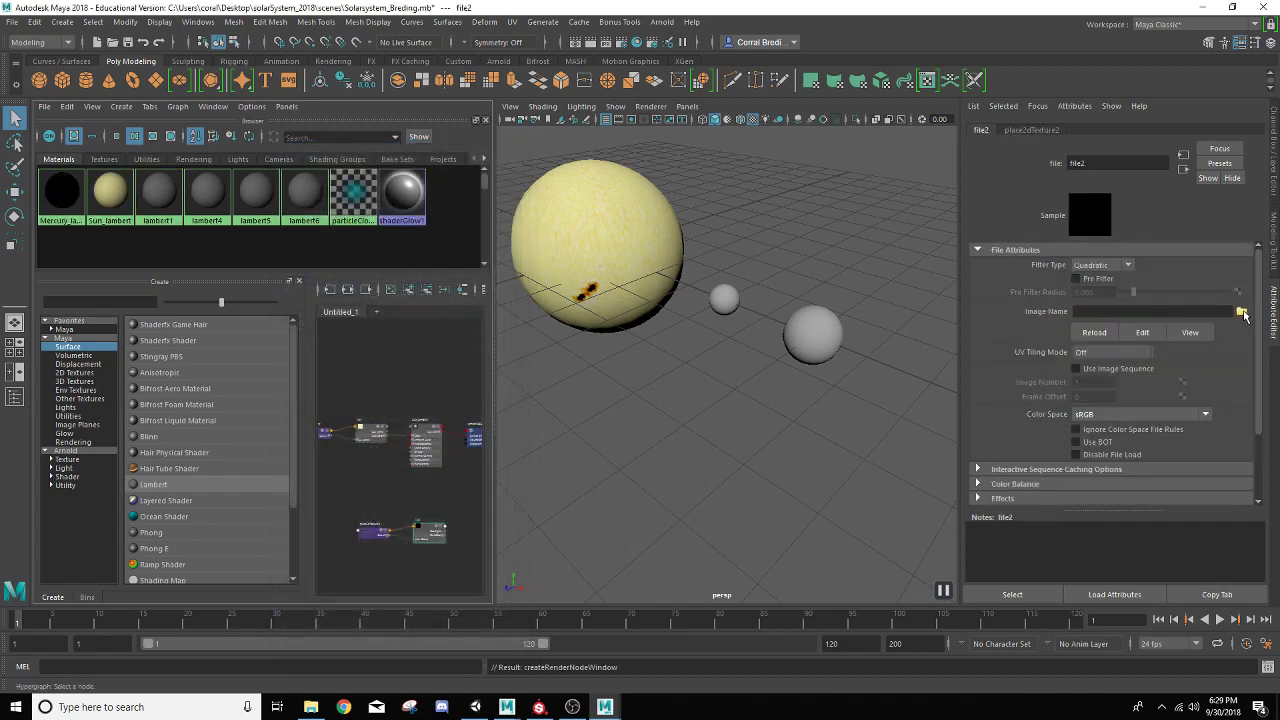
left_click(1240, 311)
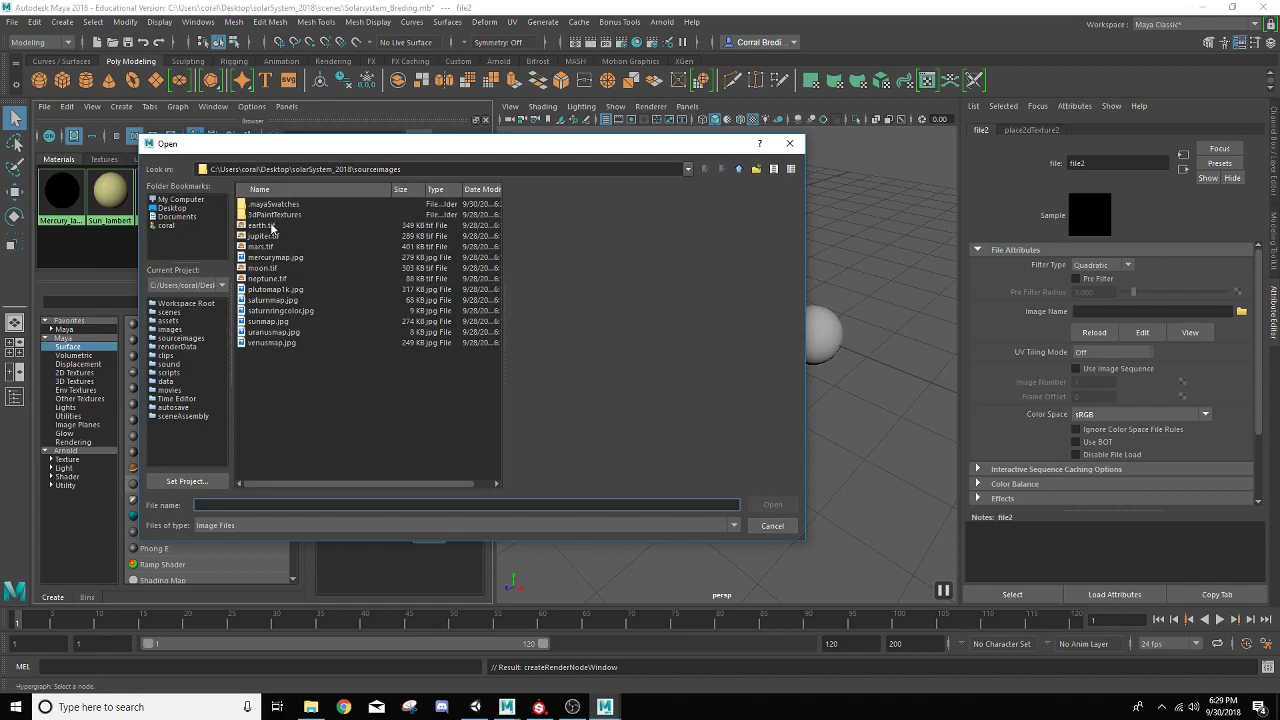
left_click(275, 257)
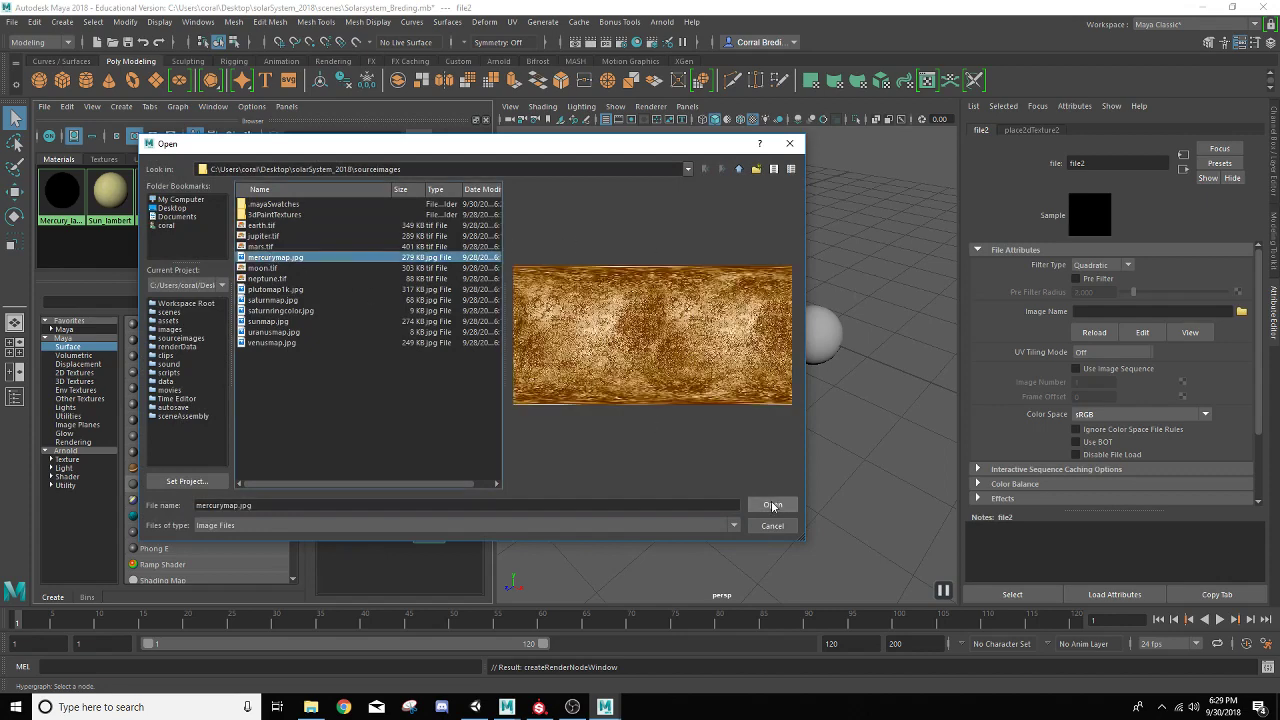
left_click(772, 504)
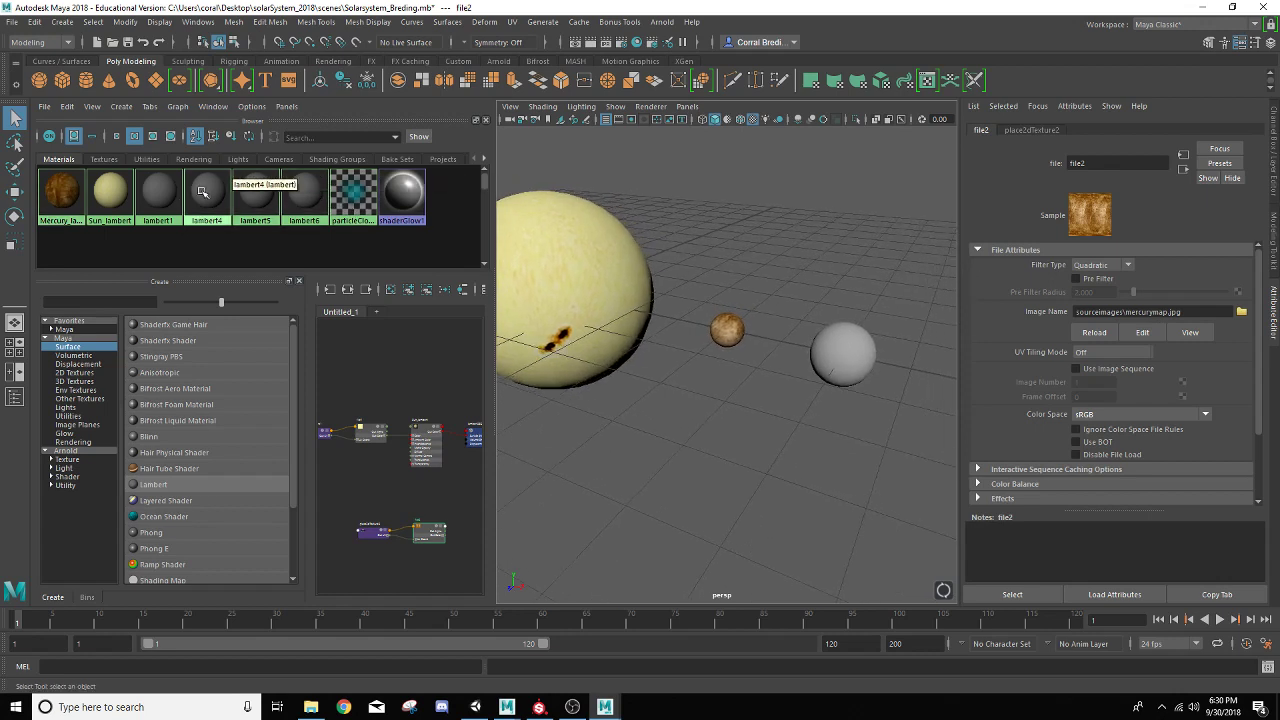
Rename lambert4, give it a venusmap.jpg colour texture, and drag it onto the second sphere
left_click(207, 192)
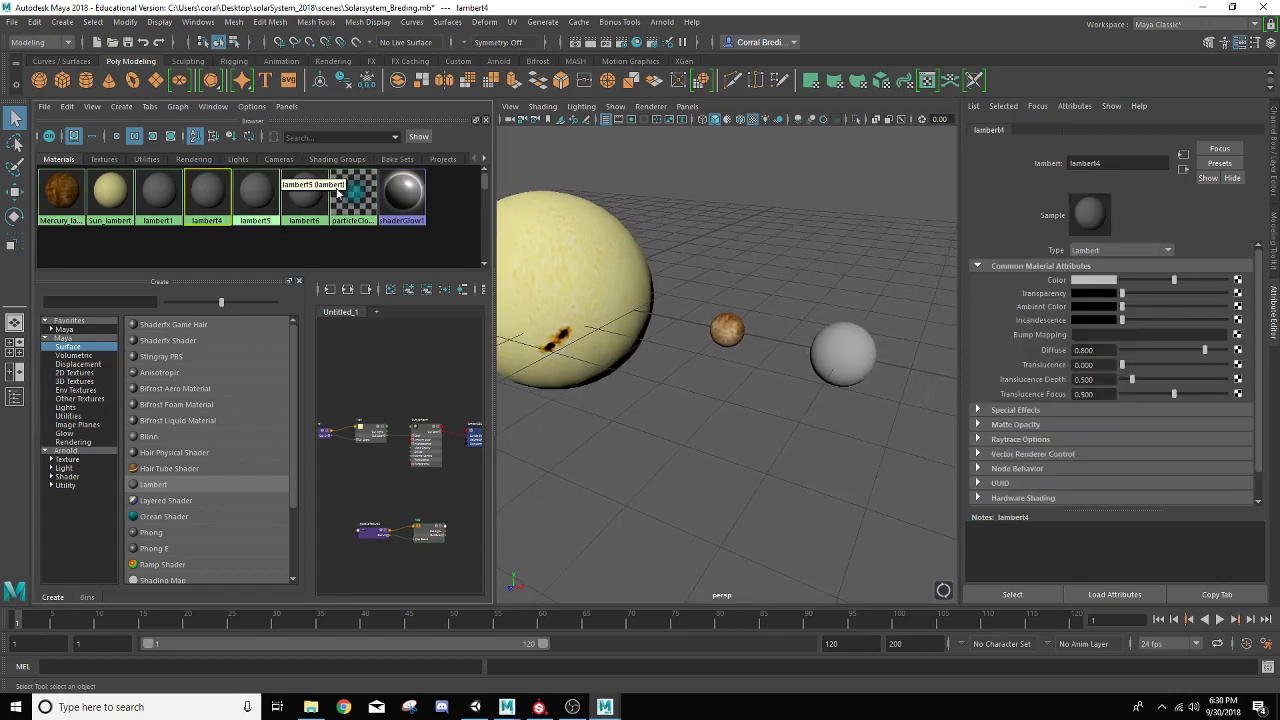
left_click(1117, 163)
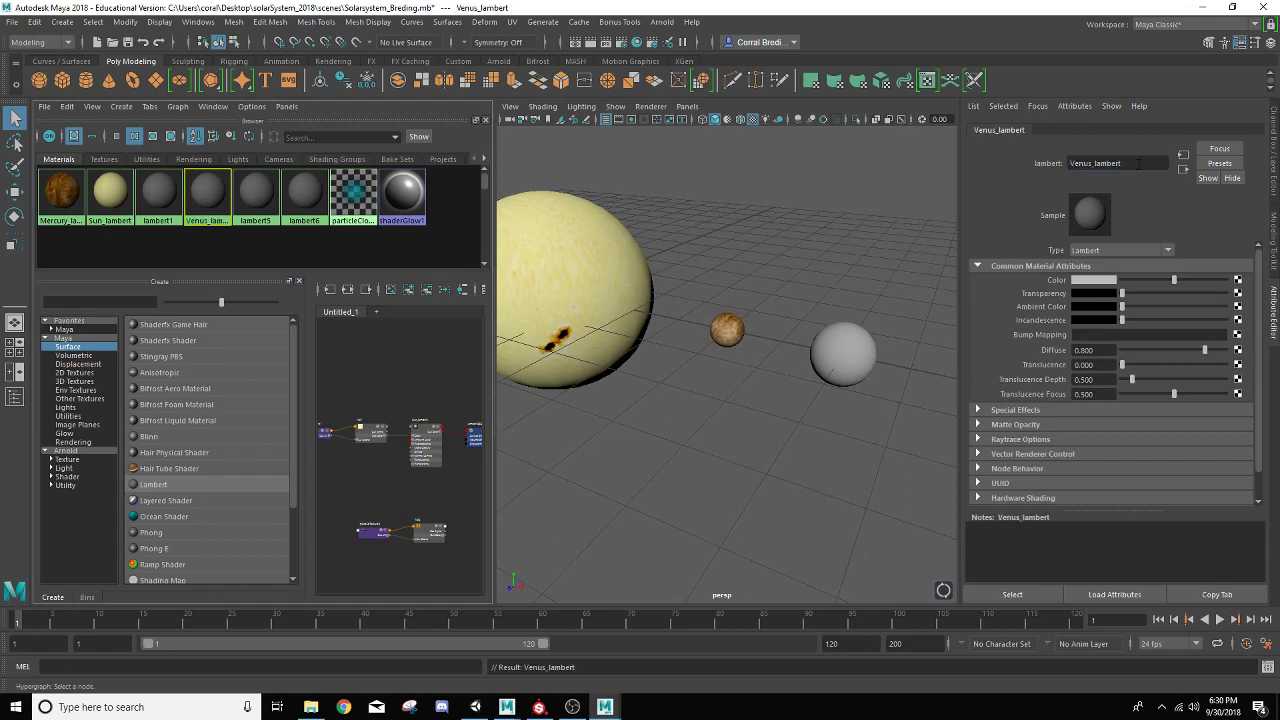
mouse_move(207, 196)
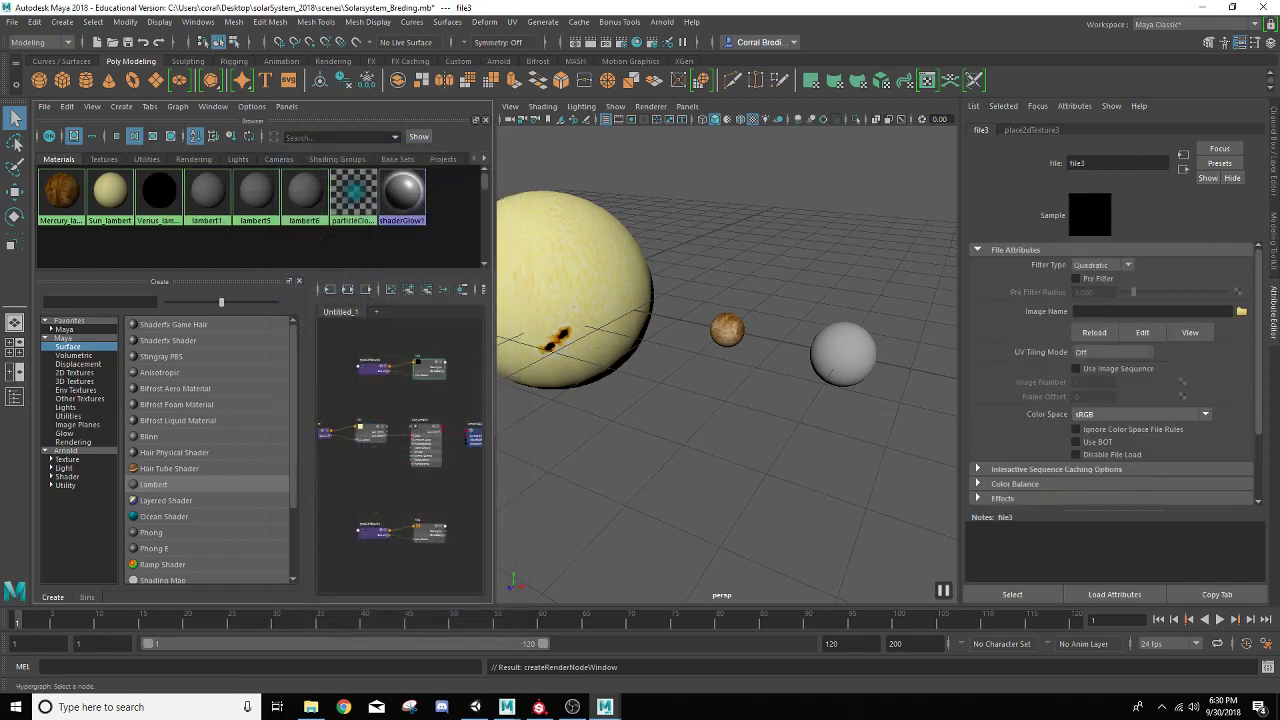
left_click(1240, 311)
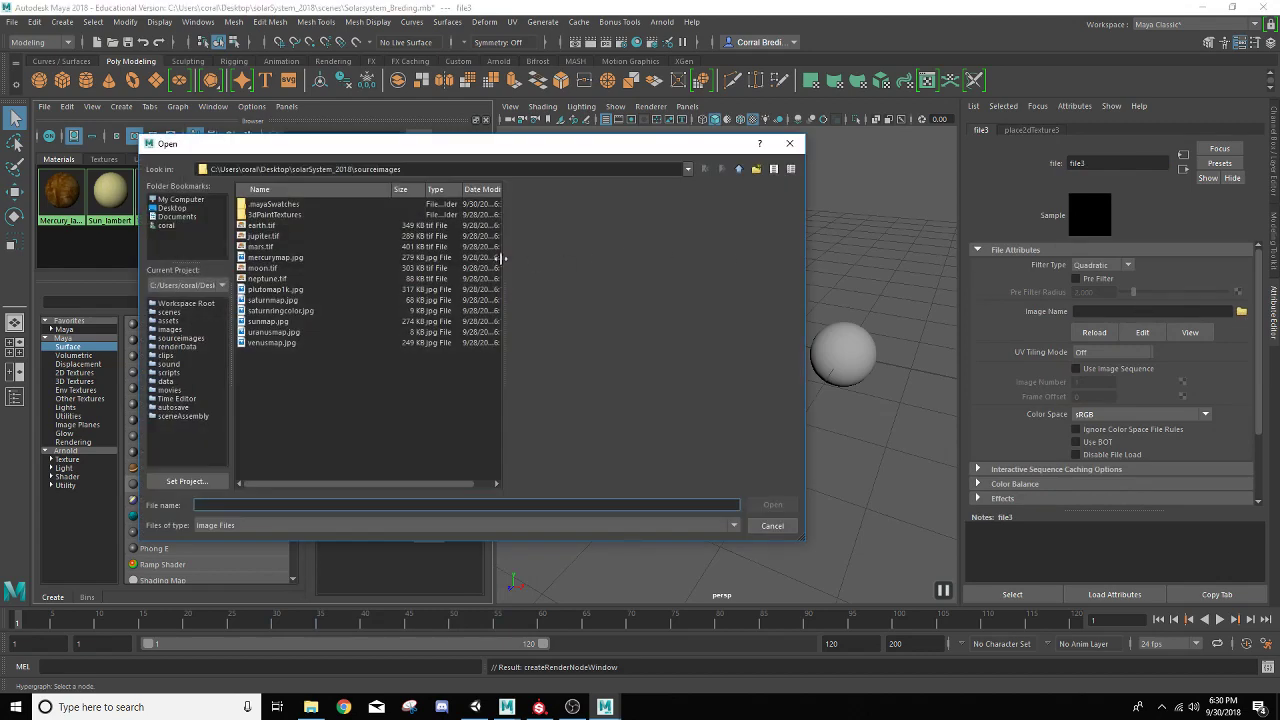
left_click(271, 342)
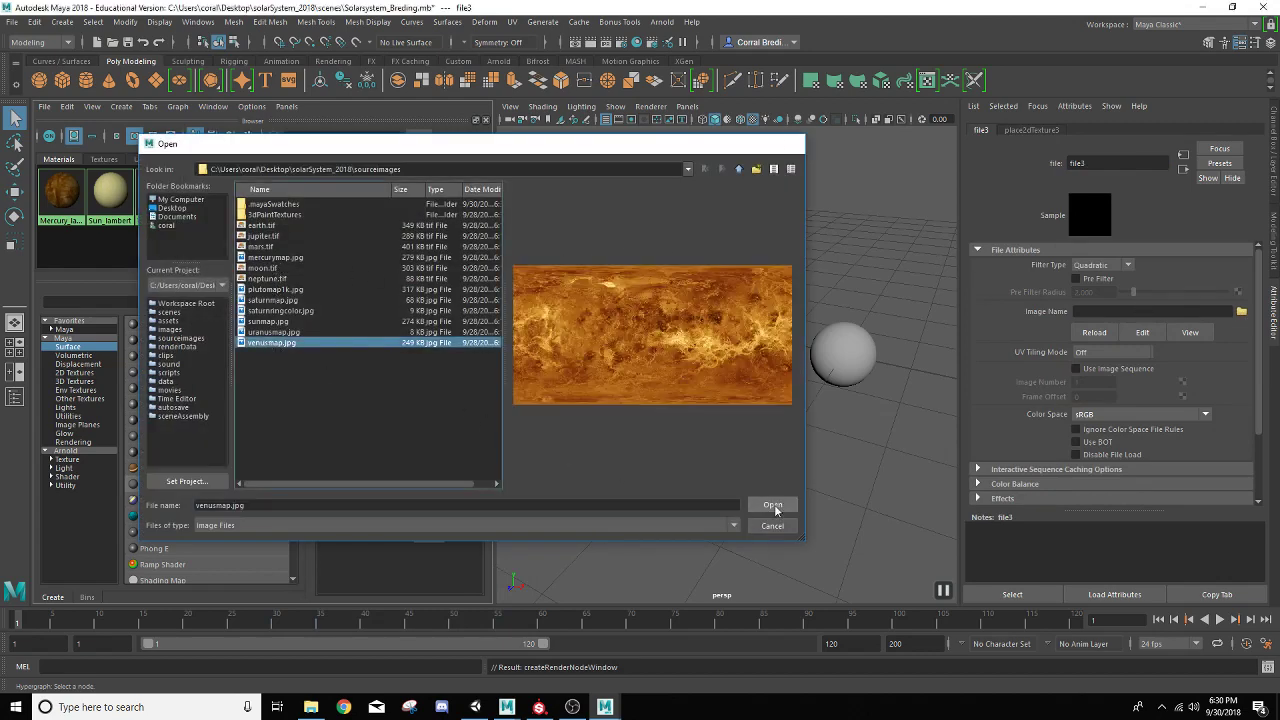
left_click(772, 505)
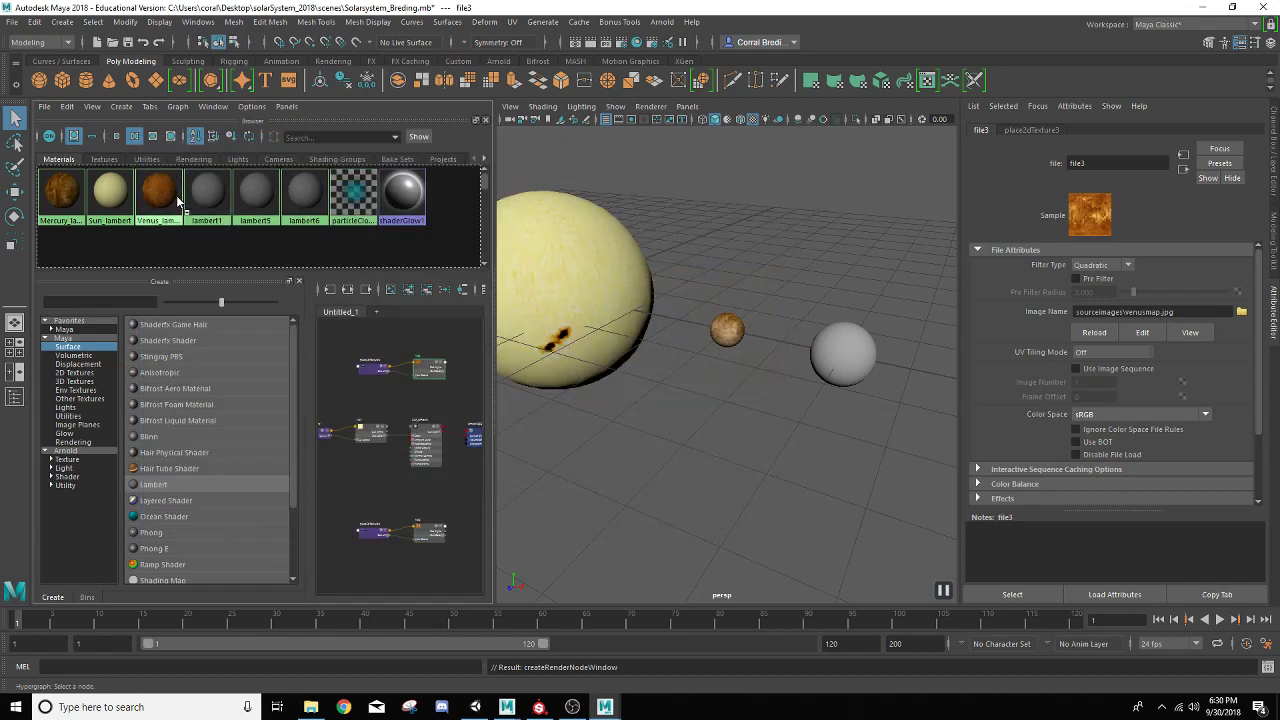
mouse_move(268, 200)
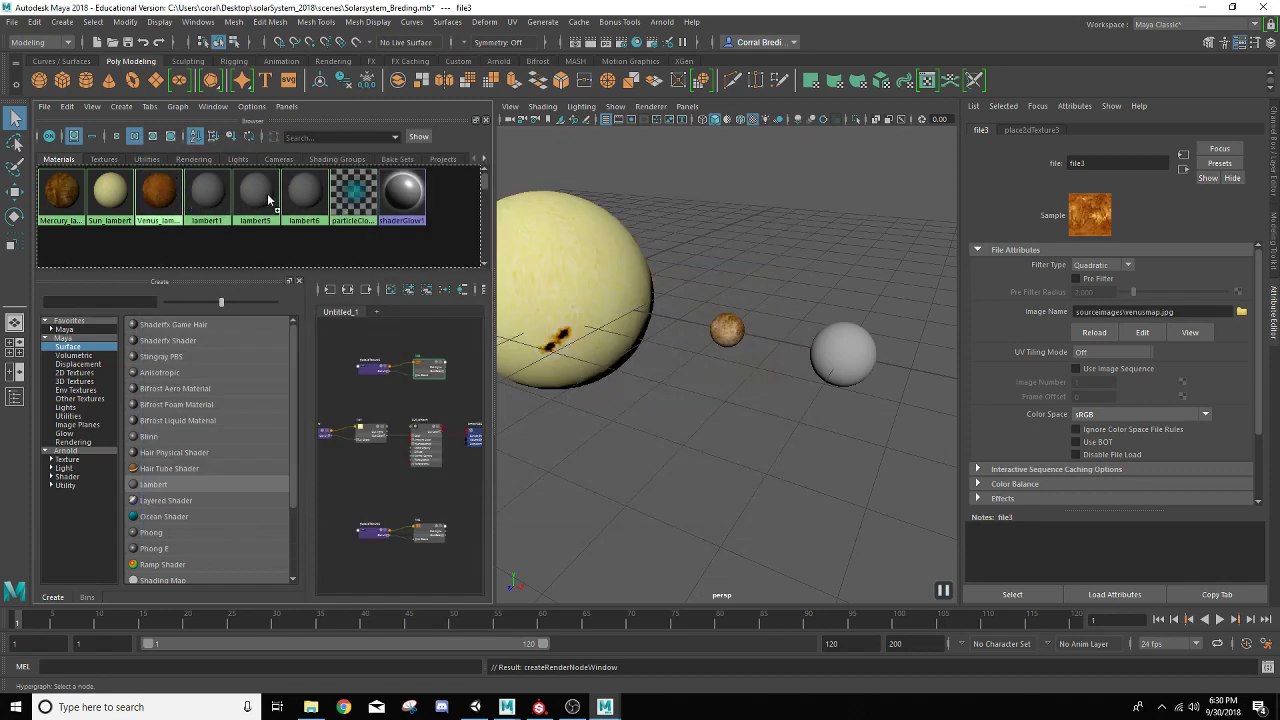
left_click_drag(158, 192, 843, 353)
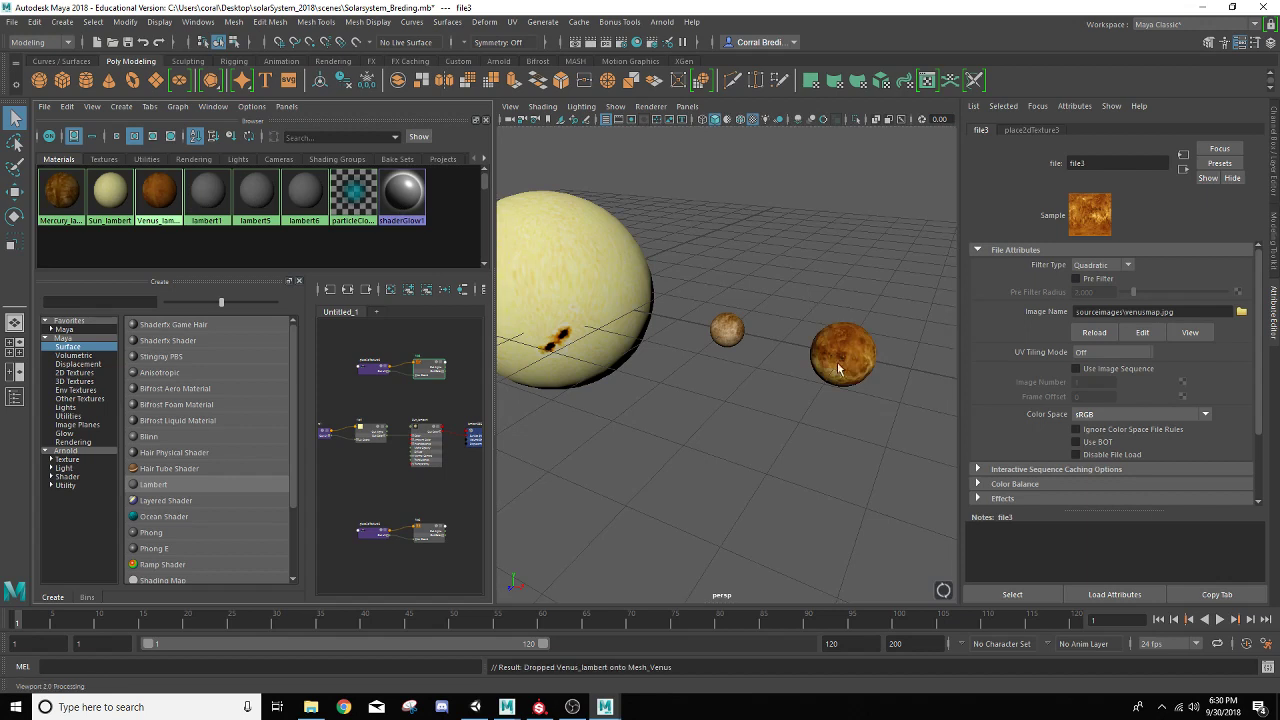
mouse_move(825, 348)
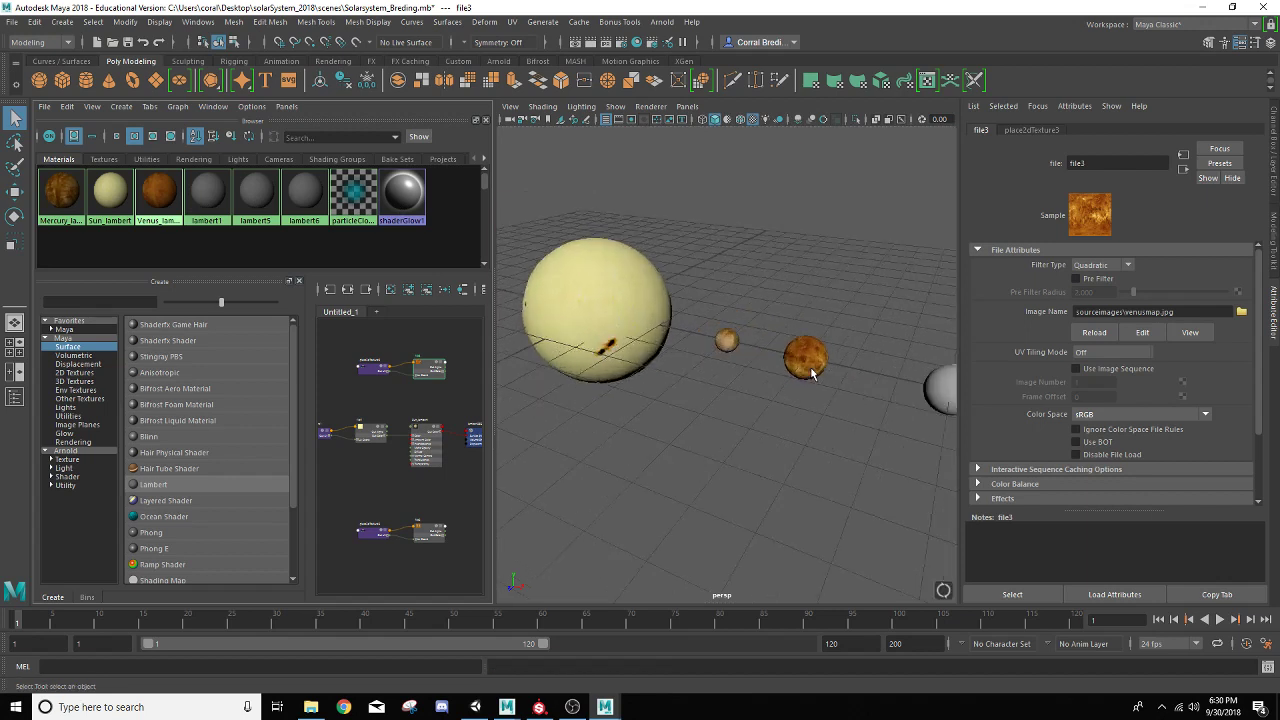
mouse_move(865, 413)
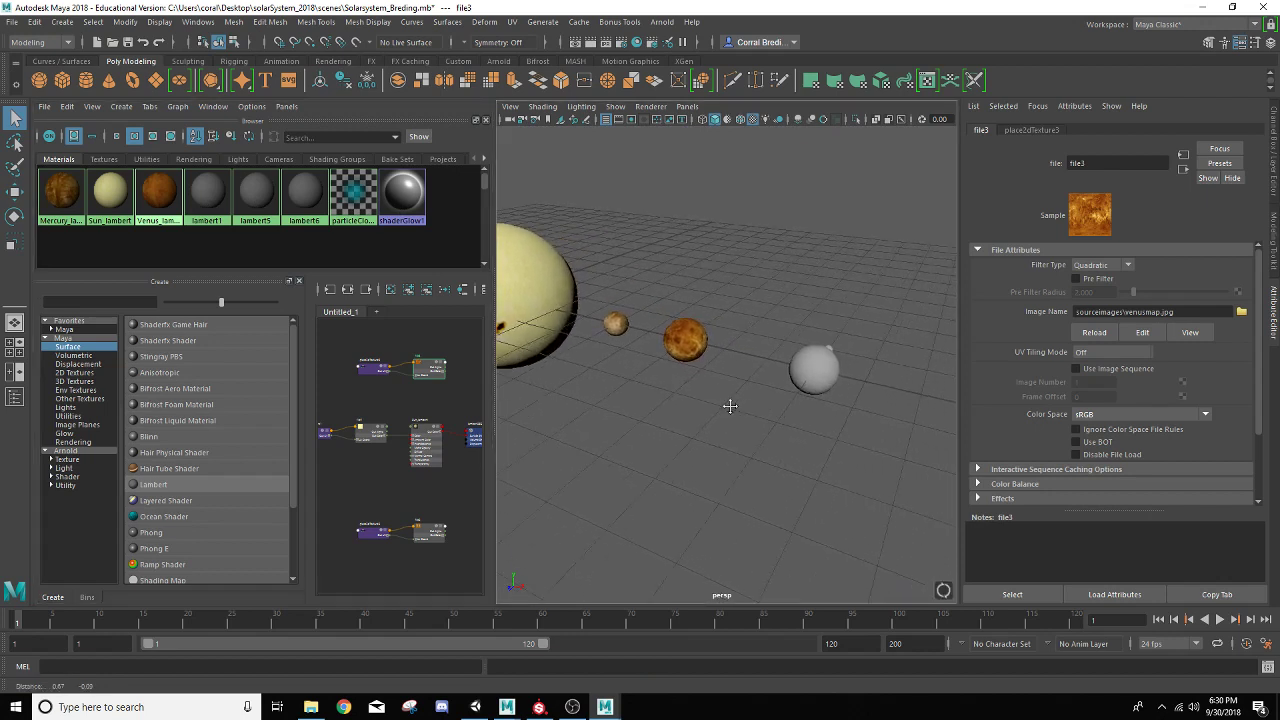
Orbit the viewport to see more of the planet row
left_click_drag(730, 407, 547, 345)
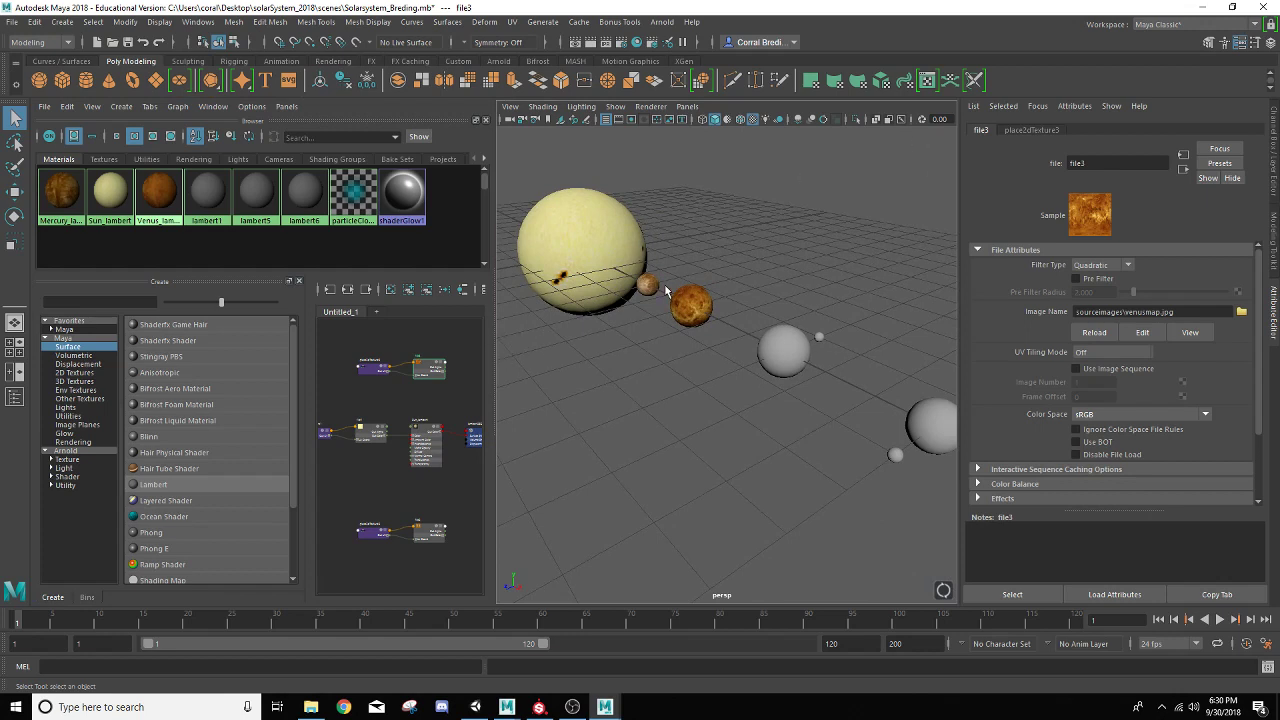
mouse_move(676, 376)
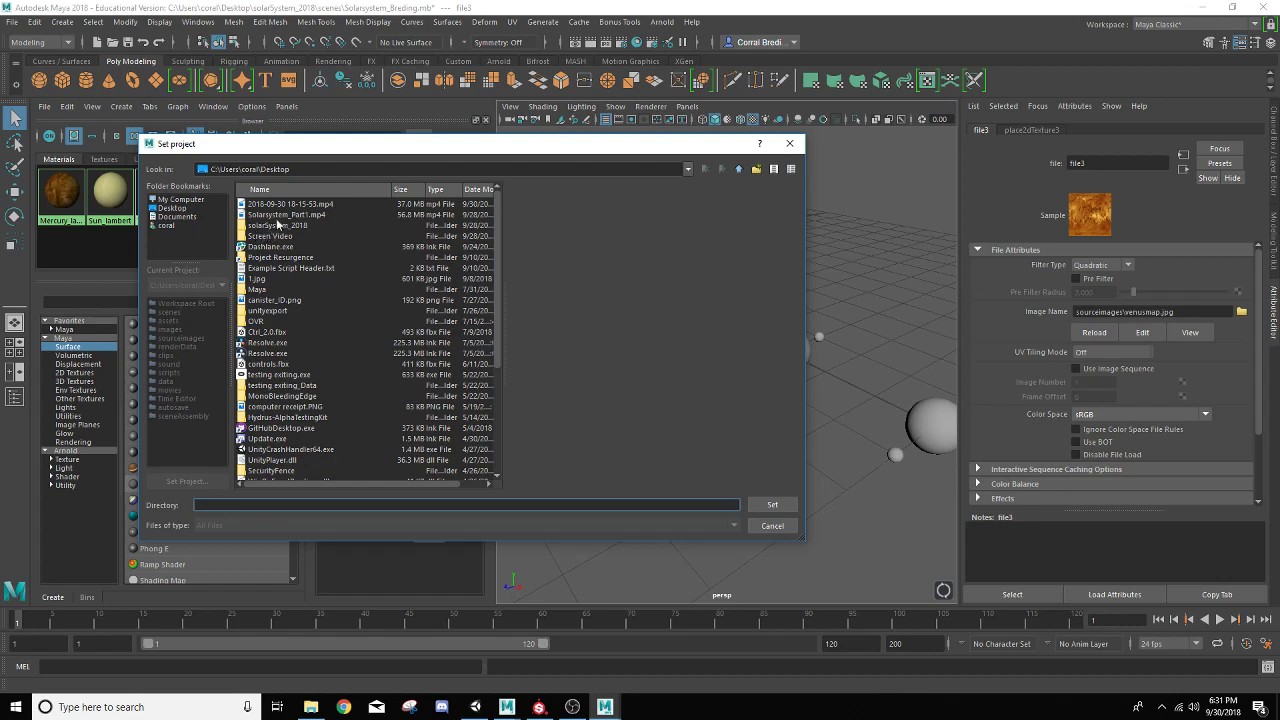
Set solarSystem_2018 as the project and open lambert5's material attributes
left_click(277, 225)
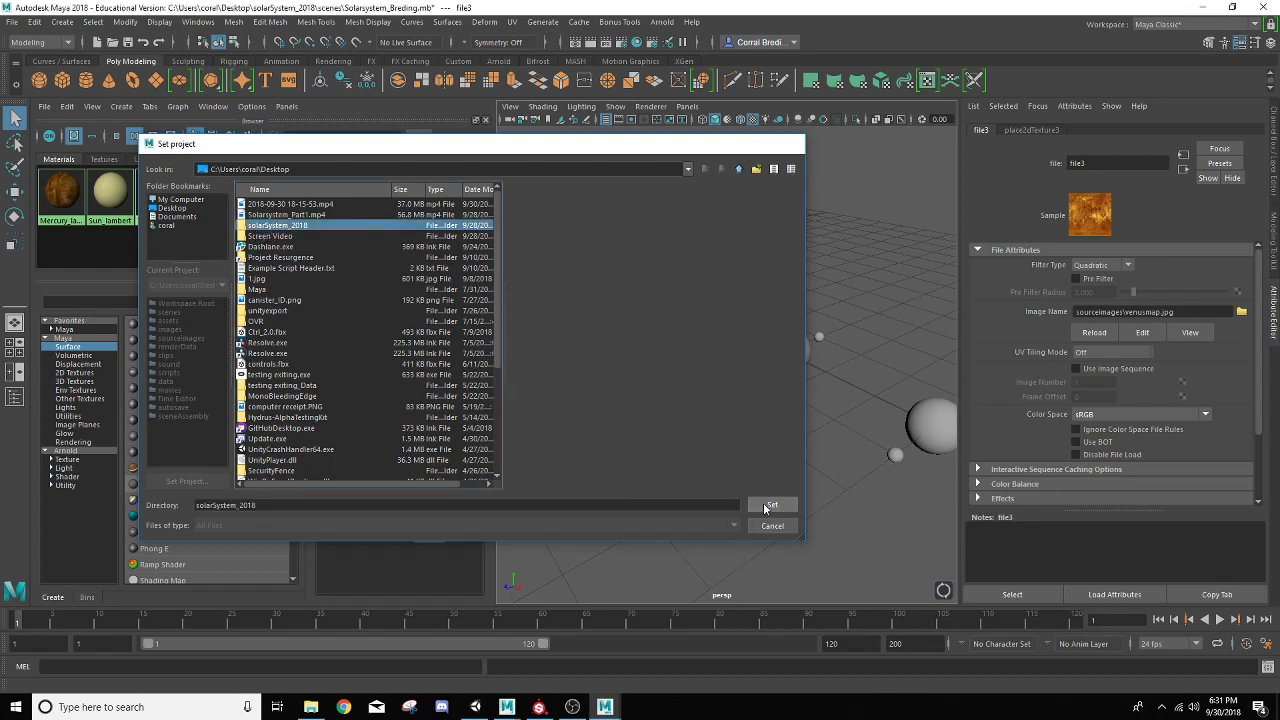
left_click(771, 504)
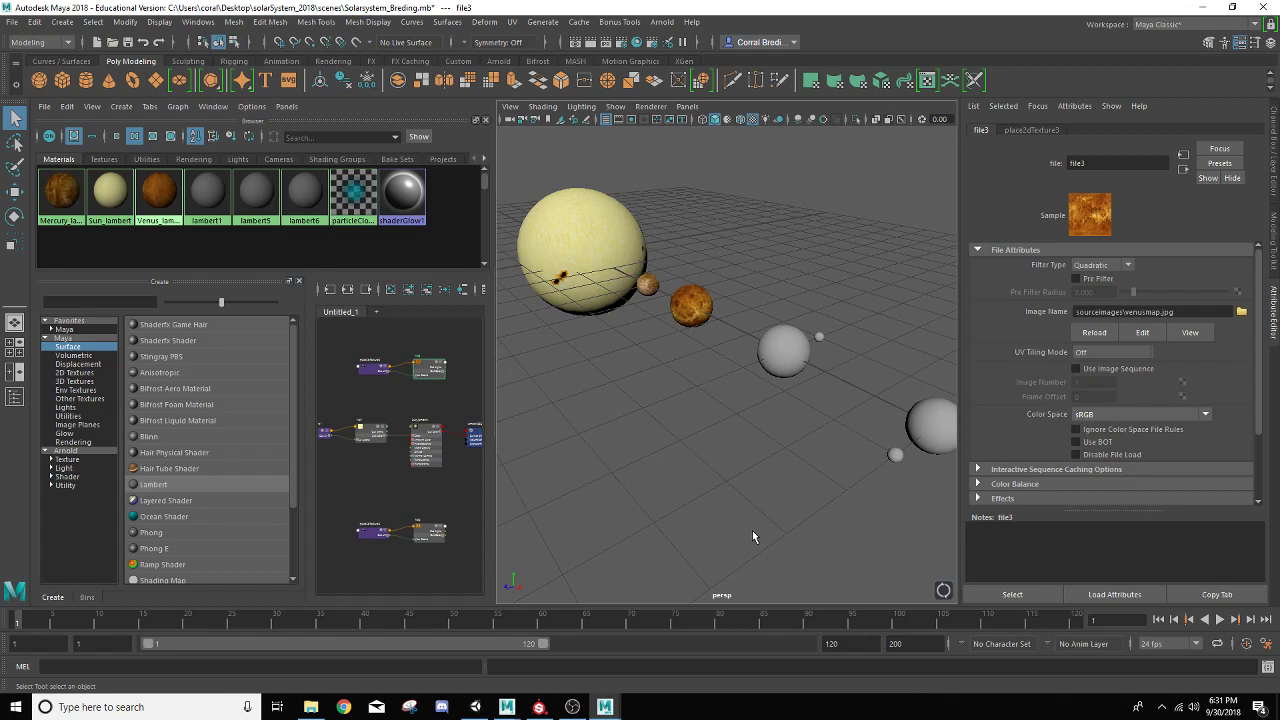
mouse_move(276, 202)
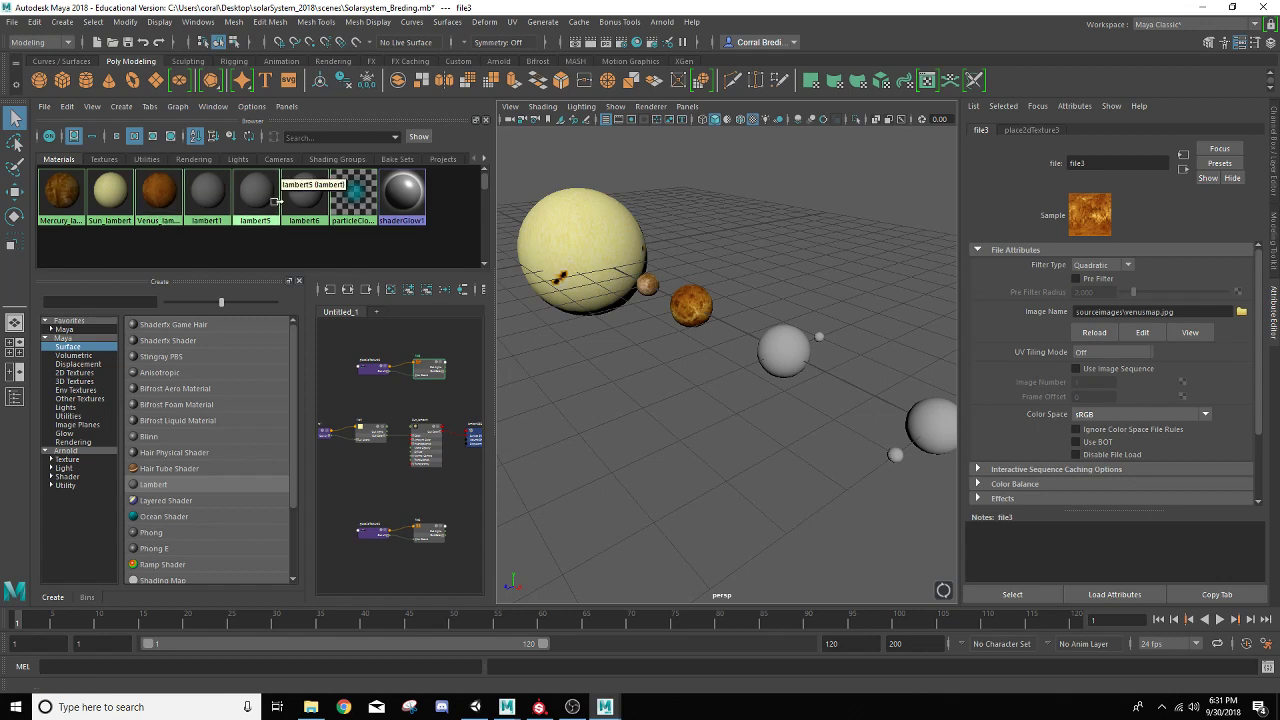
left_click(255, 193)
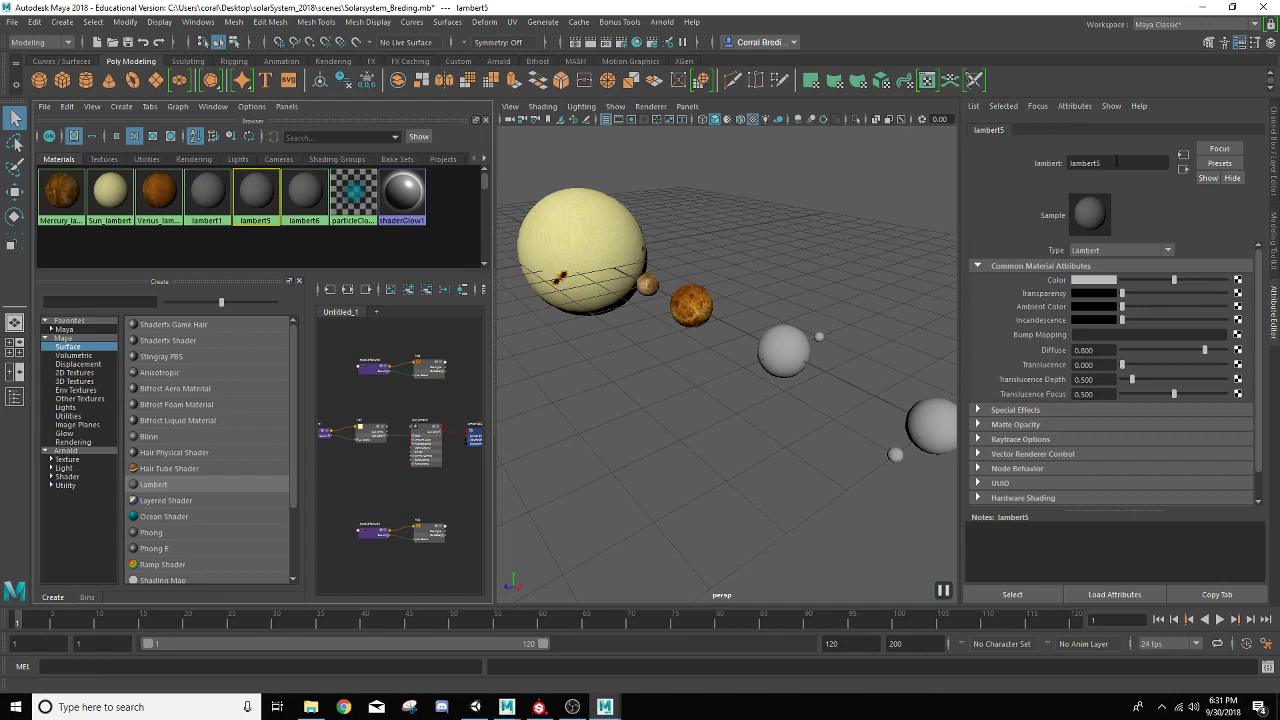